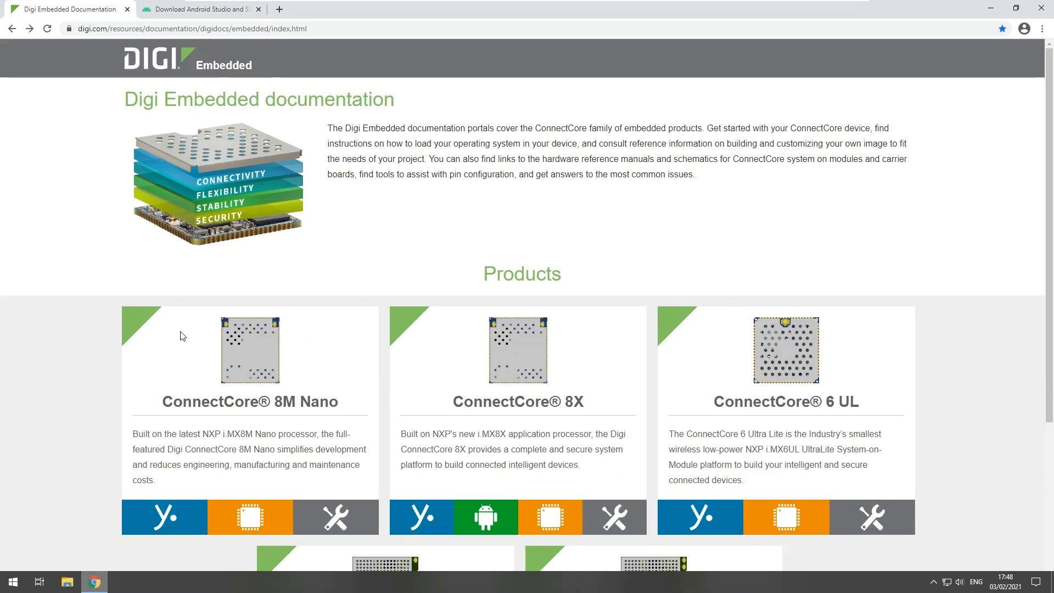
{"action": "mouse_move", "coordinate": [217, 235]}
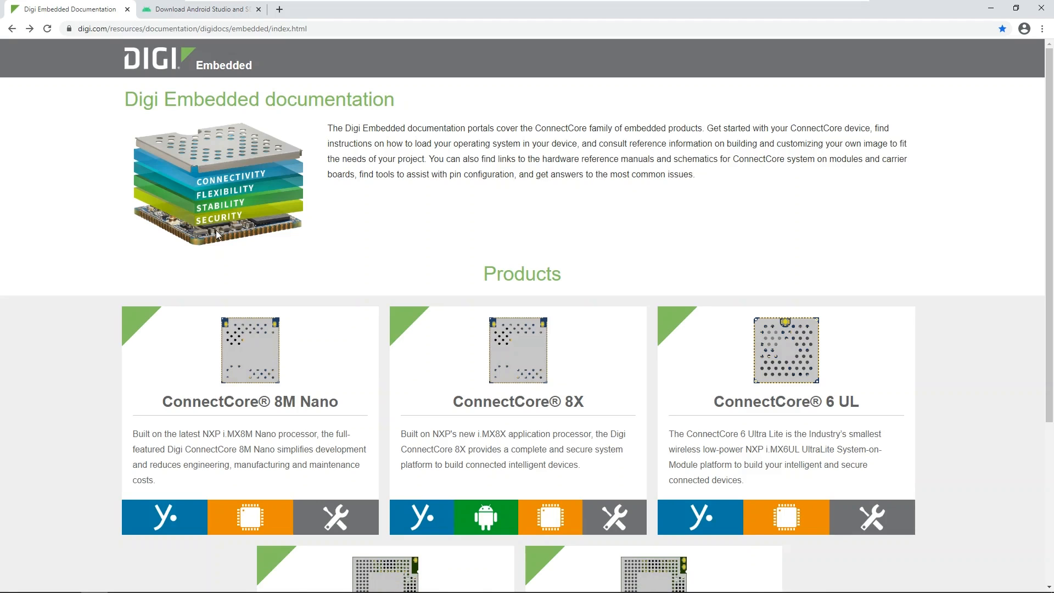
{"action": "mouse_move", "coordinate": [464, 367]}
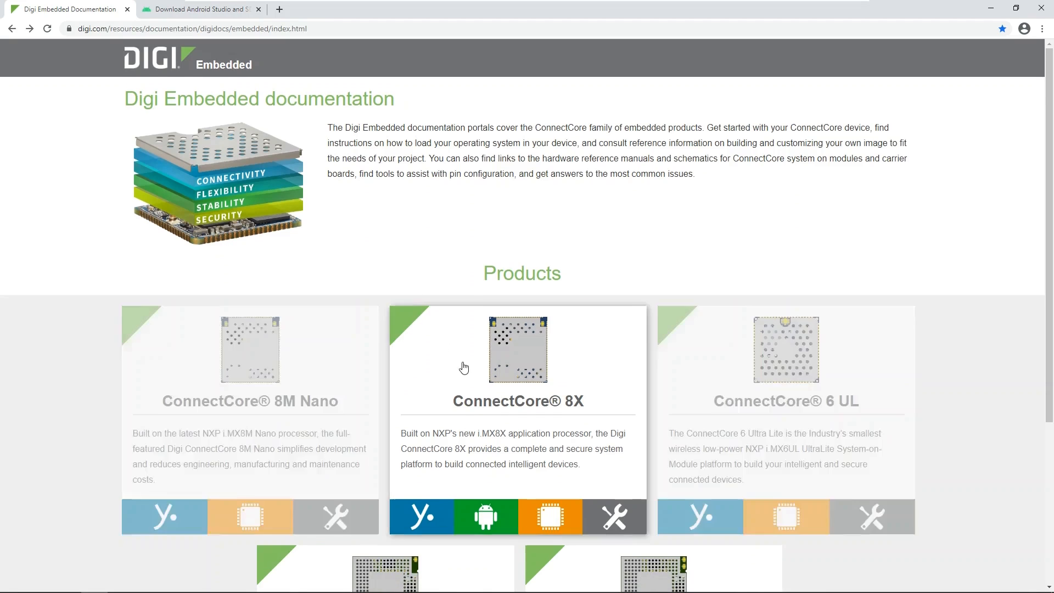
- Scroll to Products and choose the Android documentation for the ConnectCore 8X
{"action": "scroll", "scroll_direction": "down", "scroll_amount": 3}
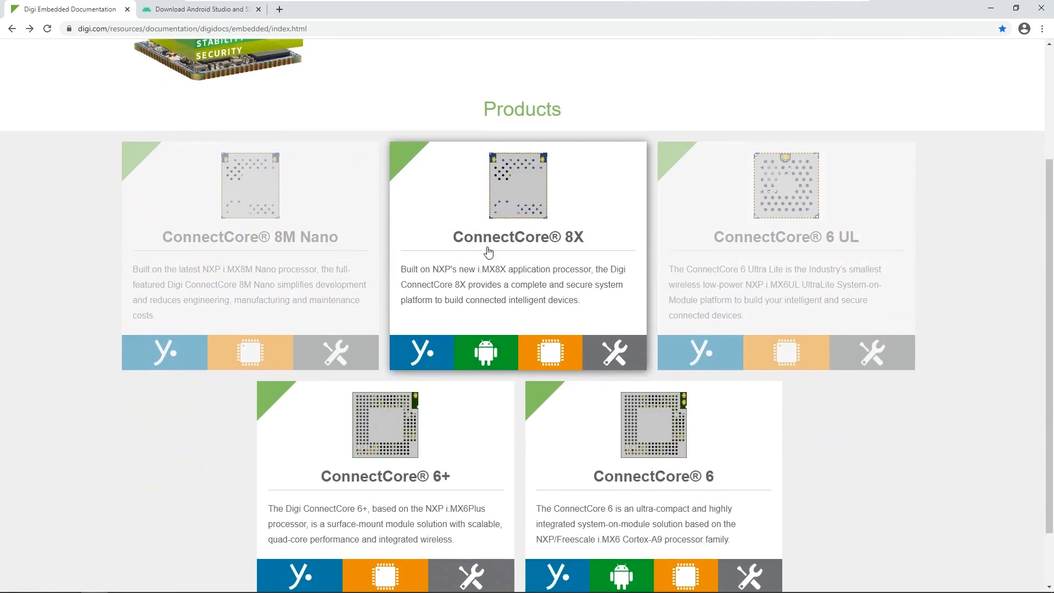
{"action": "scroll", "scroll_direction": "down", "scroll_amount": 3}
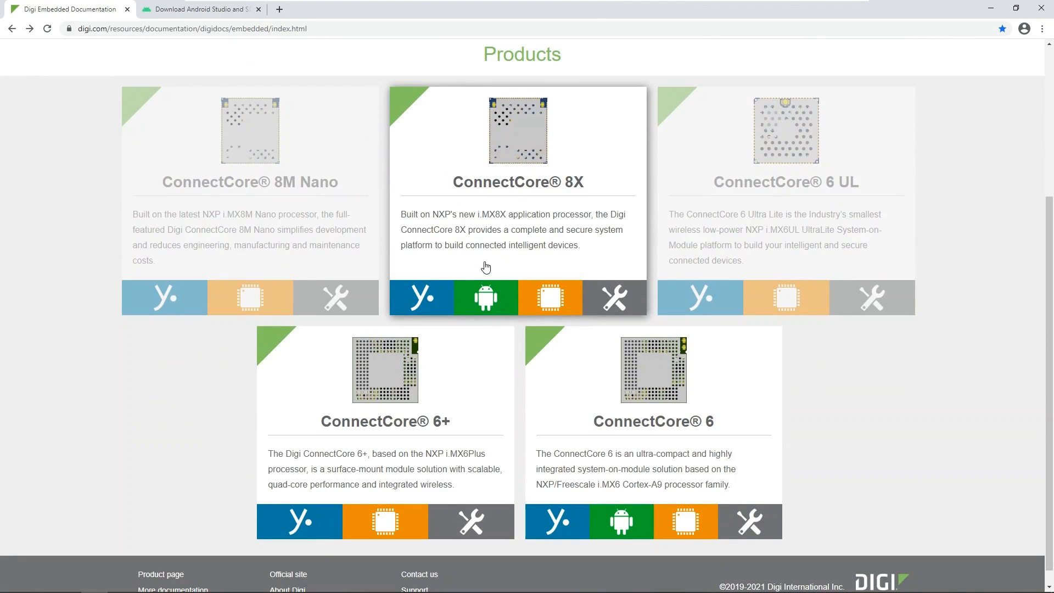
{"action": "mouse_move", "coordinate": [485, 298]}
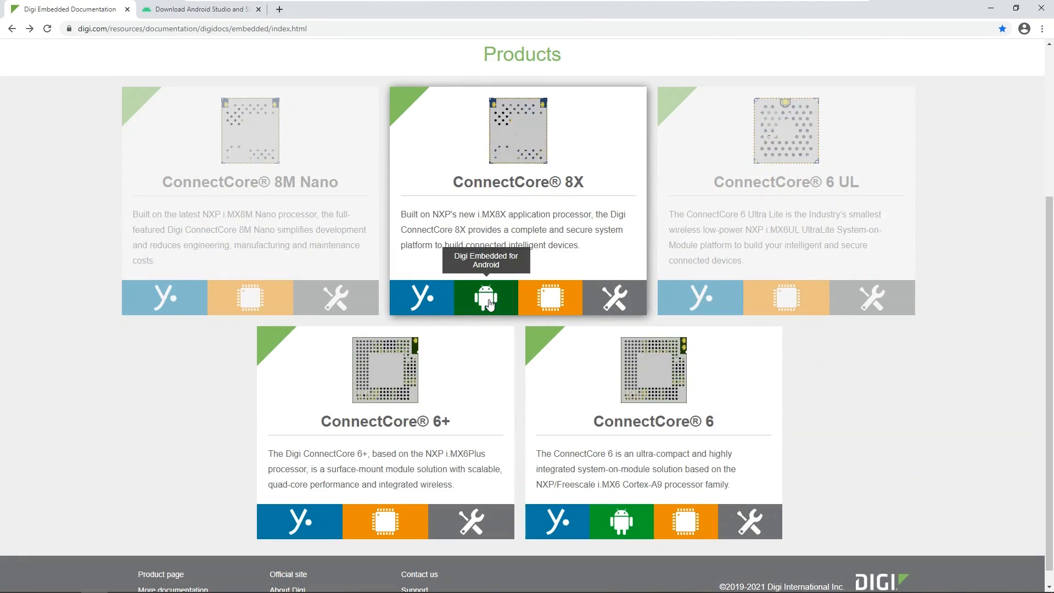
{"action": "mouse_move", "coordinate": [526, 337]}
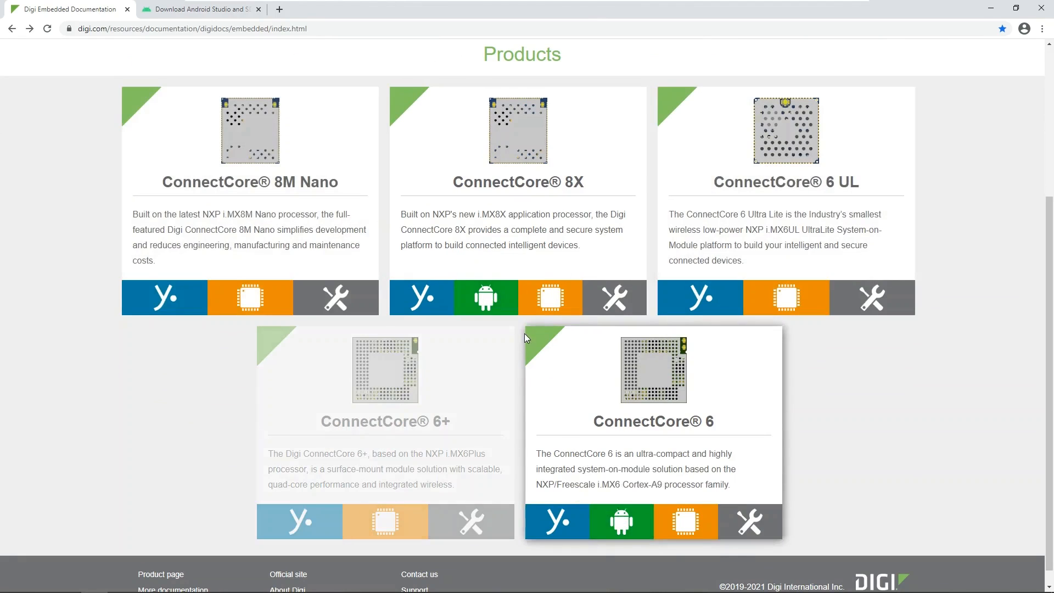
{"action": "left_click", "coordinate": [485, 298]}
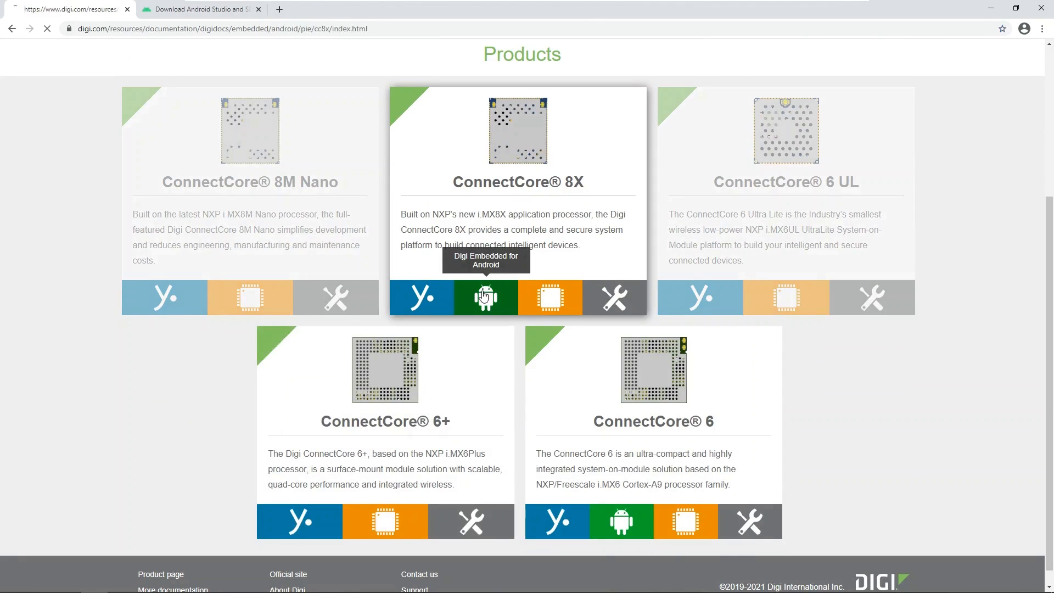
- Expand Get started and go to Step 4 - Create your first applications
{"action": "left_click", "coordinate": [484, 297]}
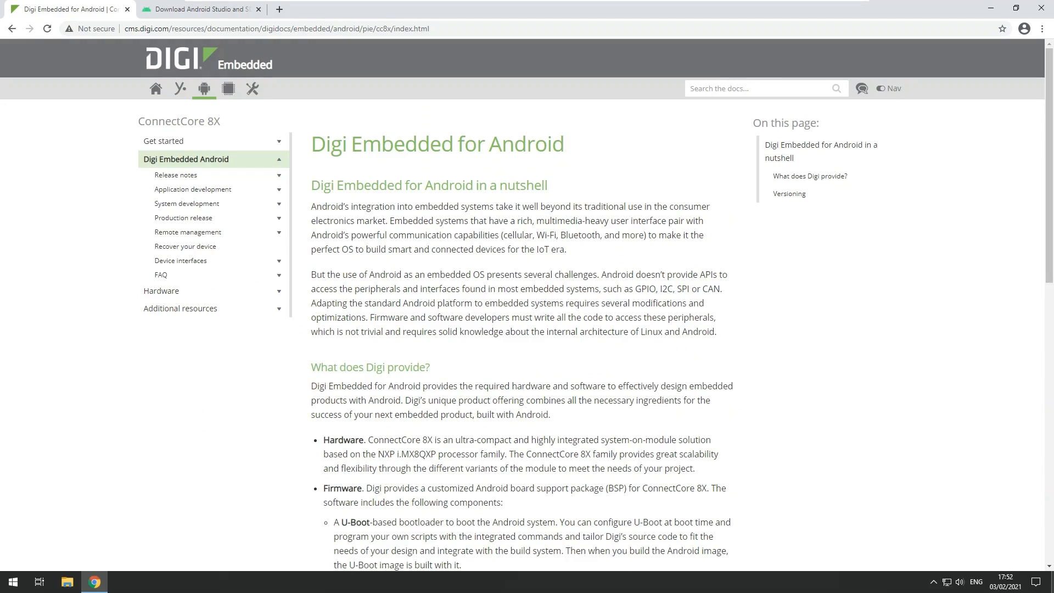
{"action": "mouse_move", "coordinate": [176, 153]}
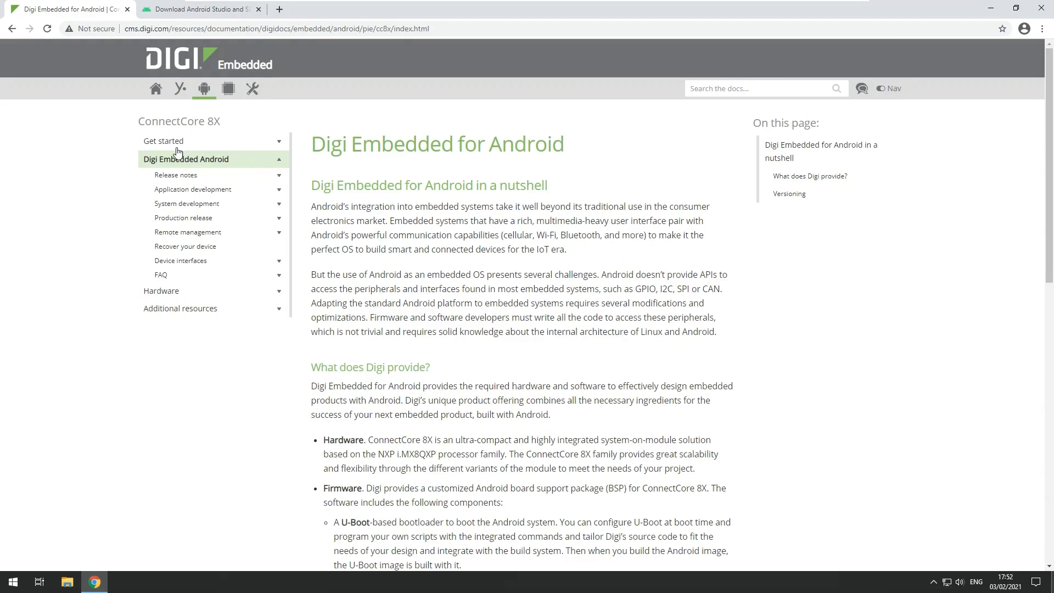
{"action": "mouse_move", "coordinate": [172, 145]}
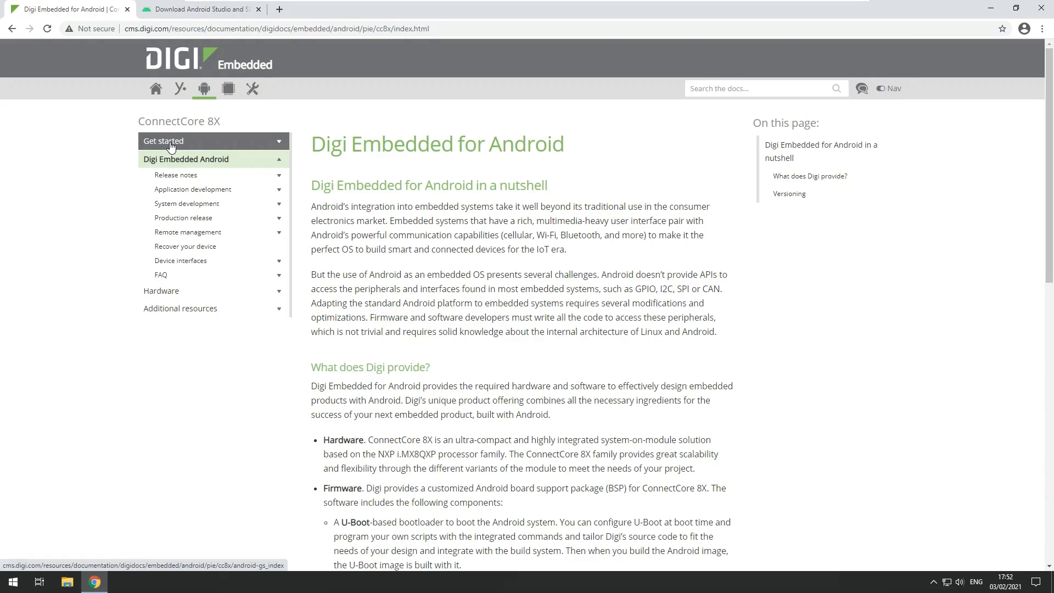
{"action": "mouse_move", "coordinate": [279, 146]}
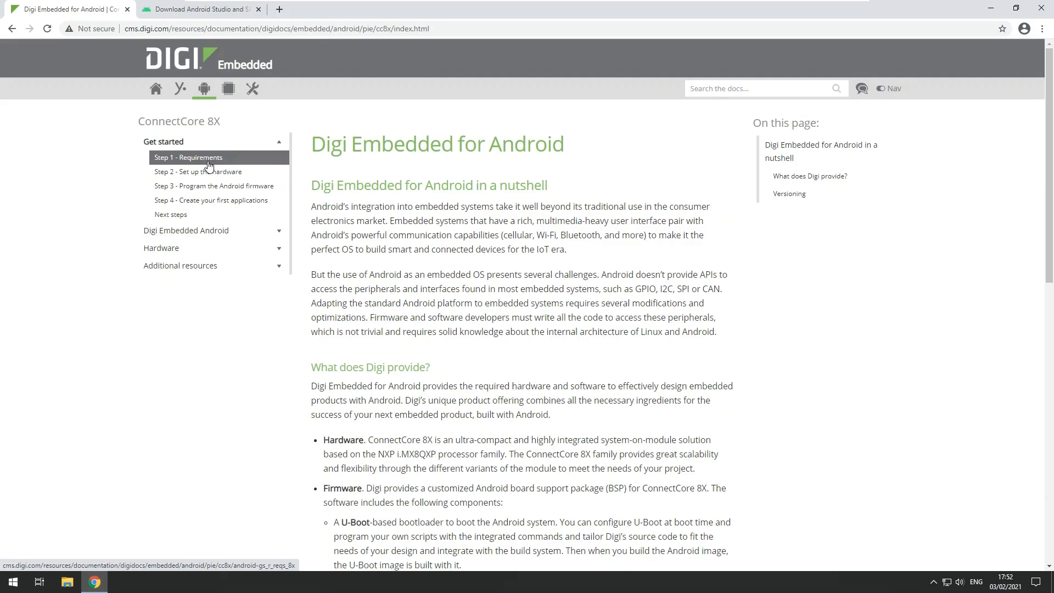
{"action": "mouse_move", "coordinate": [216, 171]}
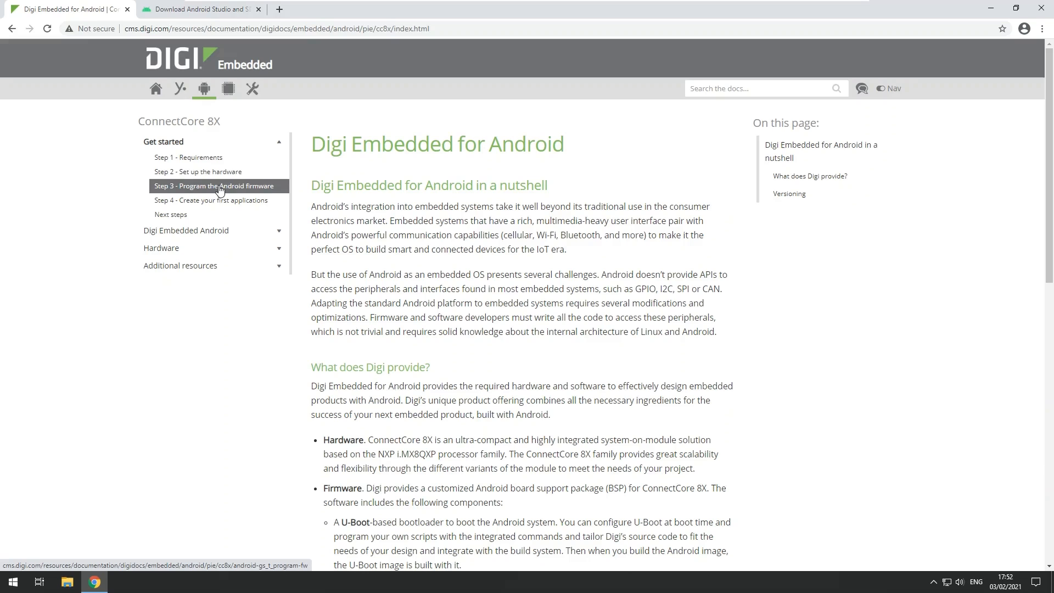
{"action": "left_click", "coordinate": [210, 200]}
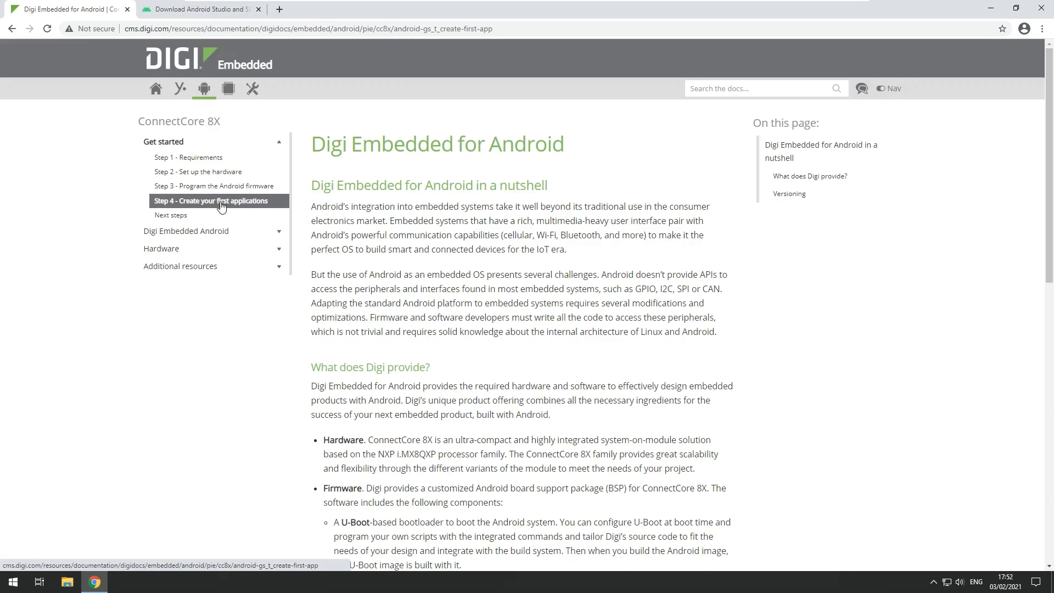
- Load the Step 4 page listing the software to install in Step 4.1
{"action": "left_click", "coordinate": [209, 200]}
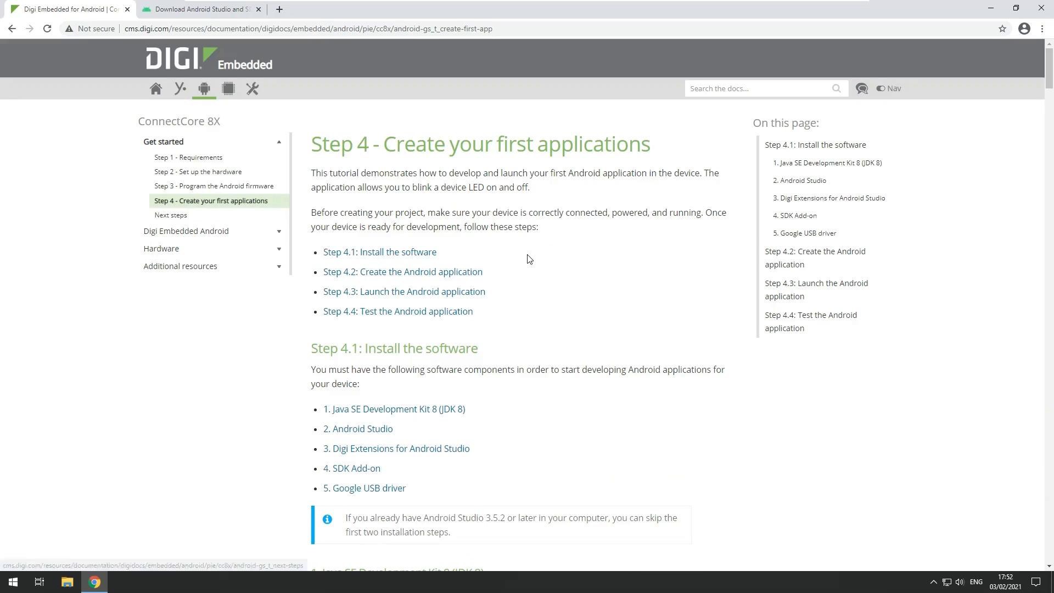
{"action": "mouse_move", "coordinate": [537, 273]}
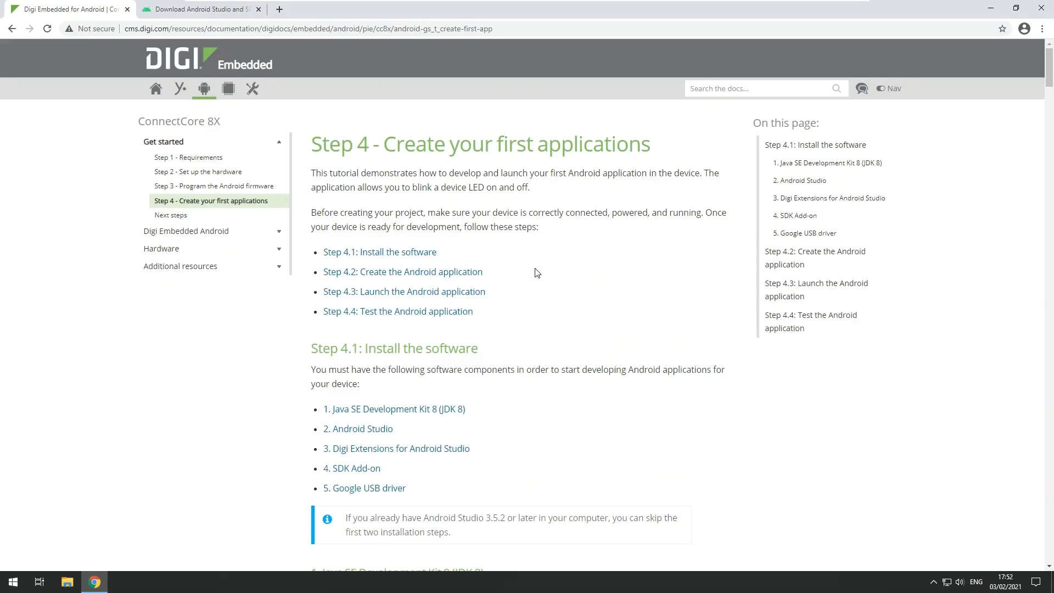
{"action": "mouse_move", "coordinate": [493, 421]}
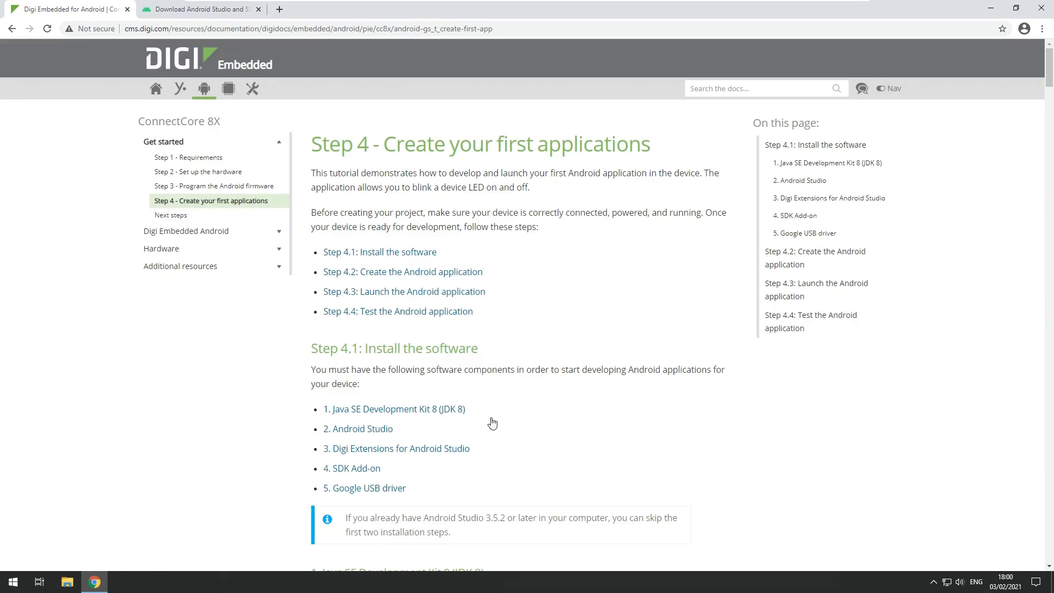
{"action": "mouse_move", "coordinate": [470, 411]}
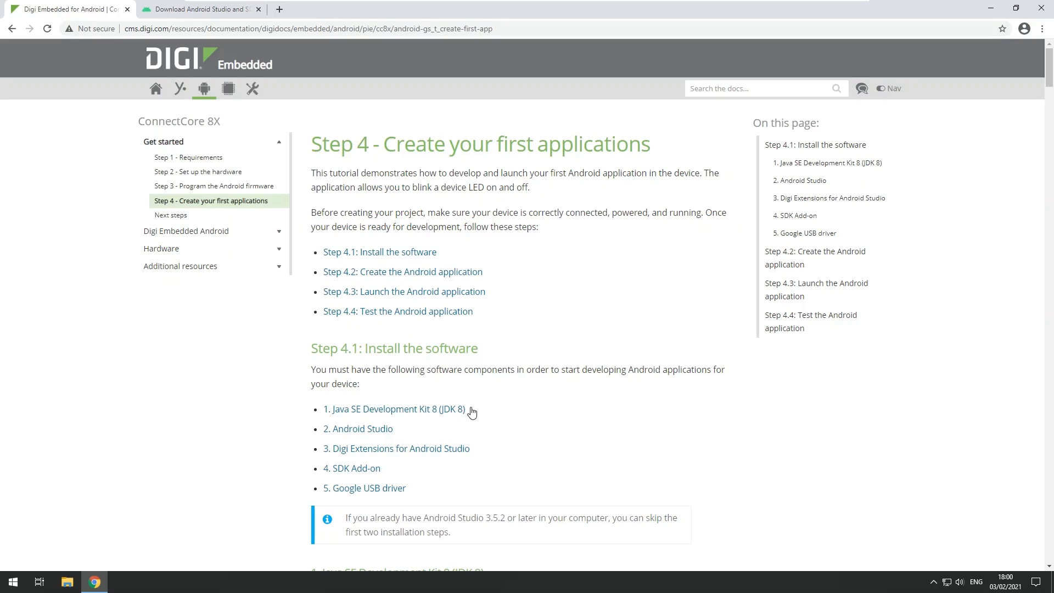
{"action": "mouse_move", "coordinate": [422, 429]}
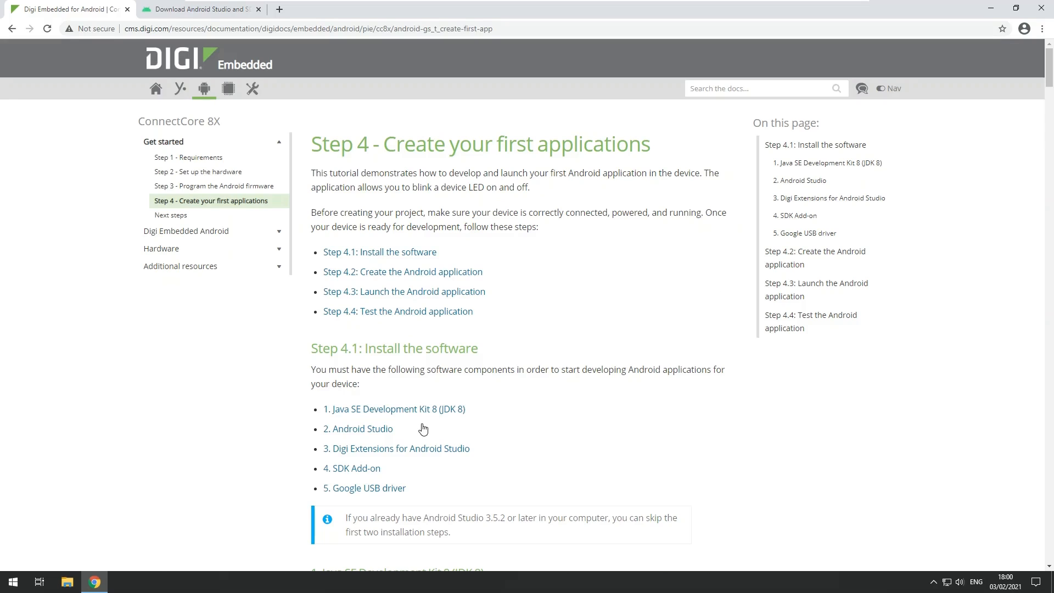
{"action": "mouse_move", "coordinate": [405, 434]}
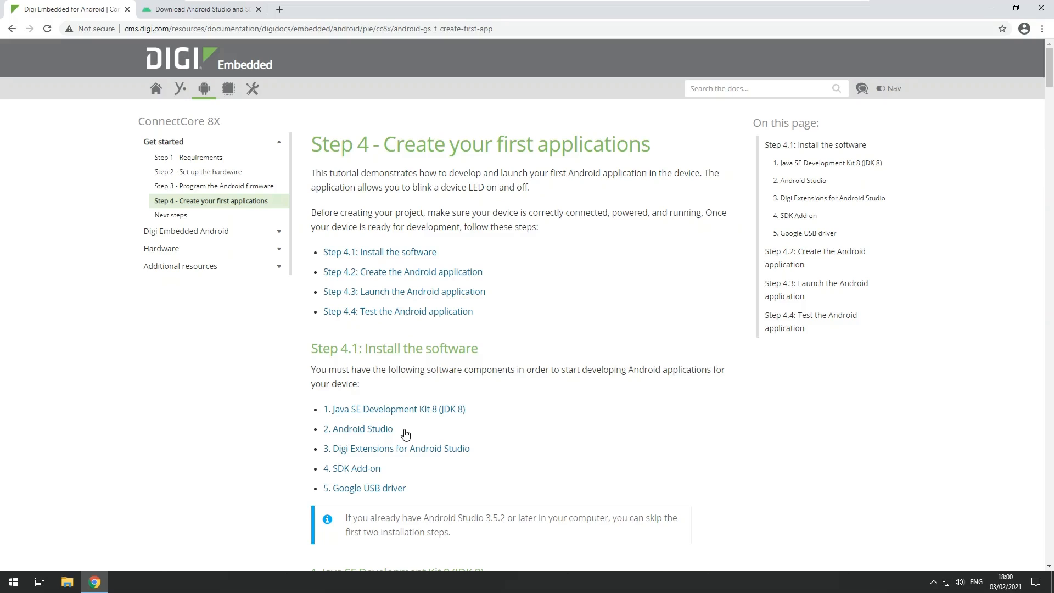
{"action": "mouse_move", "coordinate": [383, 431]}
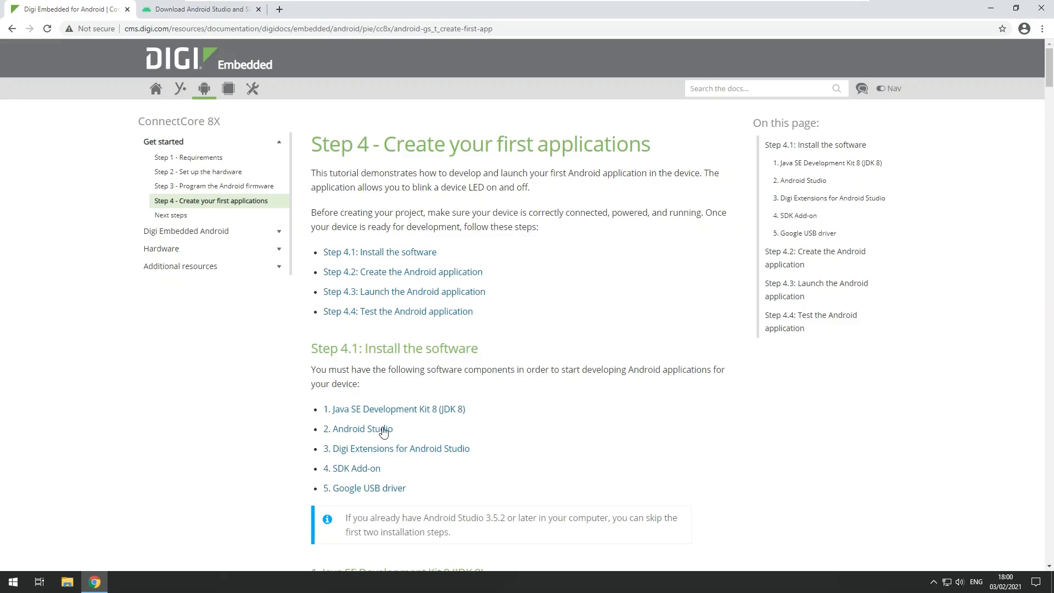
{"action": "mouse_move", "coordinate": [336, 436]}
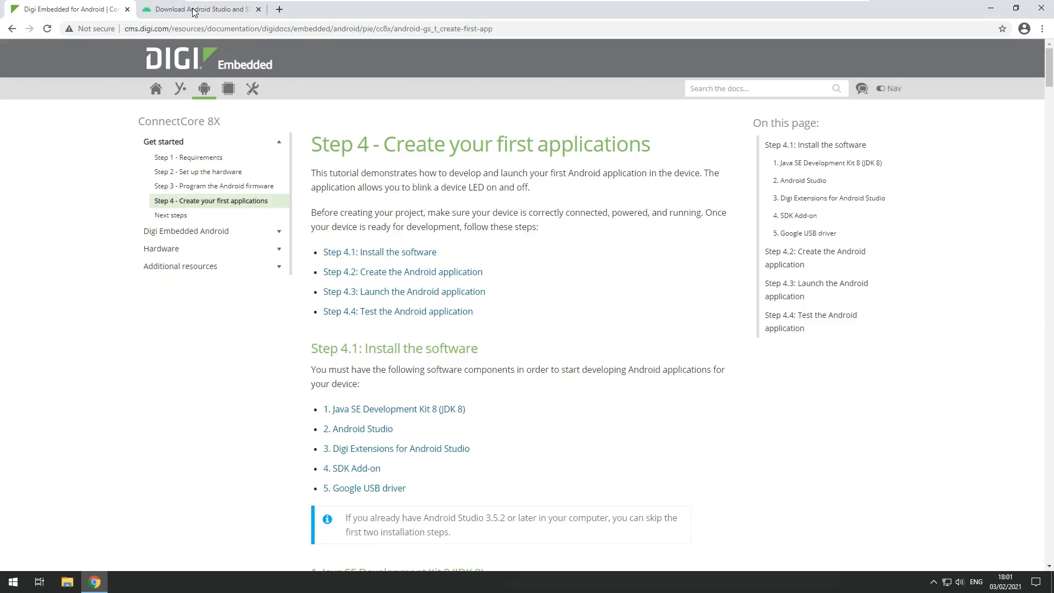
- Switch to the Download Android Studio browser tab offering version 4.1.2
{"action": "left_click", "coordinate": [198, 9]}
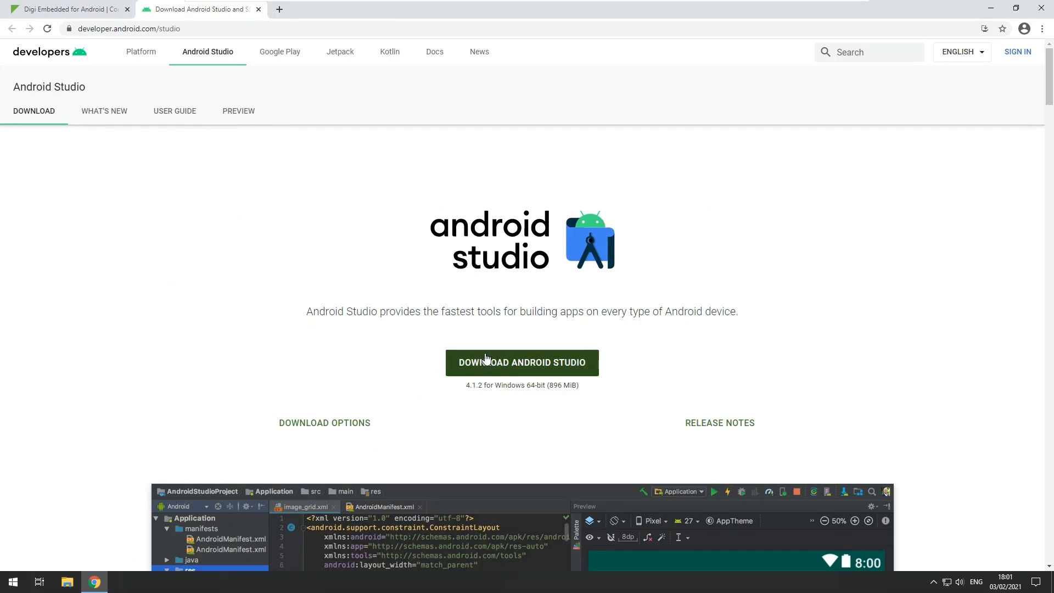
{"action": "mouse_move", "coordinate": [977, 342]}
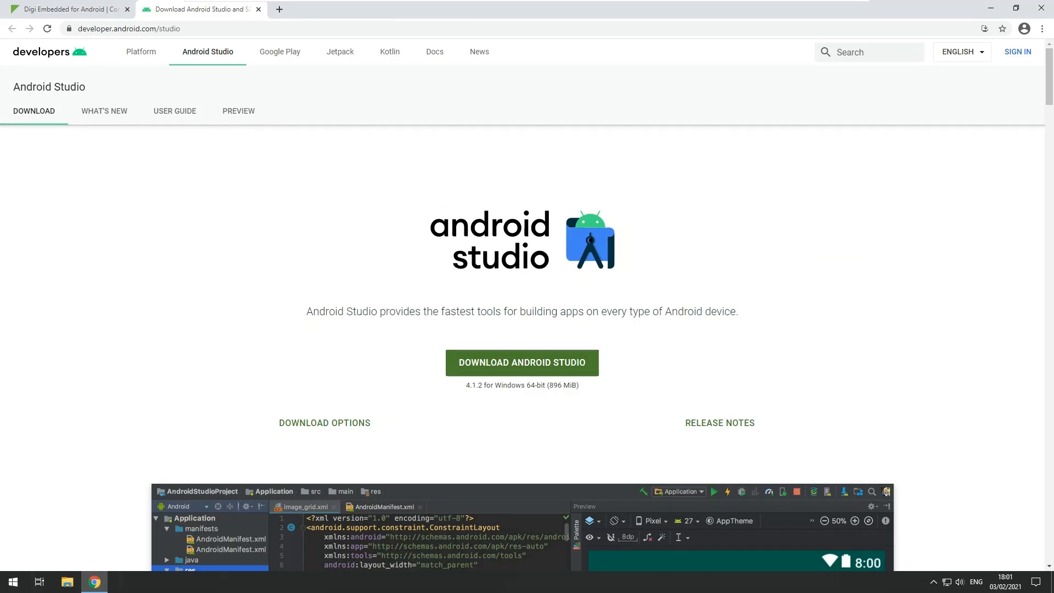
{"action": "mouse_move", "coordinate": [205, 212]}
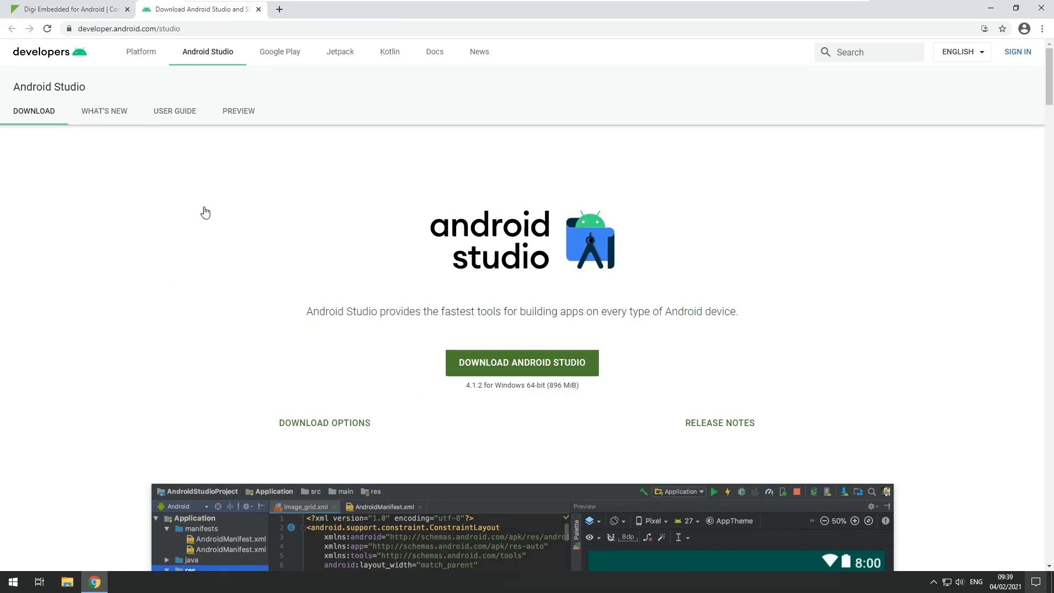
- Return to the Digi documentation and review the Android Studio install steps and 3.5.2 note
{"action": "left_click", "coordinate": [67, 9]}
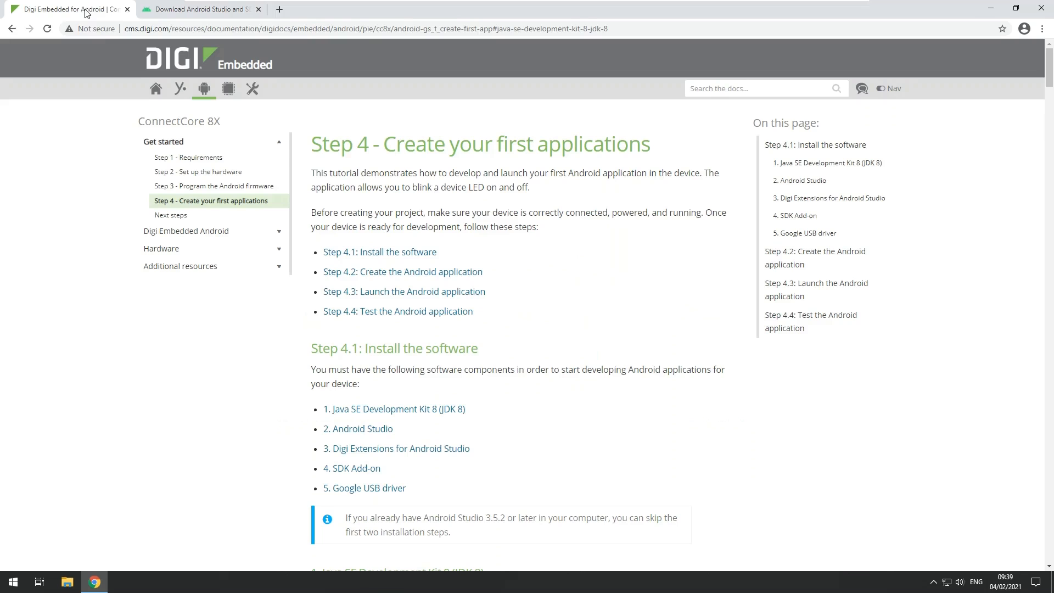
{"action": "mouse_move", "coordinate": [371, 417]}
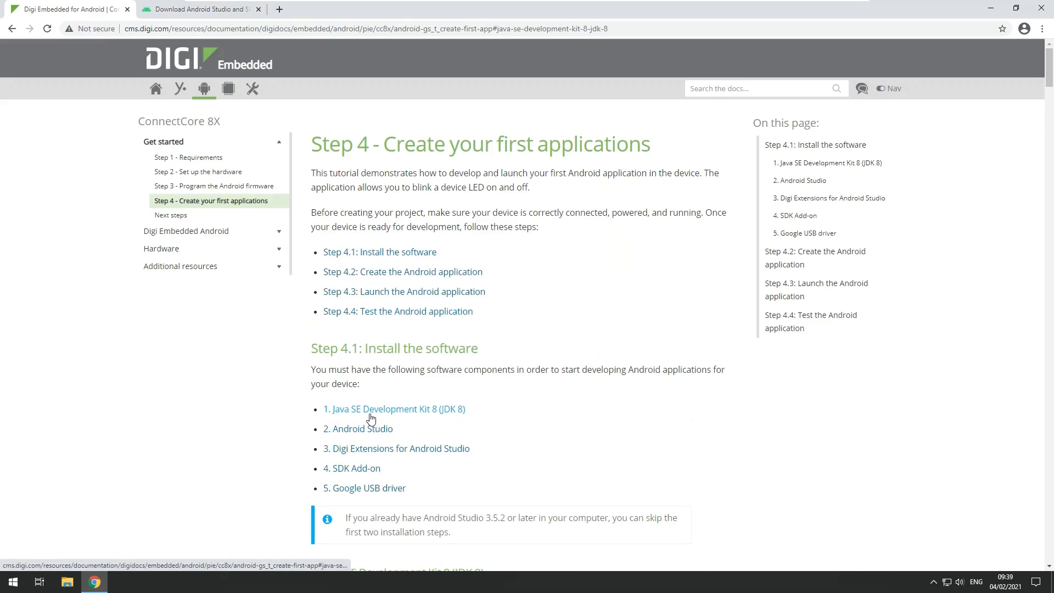
{"action": "mouse_move", "coordinate": [383, 445]}
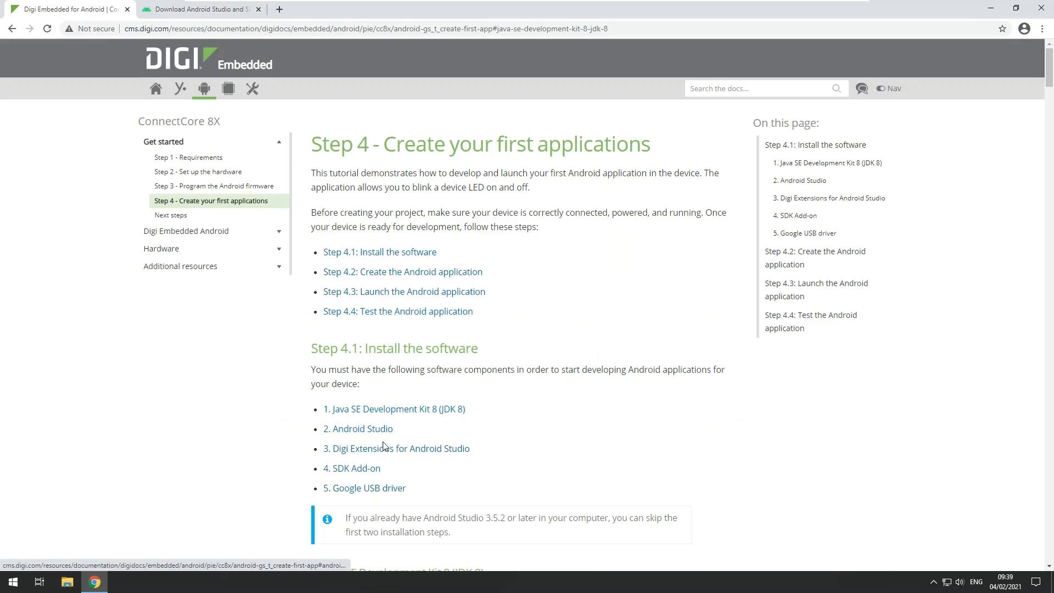
{"action": "scroll", "scroll_direction": "down", "scroll_amount": 3}
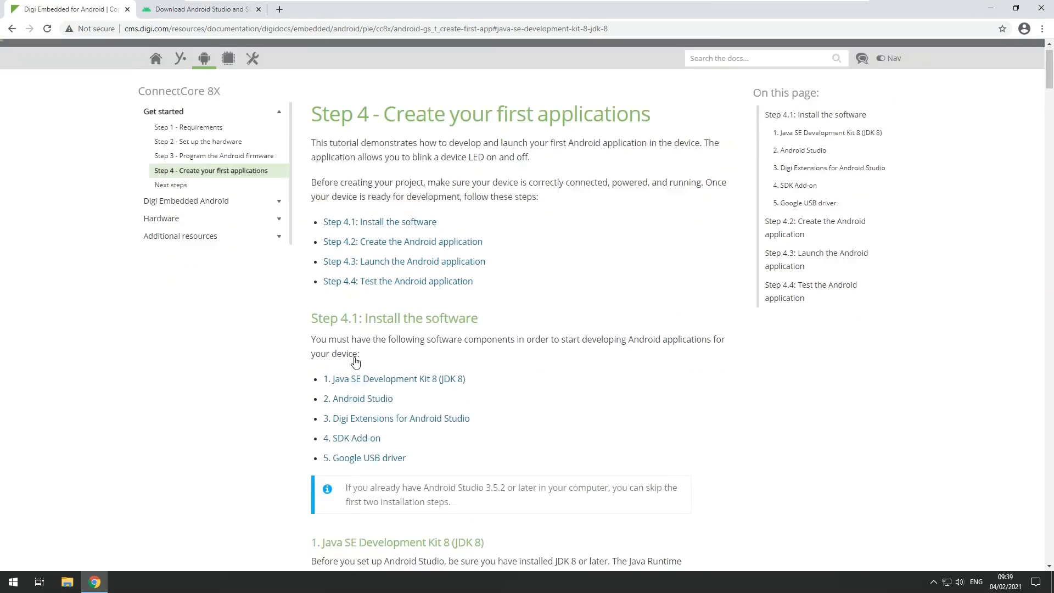
{"action": "scroll", "scroll_direction": "down", "scroll_amount": 3}
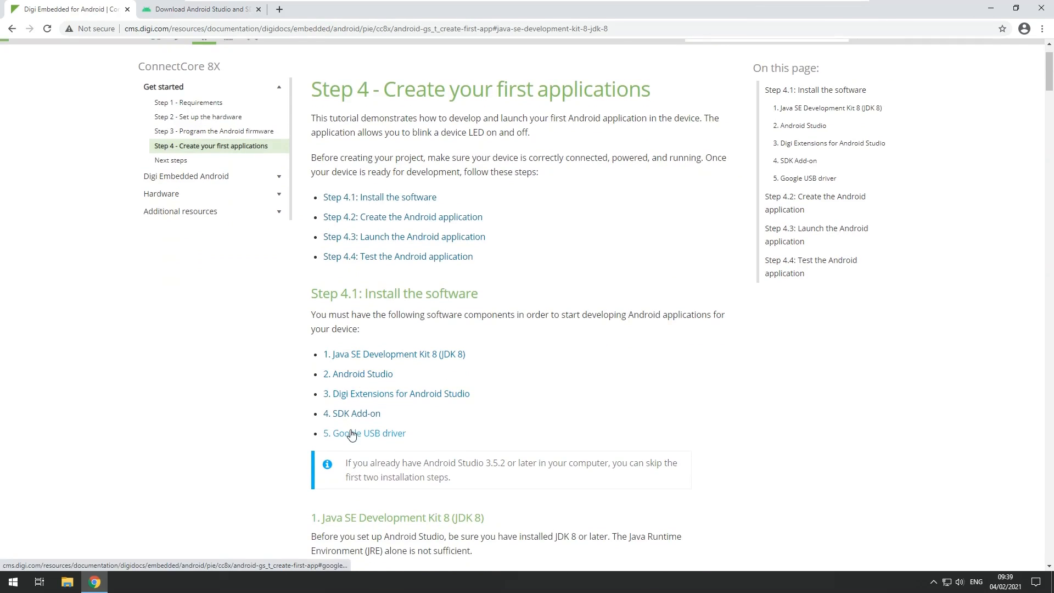
{"action": "mouse_move", "coordinate": [373, 378]}
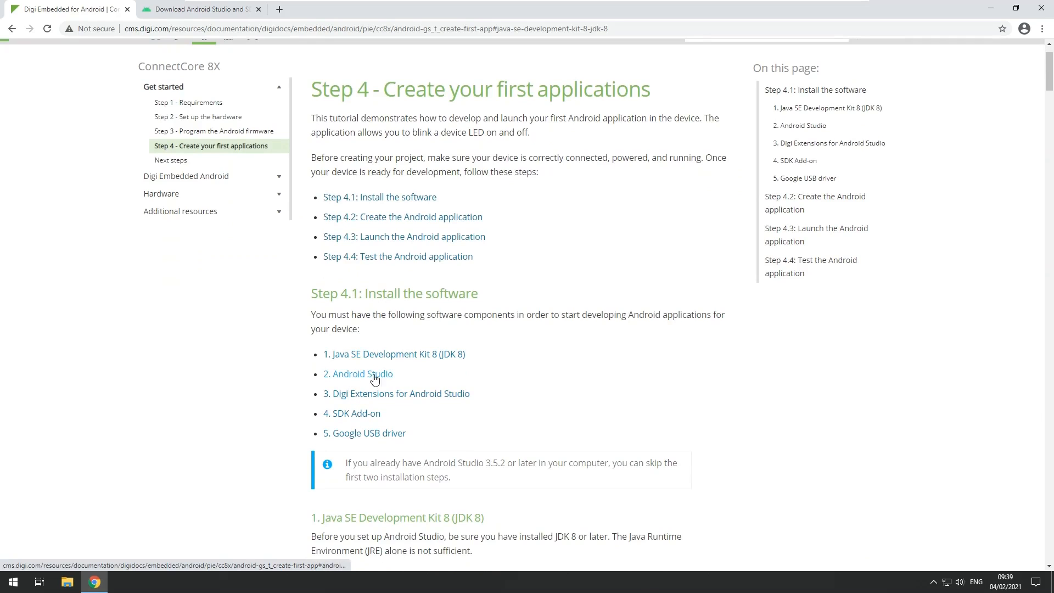
{"action": "left_click", "coordinate": [364, 374]}
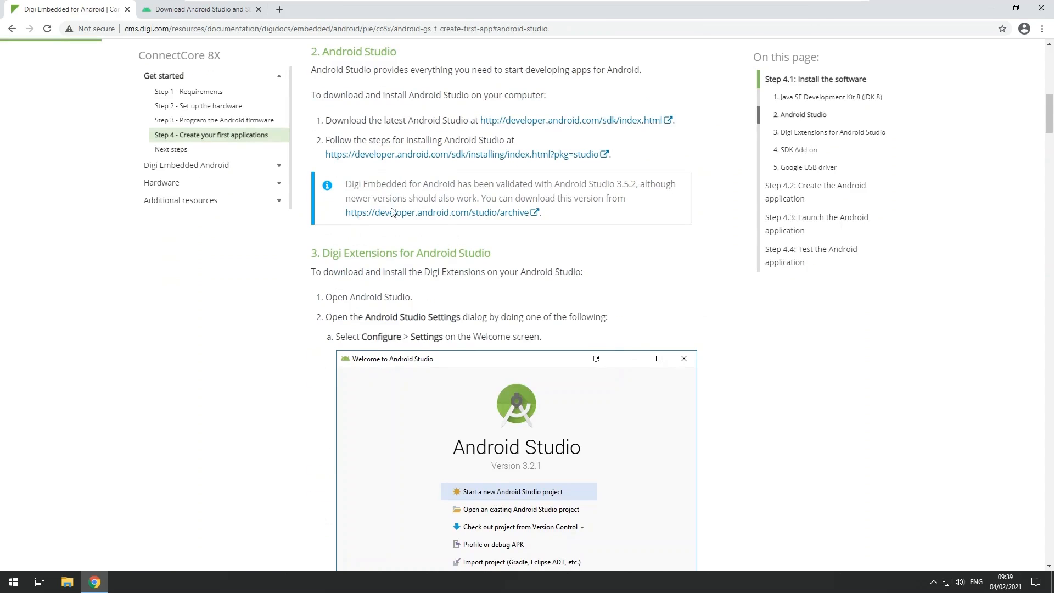
{"action": "mouse_move", "coordinate": [357, 161]}
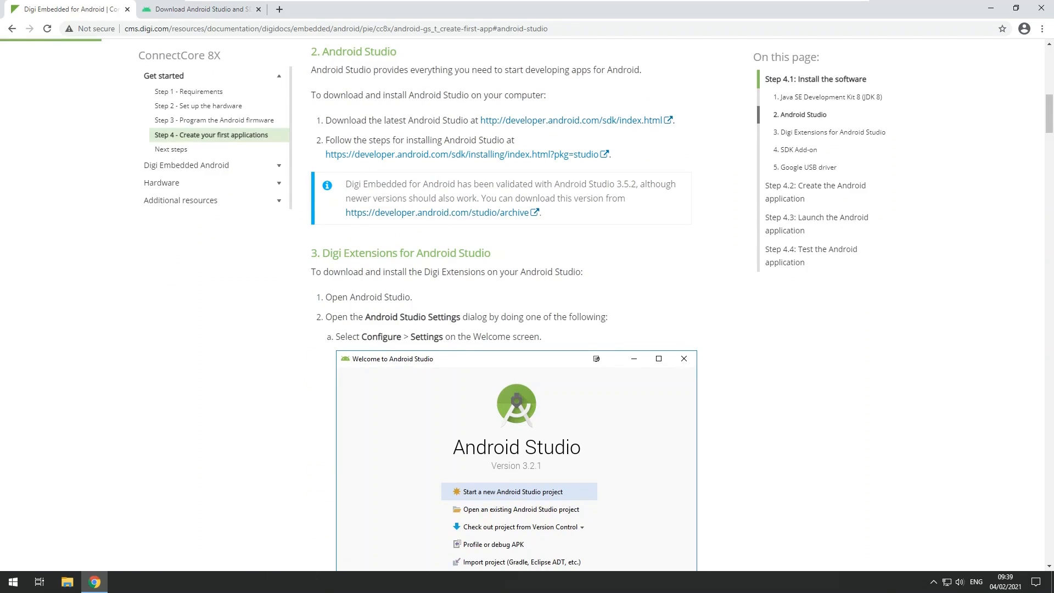
{"action": "mouse_move", "coordinate": [588, 298]}
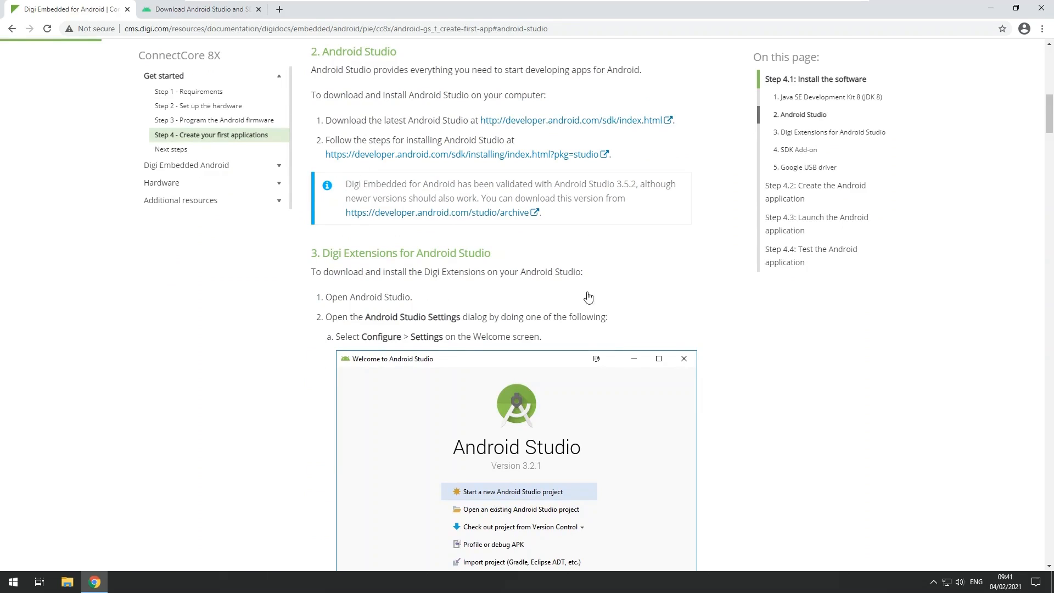
{"action": "mouse_move", "coordinate": [490, 264]}
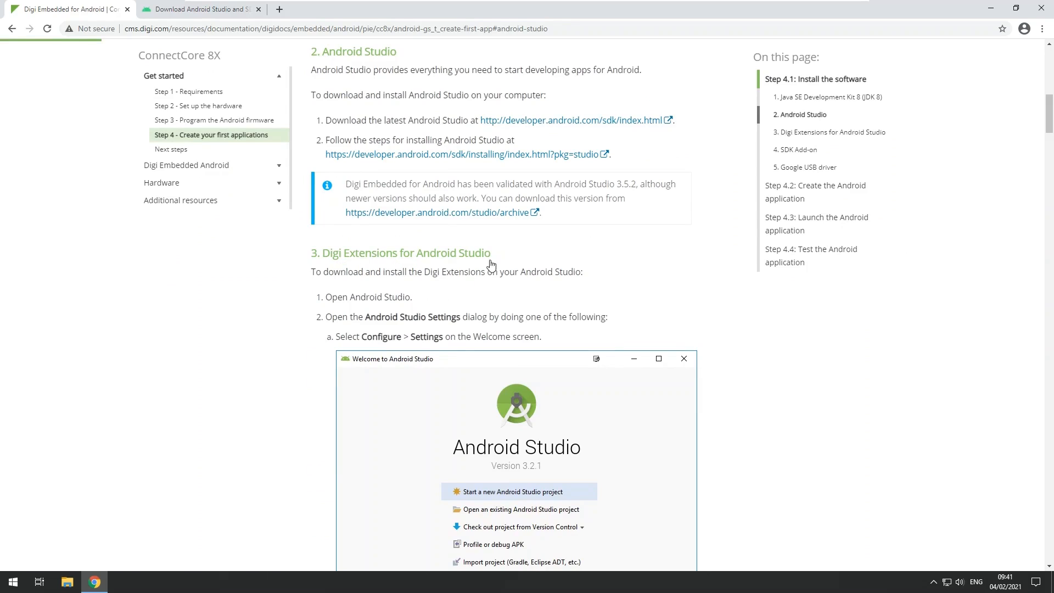
{"action": "mouse_move", "coordinate": [497, 275]}
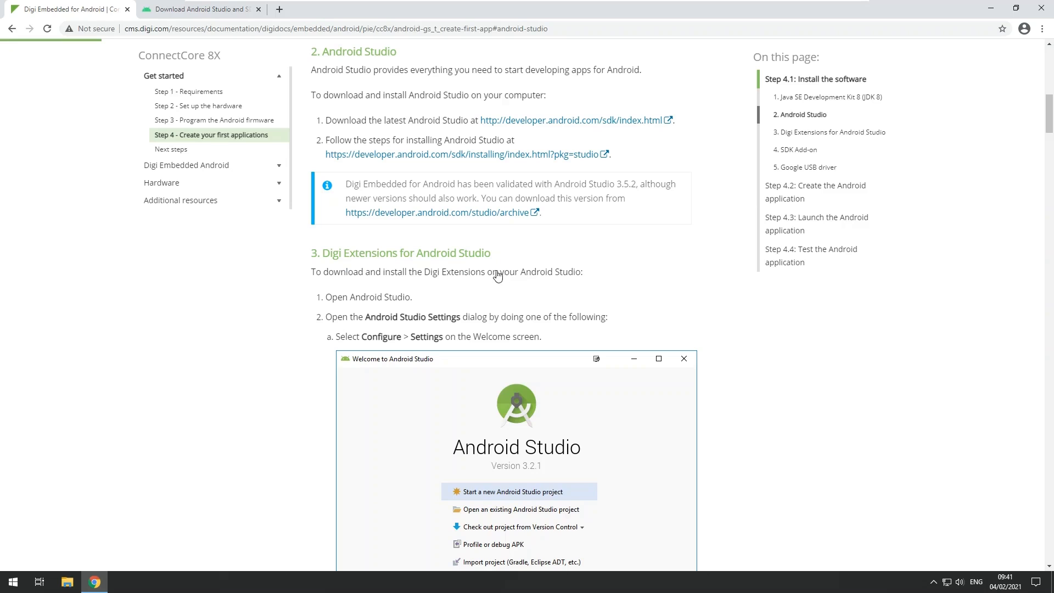
- Read down to the SDK Add-on section, then begin launching Android Studio from the Start menu
{"action": "scroll", "scroll_direction": "down", "scroll_amount": 3}
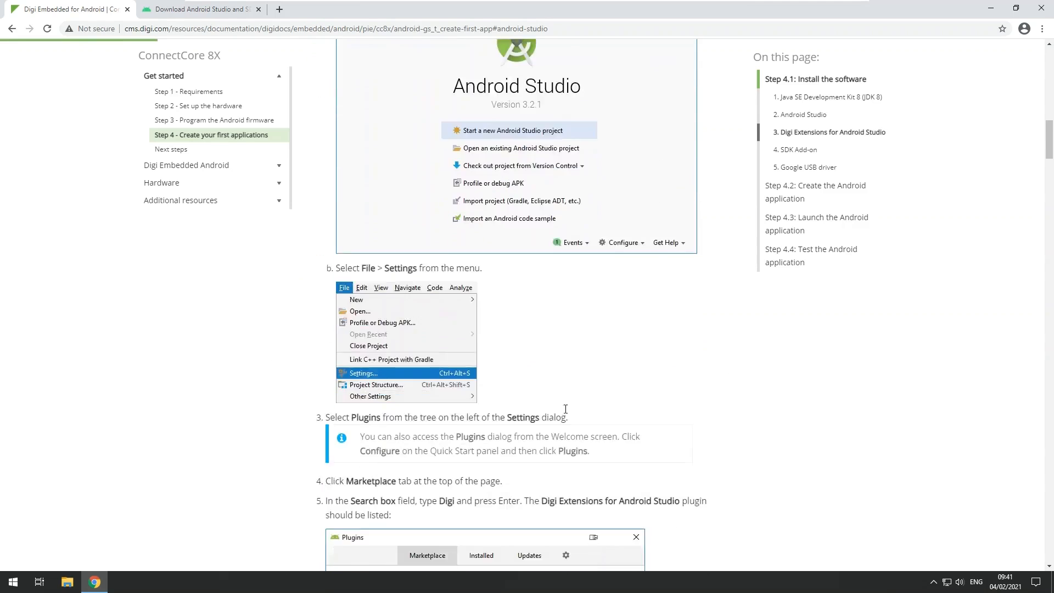
{"action": "scroll", "scroll_direction": "down", "scroll_amount": 3}
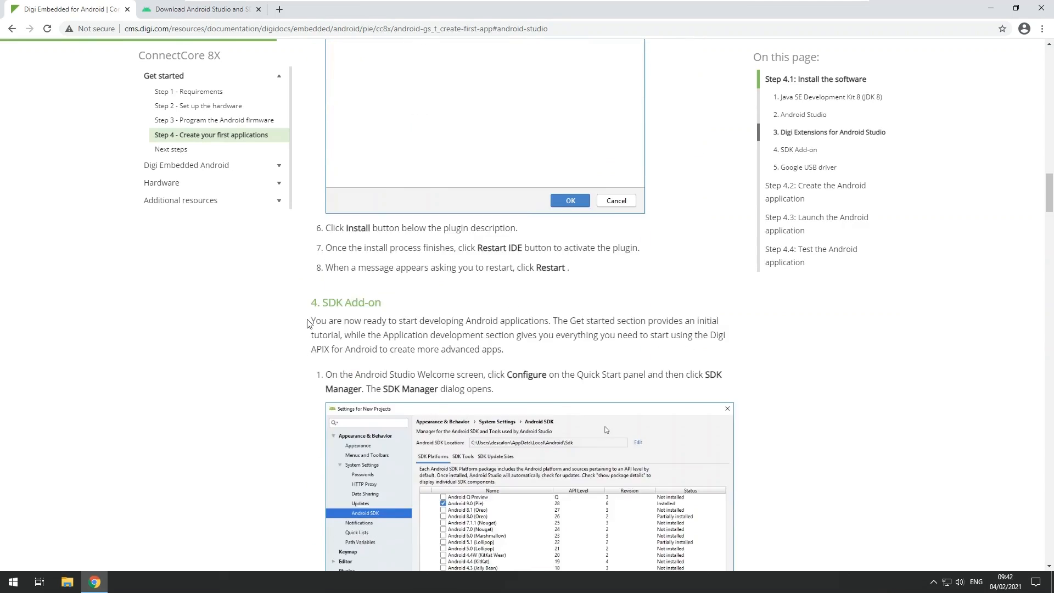
{"action": "scroll", "scroll_direction": "down", "scroll_amount": 3}
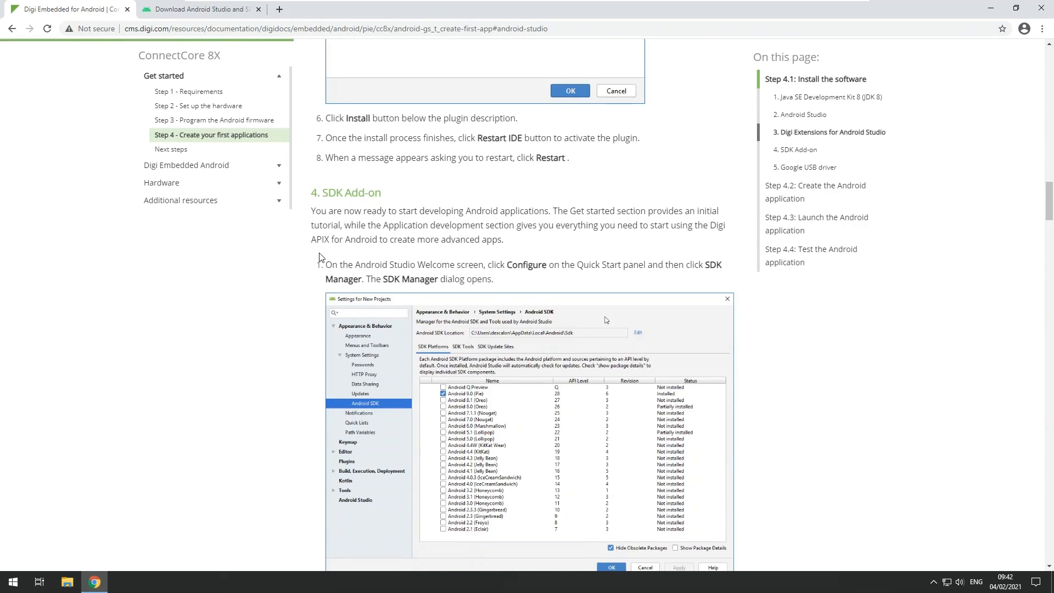
{"action": "mouse_move", "coordinate": [449, 382]}
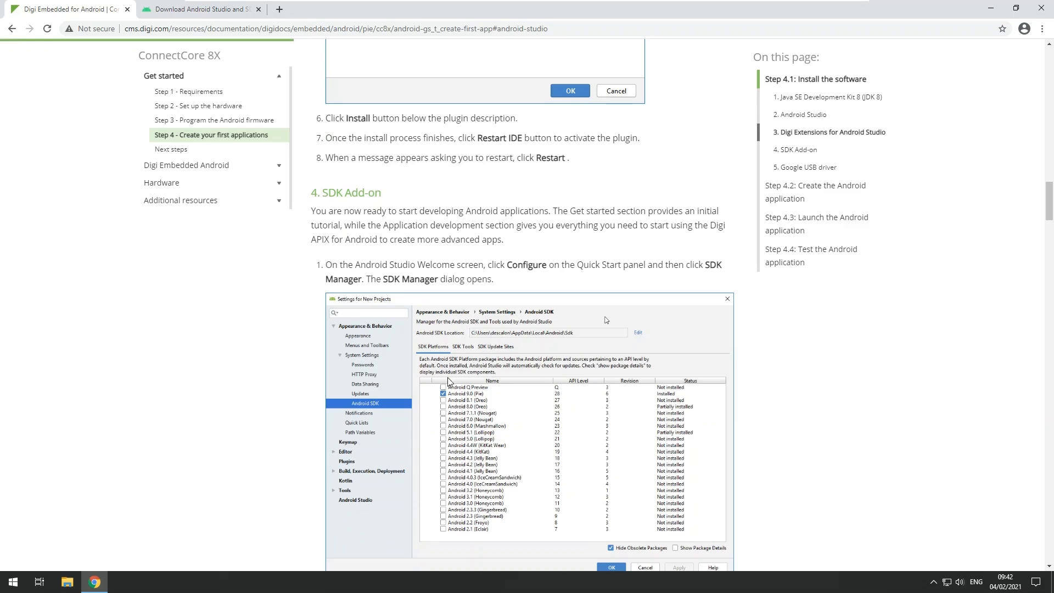
{"action": "mouse_move", "coordinate": [298, 314]}
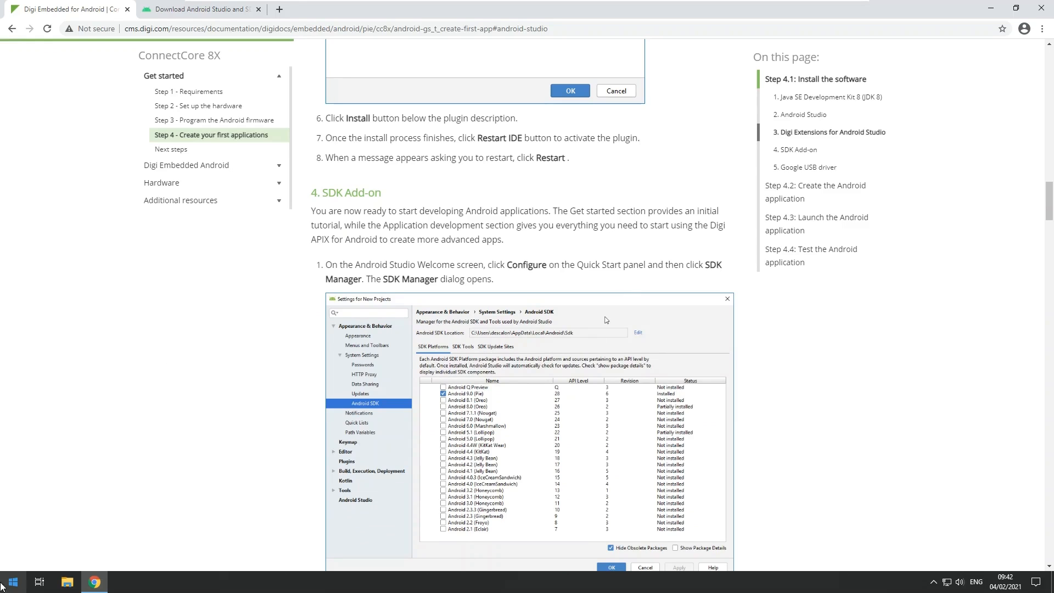
{"action": "left_click", "coordinate": [11, 581]}
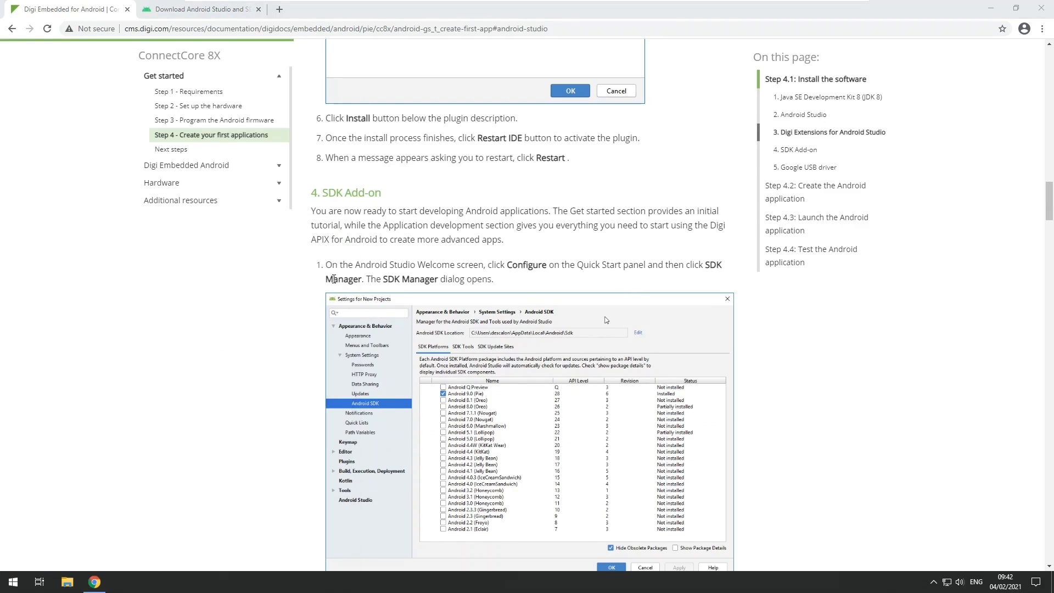
{"action": "mouse_move", "coordinate": [906, 360]}
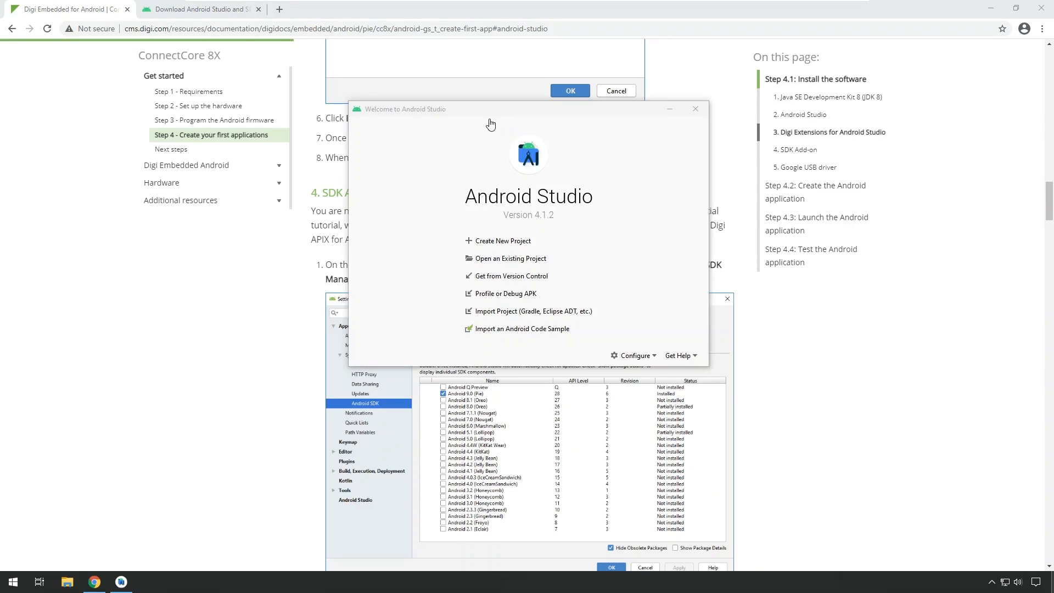
{"action": "mouse_move", "coordinate": [372, 238]}
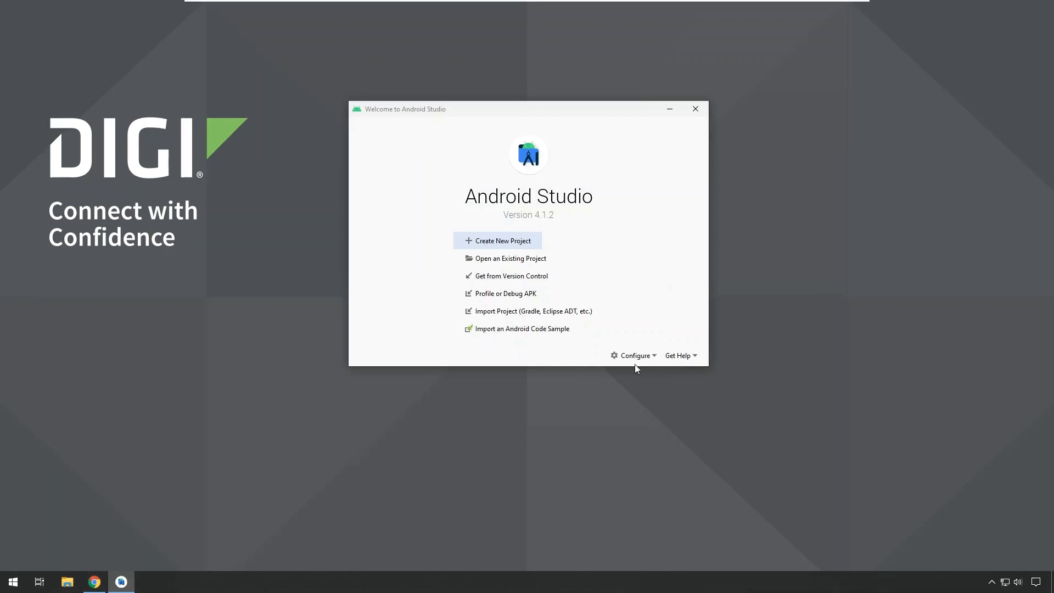
- From the Welcome screen's Configure menu, bring up Settings for New Projects
{"action": "left_click", "coordinate": [632, 354]}
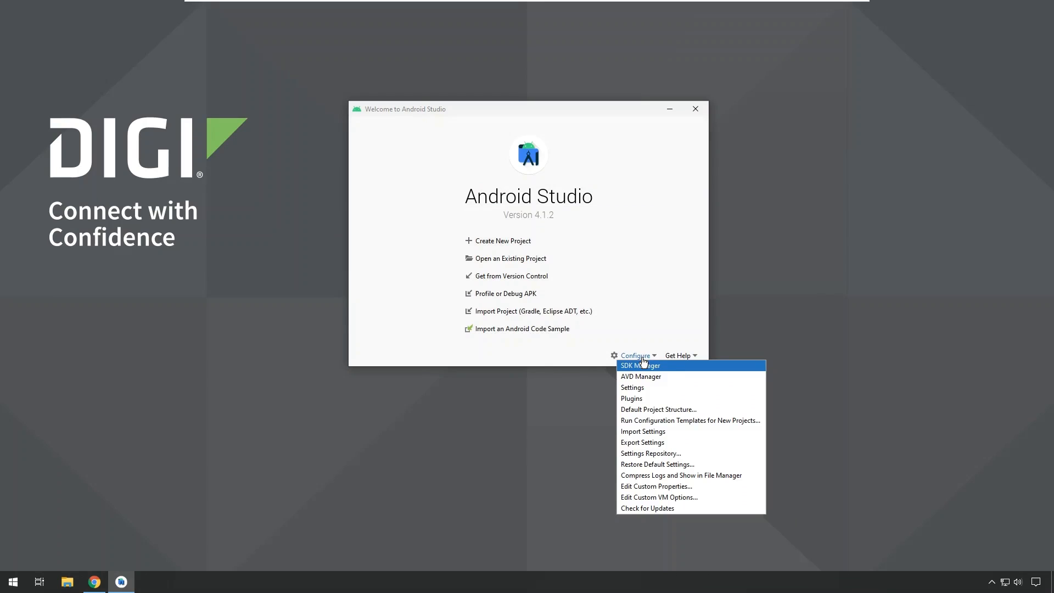
{"action": "mouse_move", "coordinate": [632, 387]}
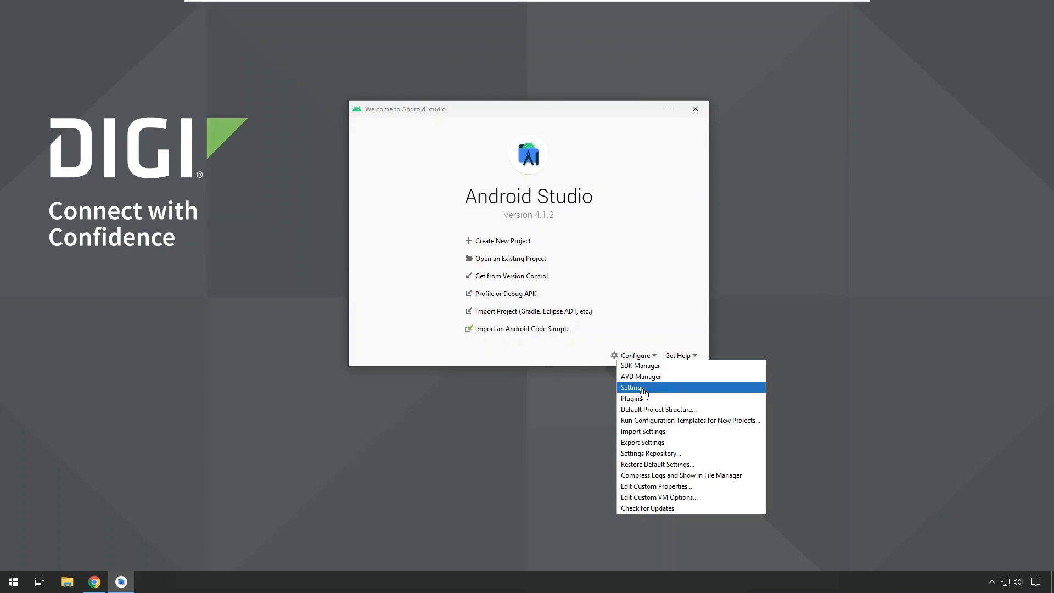
{"action": "left_click", "coordinate": [632, 388]}
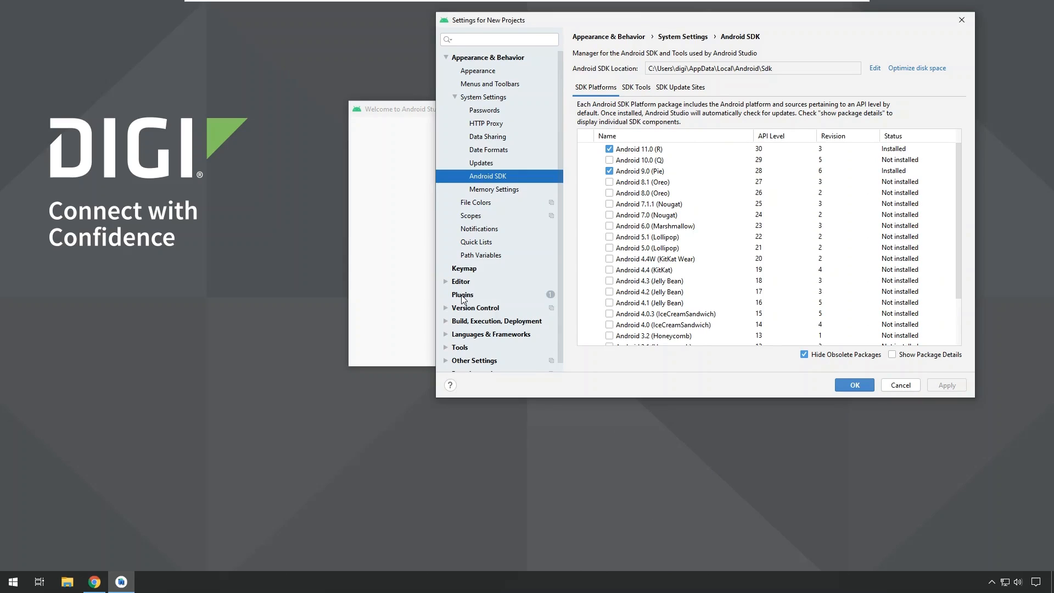
- Install the Digi Extensions for Android Studio plugin from the Marketplace search 'Digi' and confirm
{"action": "left_click", "coordinate": [462, 294]}
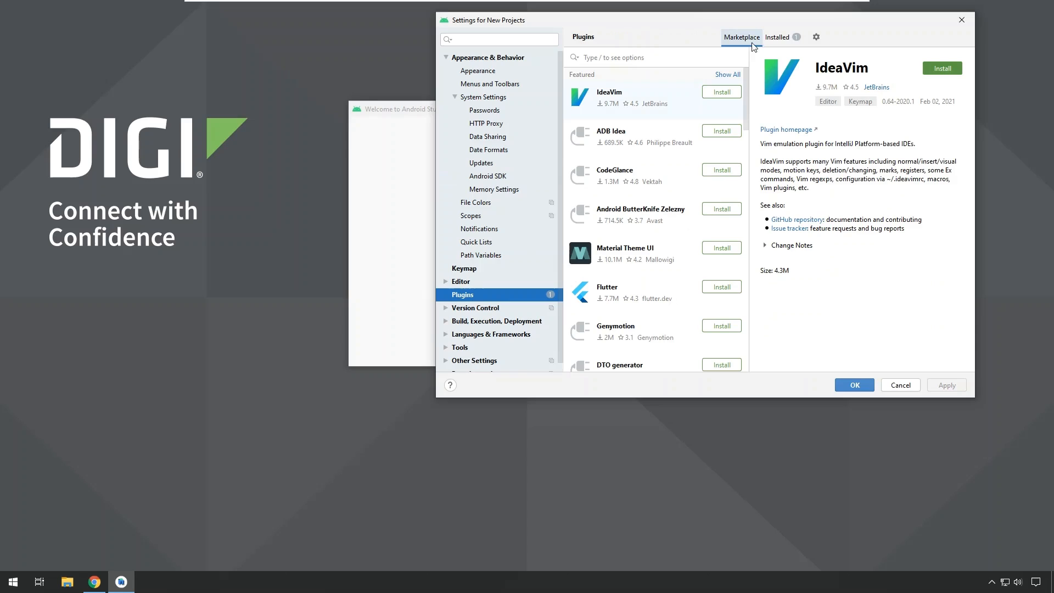
{"action": "mouse_move", "coordinate": [601, 57]}
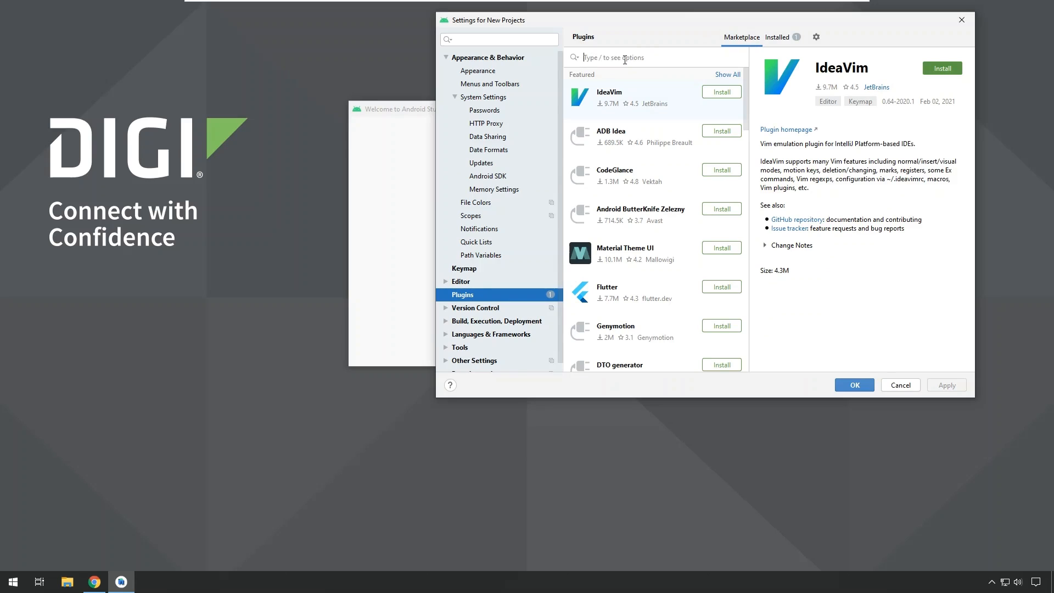
{"action": "type", "text": "Digi"}
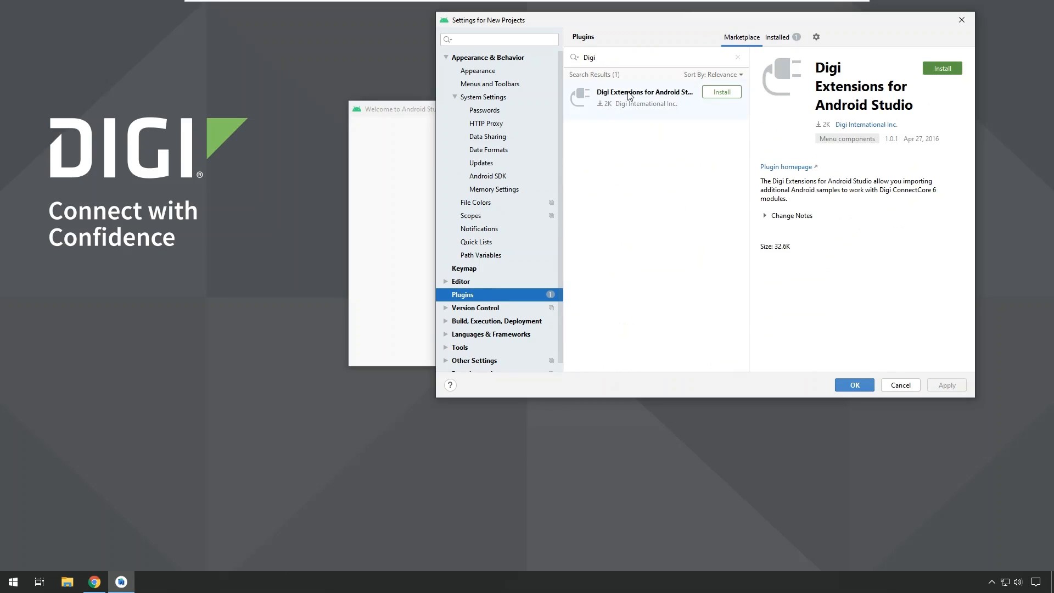
{"action": "mouse_move", "coordinate": [890, 100]}
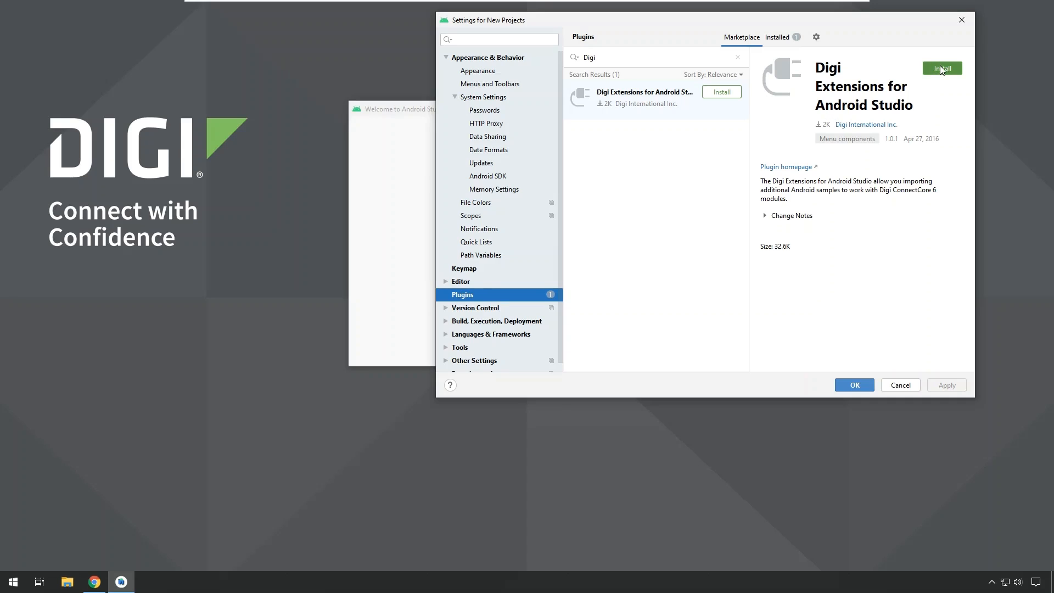
{"action": "left_click", "coordinate": [941, 68]}
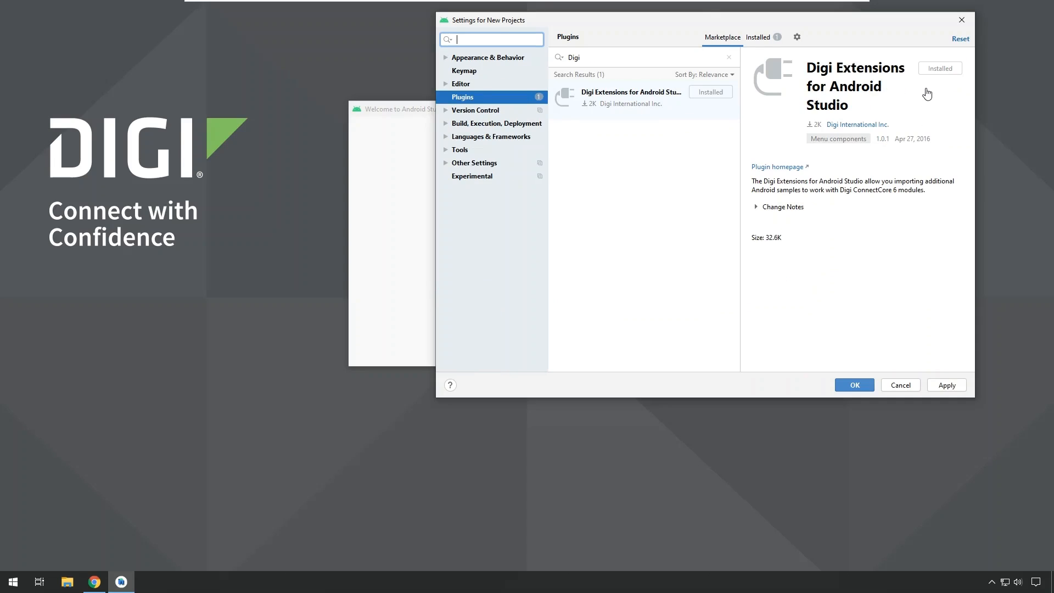
{"action": "mouse_move", "coordinate": [884, 89]}
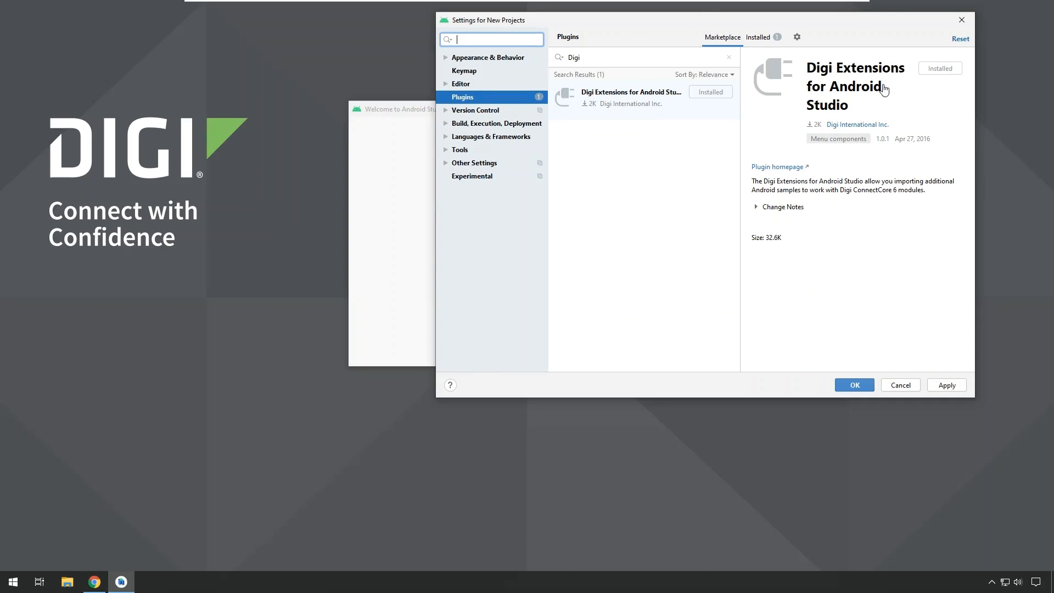
{"action": "mouse_move", "coordinate": [901, 85]}
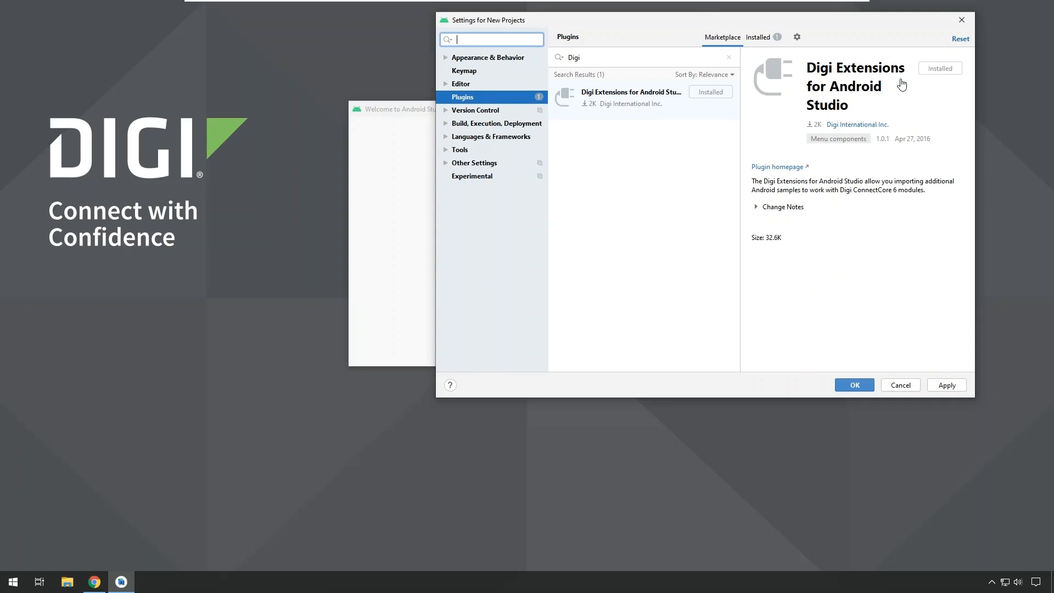
{"action": "mouse_move", "coordinate": [917, 81]}
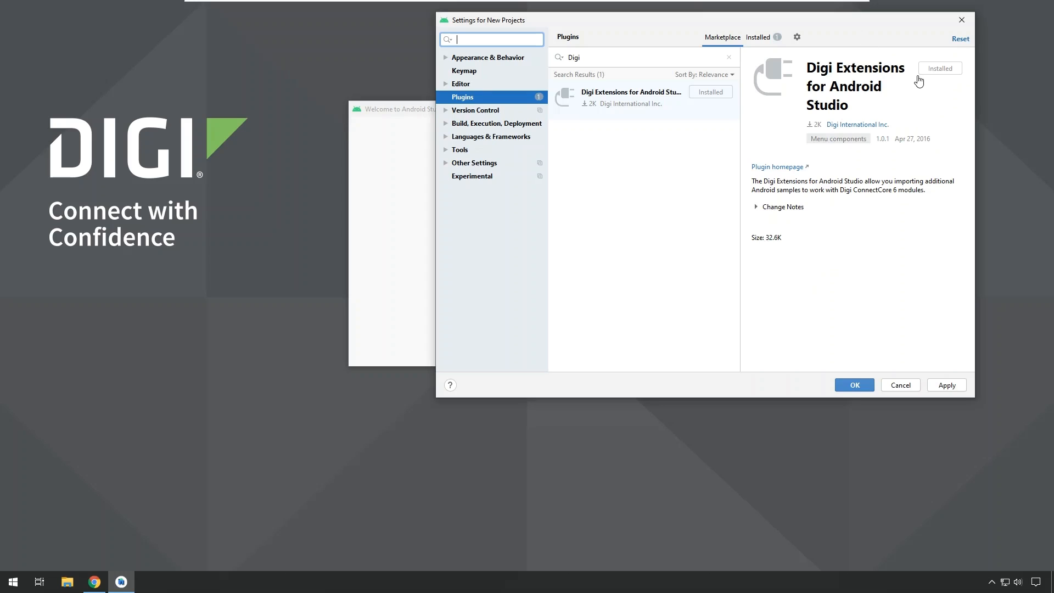
{"action": "mouse_move", "coordinate": [918, 80]}
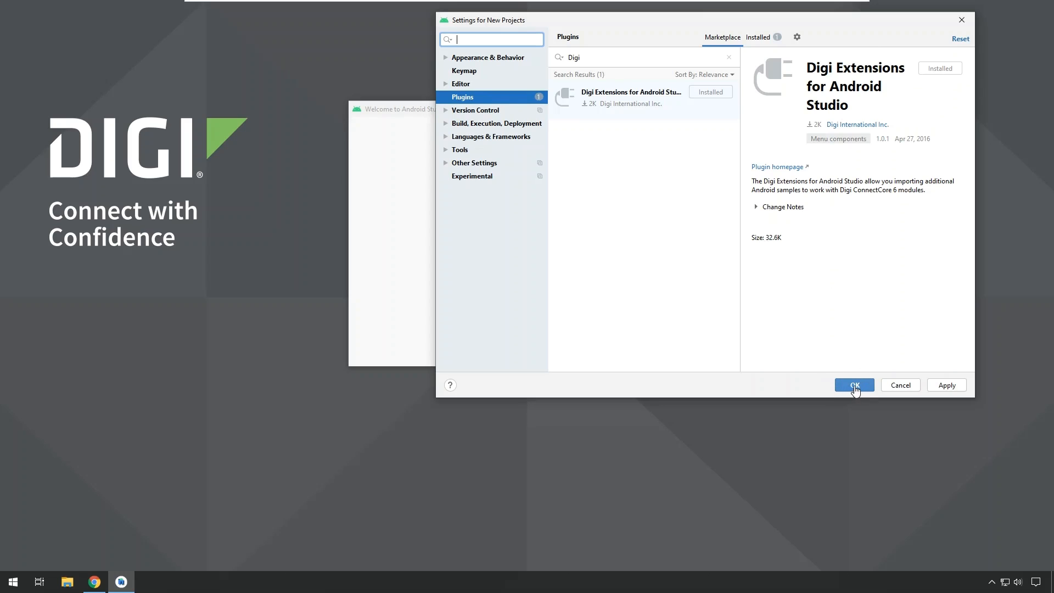
{"action": "mouse_move", "coordinate": [854, 390]}
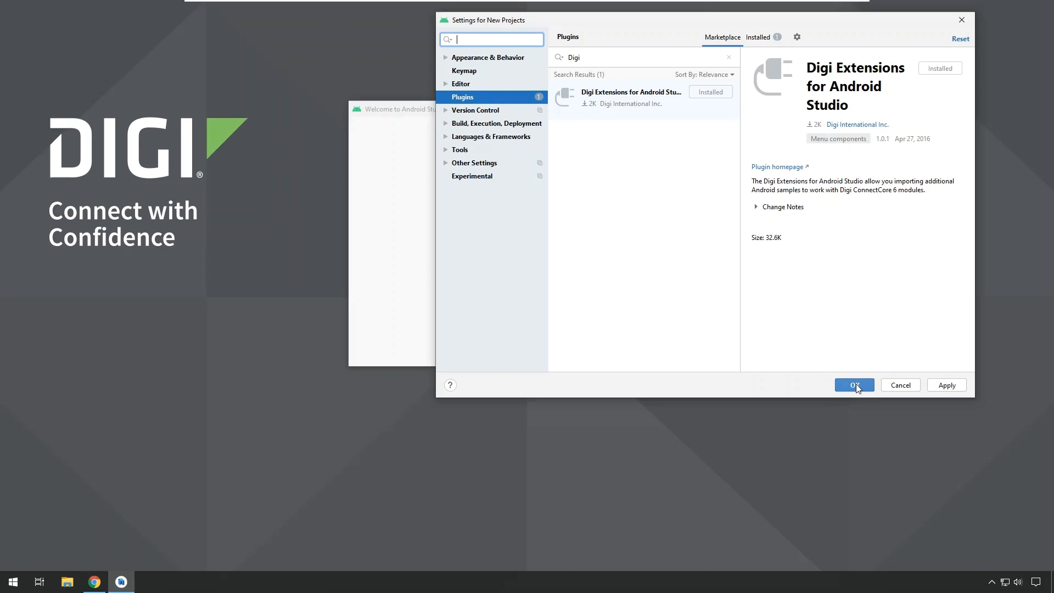
{"action": "left_click", "coordinate": [854, 385]}
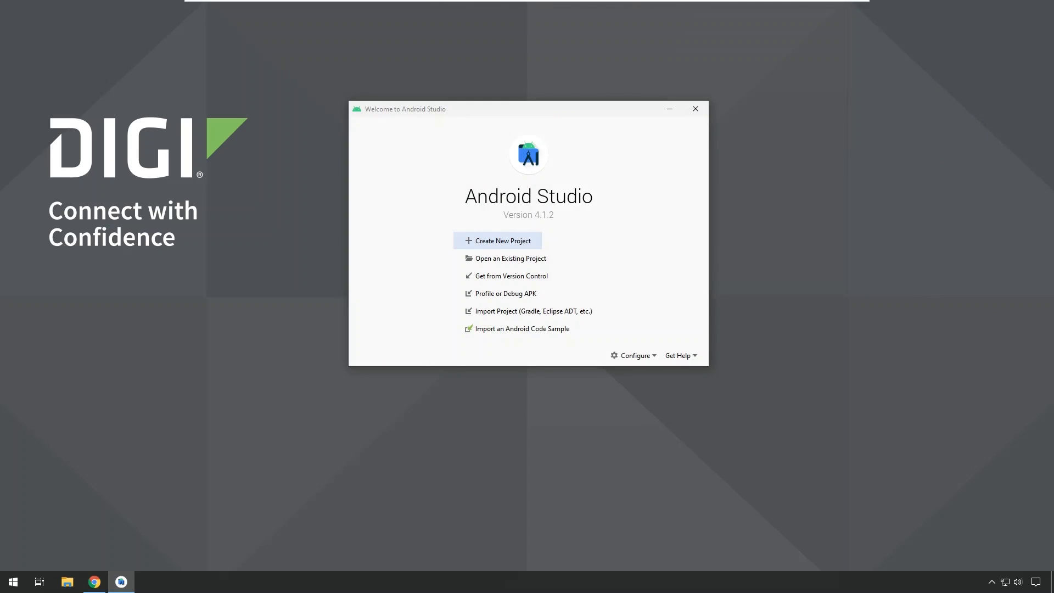
{"action": "mouse_move", "coordinate": [508, 211]}
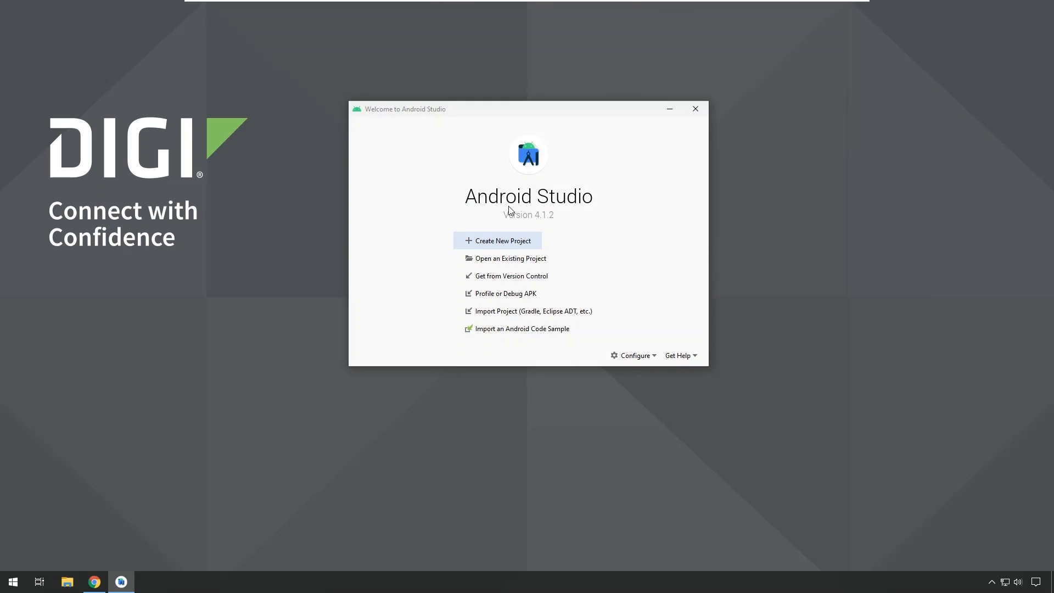
{"action": "left_click", "coordinate": [632, 355]}
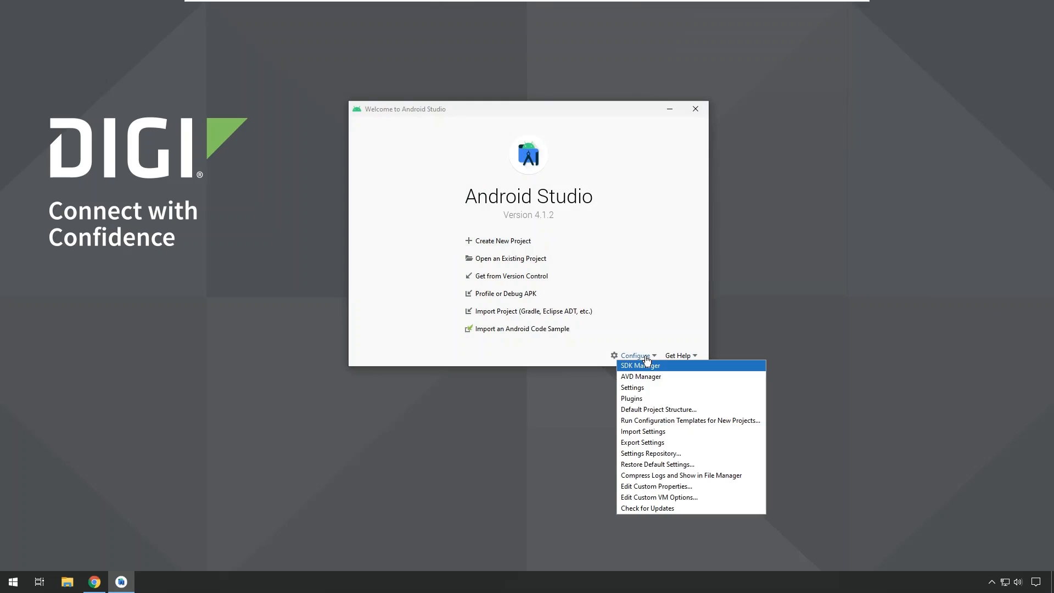
{"action": "mouse_move", "coordinate": [640, 369]}
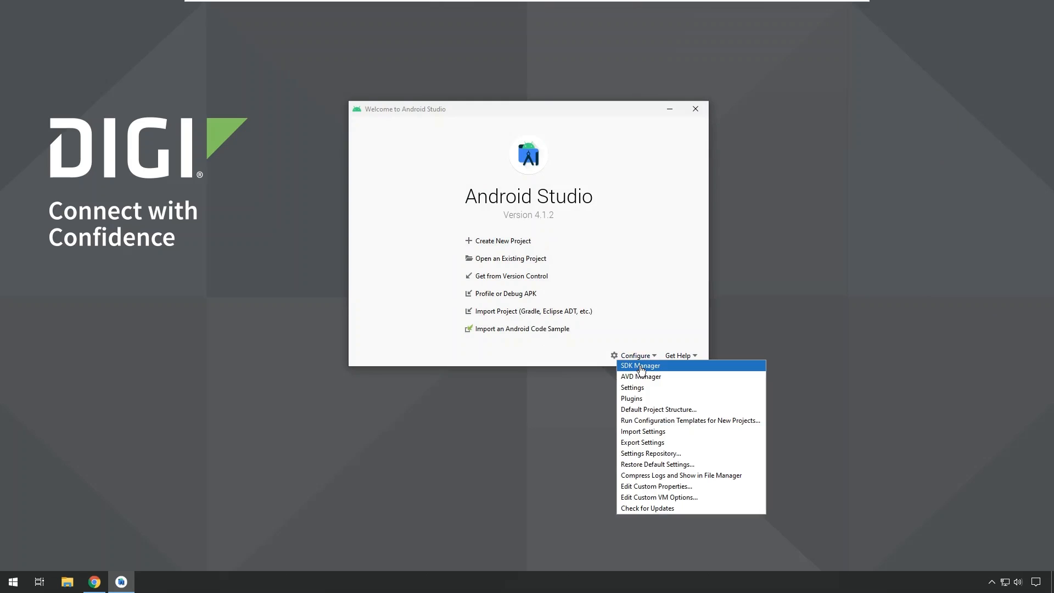
{"action": "left_click", "coordinate": [639, 365]}
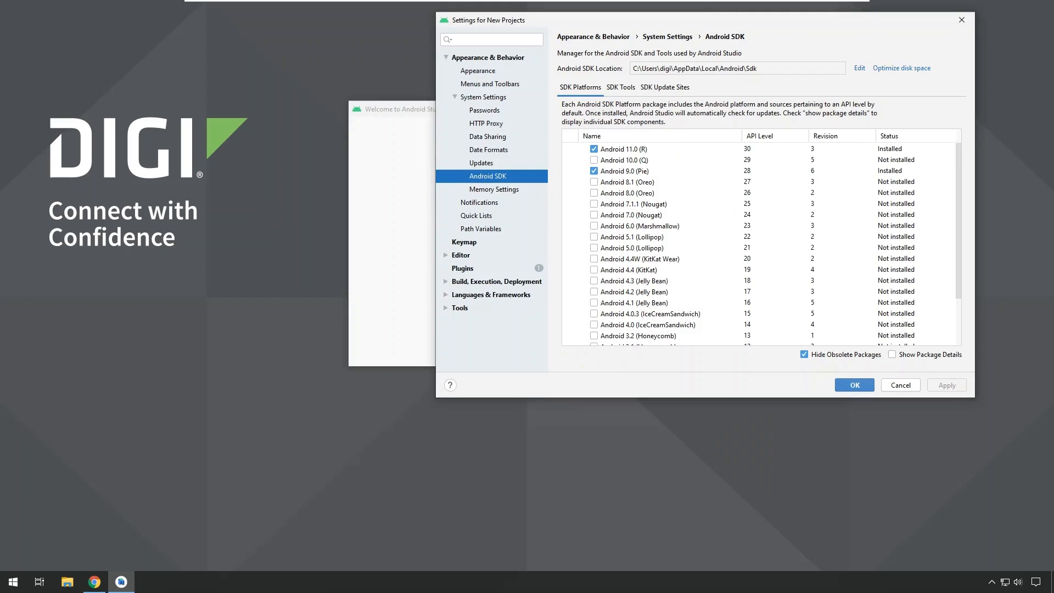
{"action": "mouse_move", "coordinate": [800, 237]}
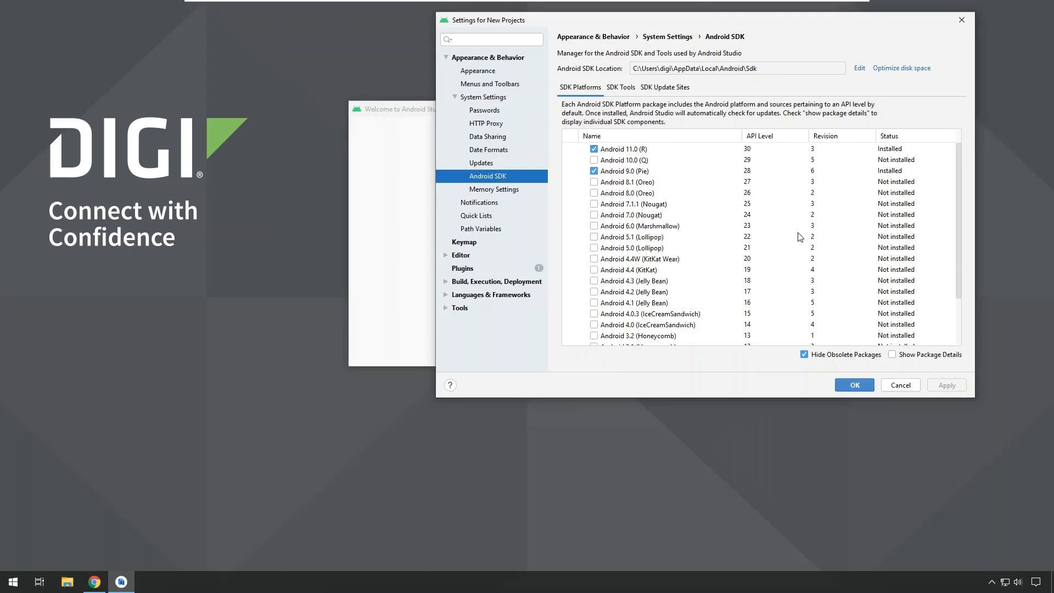
{"action": "mouse_move", "coordinate": [692, 223]}
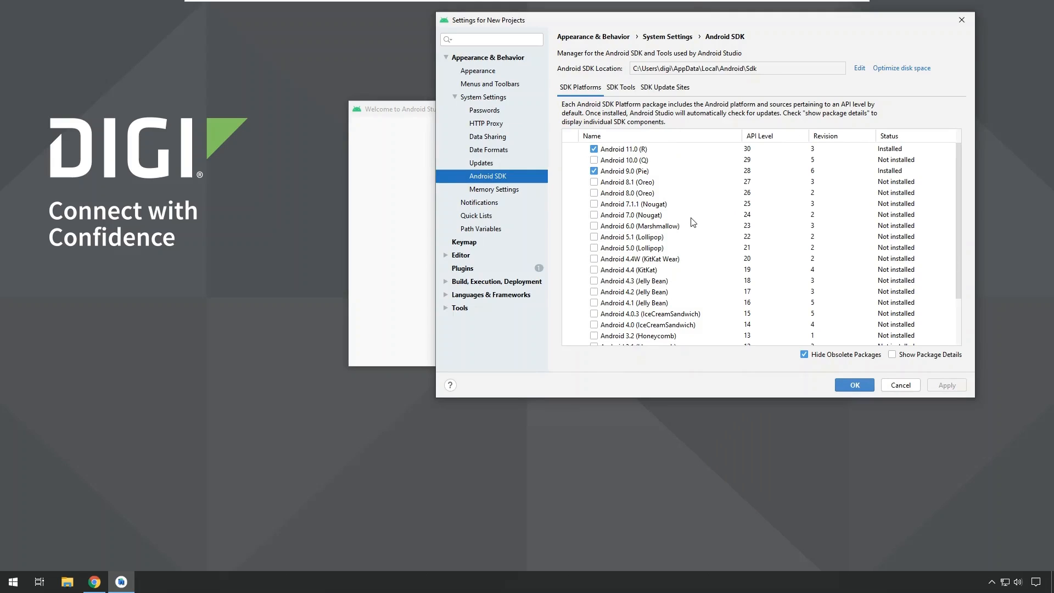
{"action": "mouse_move", "coordinate": [656, 93]}
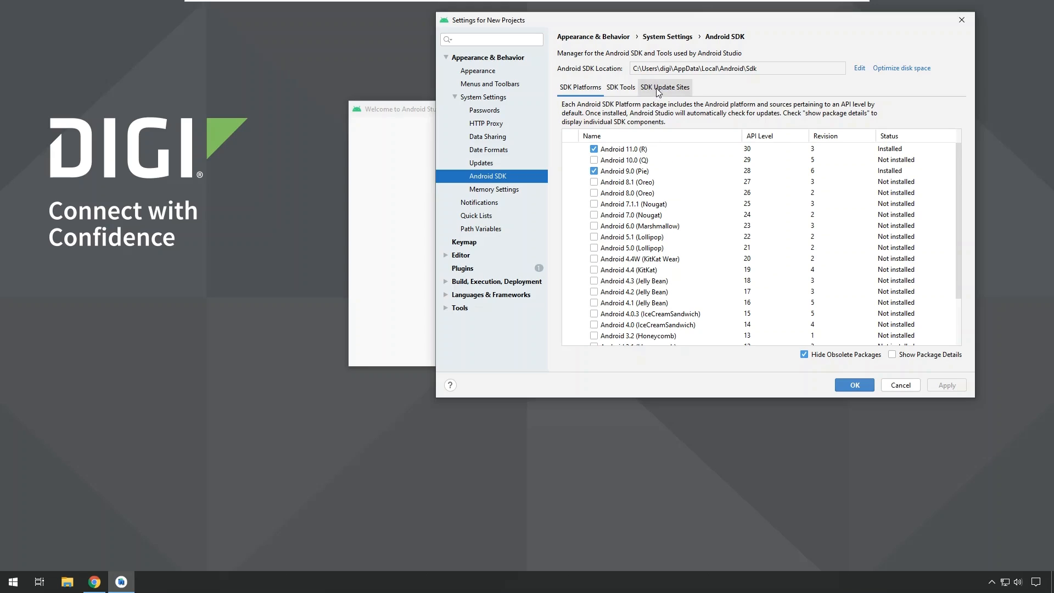
- Add an SDK update site named Digi SDK Addon pointing to Digi's sdk_addon 9.0 addon.xml
{"action": "left_click", "coordinate": [664, 87]}
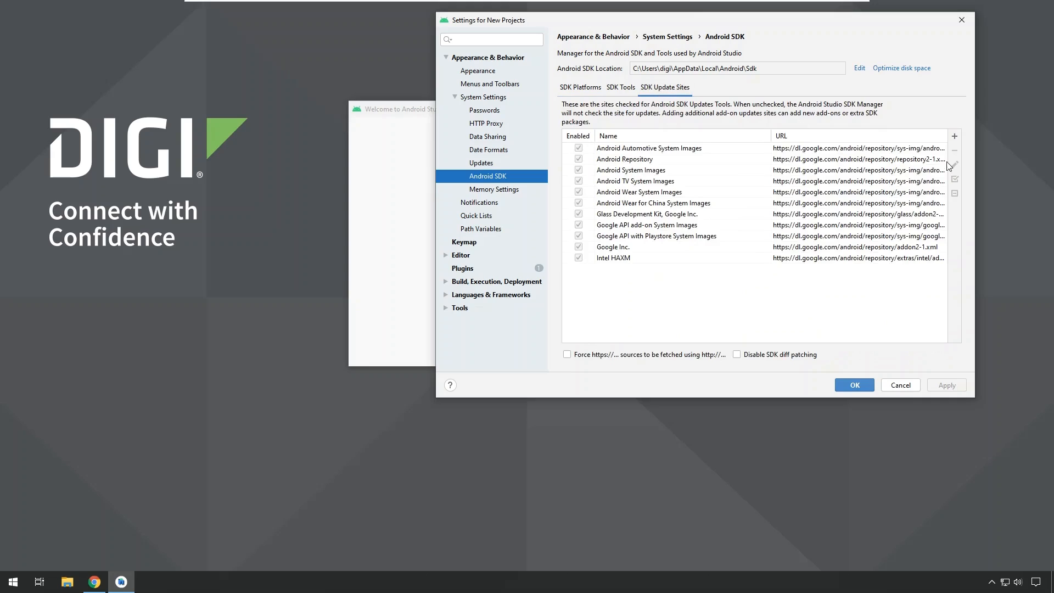
{"action": "mouse_move", "coordinate": [957, 140]}
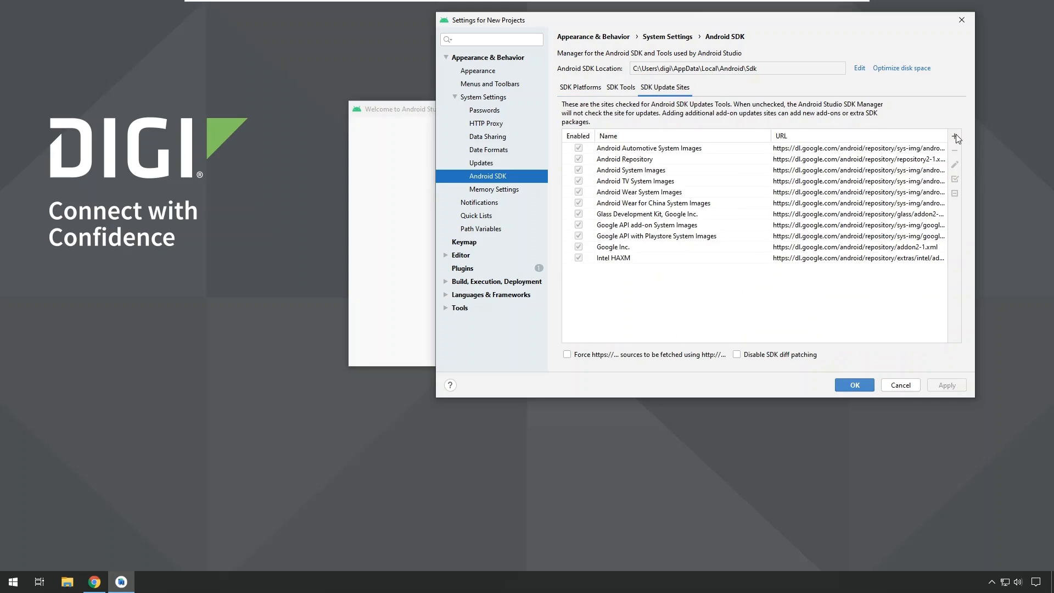
{"action": "left_click", "coordinate": [954, 136]}
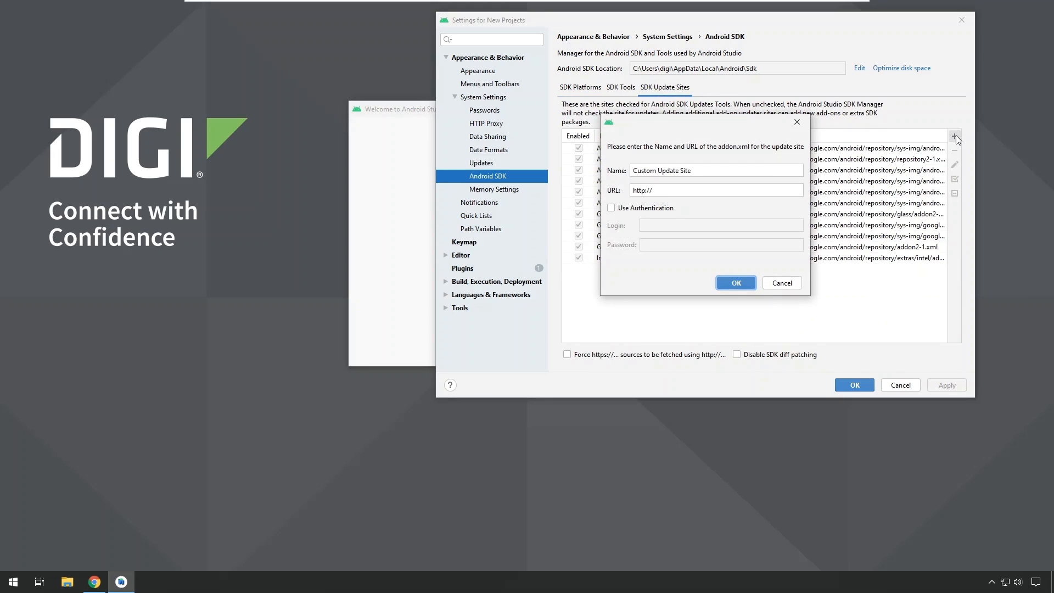
{"action": "mouse_move", "coordinate": [953, 135]}
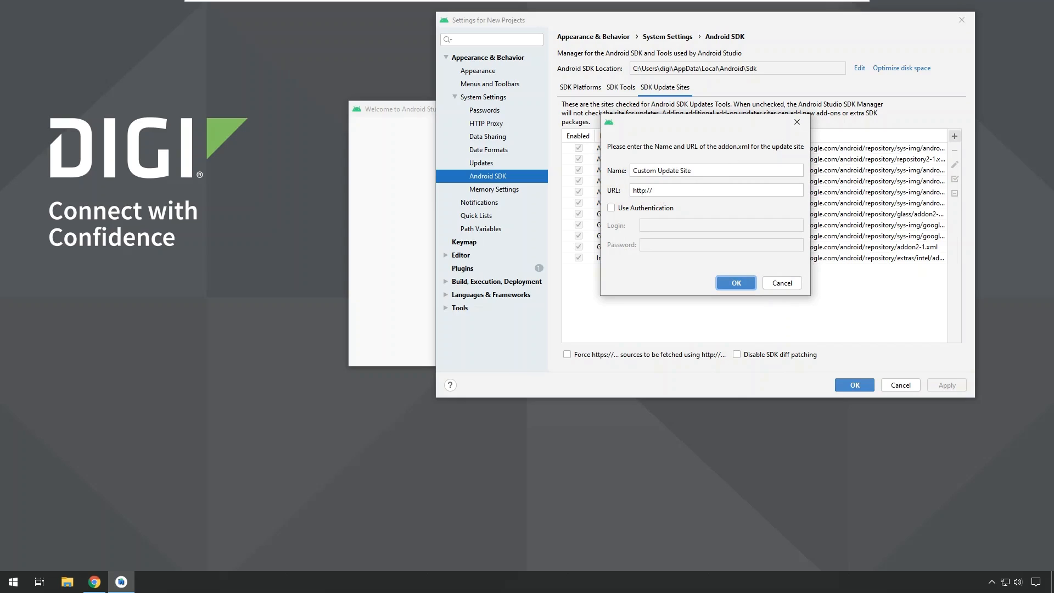
{"action": "triple_click", "coordinate": [715, 170]}
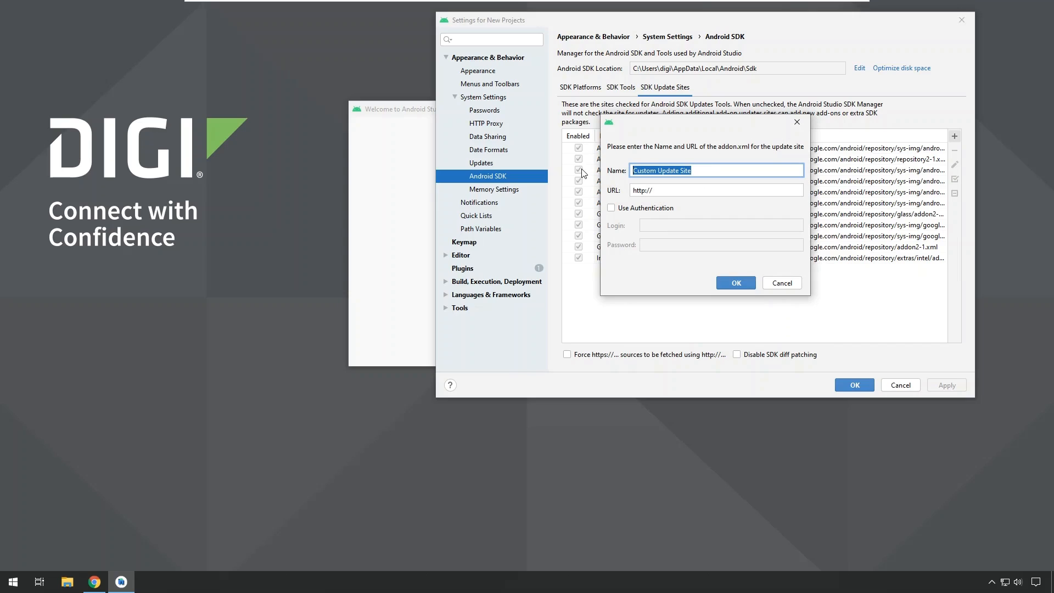
{"action": "type", "text": "Digi S"}
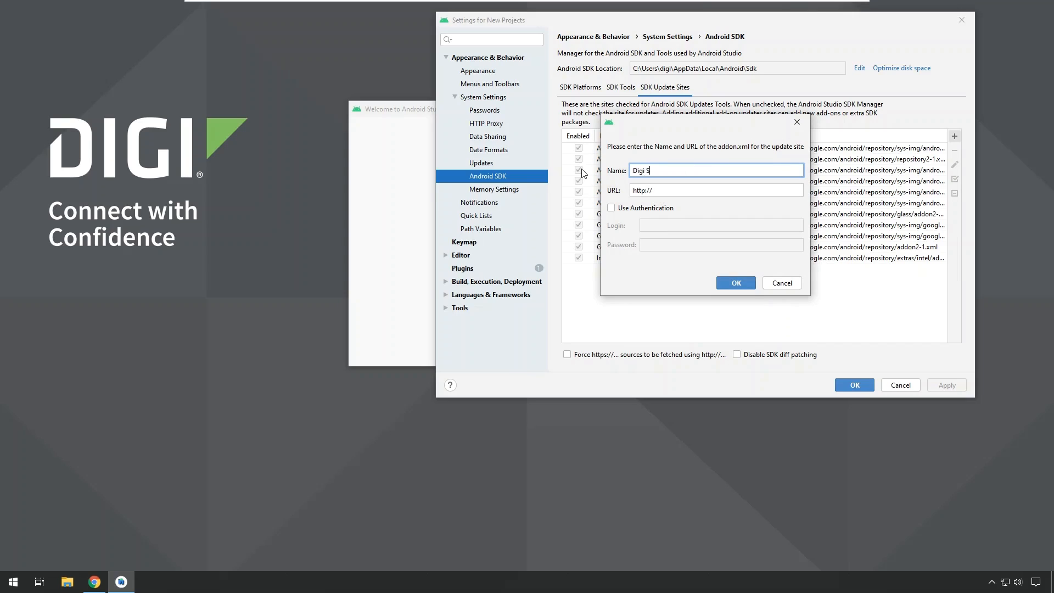
{"action": "type", "text": "DK Addo"}
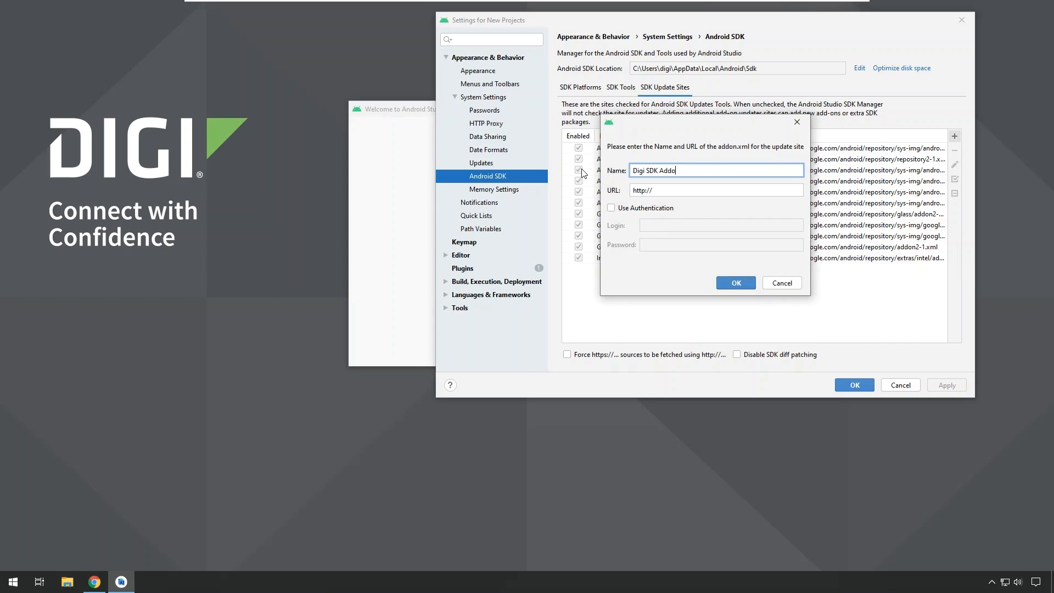
{"action": "type", "text": "n"}
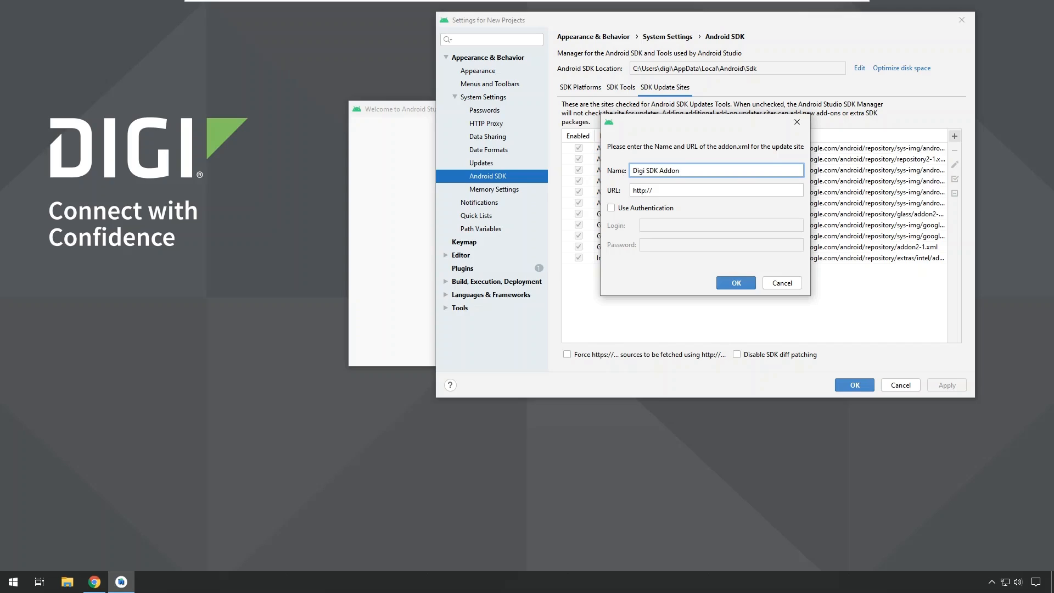
{"action": "left_click", "coordinate": [714, 189]}
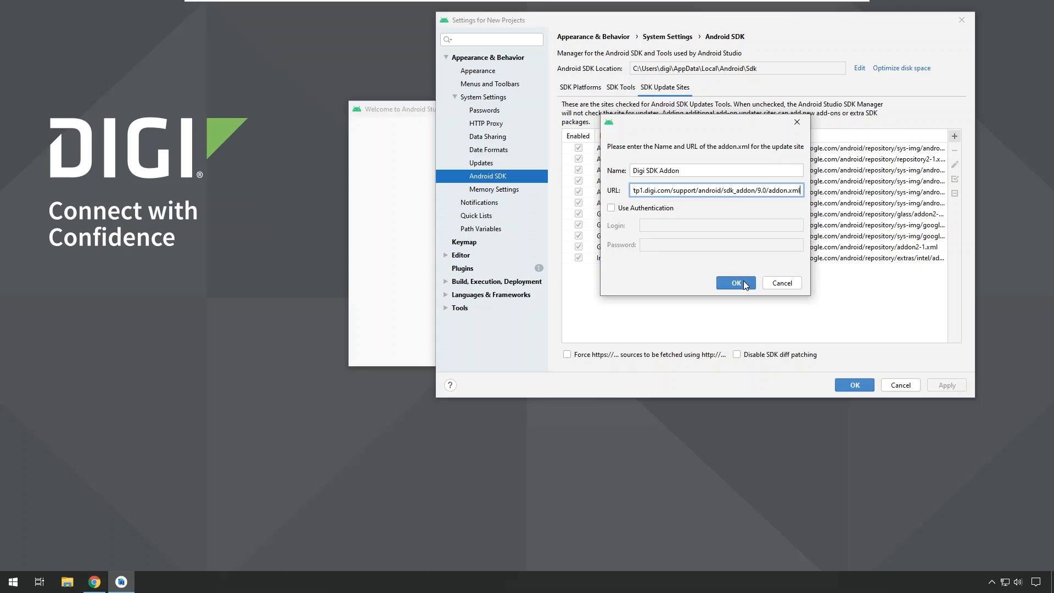
{"action": "left_click", "coordinate": [734, 282]}
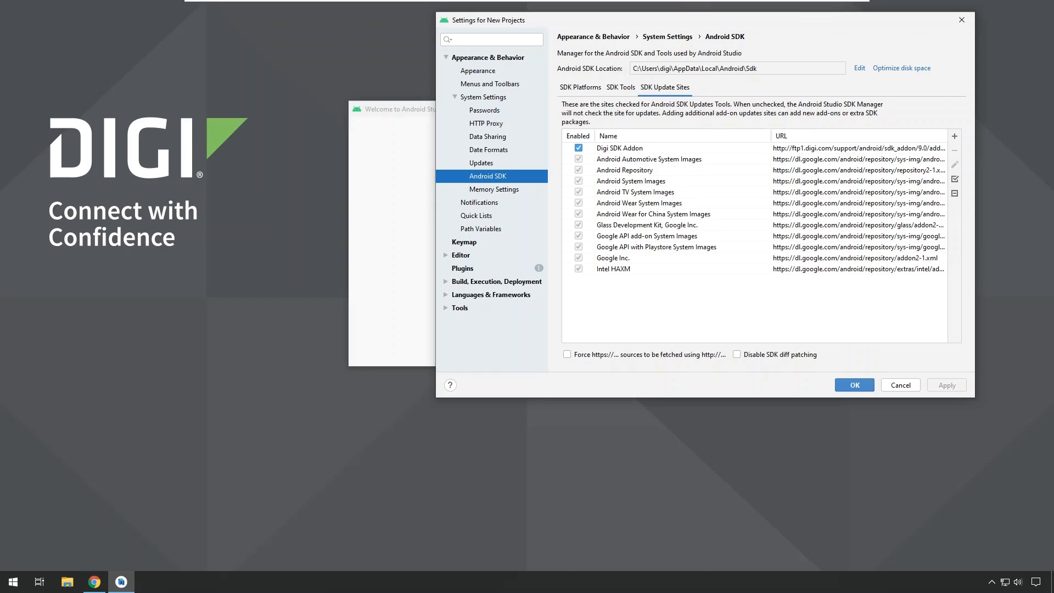
{"action": "mouse_move", "coordinate": [928, 376]}
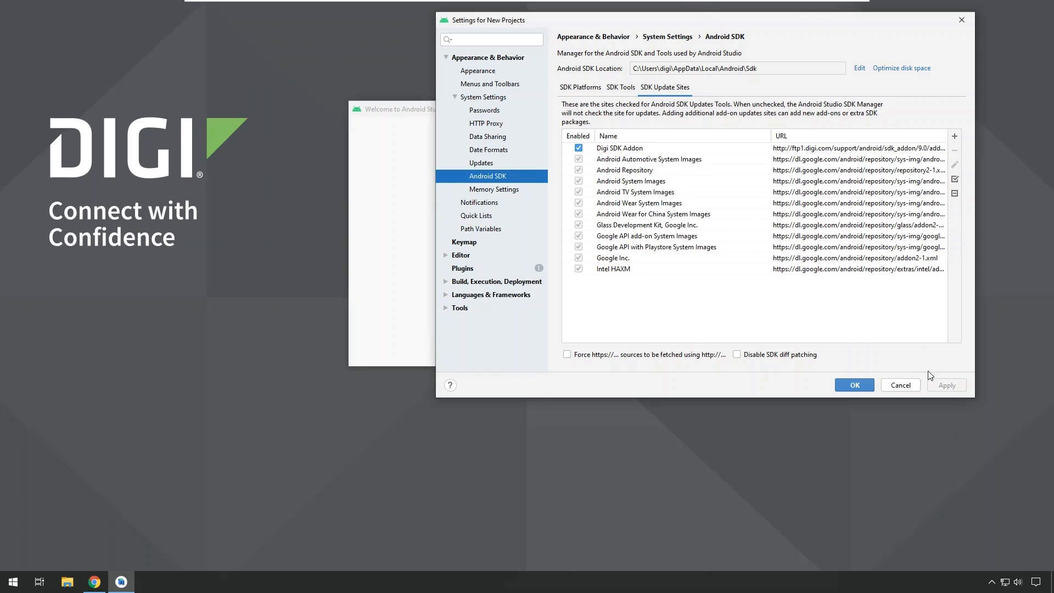
{"action": "mouse_move", "coordinate": [579, 91]}
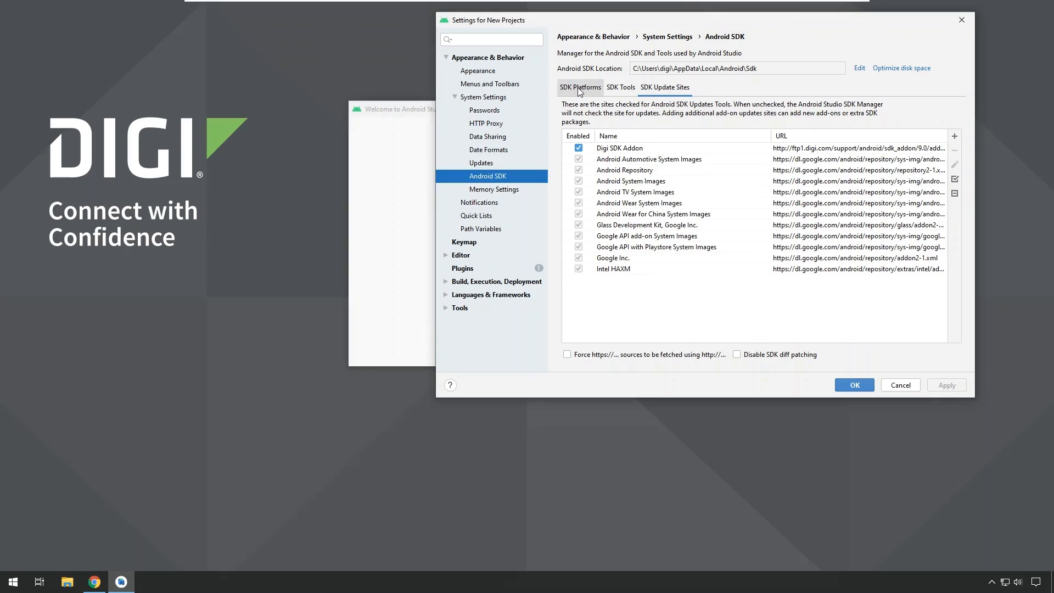
- Show package details and mark Digi SDK Add-On for Embedded under Android 9.0 (Pie) for install
{"action": "left_click", "coordinate": [579, 86]}
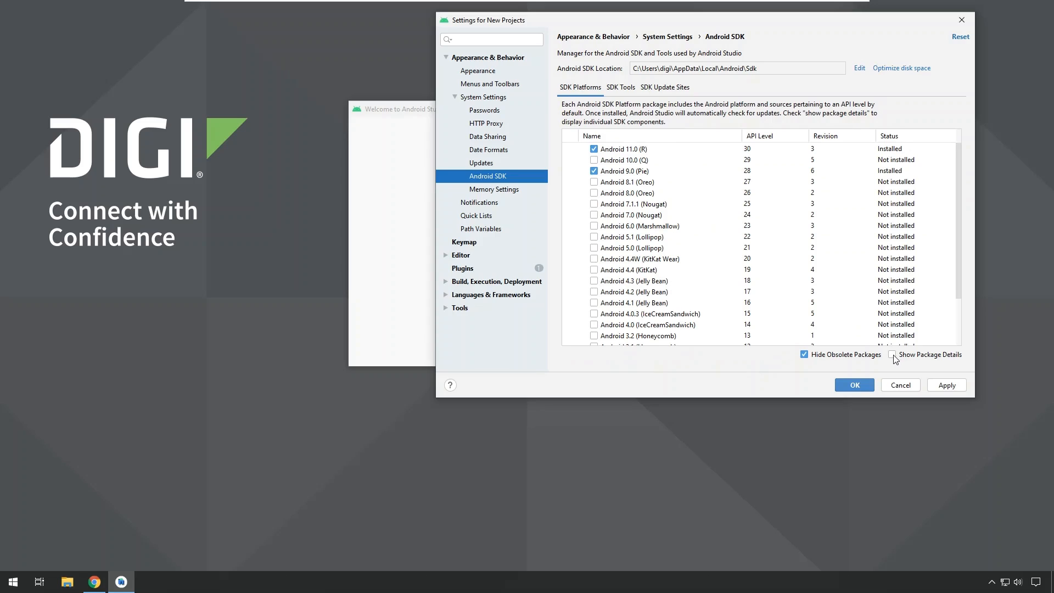
{"action": "left_click", "coordinate": [891, 354]}
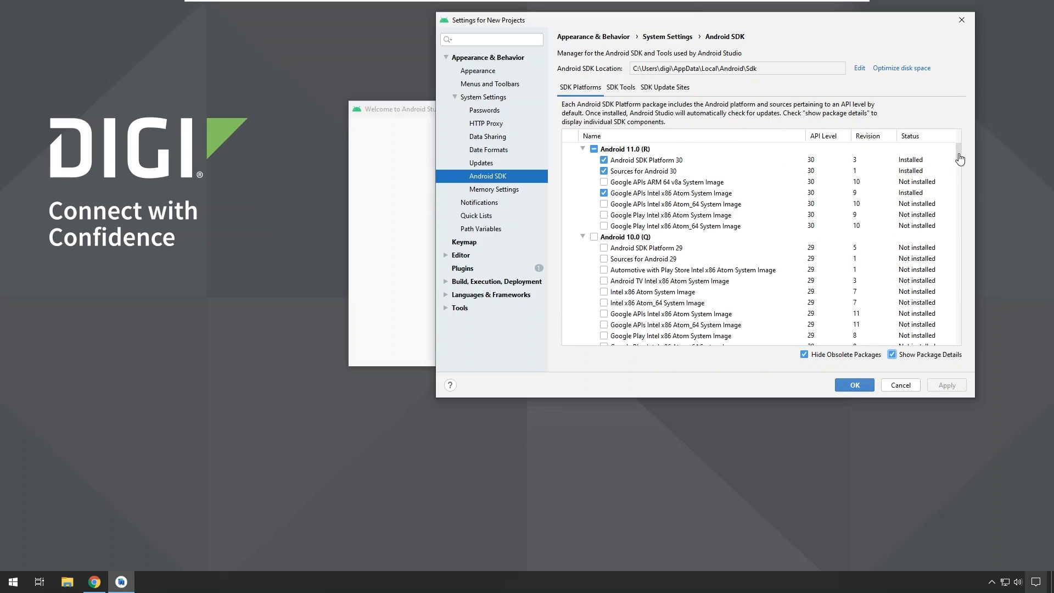
{"action": "mouse_move", "coordinate": [959, 156]}
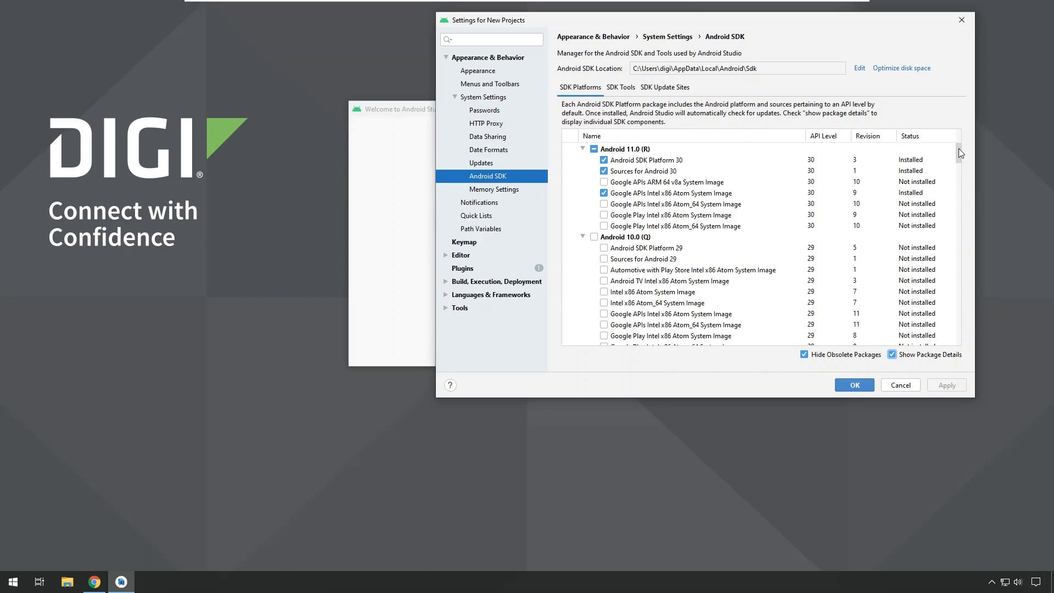
{"action": "scroll", "scroll_direction": "down", "scroll_amount": 3}
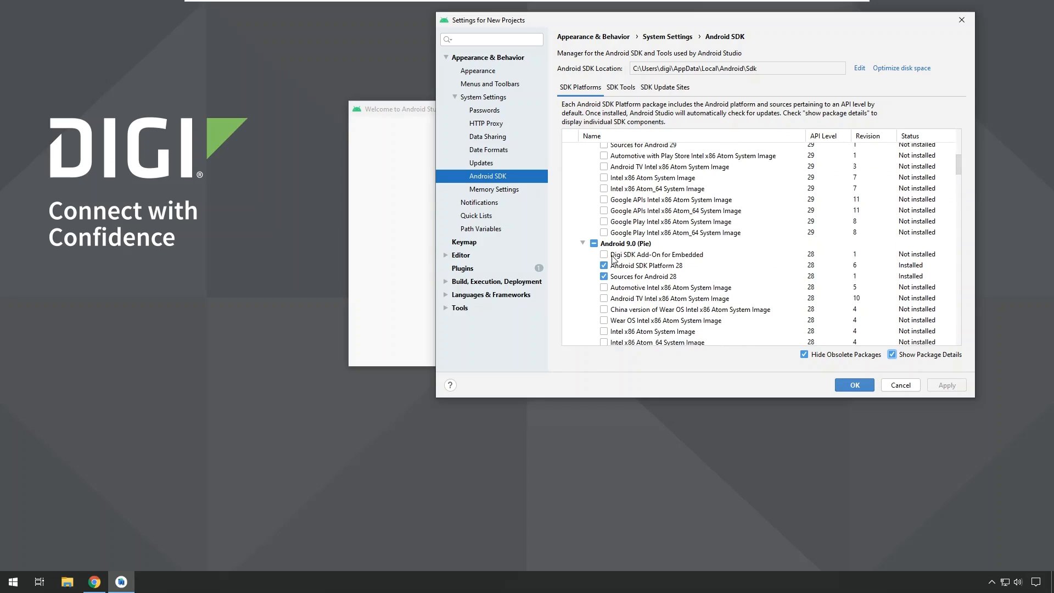
{"action": "mouse_move", "coordinate": [675, 261]}
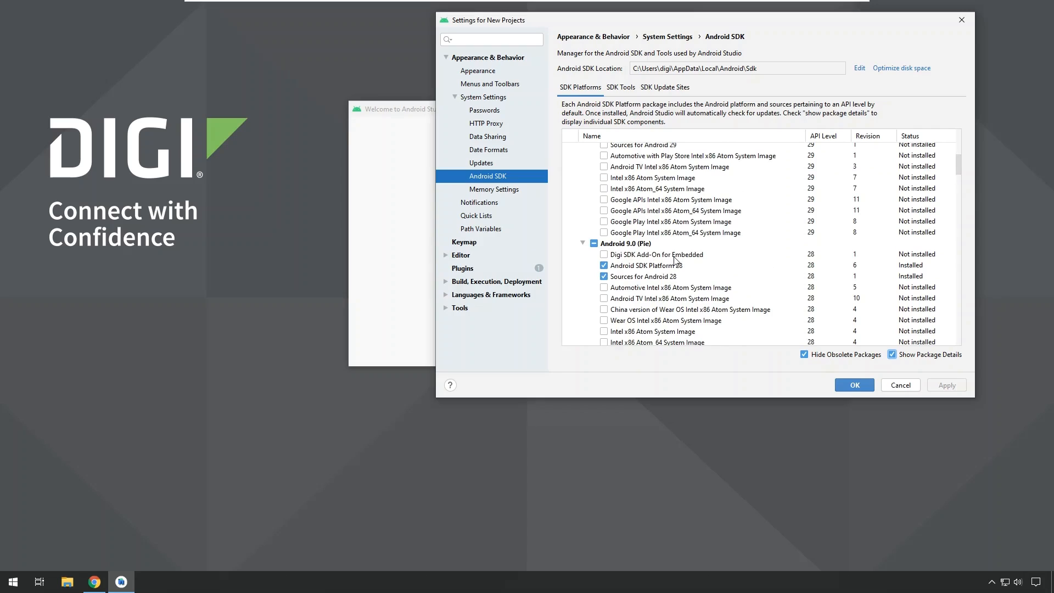
{"action": "mouse_move", "coordinate": [946, 387]}
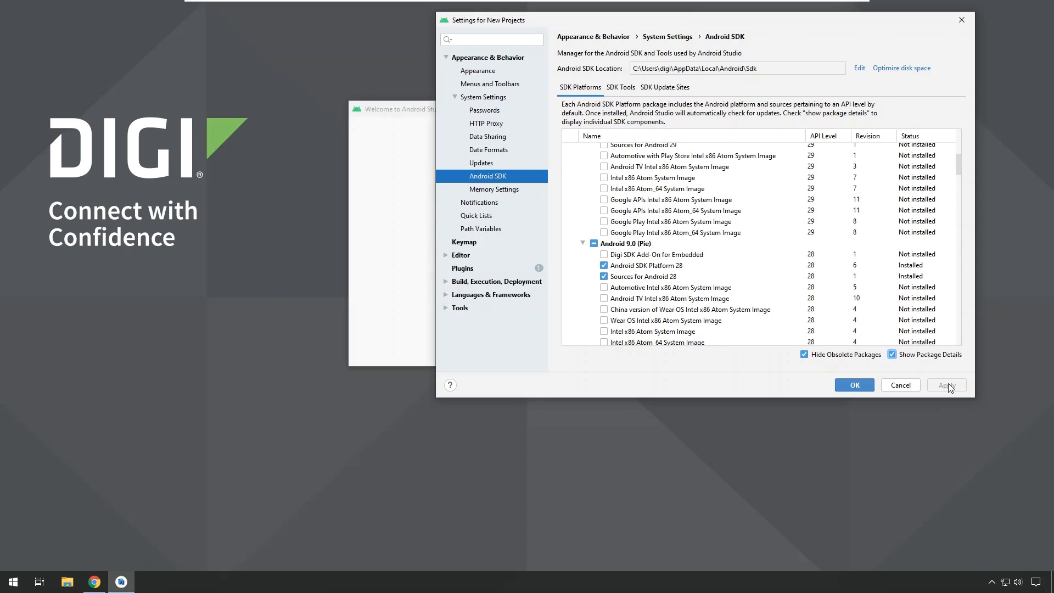
{"action": "mouse_move", "coordinate": [635, 257]}
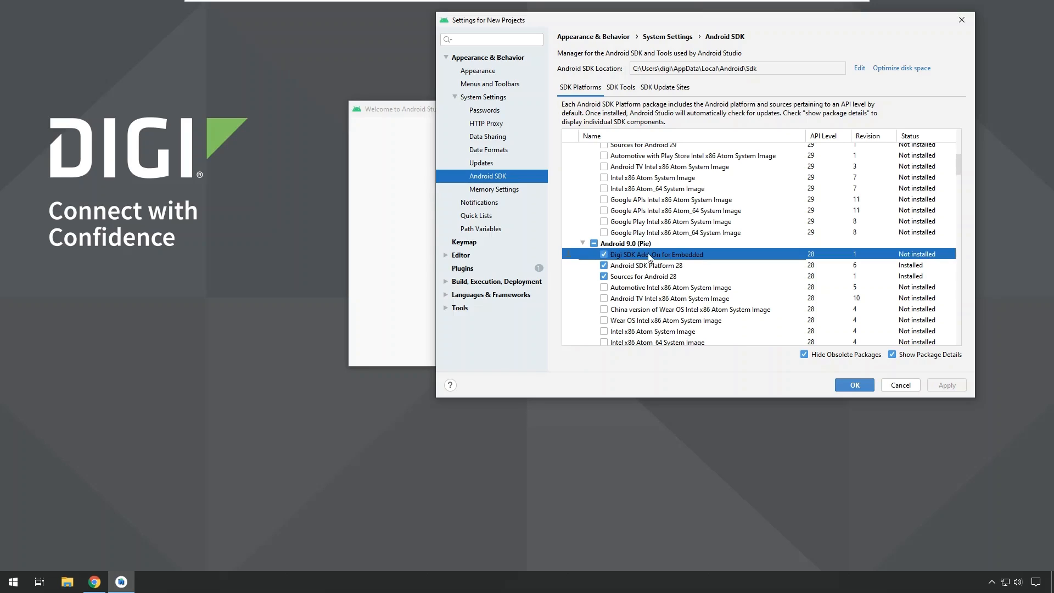
{"action": "left_click", "coordinate": [603, 254]}
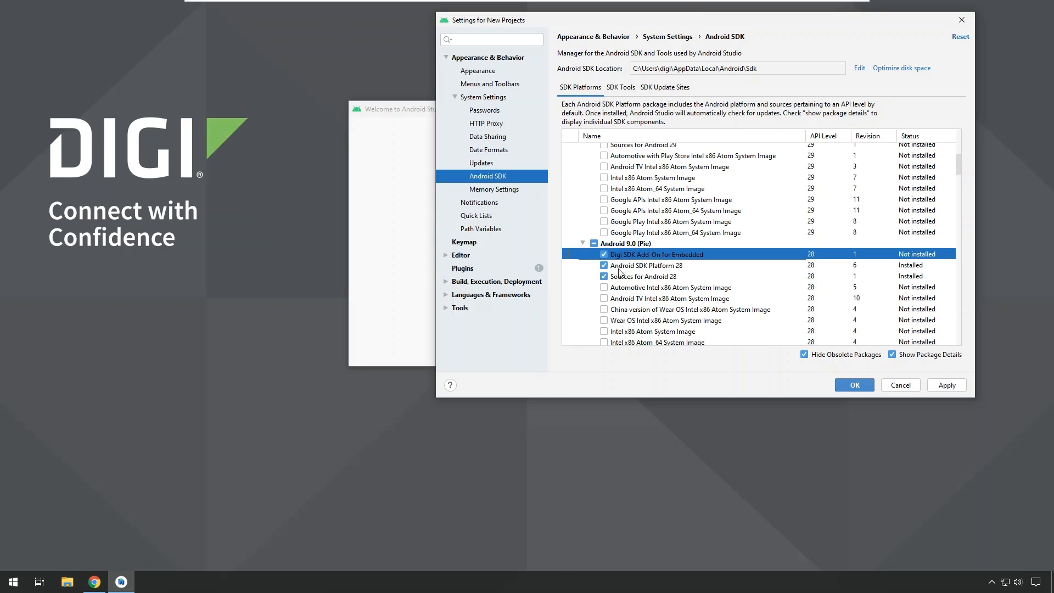
{"action": "mouse_move", "coordinate": [657, 271]}
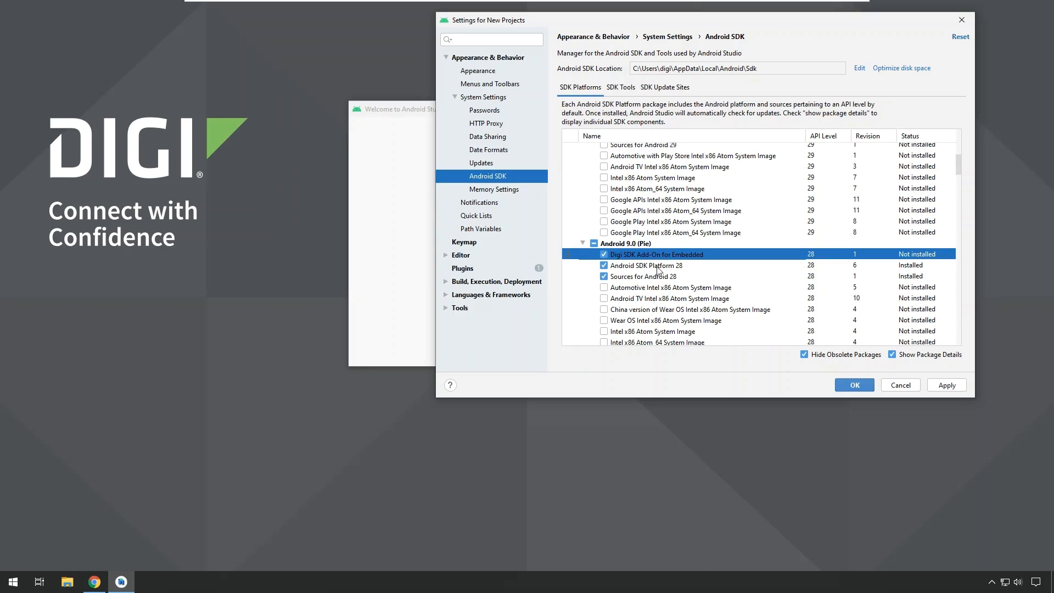
{"action": "mouse_move", "coordinate": [612, 243]}
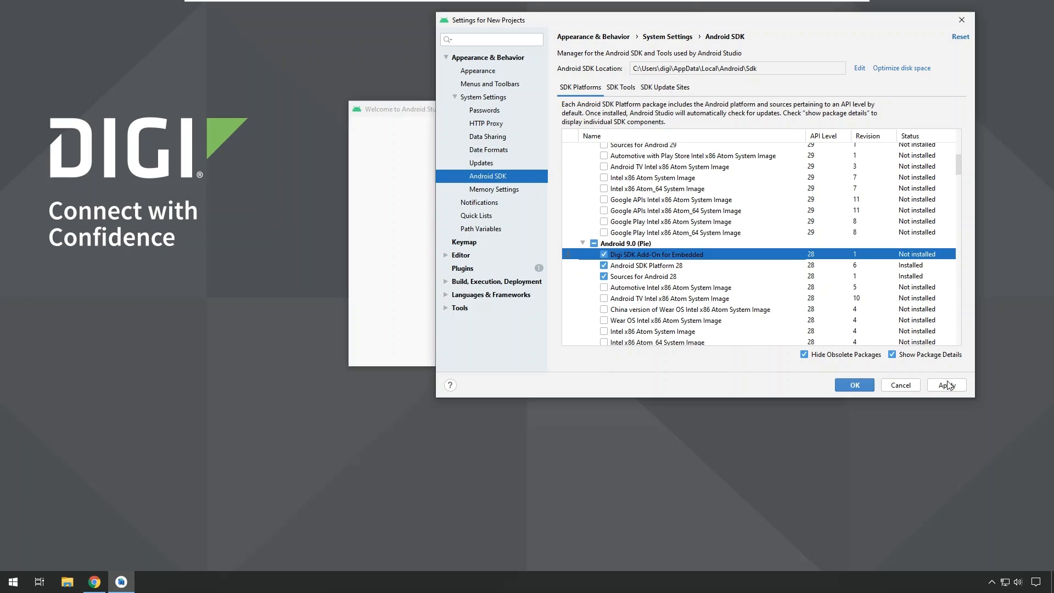
- Apply and finish installing the Digi SDK Add-On for Embedded, then close Settings
{"action": "left_click", "coordinate": [945, 384]}
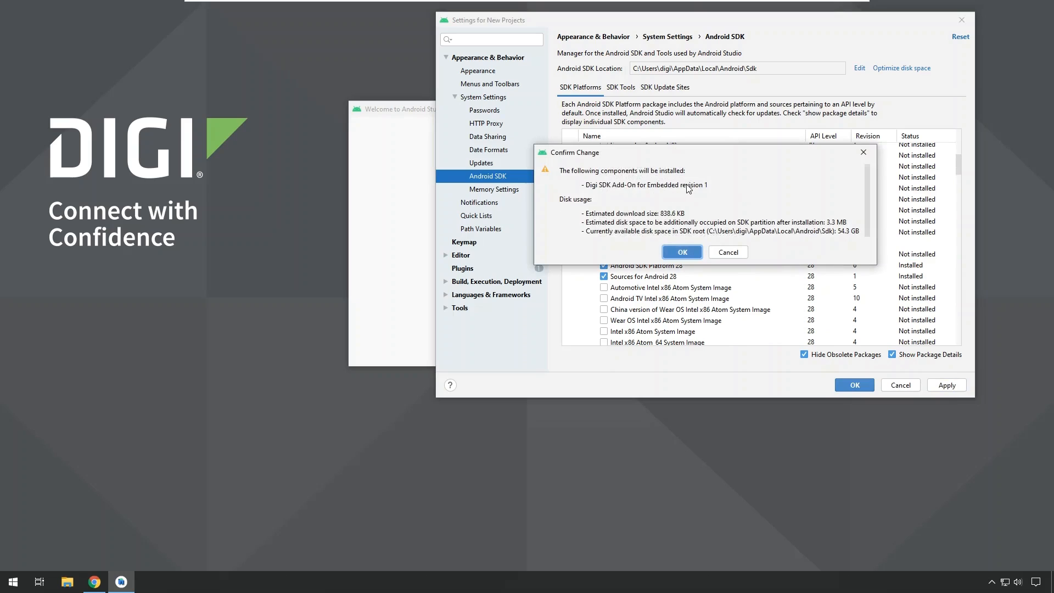
{"action": "mouse_move", "coordinate": [661, 205]}
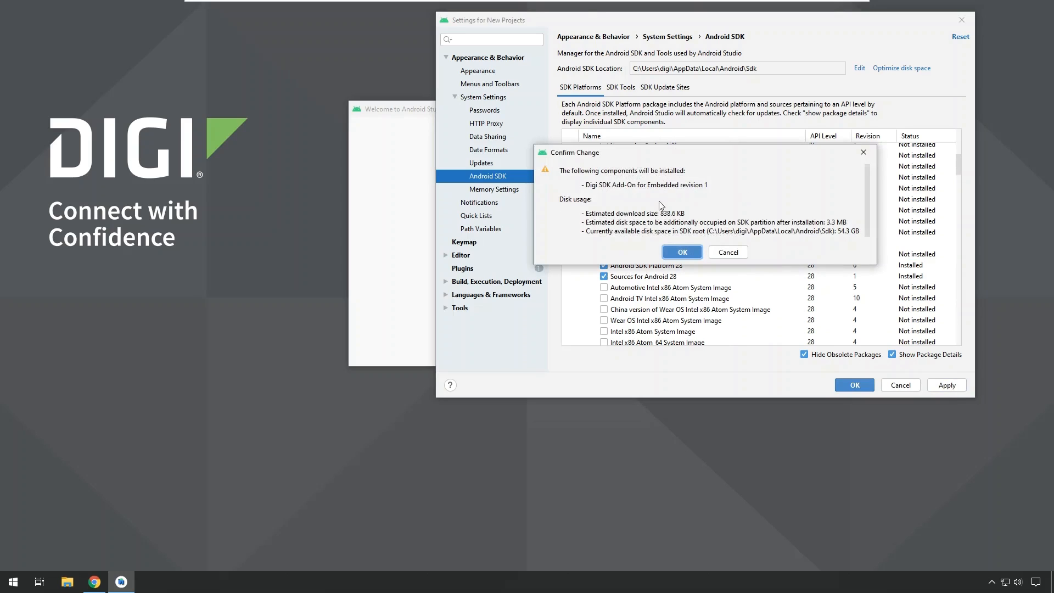
{"action": "left_click", "coordinate": [682, 251]}
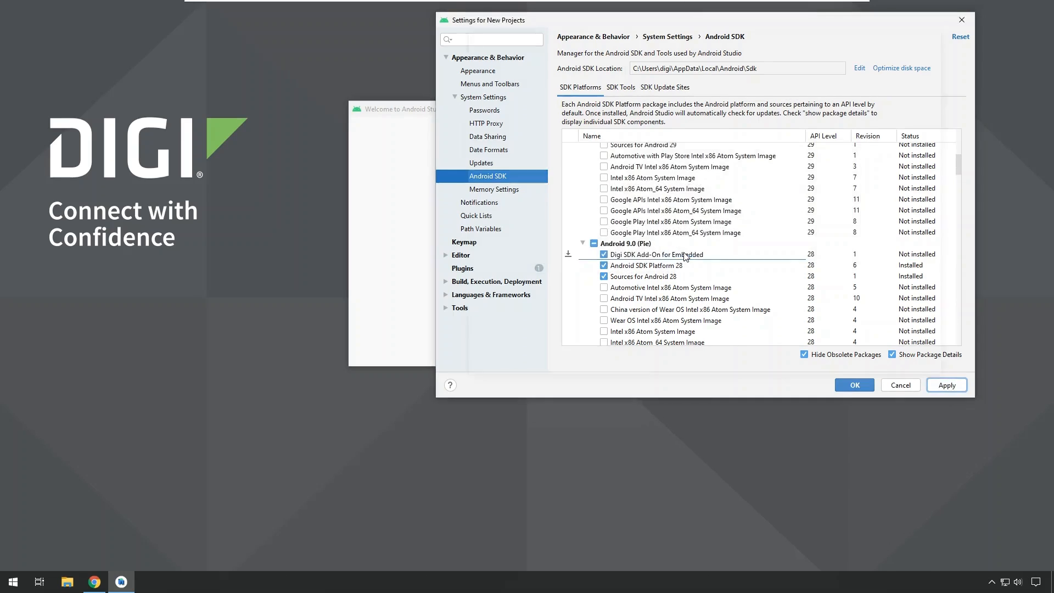
{"action": "left_click", "coordinate": [945, 384]}
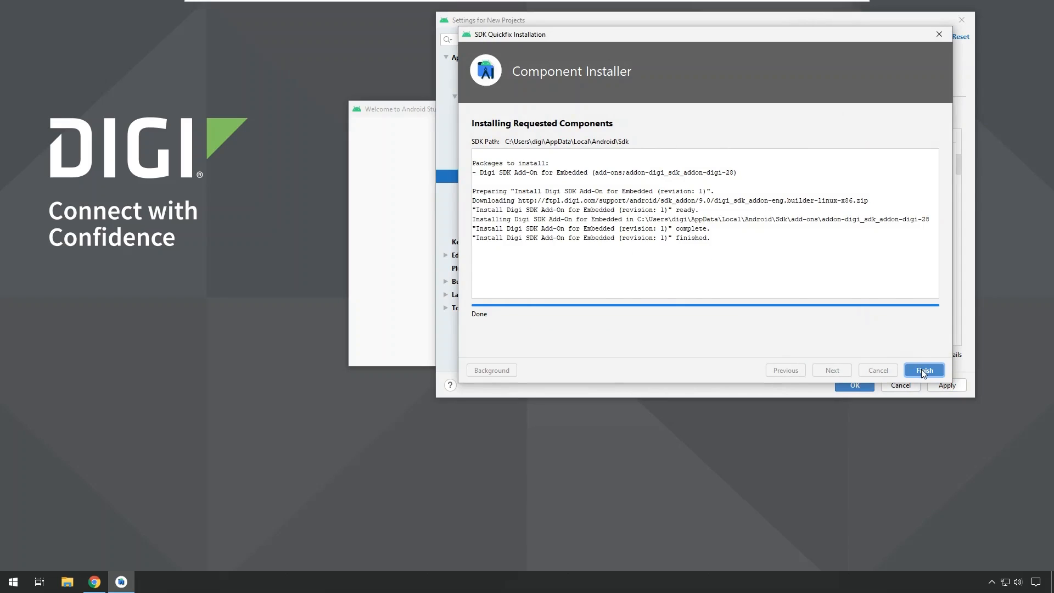
{"action": "left_click", "coordinate": [923, 370]}
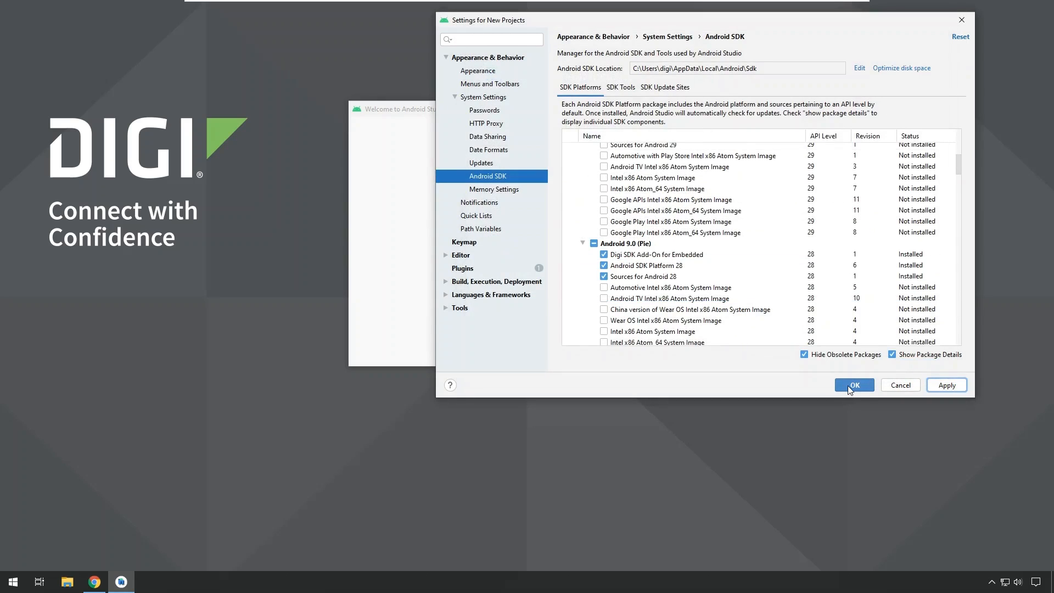
{"action": "left_click", "coordinate": [853, 384]}
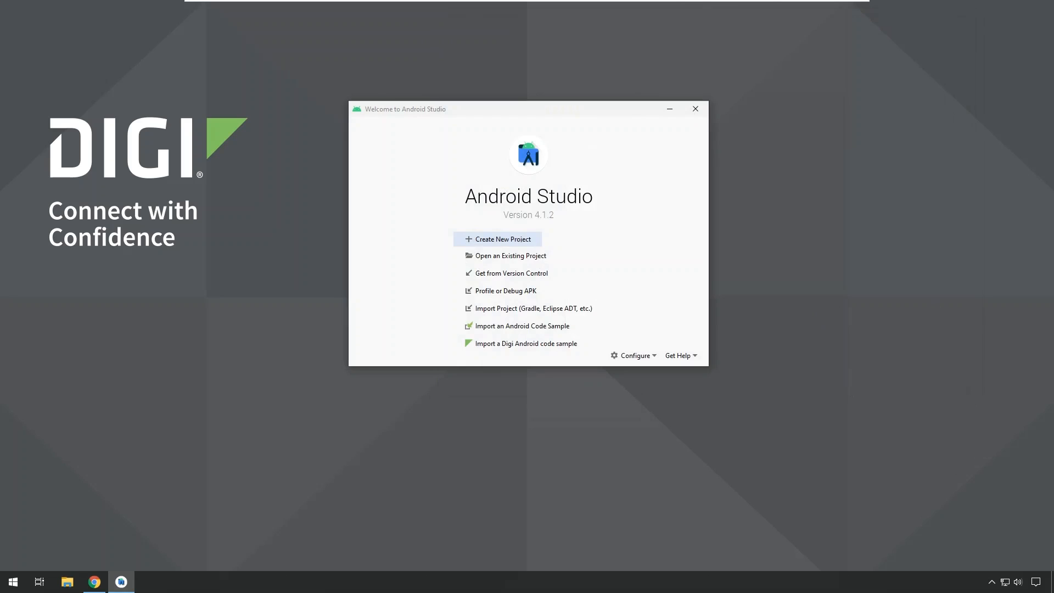
{"action": "mouse_move", "coordinate": [92, 578]}
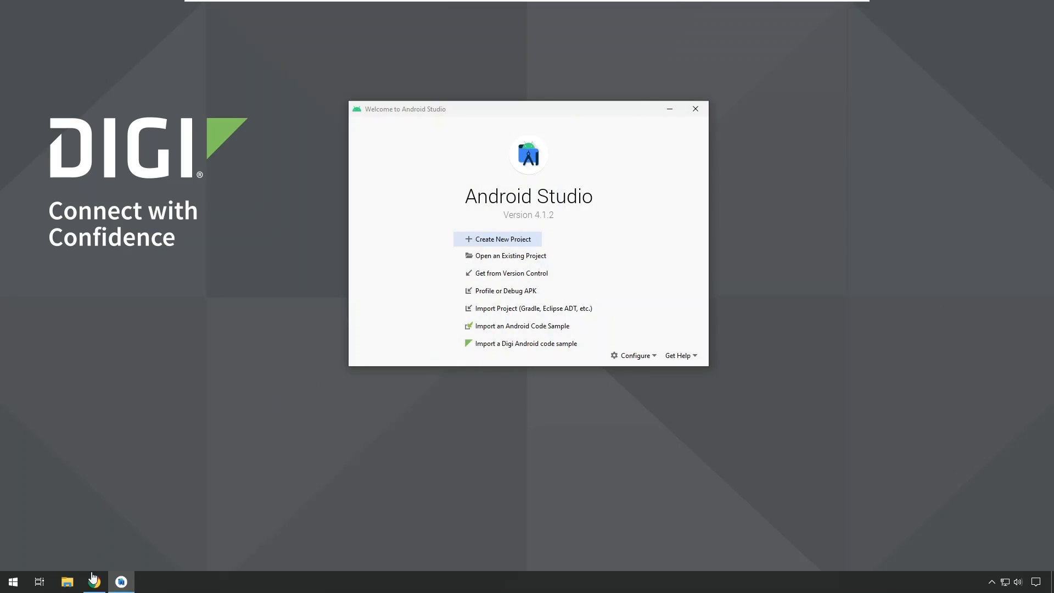
- Return to the Digi Step 4 guide in Chrome and scroll to the Google USB driver section
{"action": "left_click", "coordinate": [94, 582]}
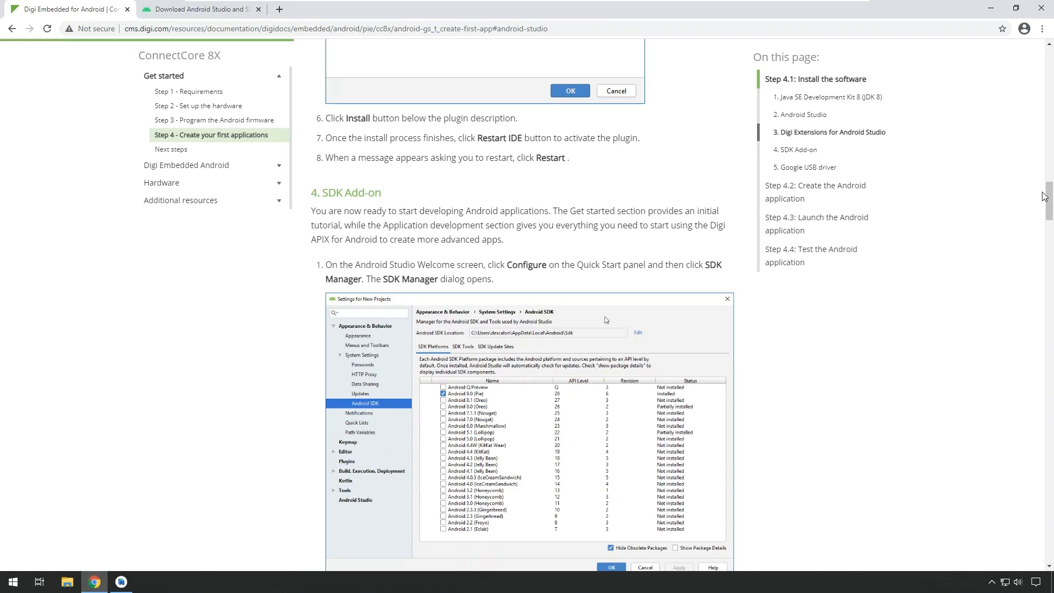
{"action": "scroll", "scroll_direction": "down", "scroll_amount": 3}
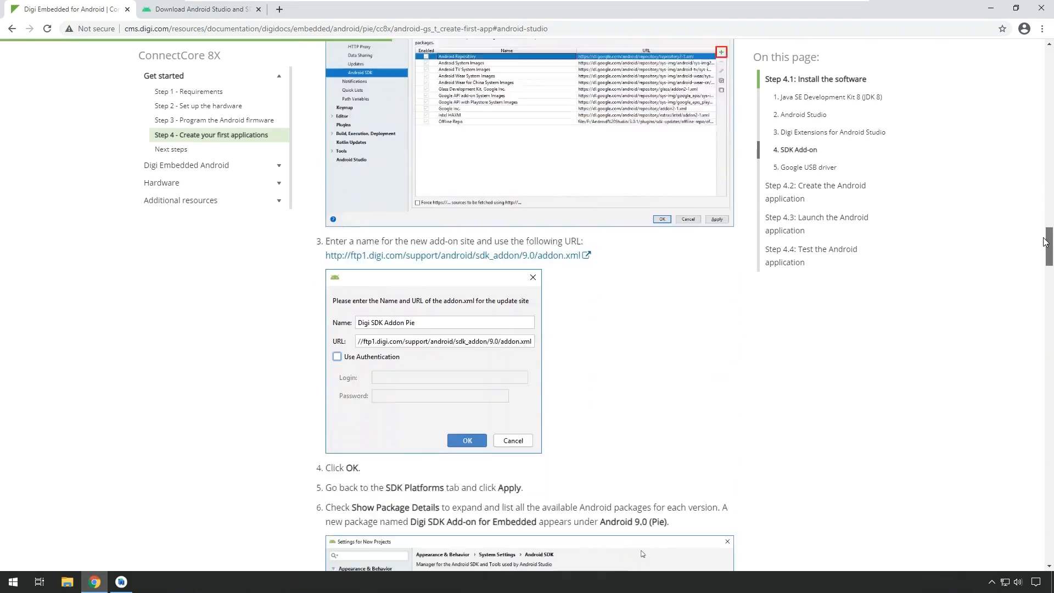
{"action": "scroll", "scroll_direction": "down", "scroll_amount": 3}
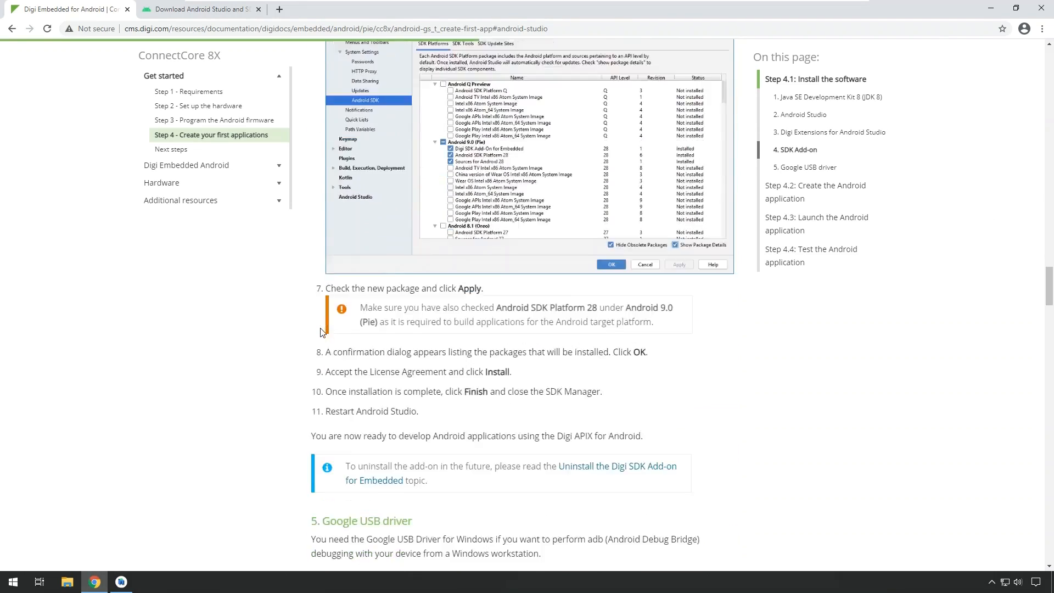
{"action": "scroll", "scroll_direction": "down", "scroll_amount": 3}
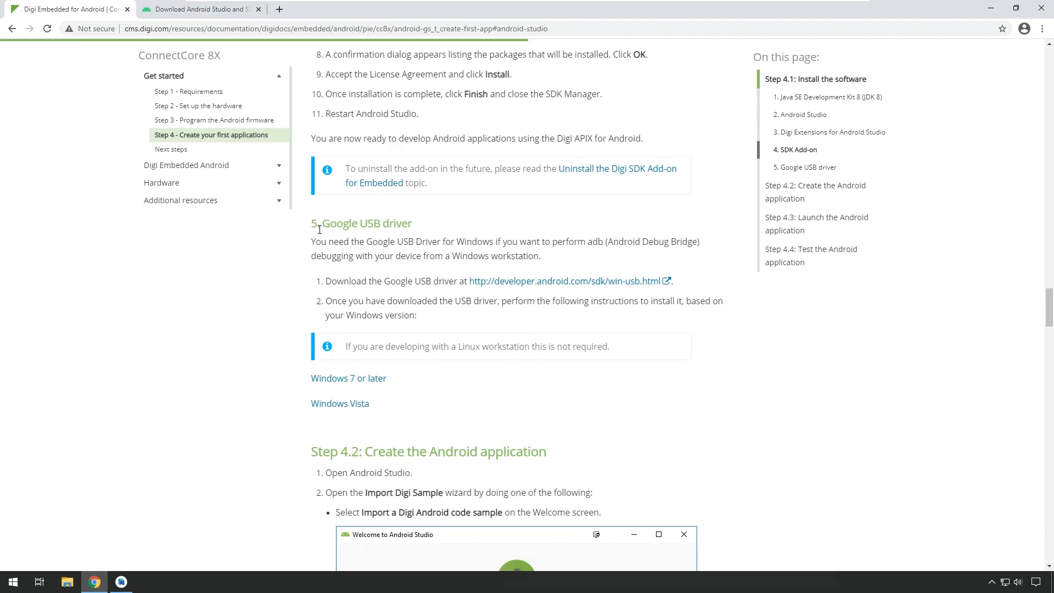
{"action": "mouse_move", "coordinate": [402, 282]}
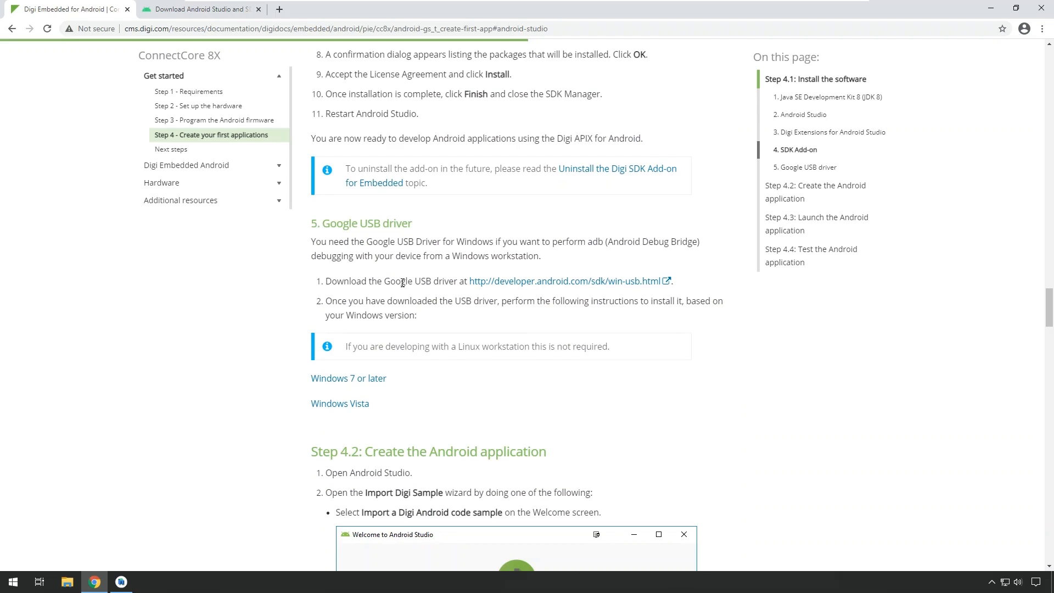
{"action": "mouse_move", "coordinate": [505, 284]}
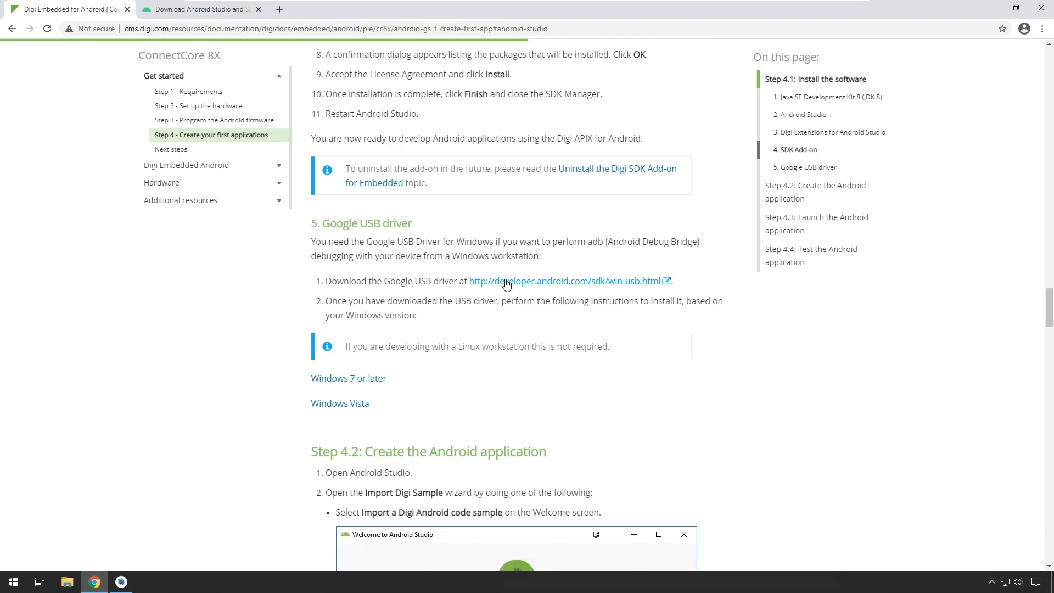
{"action": "mouse_move", "coordinate": [500, 281]}
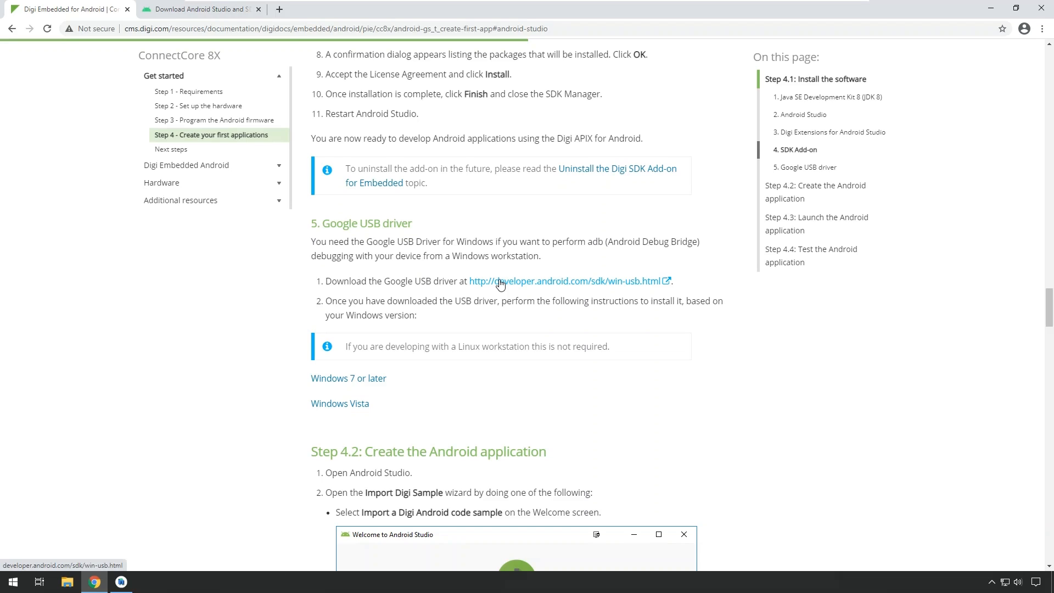
{"action": "mouse_move", "coordinate": [417, 257]}
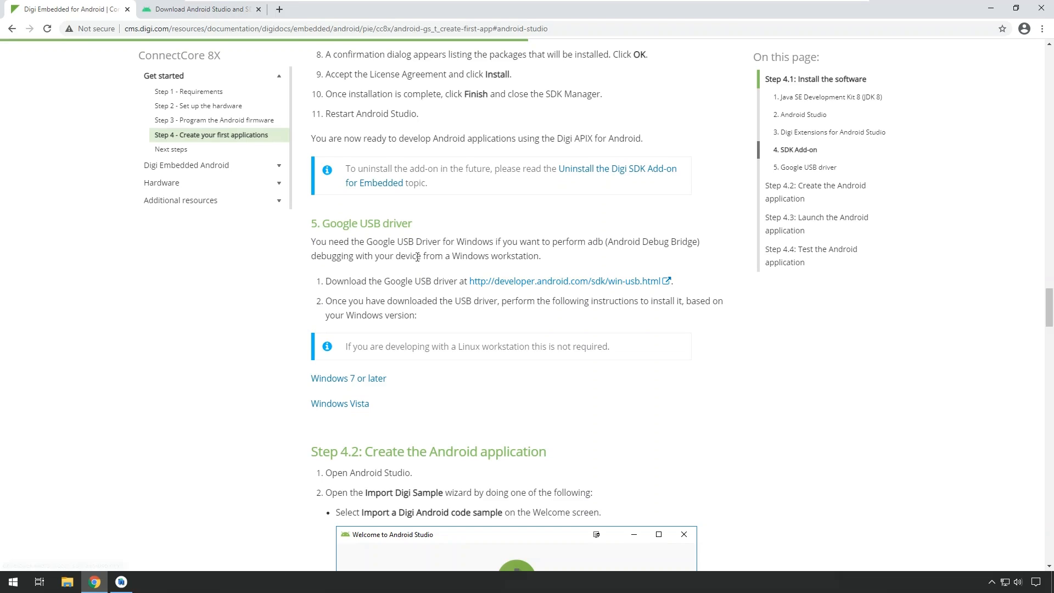
{"action": "mouse_move", "coordinate": [417, 255]}
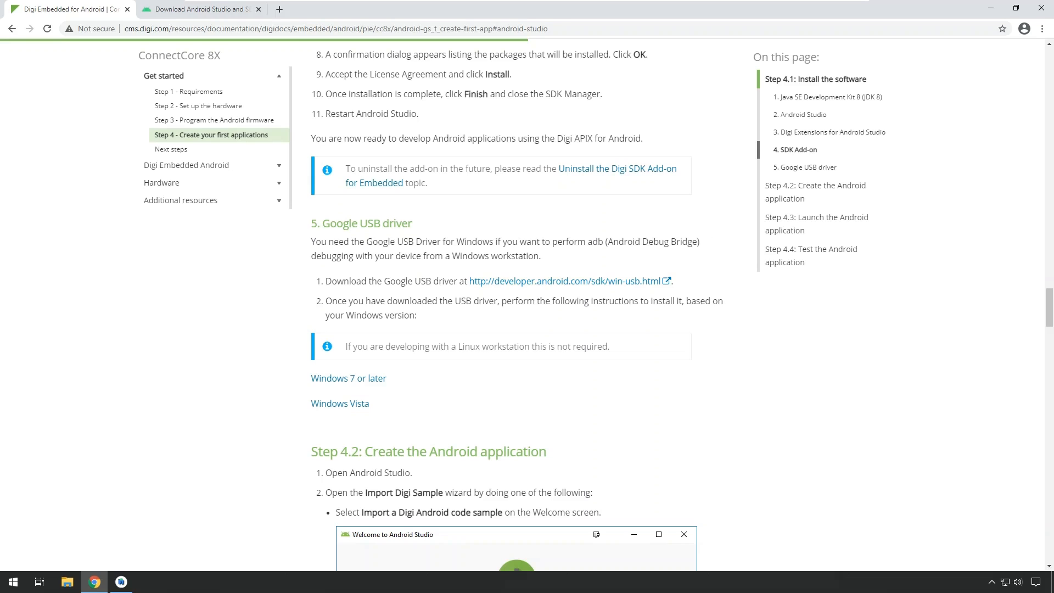
{"action": "scroll", "scroll_direction": "down", "scroll_amount": 3}
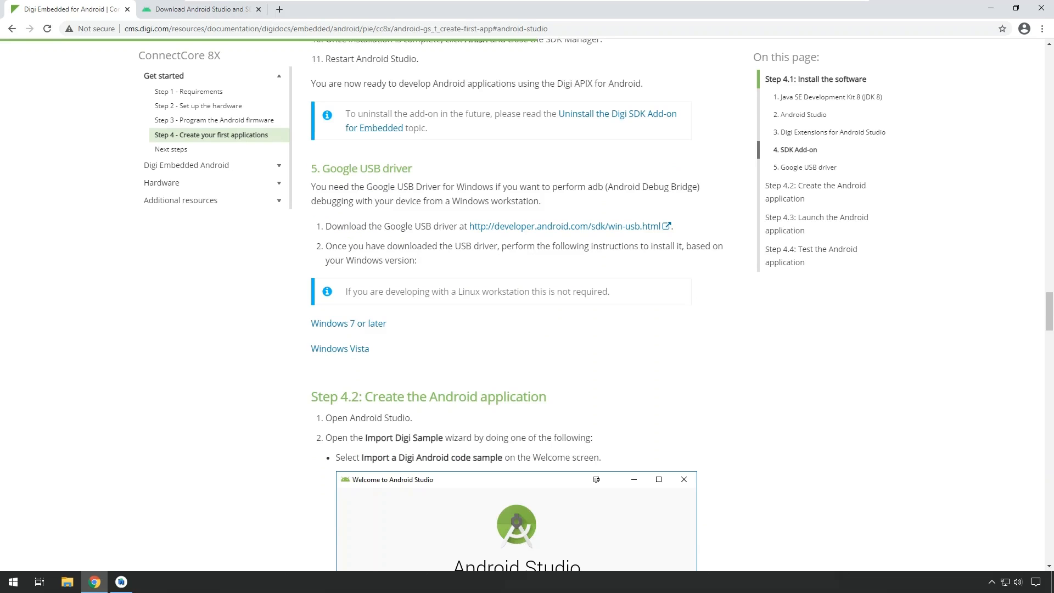
{"action": "mouse_move", "coordinate": [529, 262]}
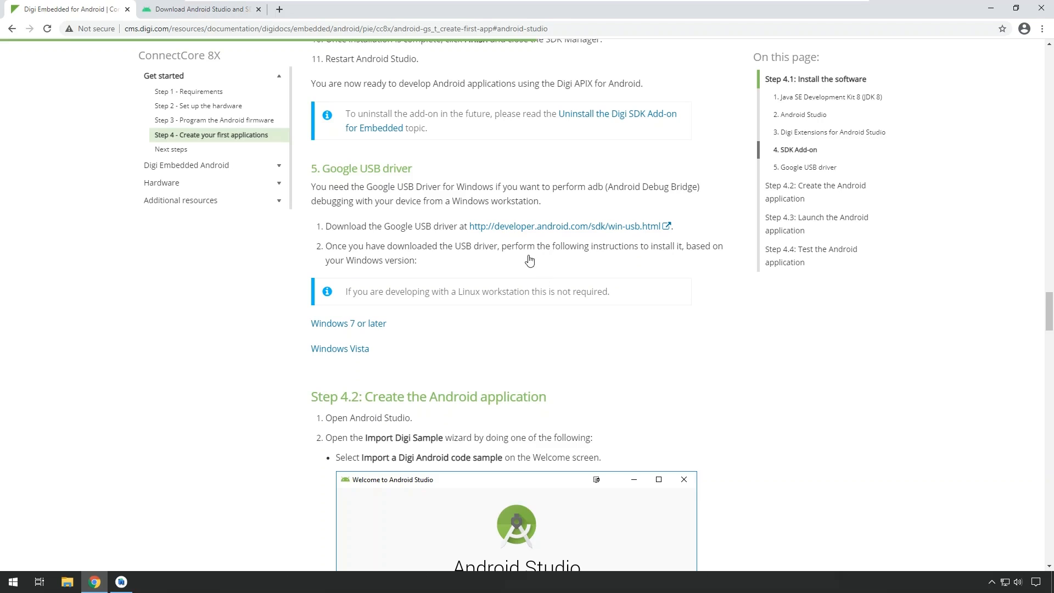
{"action": "mouse_move", "coordinate": [209, 143]}
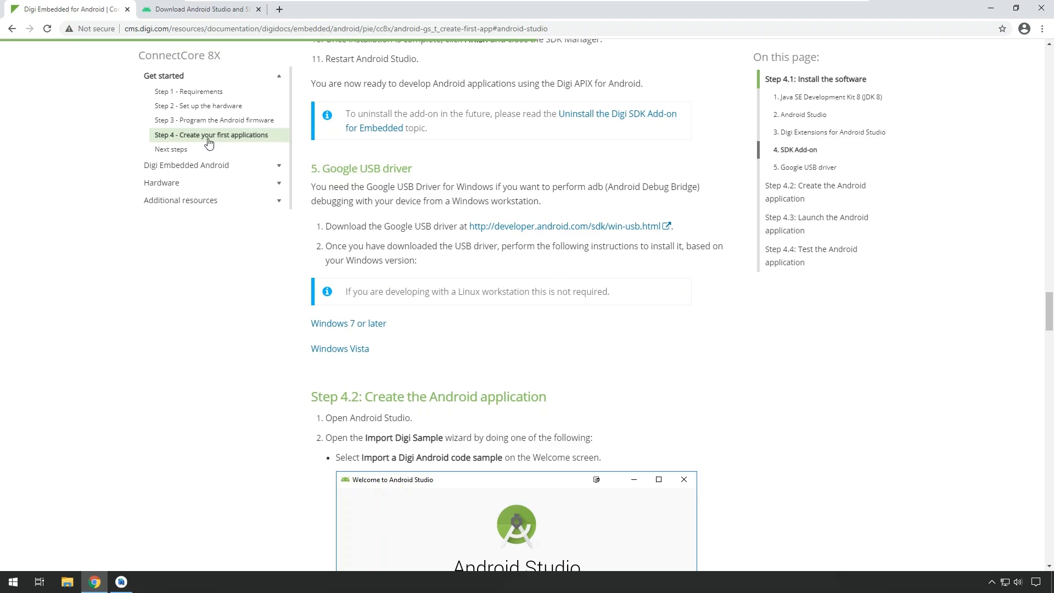
{"action": "mouse_move", "coordinate": [215, 105]}
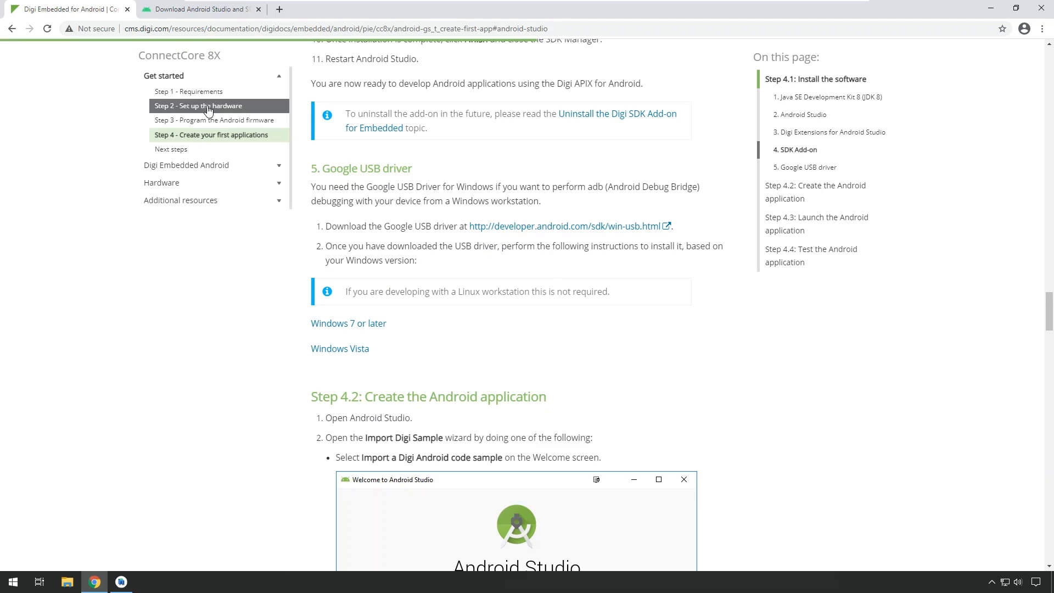
- Go to 'Step 2 - Set up the hardware' and read through its six board connection steps
{"action": "left_click", "coordinate": [196, 105]}
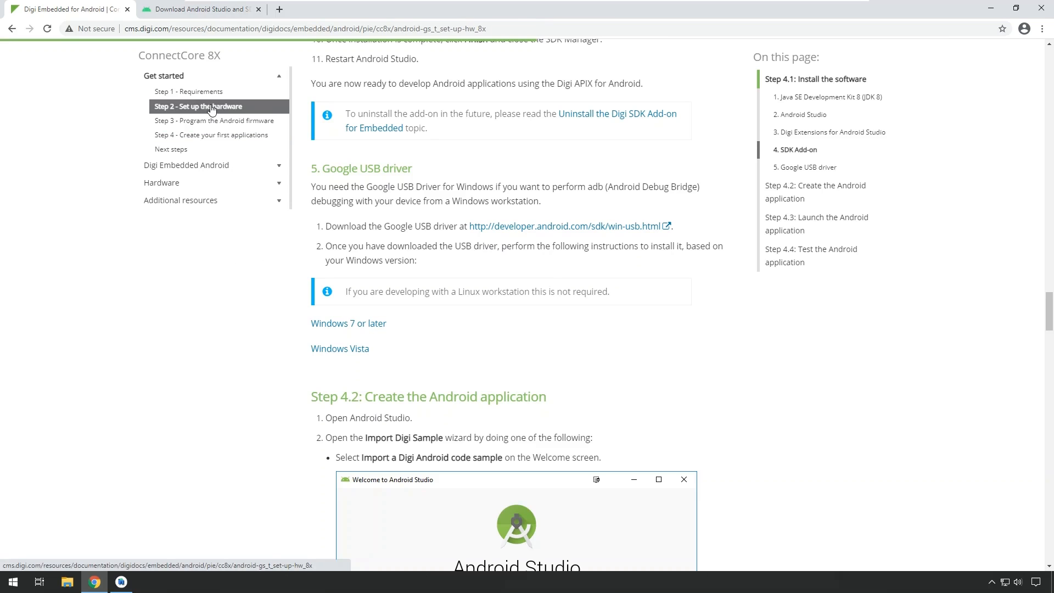
{"action": "left_click", "coordinate": [198, 106]}
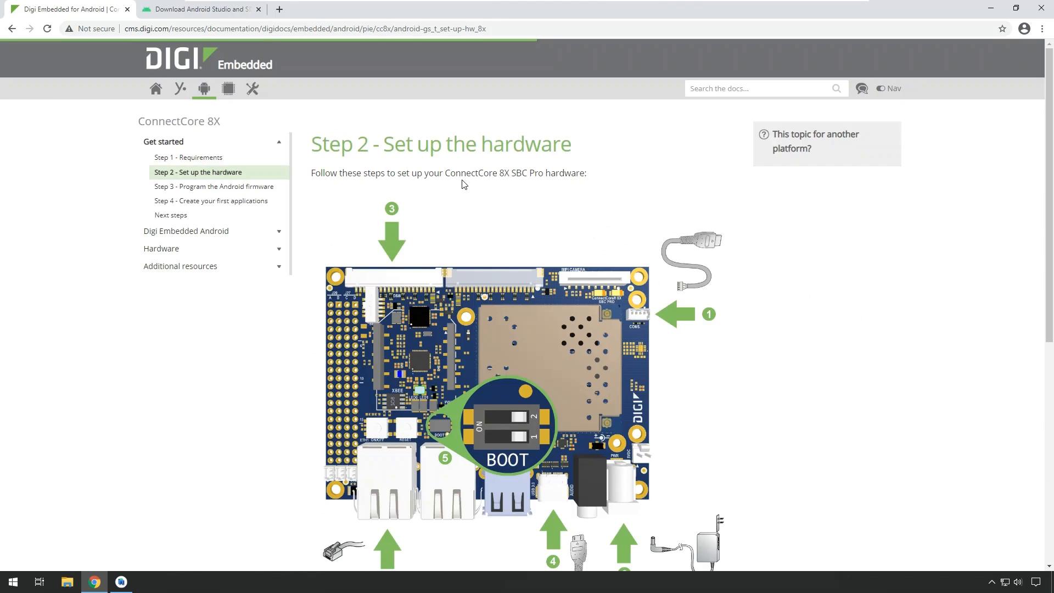
{"action": "mouse_move", "coordinate": [480, 204]}
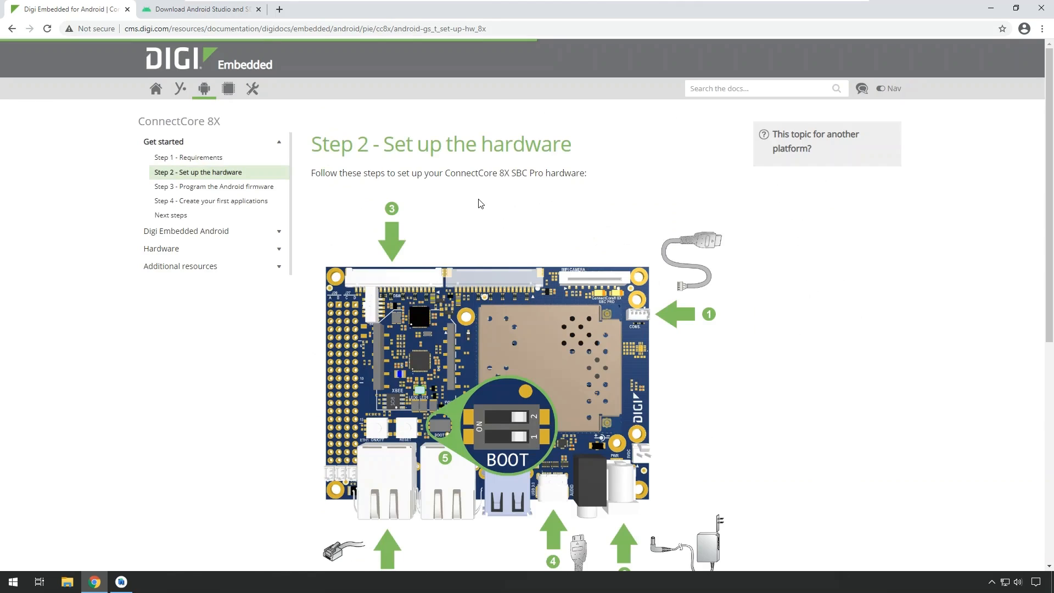
{"action": "mouse_move", "coordinate": [663, 323]}
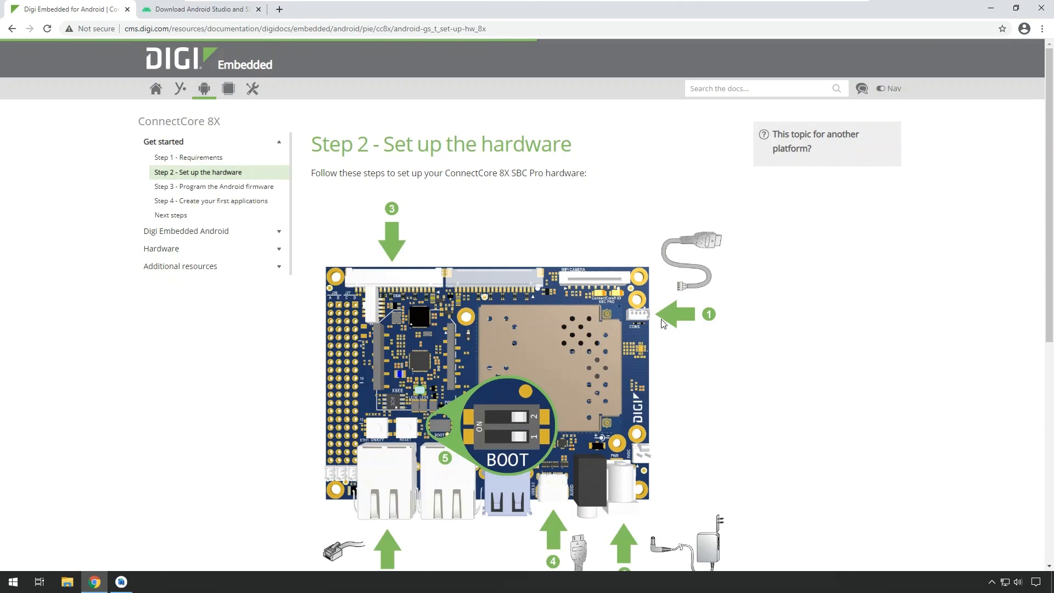
{"action": "scroll", "scroll_direction": "down", "scroll_amount": 3}
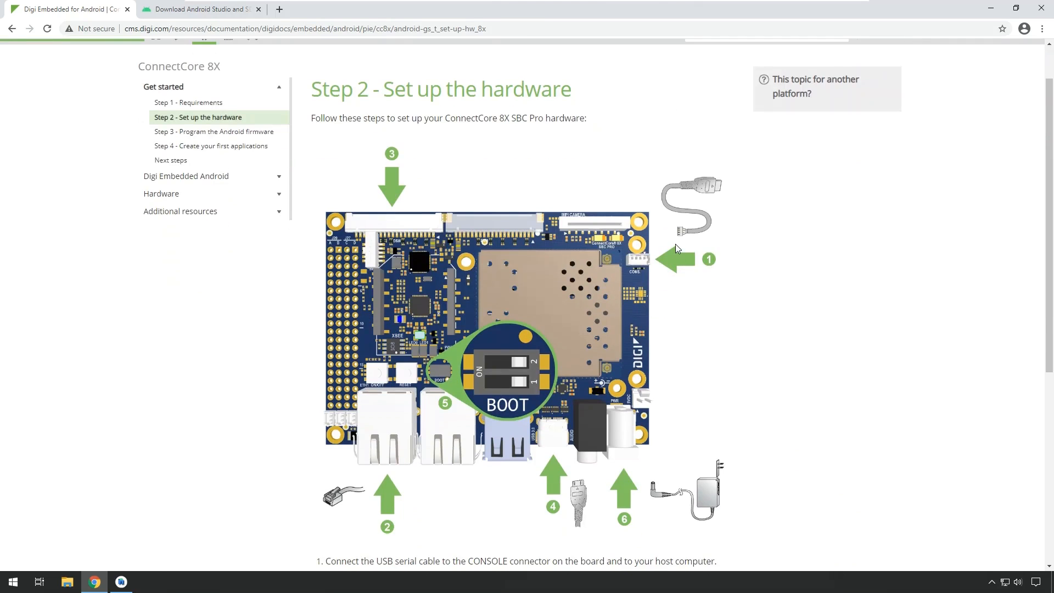
{"action": "mouse_move", "coordinate": [342, 522]}
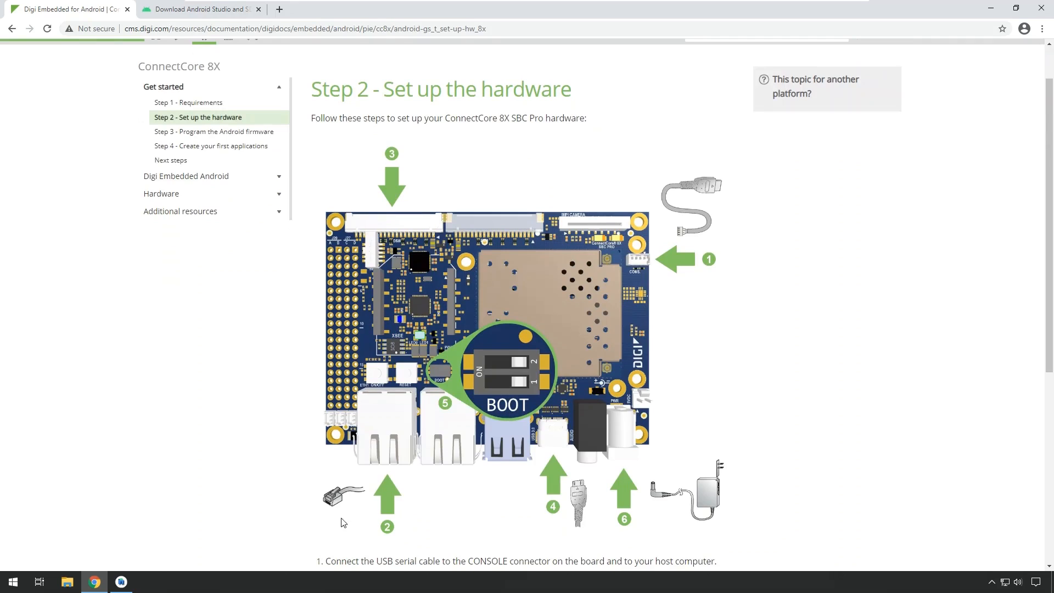
{"action": "mouse_move", "coordinate": [399, 159]}
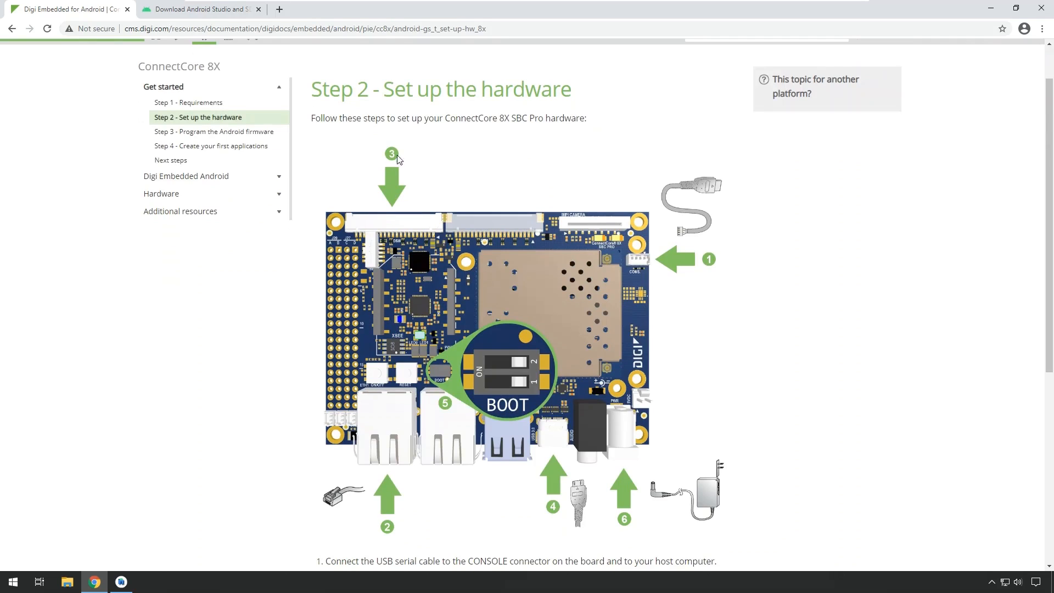
{"action": "mouse_move", "coordinate": [559, 520]}
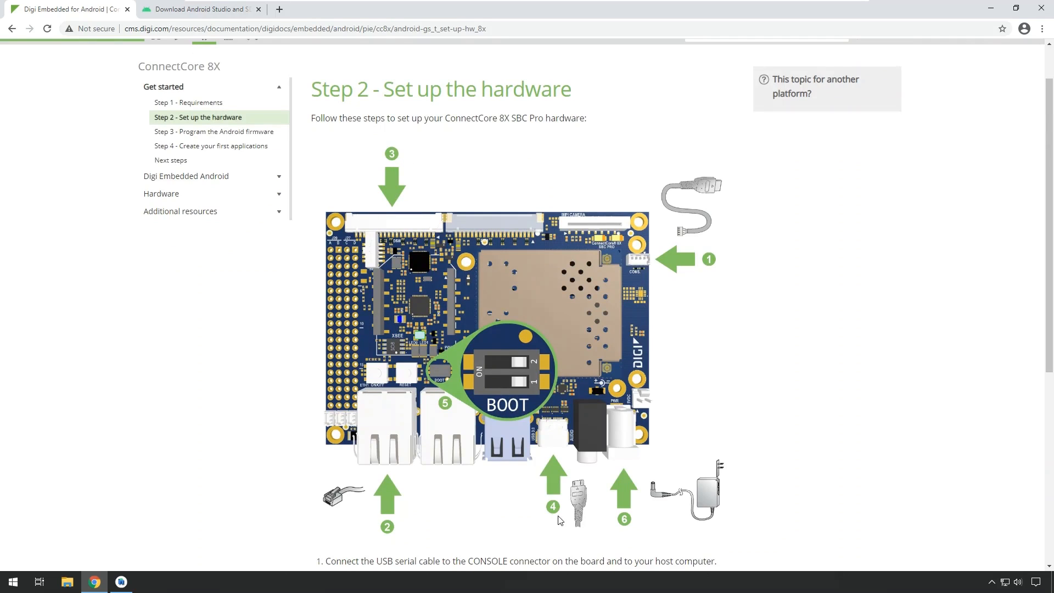
{"action": "scroll", "scroll_direction": "down", "scroll_amount": 3}
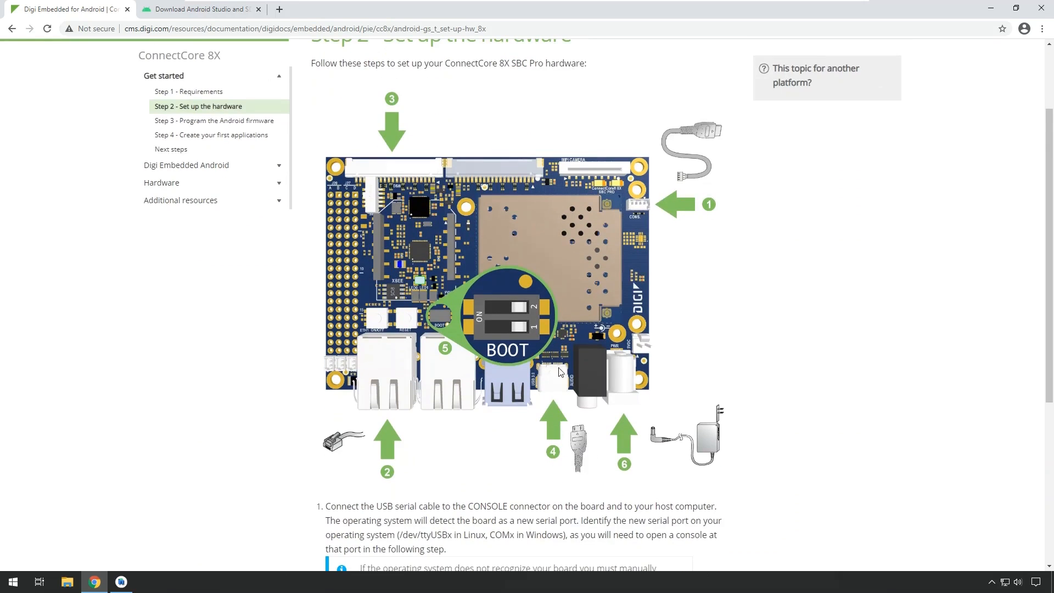
{"action": "mouse_move", "coordinate": [563, 402]}
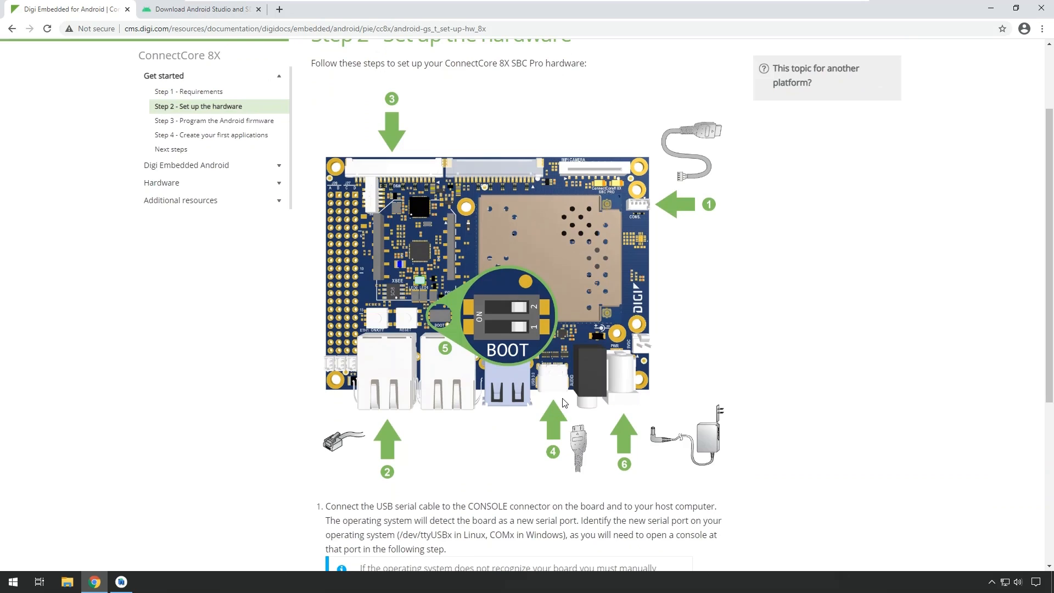
{"action": "mouse_move", "coordinate": [601, 361]}
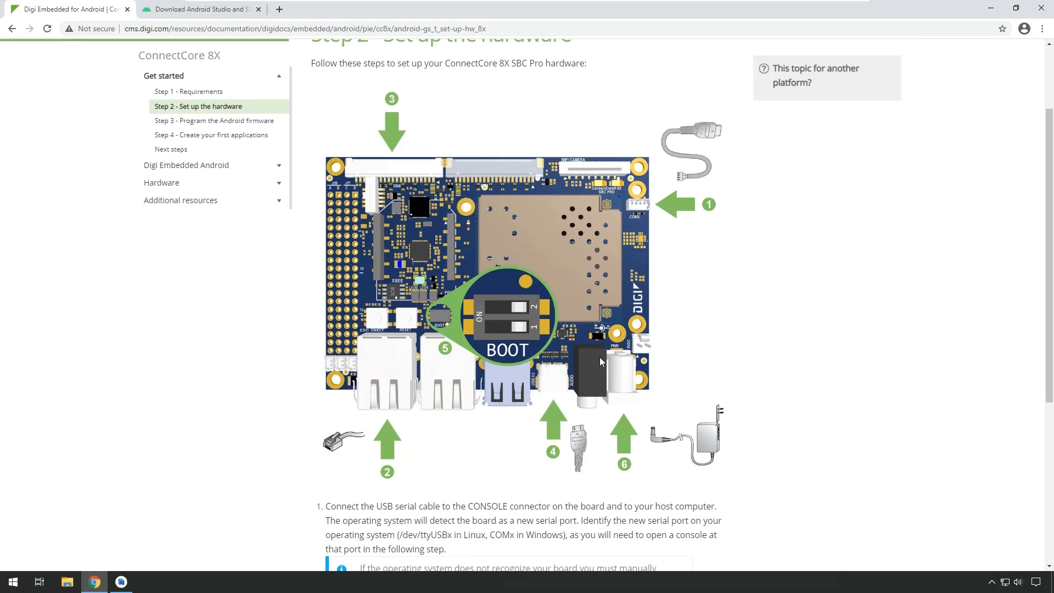
{"action": "scroll", "scroll_direction": "up", "scroll_amount": 3}
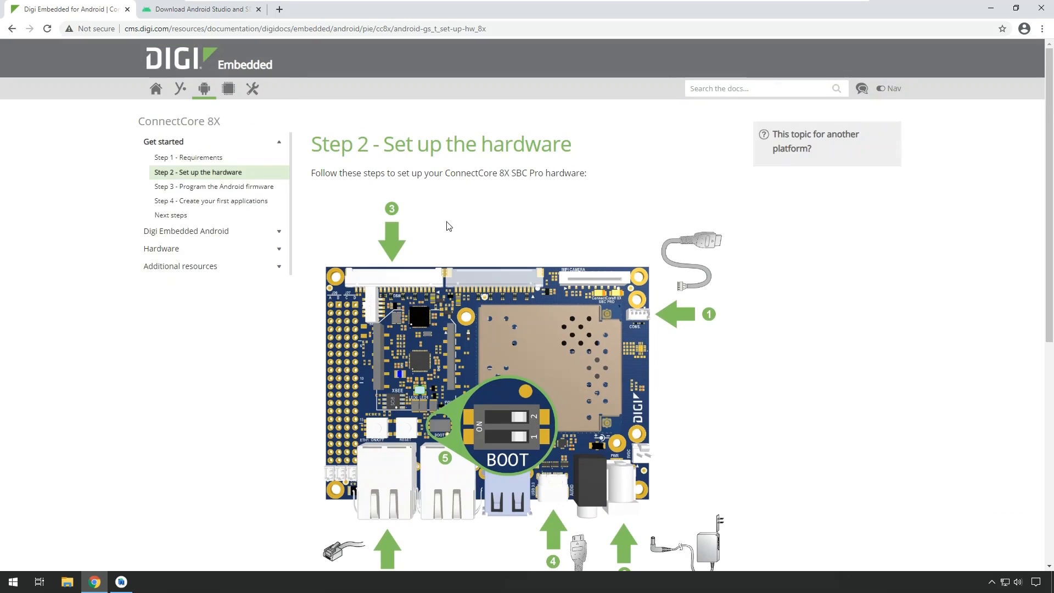
{"action": "mouse_move", "coordinate": [326, 146]}
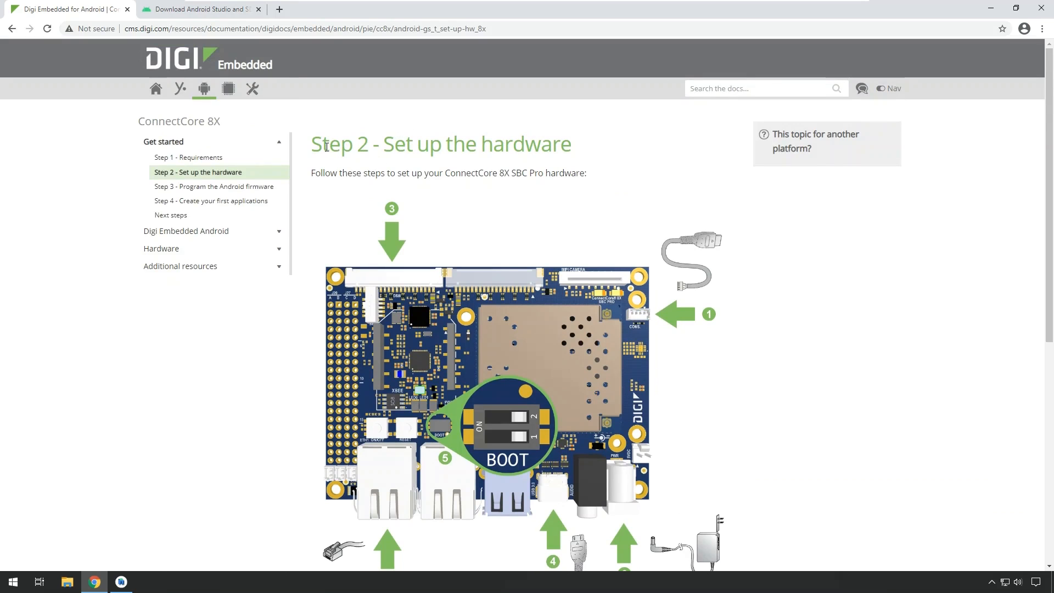
{"action": "mouse_move", "coordinate": [464, 195]}
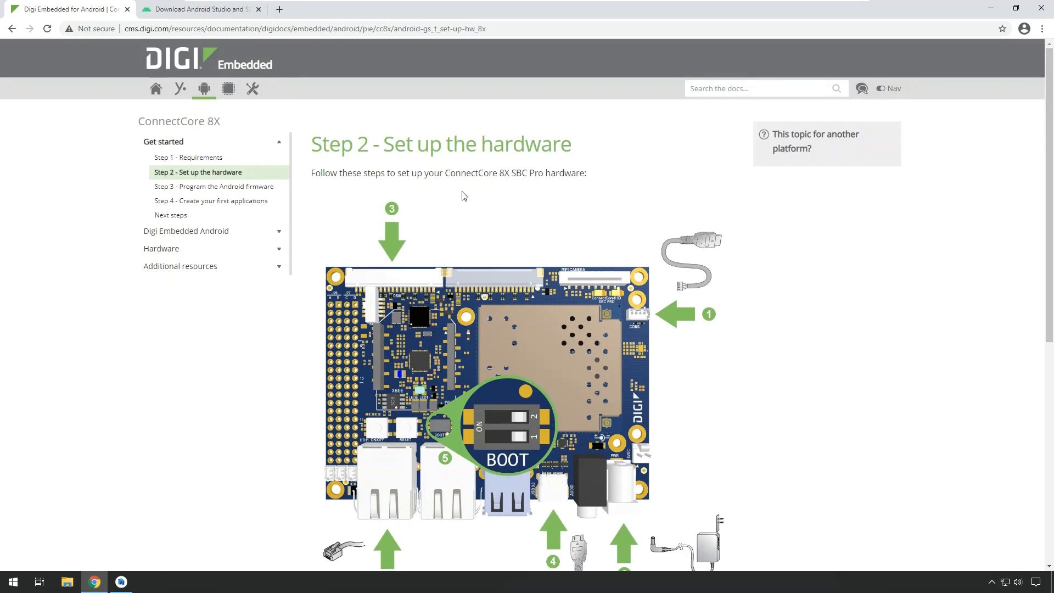
{"action": "scroll", "scroll_direction": "down", "scroll_amount": 3}
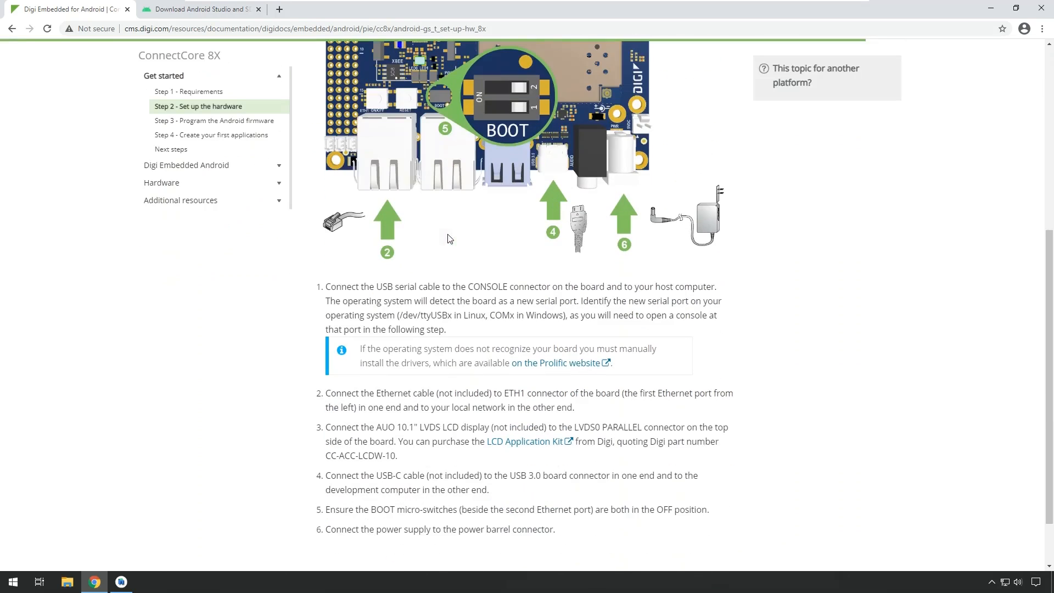
{"action": "scroll", "scroll_direction": "down", "scroll_amount": 3}
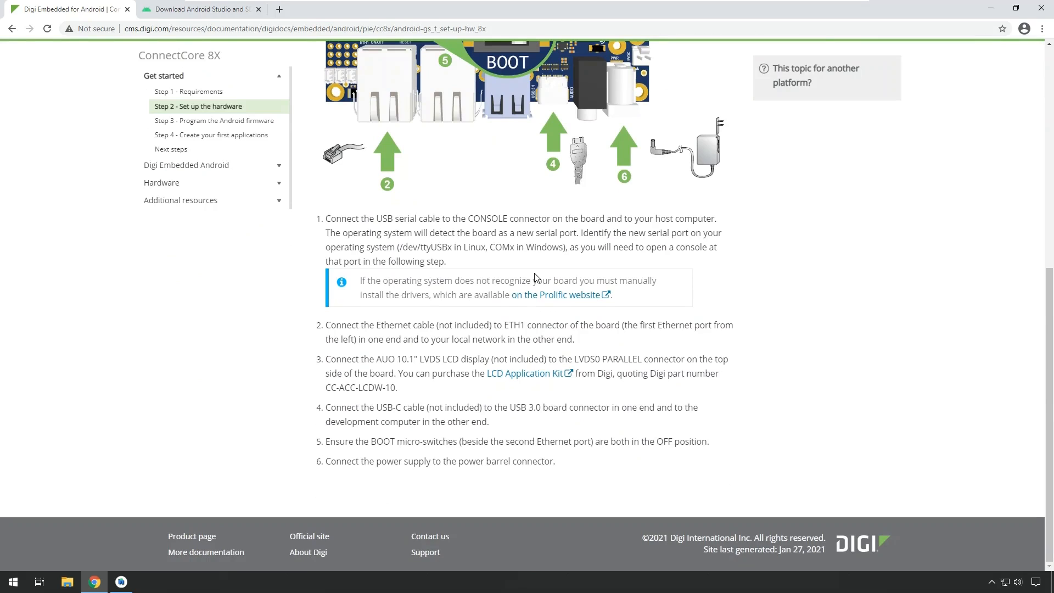
{"action": "mouse_move", "coordinate": [536, 278]}
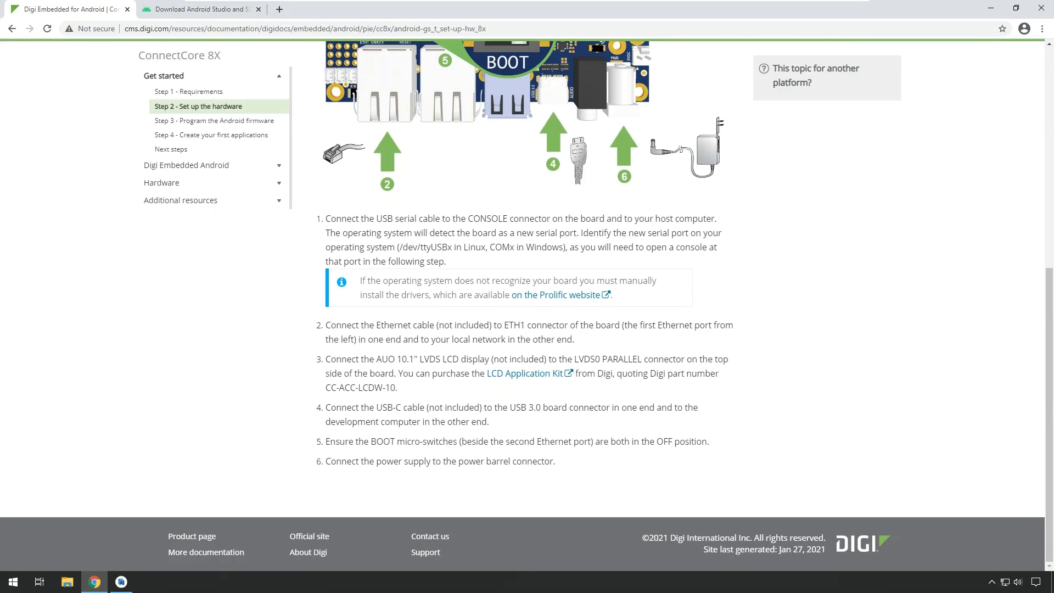
{"action": "mouse_move", "coordinate": [227, 141]}
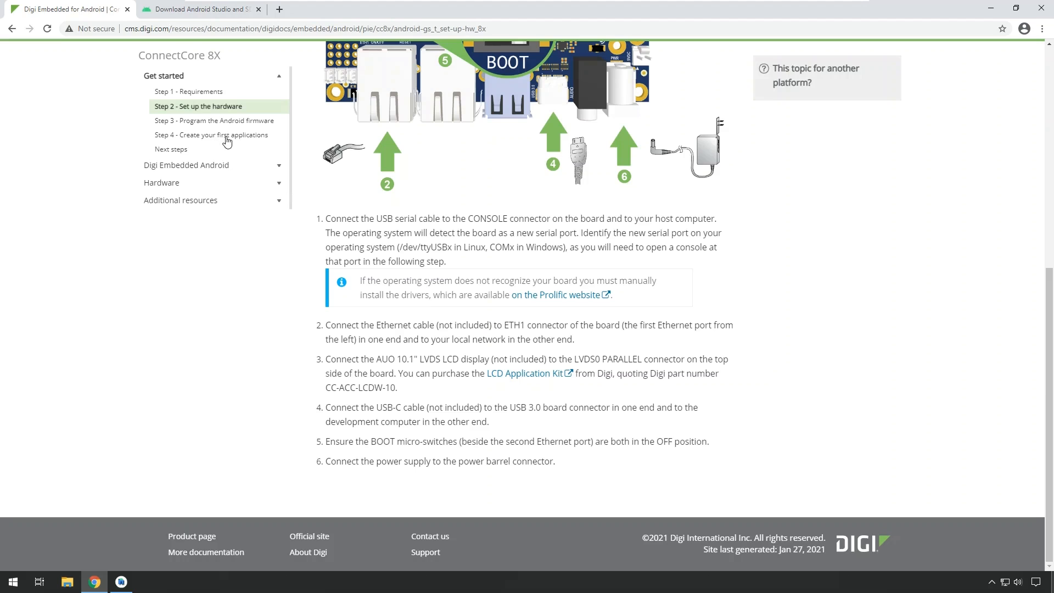
{"action": "mouse_move", "coordinate": [212, 134]}
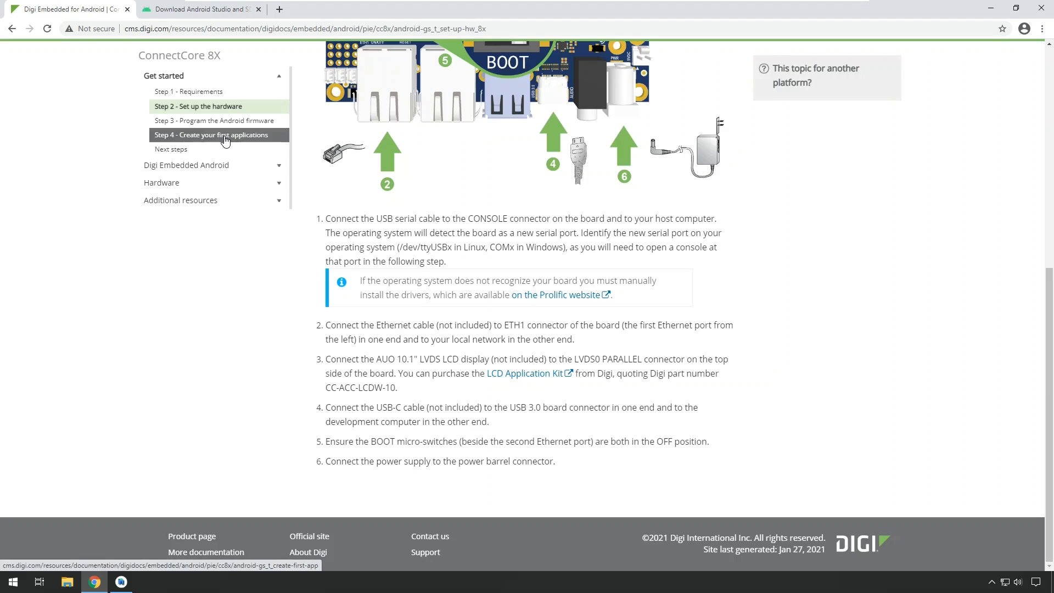
- Return to Step 4 and jump to the 'Step 4.2: Create the Android application' section
{"action": "left_click", "coordinate": [212, 134]}
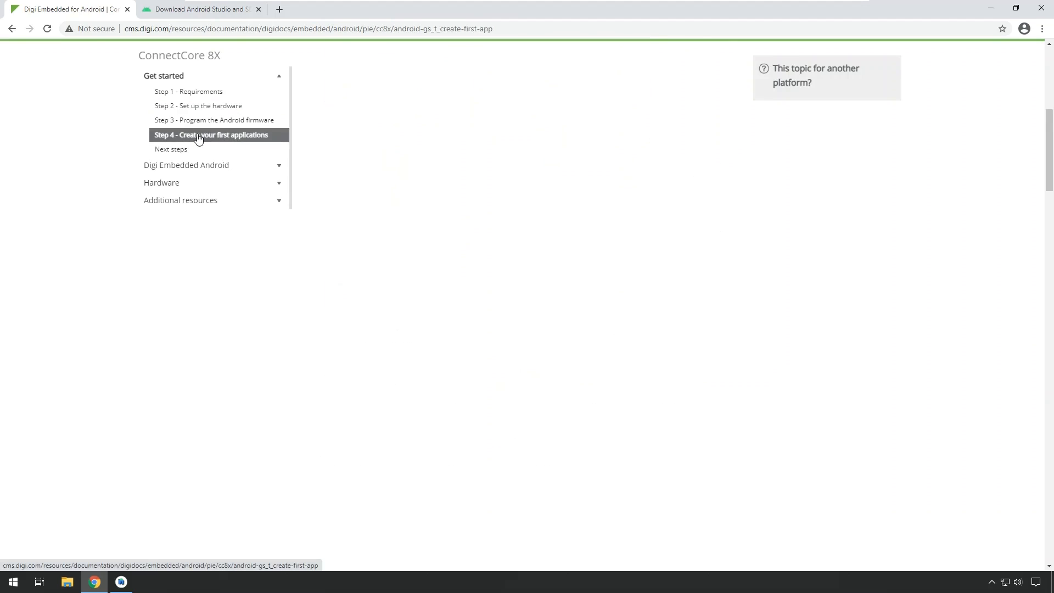
{"action": "left_click", "coordinate": [211, 134]}
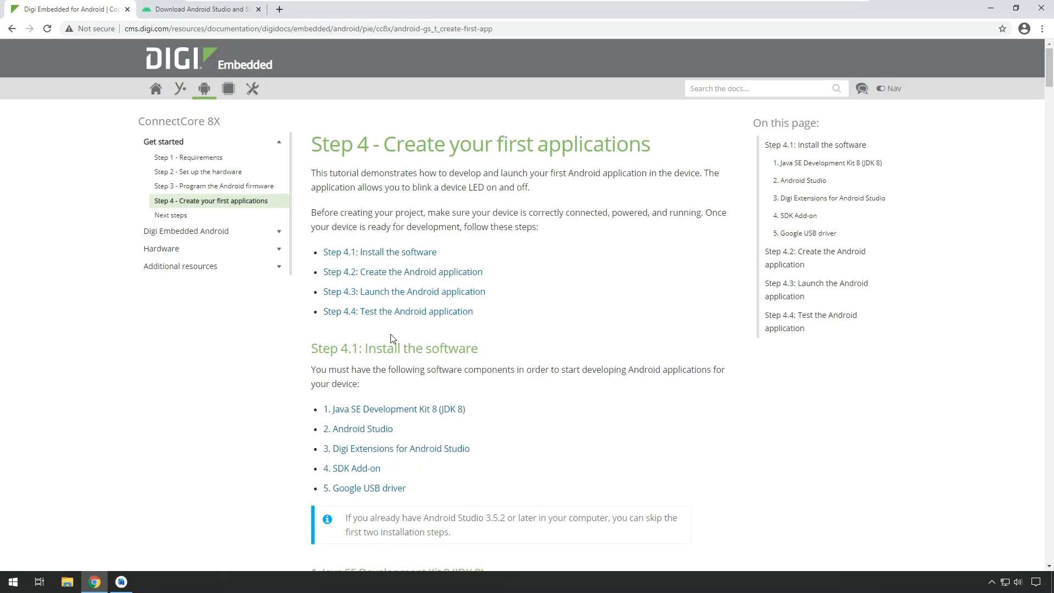
{"action": "mouse_move", "coordinate": [403, 271]}
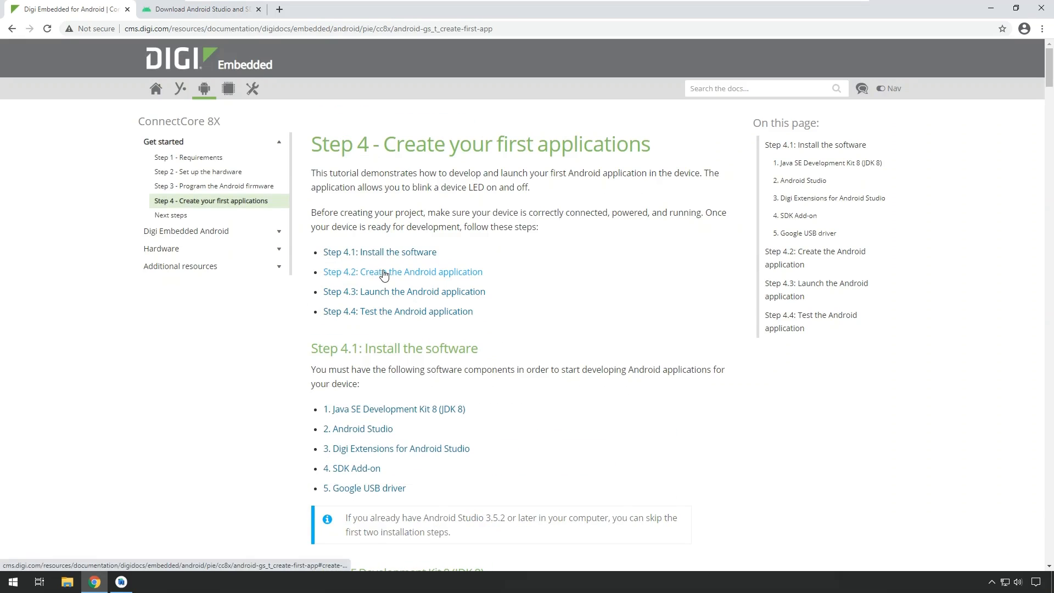
{"action": "left_click", "coordinate": [402, 271]}
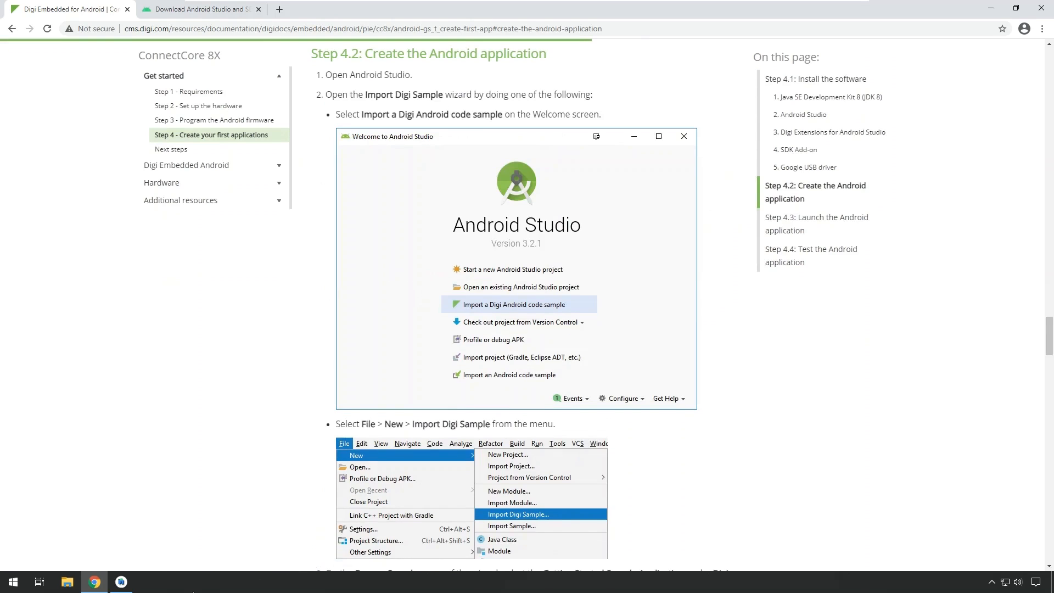
{"action": "mouse_move", "coordinate": [121, 582]}
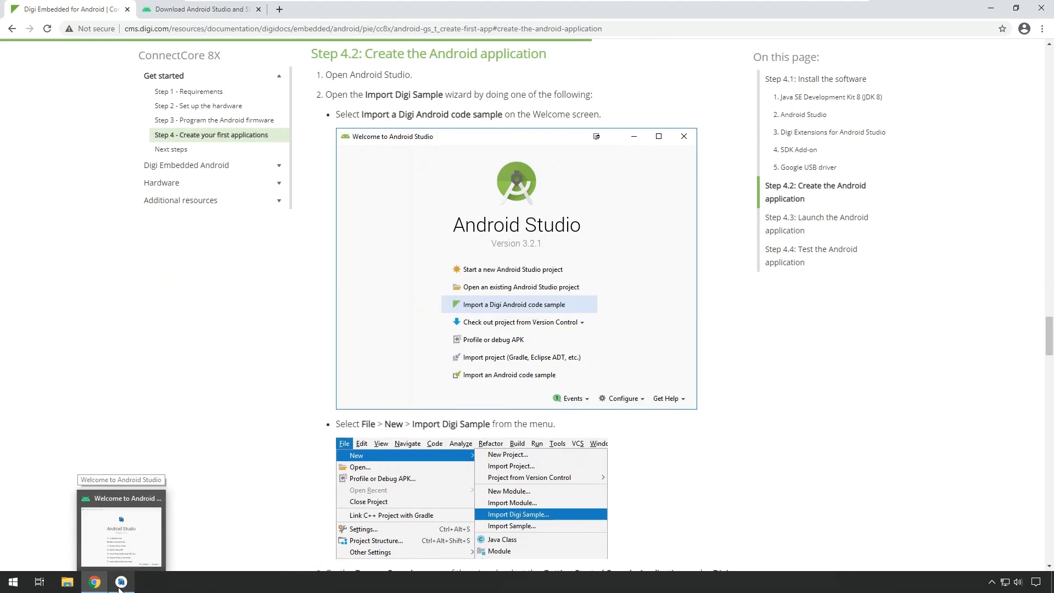
- Switch to Android Studio and start 'Import a Digi Android code sample' from the Welcome screen
{"action": "left_click", "coordinate": [121, 531]}
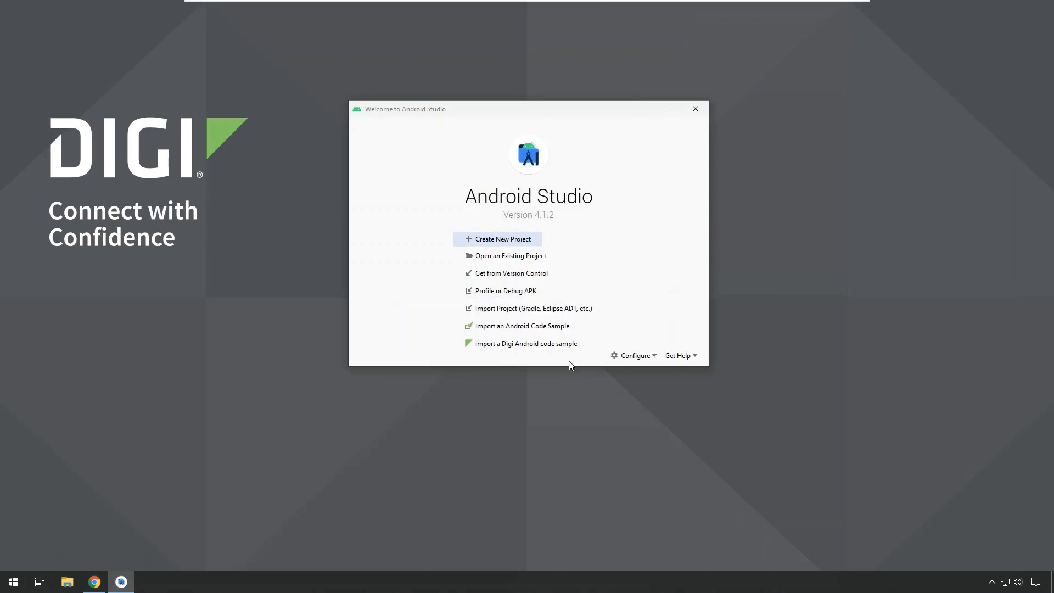
{"action": "mouse_move", "coordinate": [568, 292]}
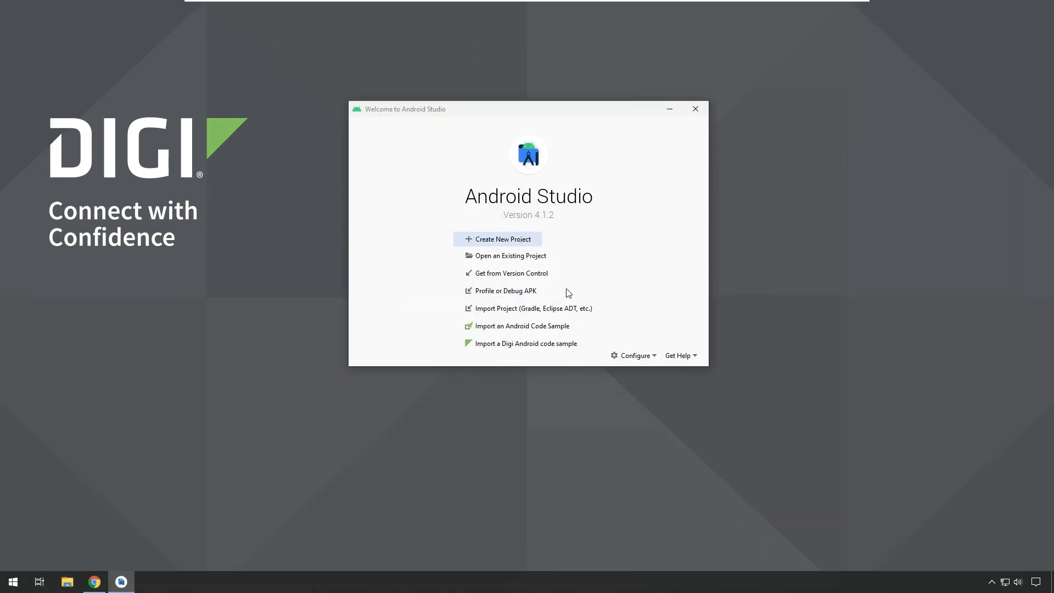
{"action": "mouse_move", "coordinate": [513, 326]}
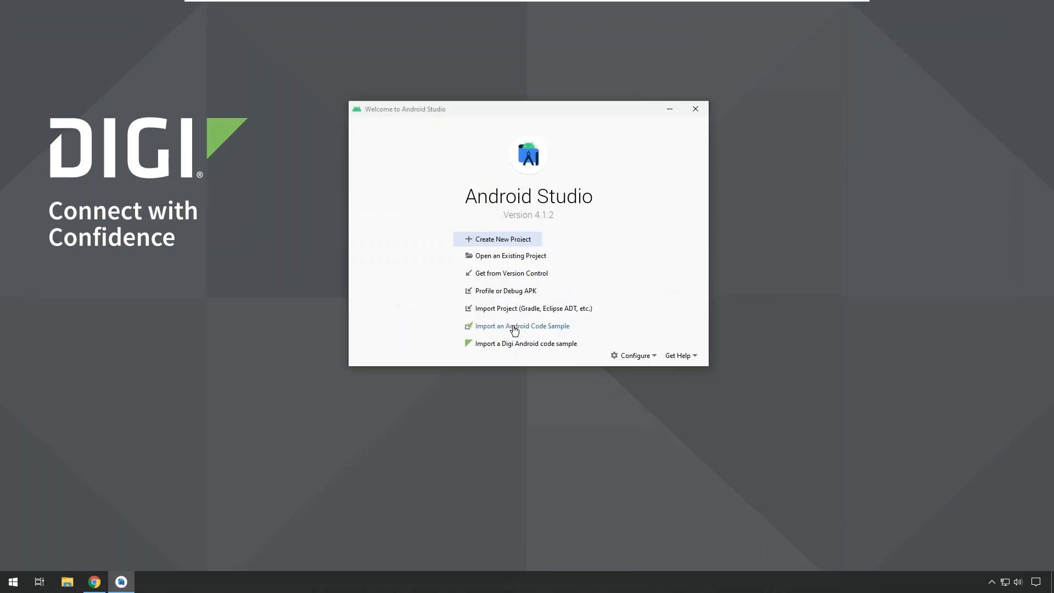
{"action": "mouse_move", "coordinate": [510, 346]}
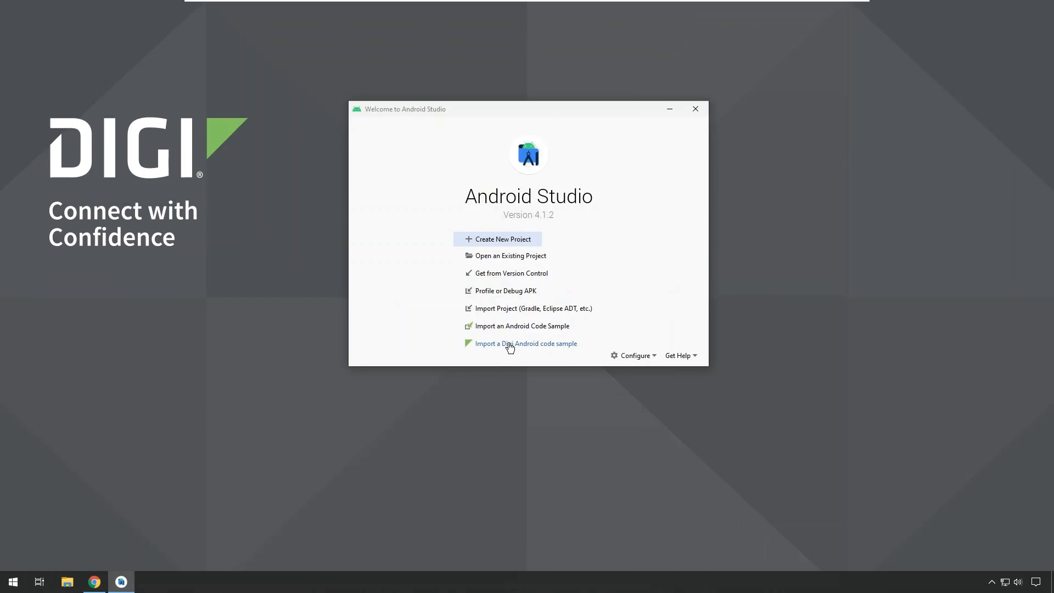
{"action": "left_click", "coordinate": [526, 344]}
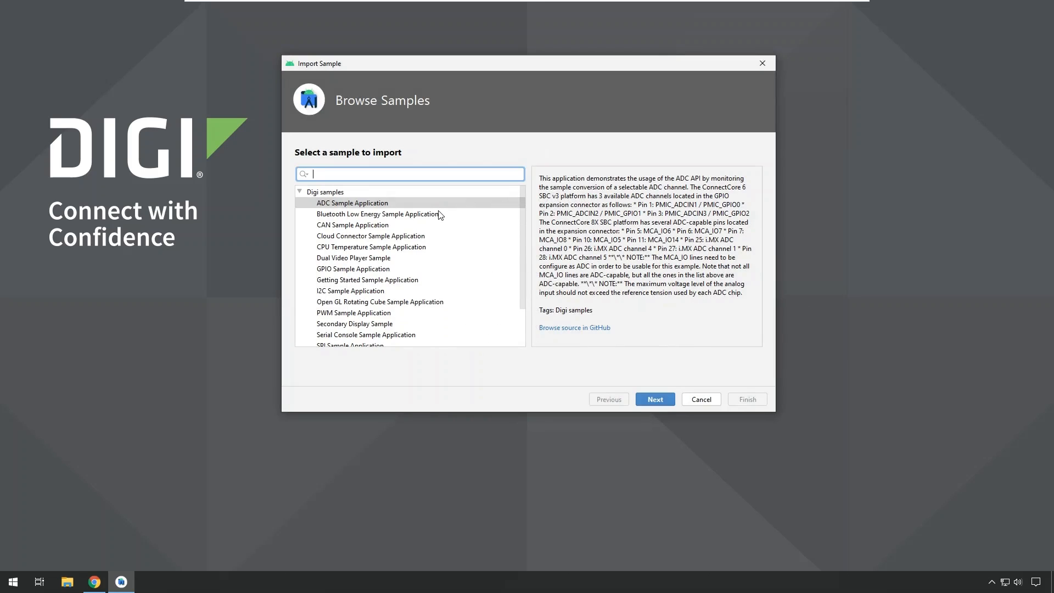
{"action": "mouse_move", "coordinate": [423, 265]}
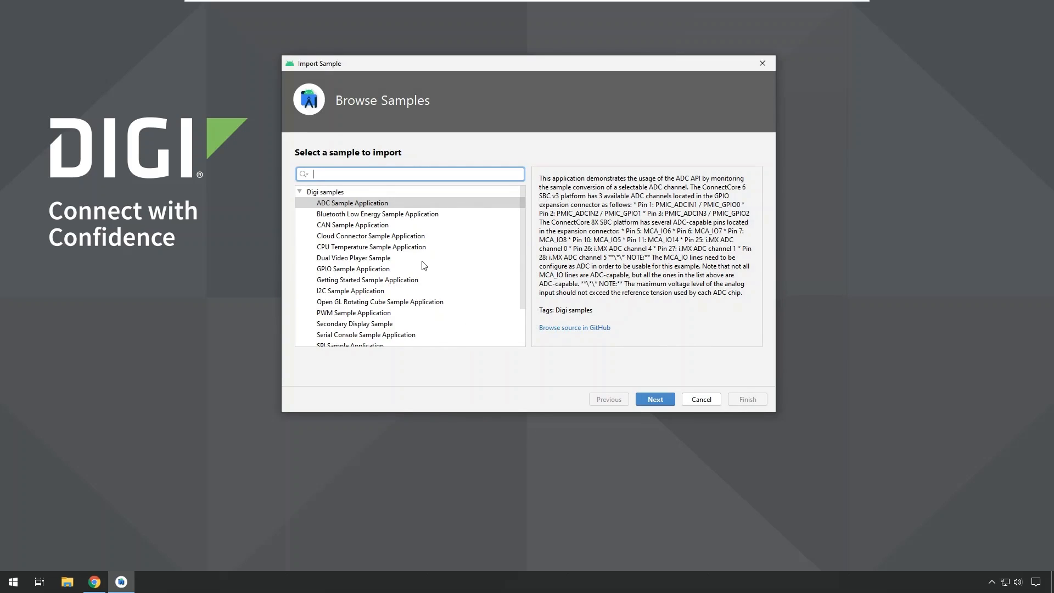
{"action": "mouse_move", "coordinate": [436, 270]}
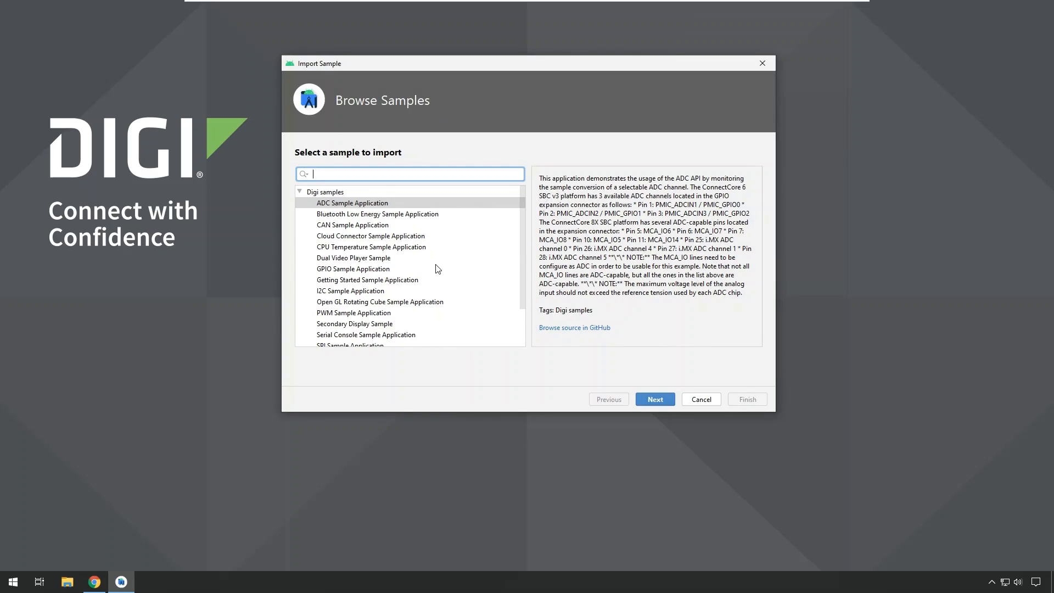
- Select 'Getting Started Sample Application' in Browse Samples and continue to Configure Sample
{"action": "scroll", "scroll_direction": "down", "scroll_amount": 3}
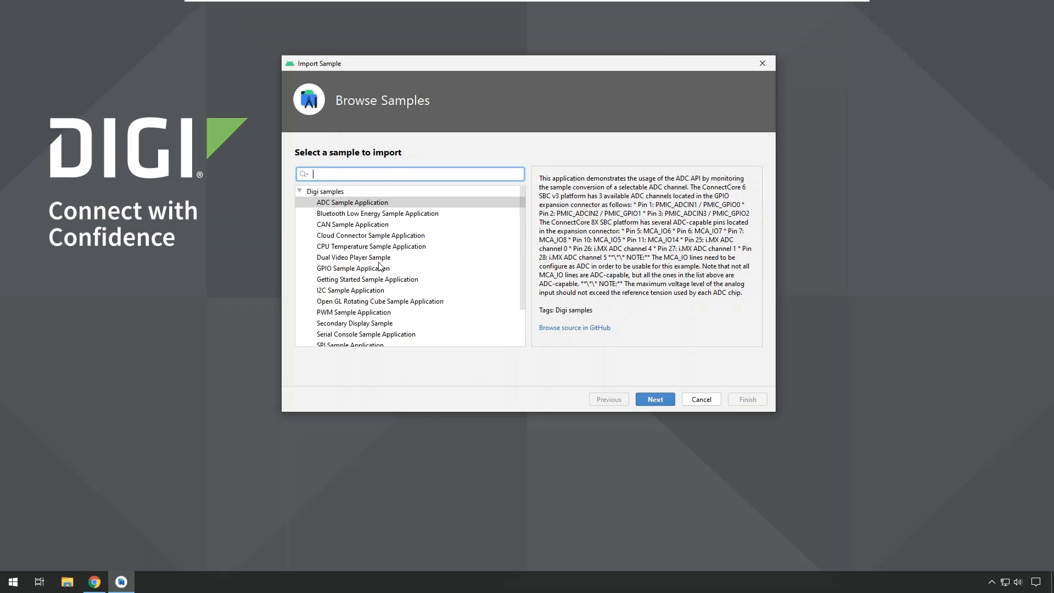
{"action": "mouse_move", "coordinate": [363, 255]}
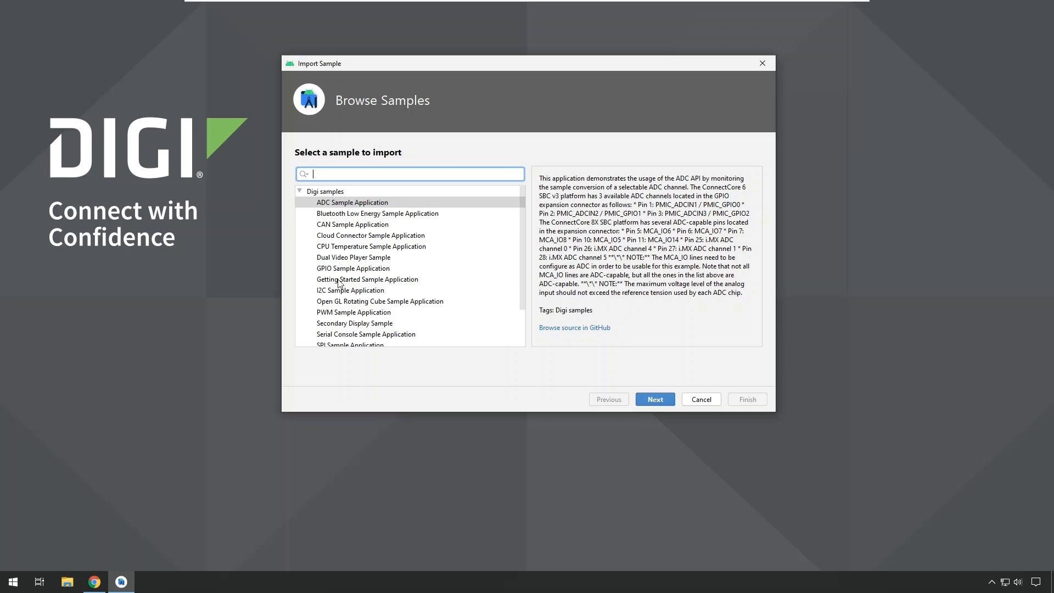
{"action": "left_click", "coordinate": [367, 279]}
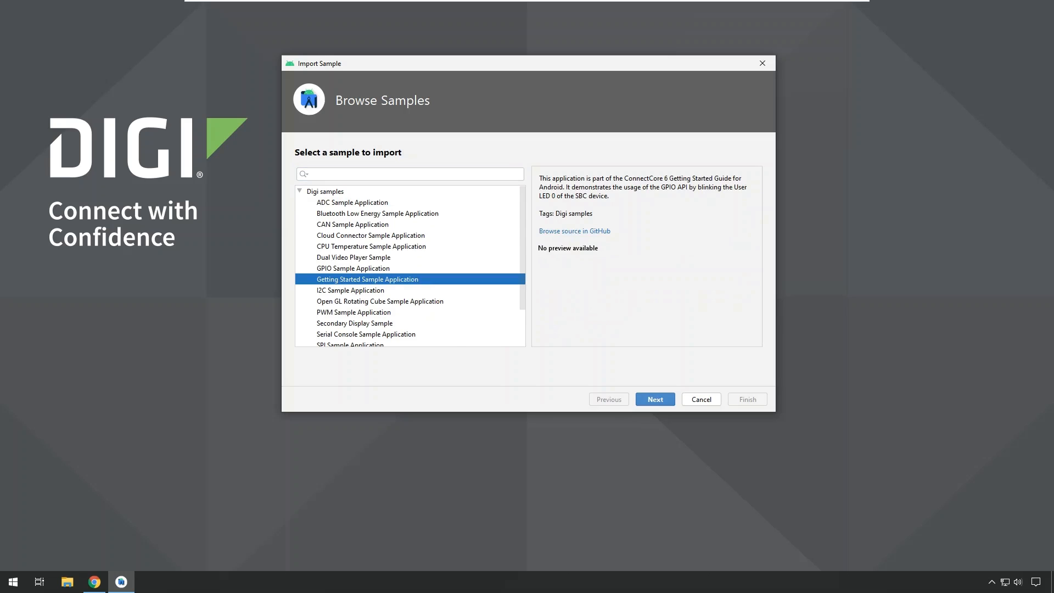
{"action": "left_click", "coordinate": [653, 399]}
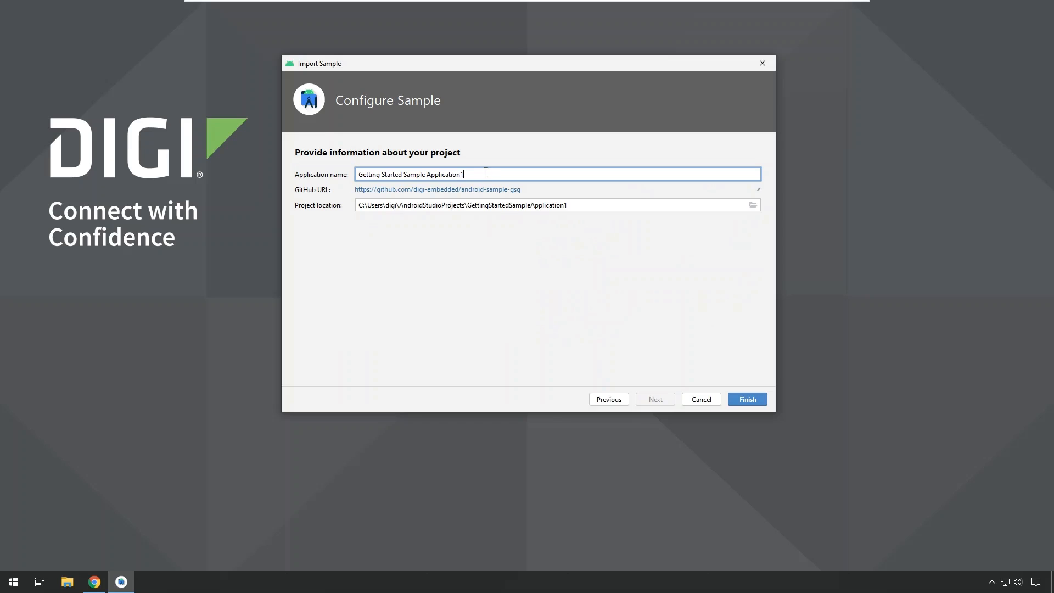
{"action": "mouse_move", "coordinate": [639, 343]}
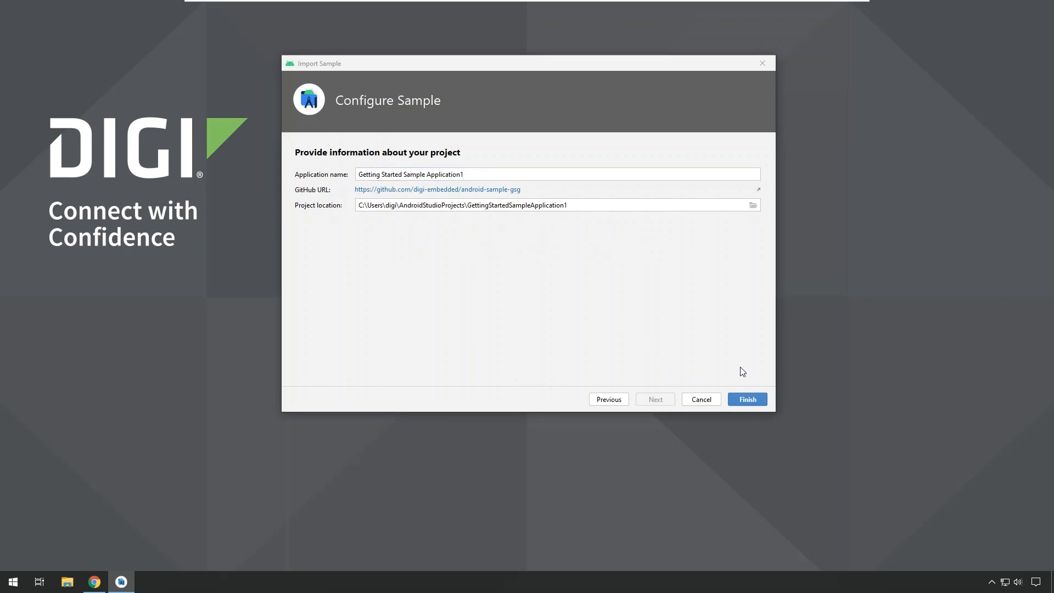
{"action": "mouse_move", "coordinate": [734, 356]}
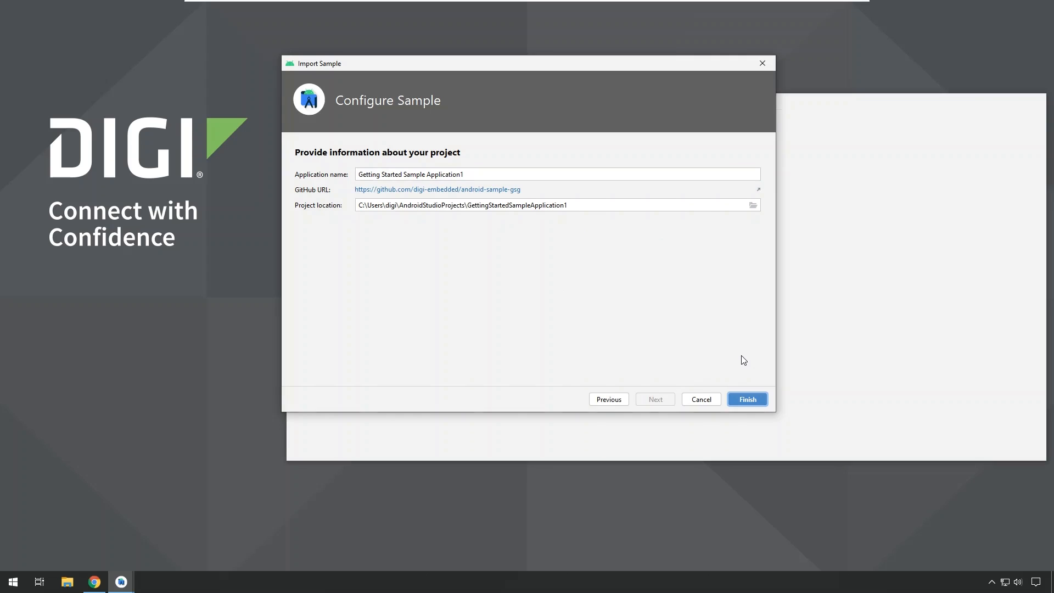
- Finish the import with the default GettingStartedSampleApplication1 name and location
{"action": "left_click", "coordinate": [746, 398]}
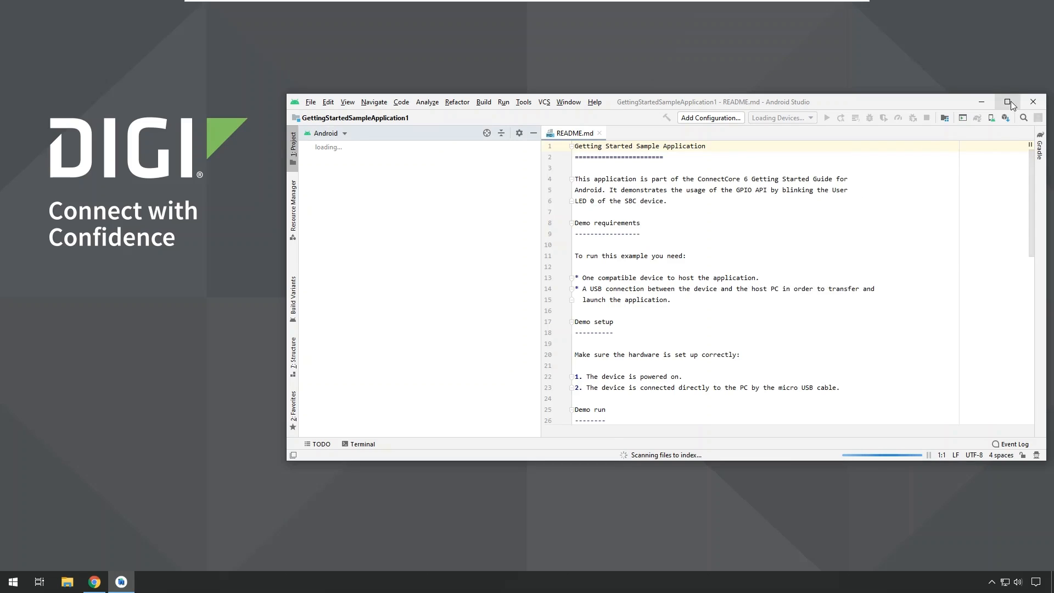
- Maximize the imported project's window while Gradle sync and indexing run
{"action": "left_click", "coordinate": [1007, 101]}
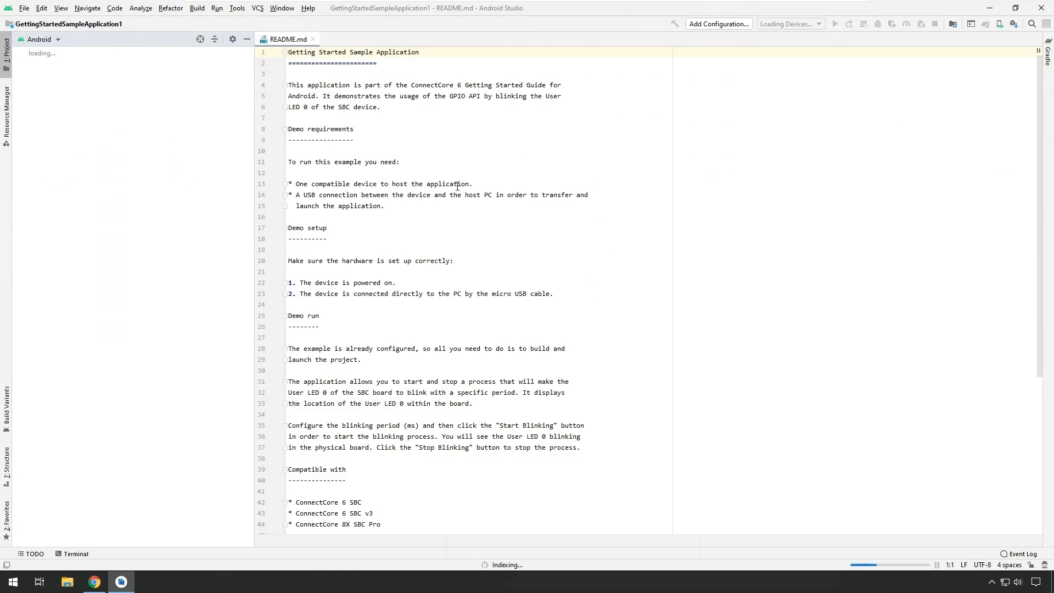
{"action": "mouse_move", "coordinate": [376, 145]}
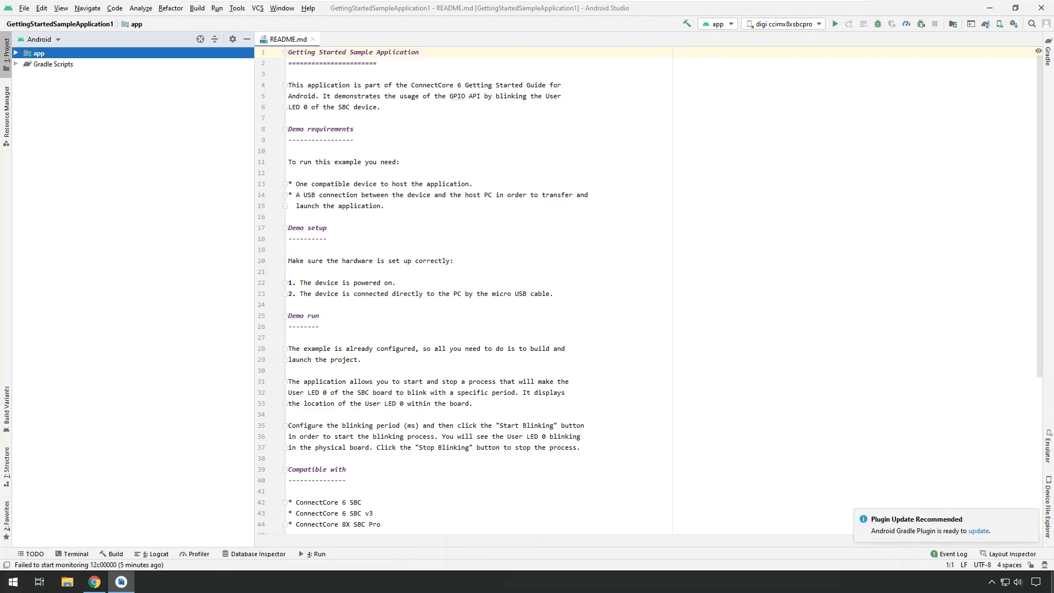
{"action": "mouse_move", "coordinate": [874, 392]}
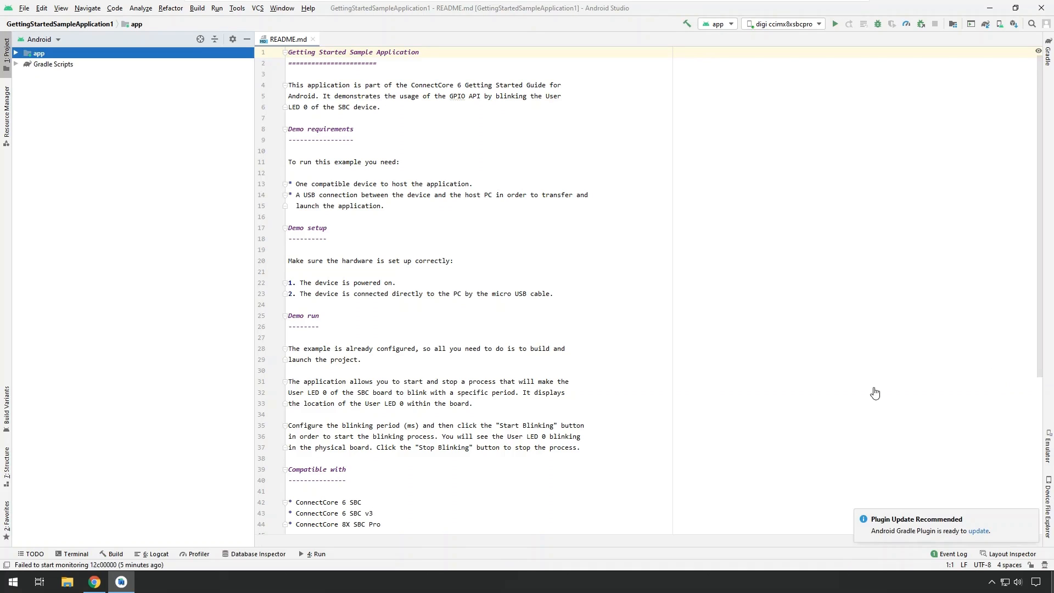
{"action": "mouse_move", "coordinate": [876, 538]}
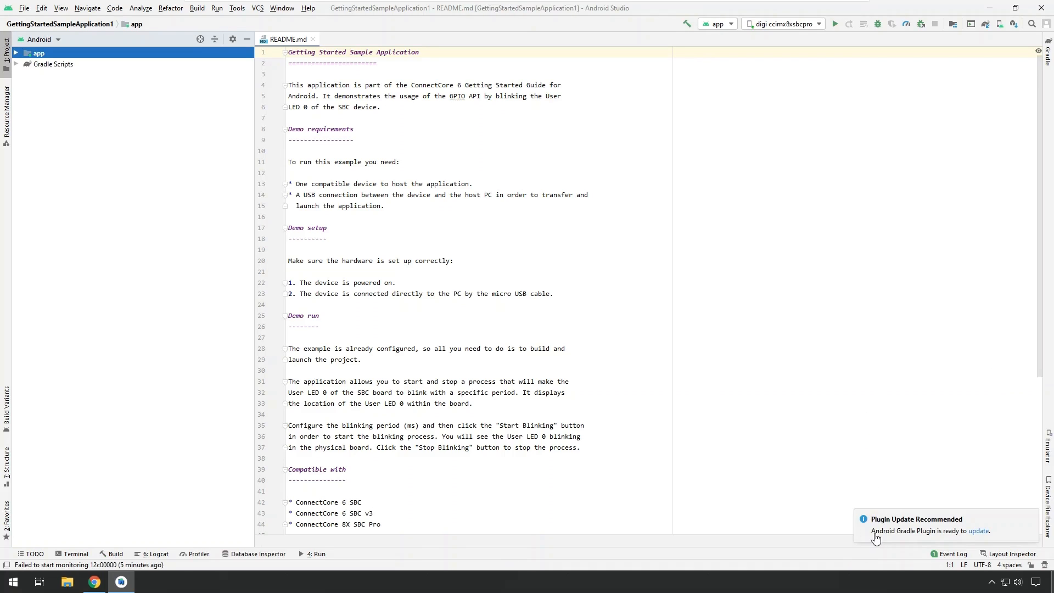
{"action": "mouse_move", "coordinate": [899, 538]}
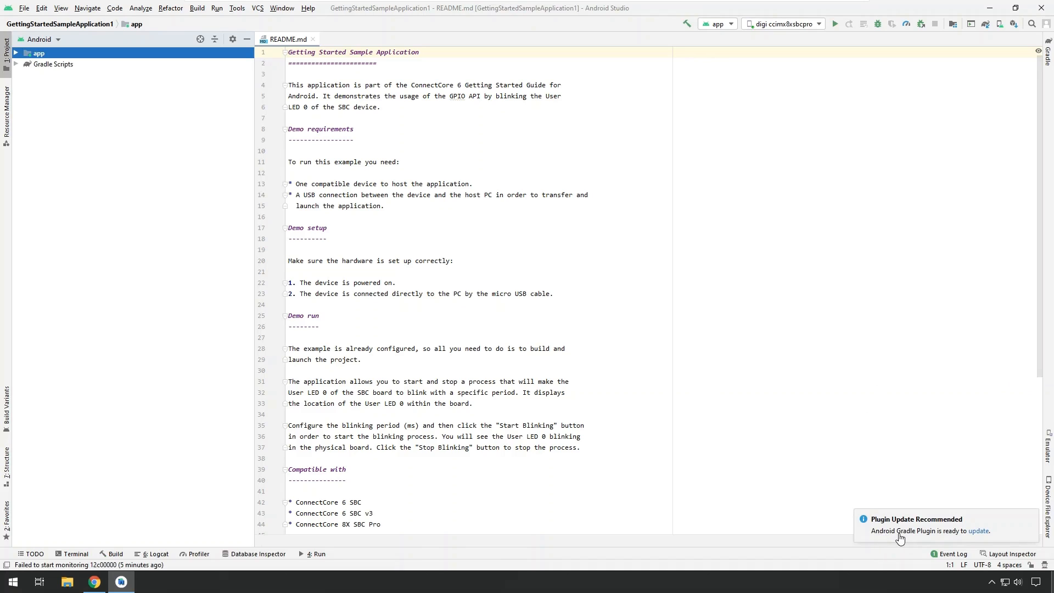
{"action": "mouse_move", "coordinate": [907, 535]}
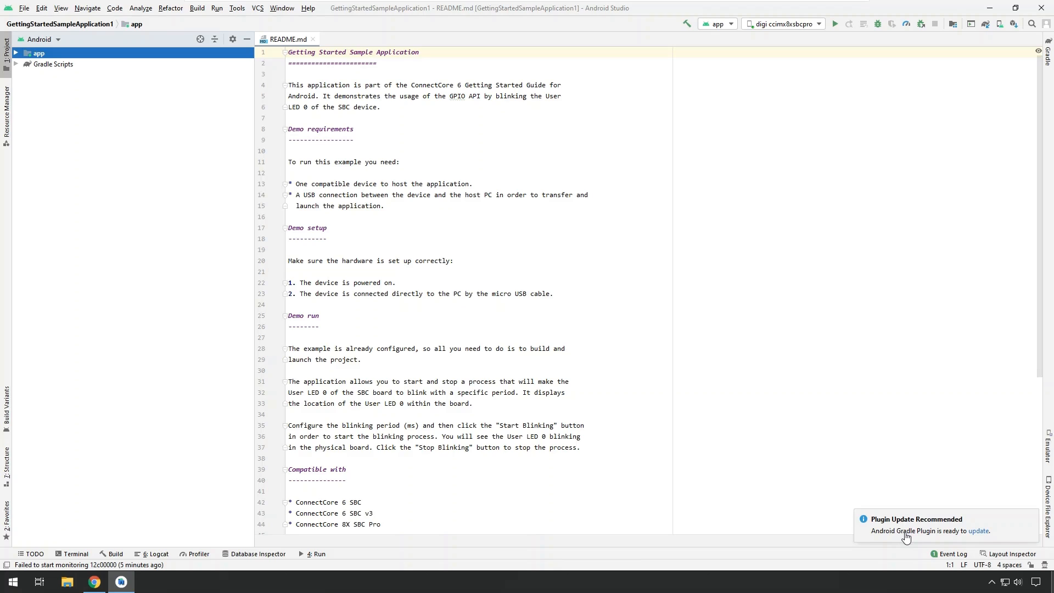
{"action": "mouse_move", "coordinate": [892, 477]}
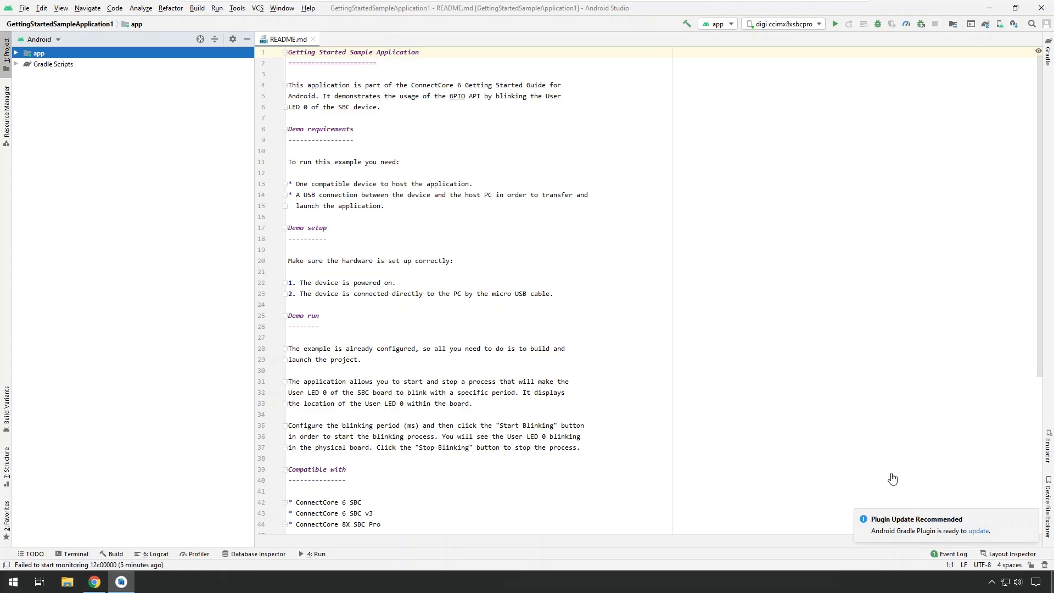
{"action": "mouse_move", "coordinate": [969, 438]}
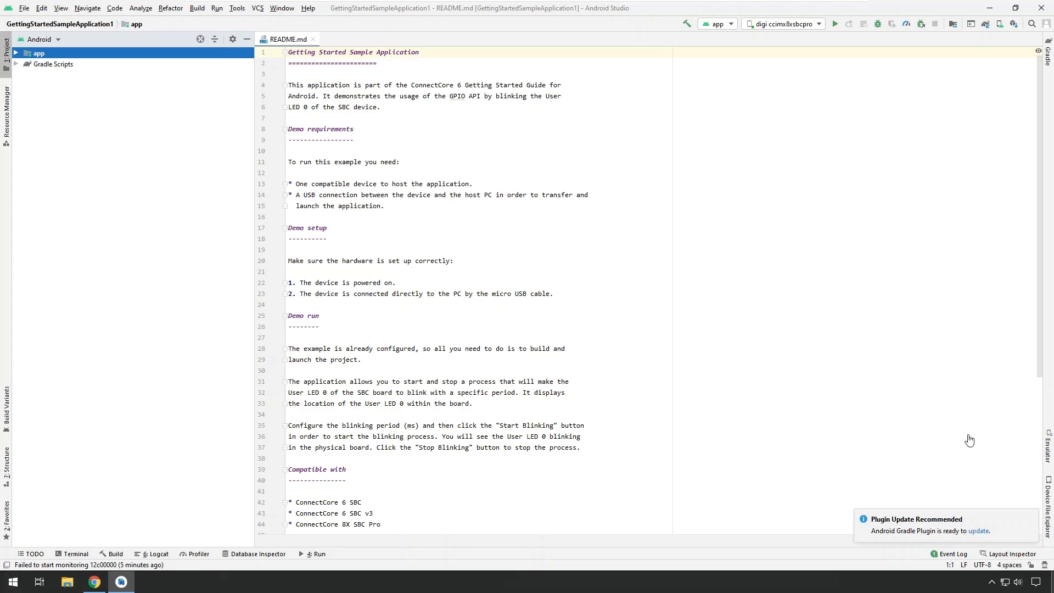
{"action": "mouse_move", "coordinate": [1030, 521]}
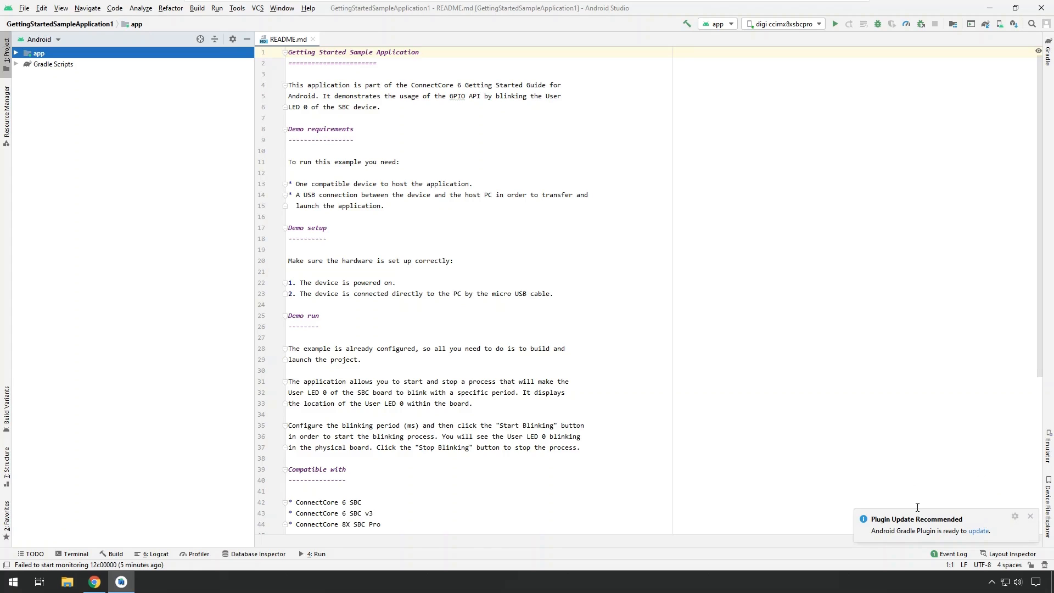
{"action": "mouse_move", "coordinate": [1032, 519]}
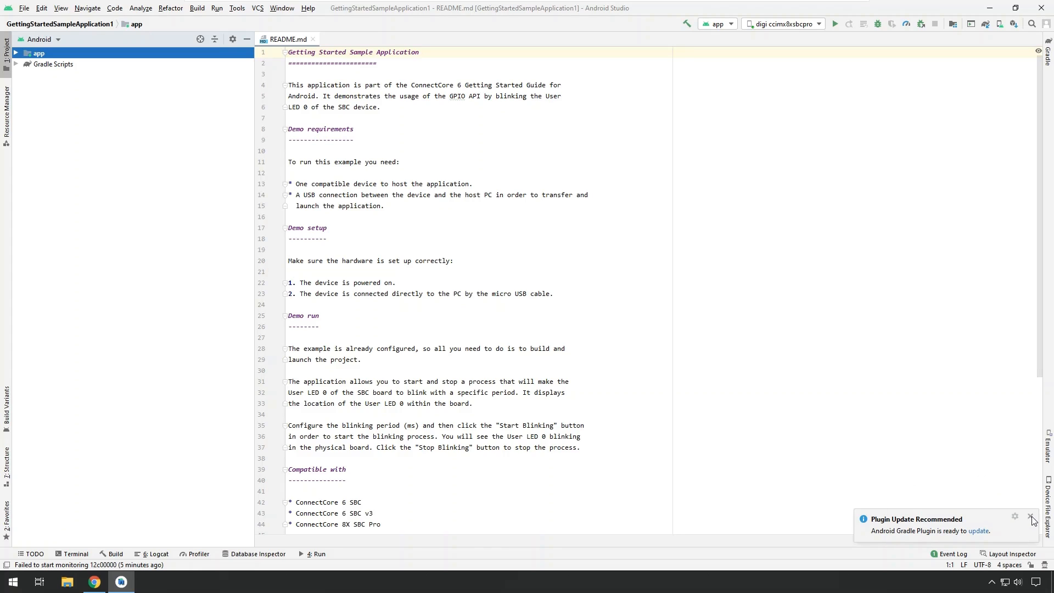
- Dismiss the Android Gradle 'Plugin Update Recommended' notification balloon
{"action": "left_click", "coordinate": [1031, 517]}
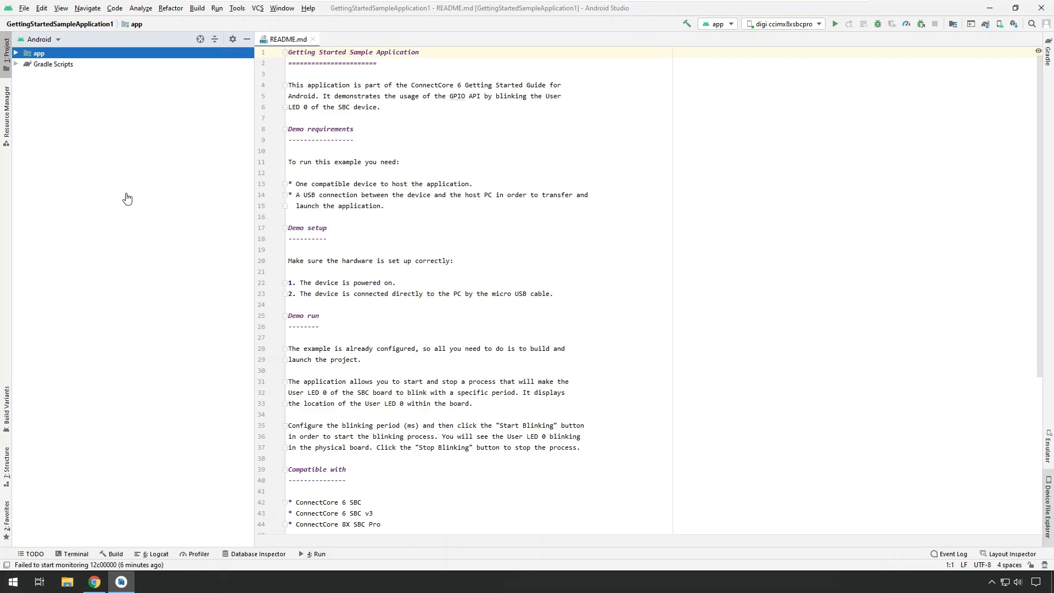
{"action": "mouse_move", "coordinate": [26, 63]}
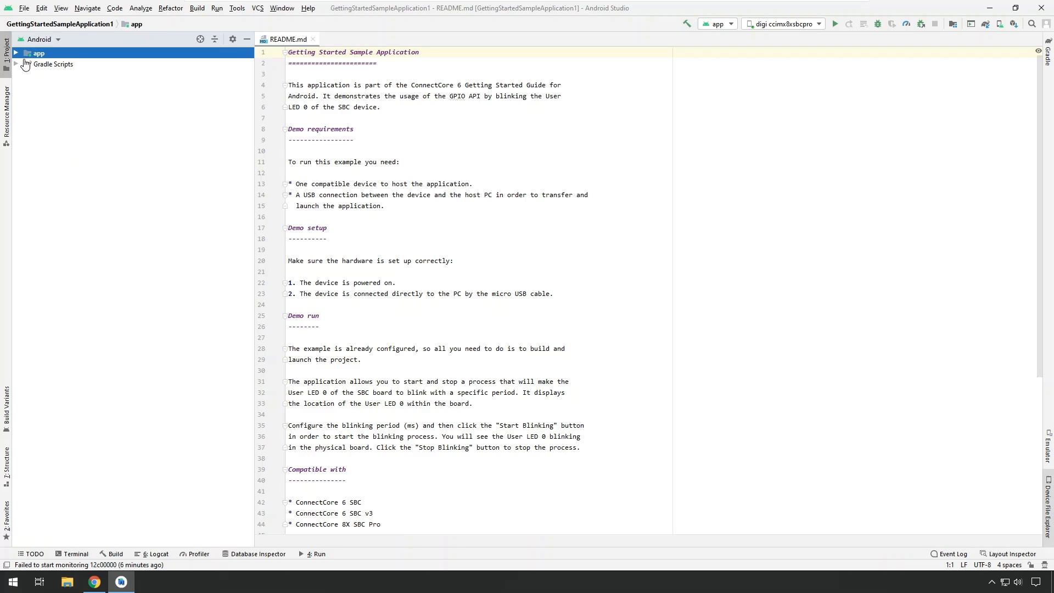
{"action": "mouse_move", "coordinate": [93, 229]}
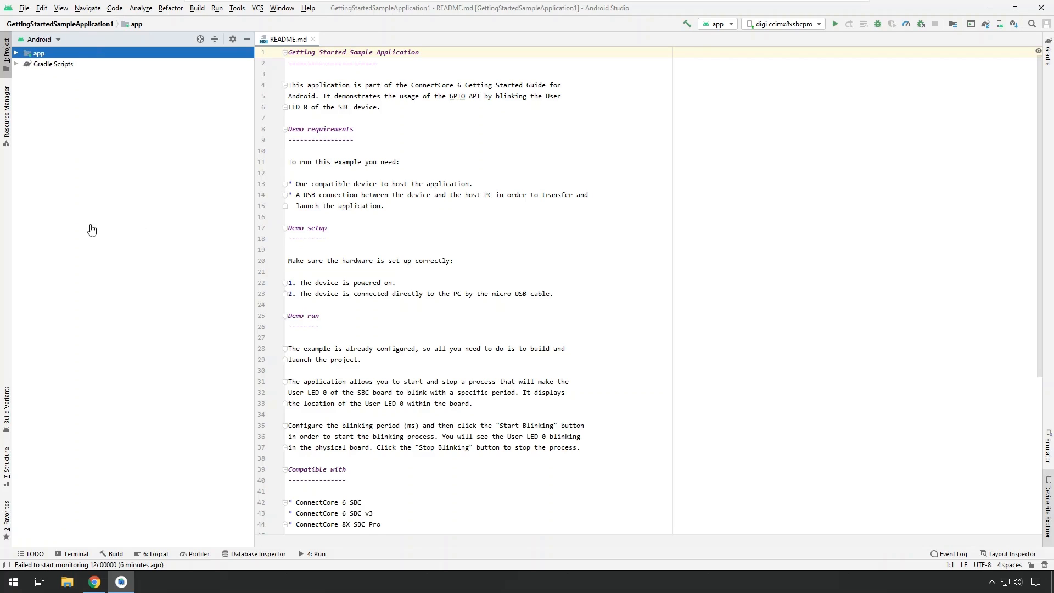
{"action": "mouse_move", "coordinate": [39, 64]}
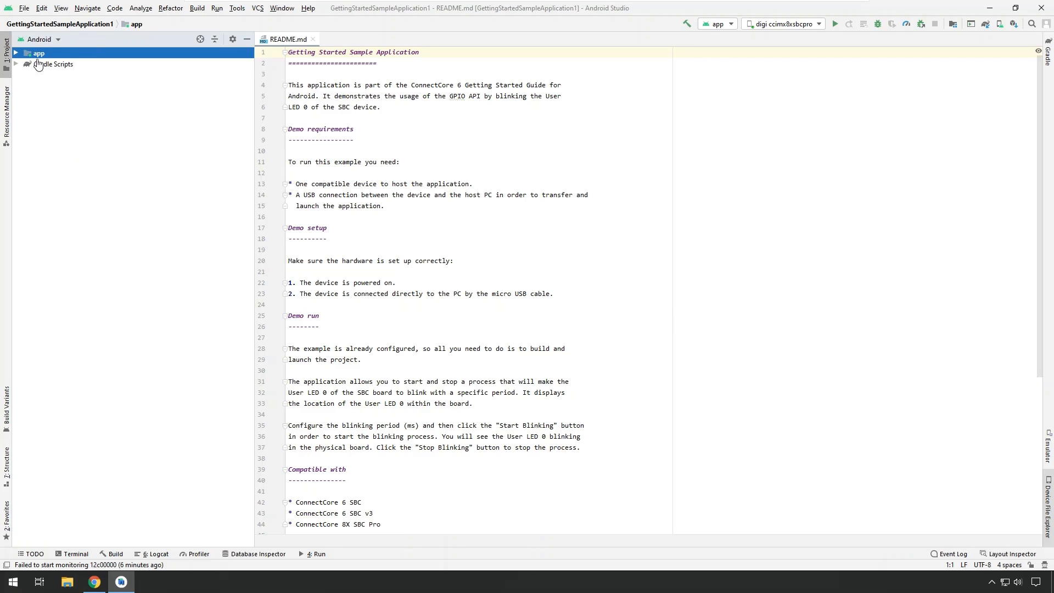
- Expand app > java > android.digi.com.gsgsample and open MainActivity.java for reading
{"action": "left_click", "coordinate": [16, 52]}
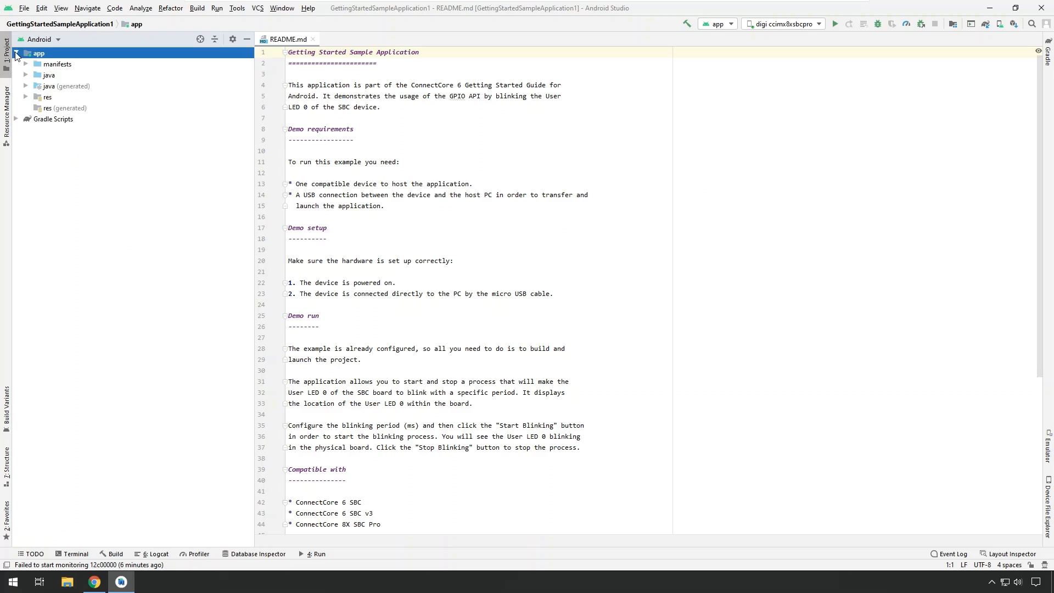
{"action": "mouse_move", "coordinate": [27, 79]}
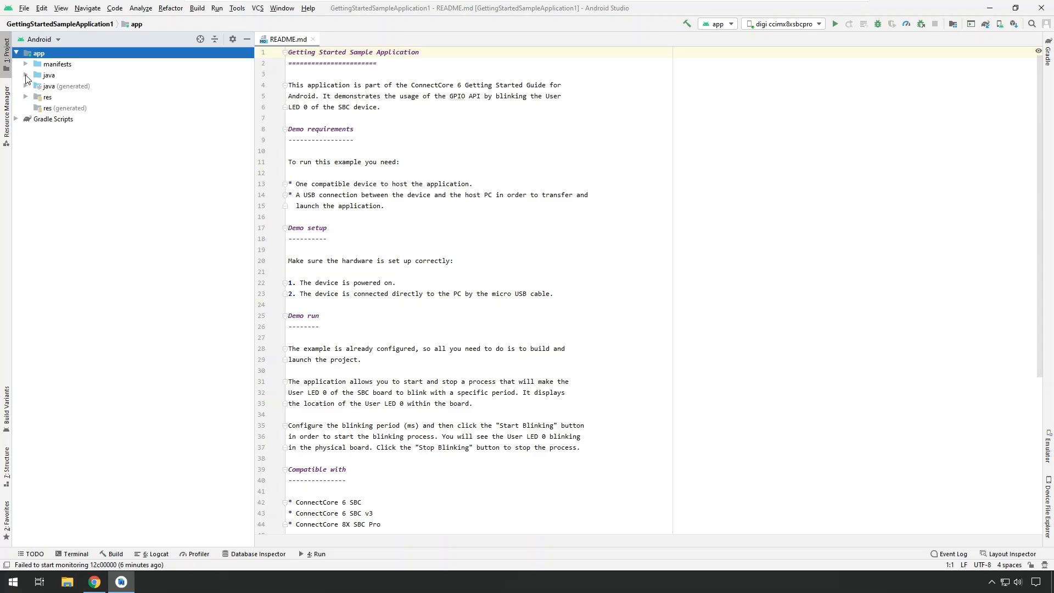
{"action": "left_click", "coordinate": [24, 75]}
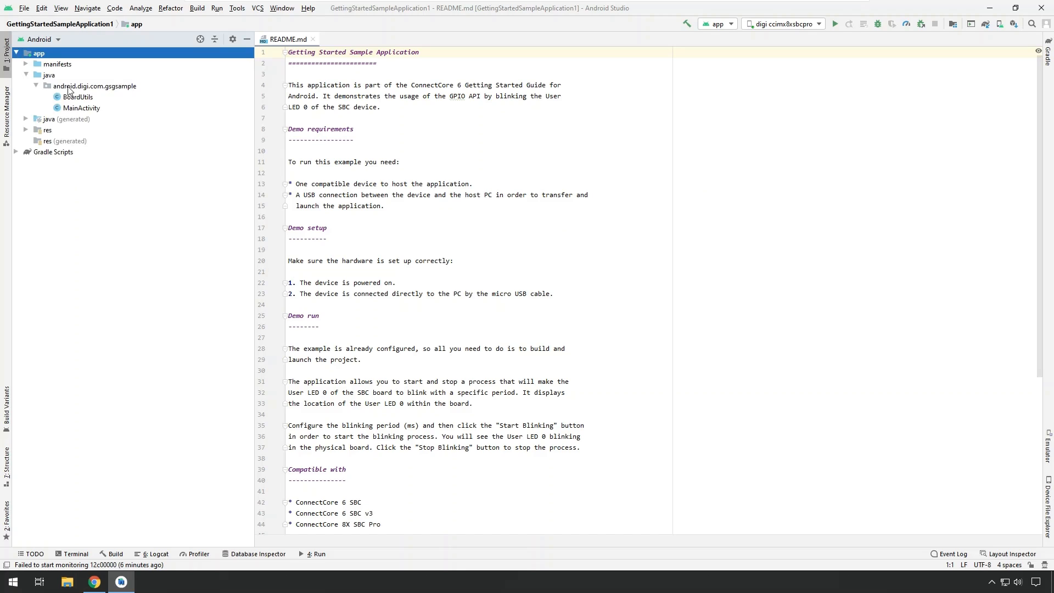
{"action": "mouse_move", "coordinate": [81, 106]}
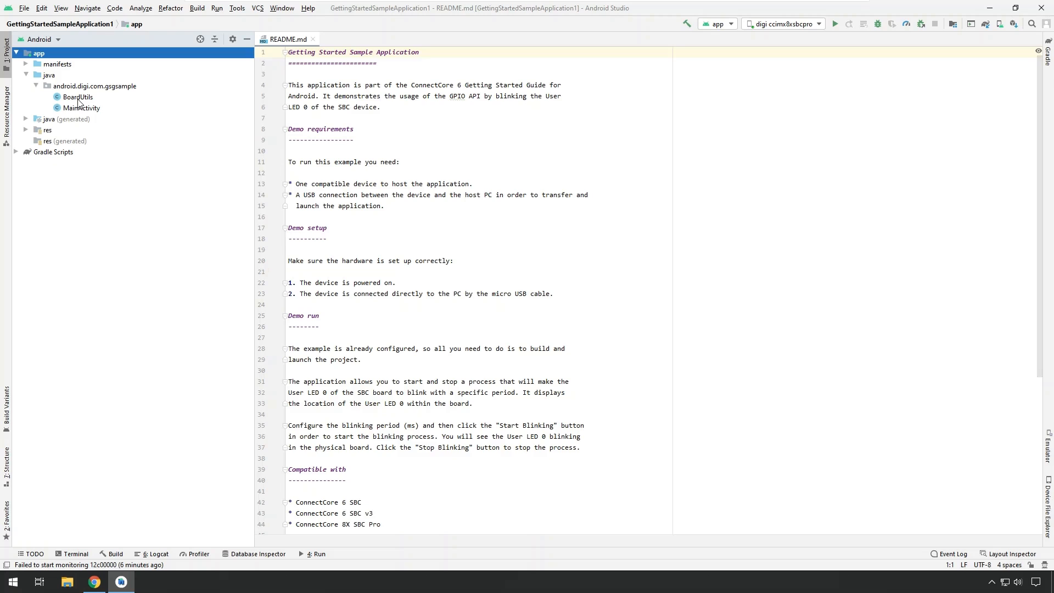
{"action": "mouse_move", "coordinate": [80, 111]}
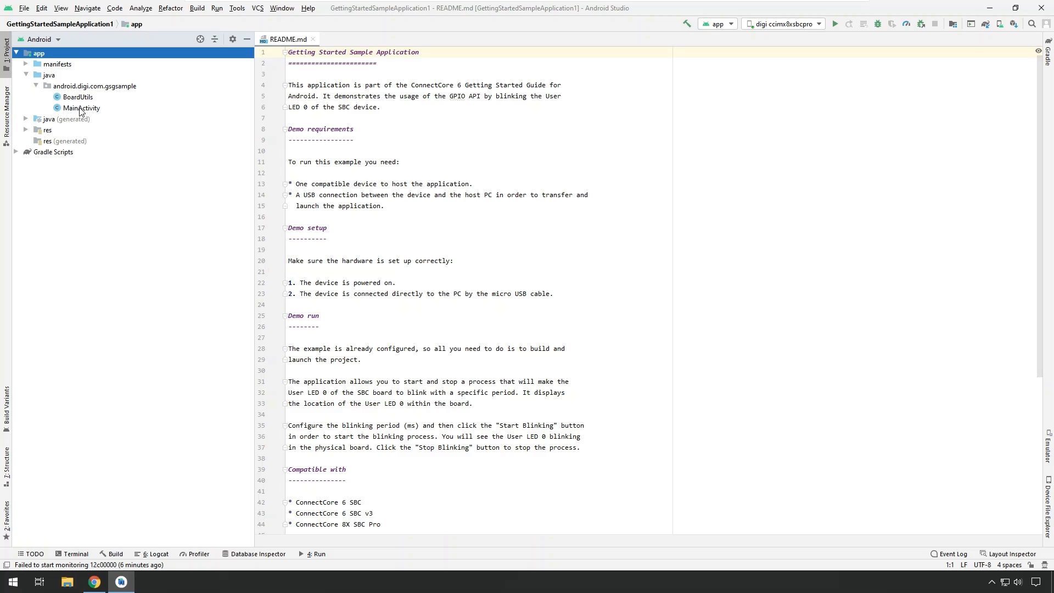
{"action": "double_click", "coordinate": [81, 107]}
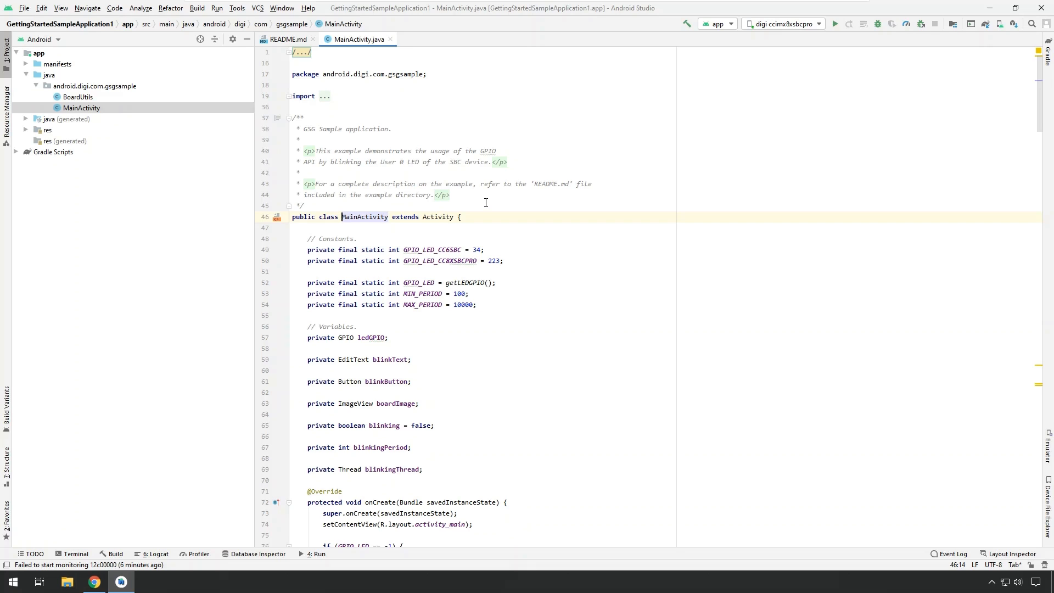
{"action": "double_click", "coordinate": [396, 403]}
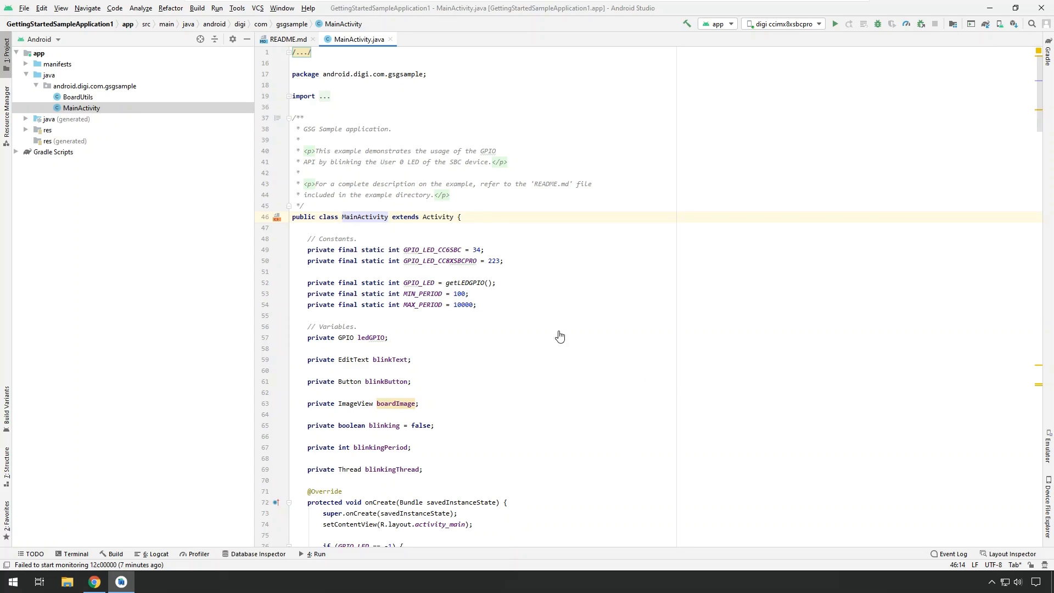
{"action": "mouse_move", "coordinate": [448, 290]}
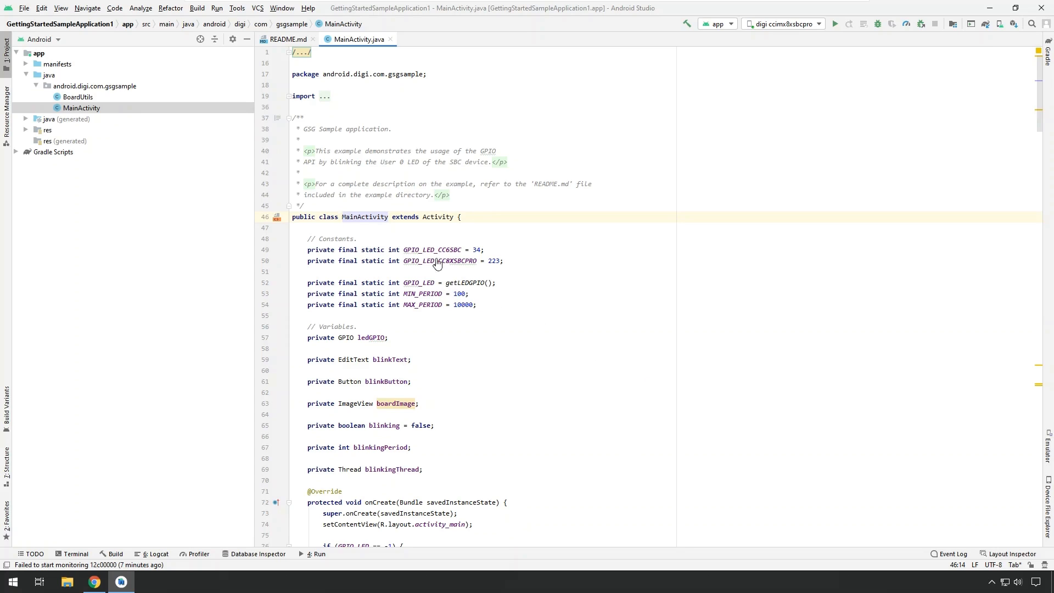
{"action": "mouse_move", "coordinate": [383, 271]}
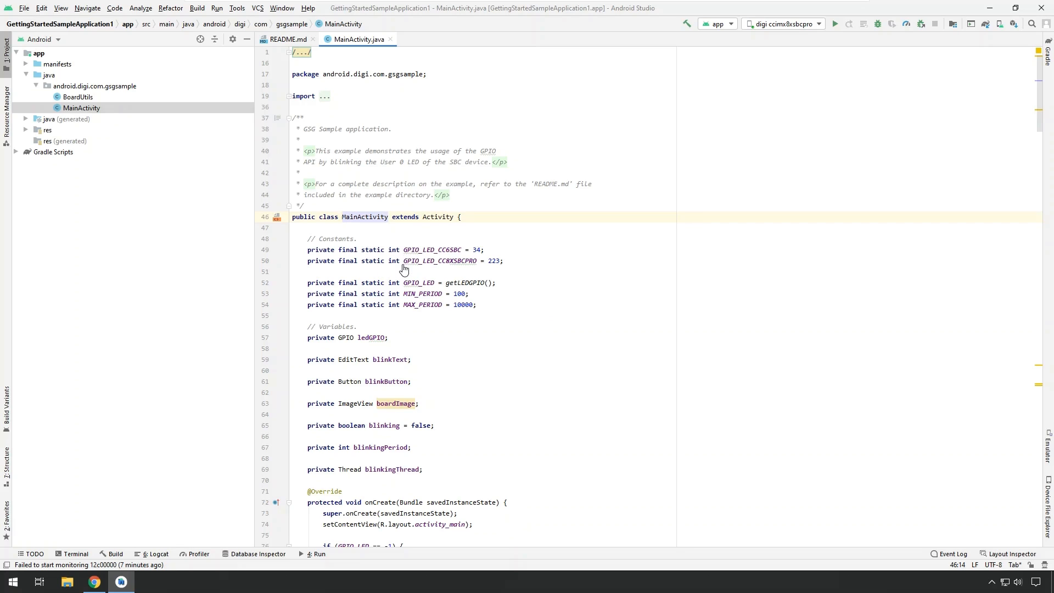
{"action": "mouse_move", "coordinate": [402, 273]}
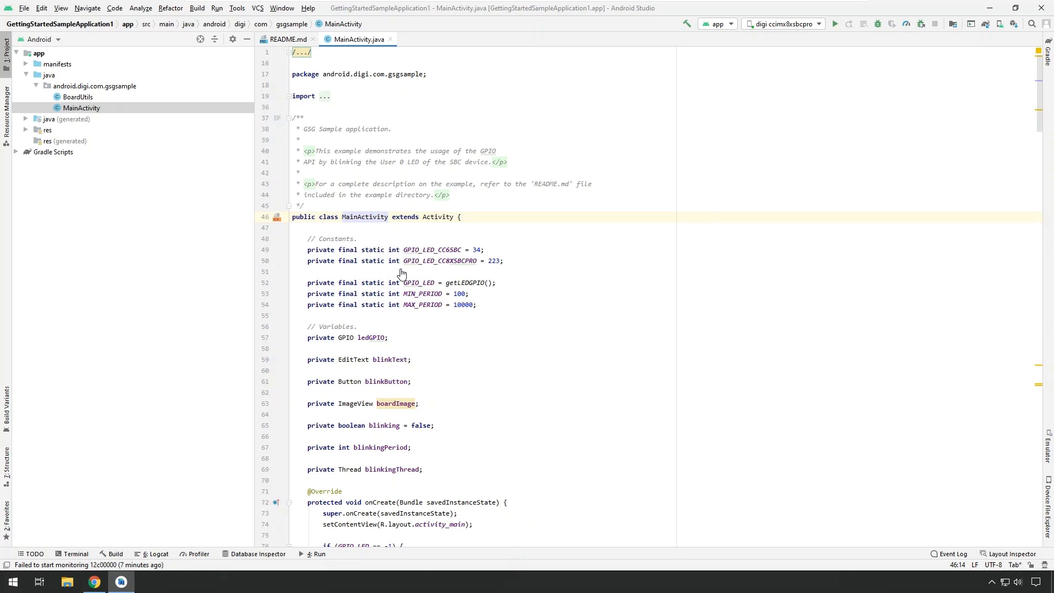
{"action": "mouse_move", "coordinate": [403, 331]}
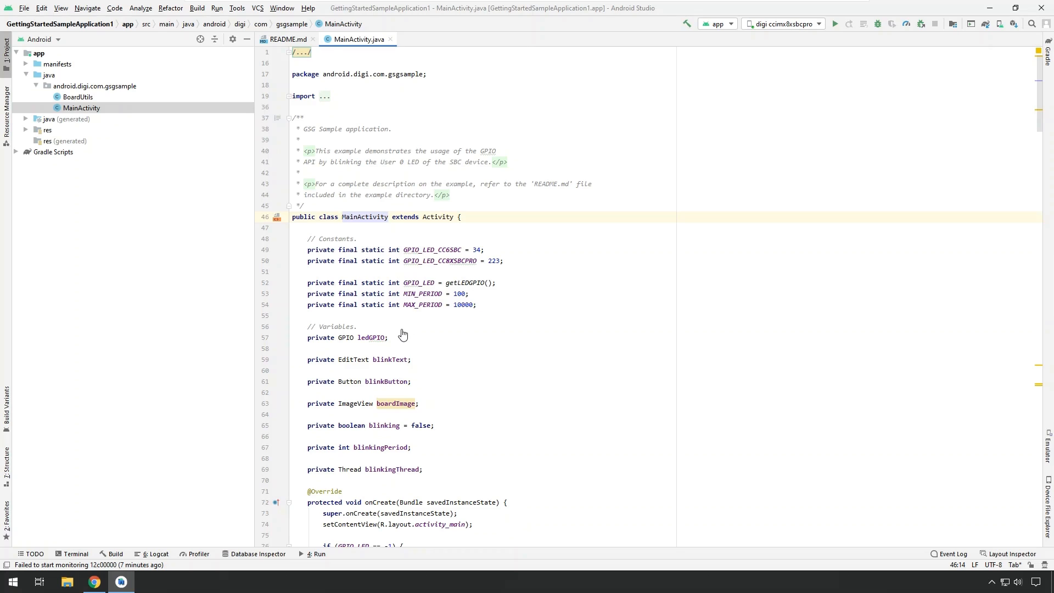
{"action": "mouse_move", "coordinate": [475, 280]}
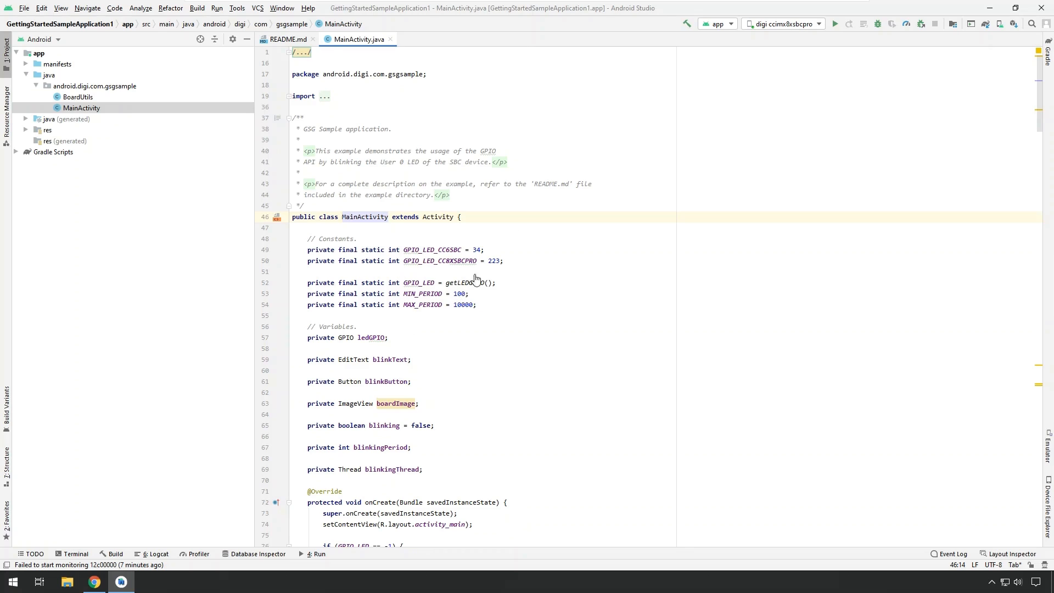
{"action": "mouse_move", "coordinate": [777, 67]}
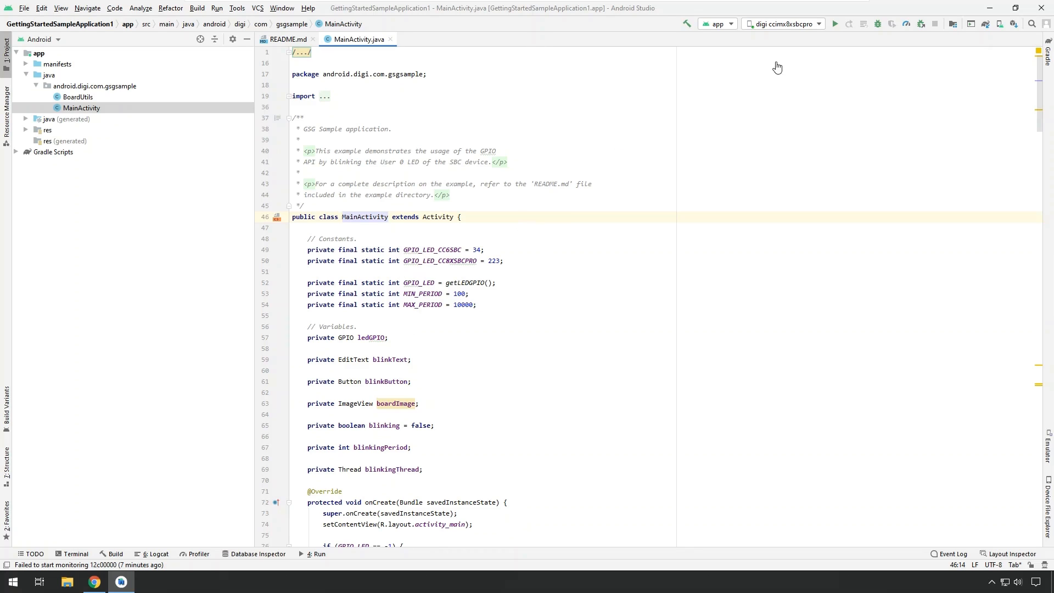
{"action": "mouse_move", "coordinate": [768, 27]}
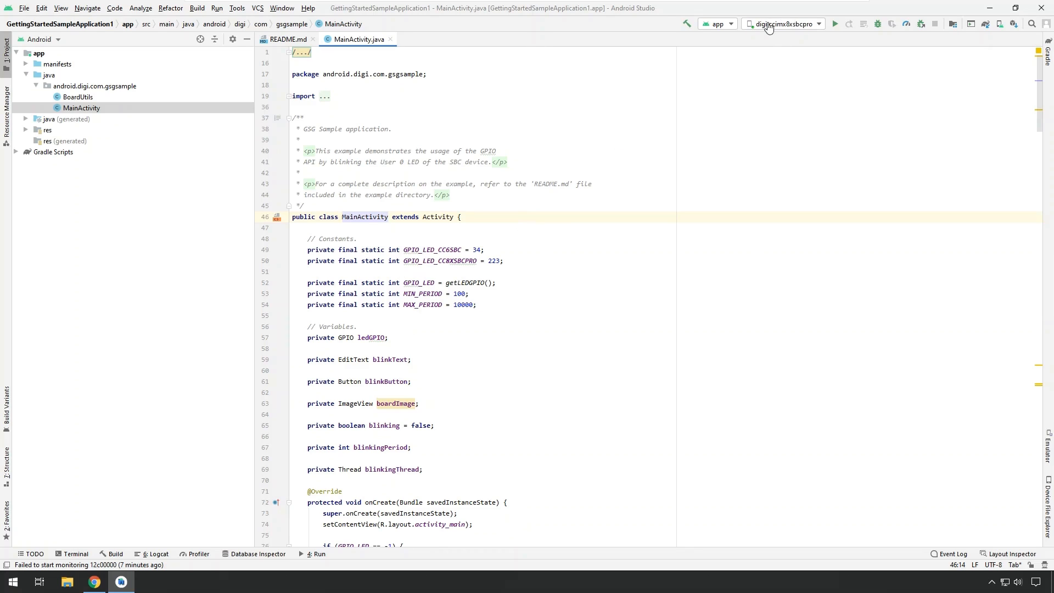
{"action": "mouse_move", "coordinate": [821, 29]}
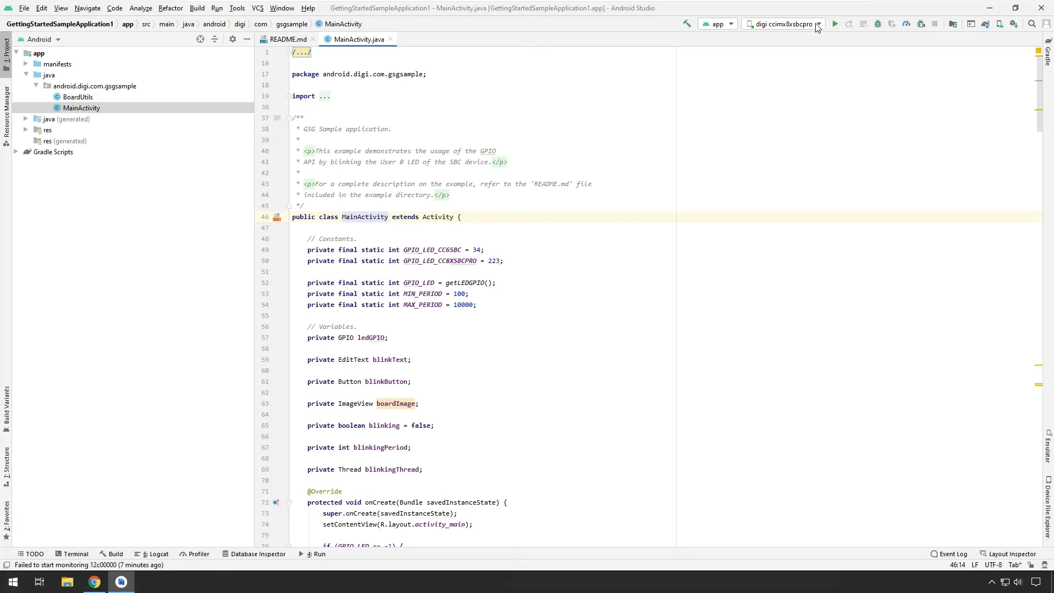
- Run the 'app' configuration on the digi ccimx8xsbcpro board after checking the target device
{"action": "left_click", "coordinate": [819, 23]}
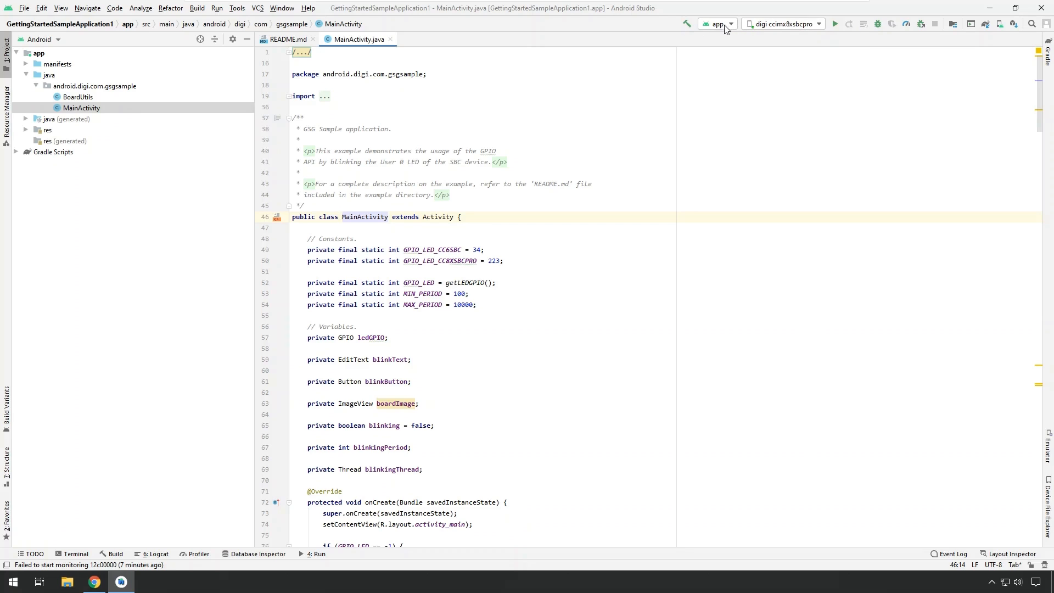
{"action": "mouse_move", "coordinate": [731, 24]}
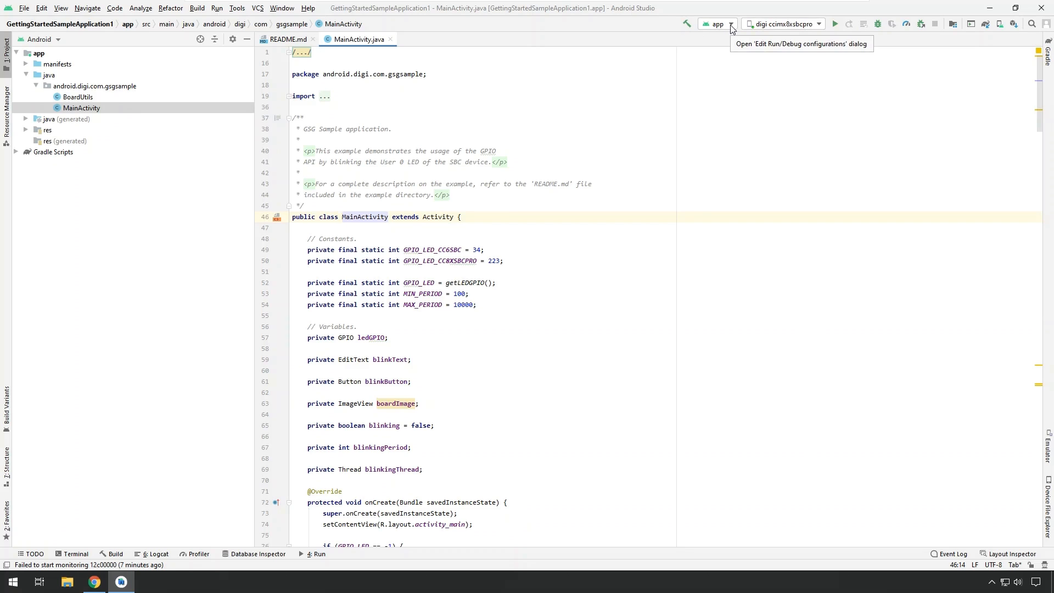
{"action": "mouse_move", "coordinate": [728, 16]}
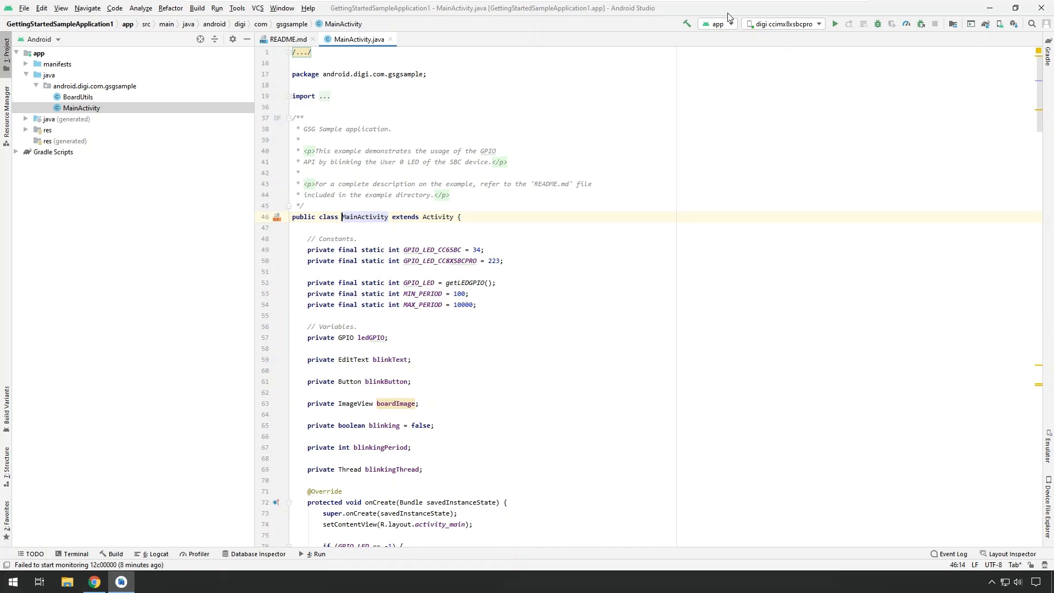
{"action": "mouse_move", "coordinate": [834, 26]}
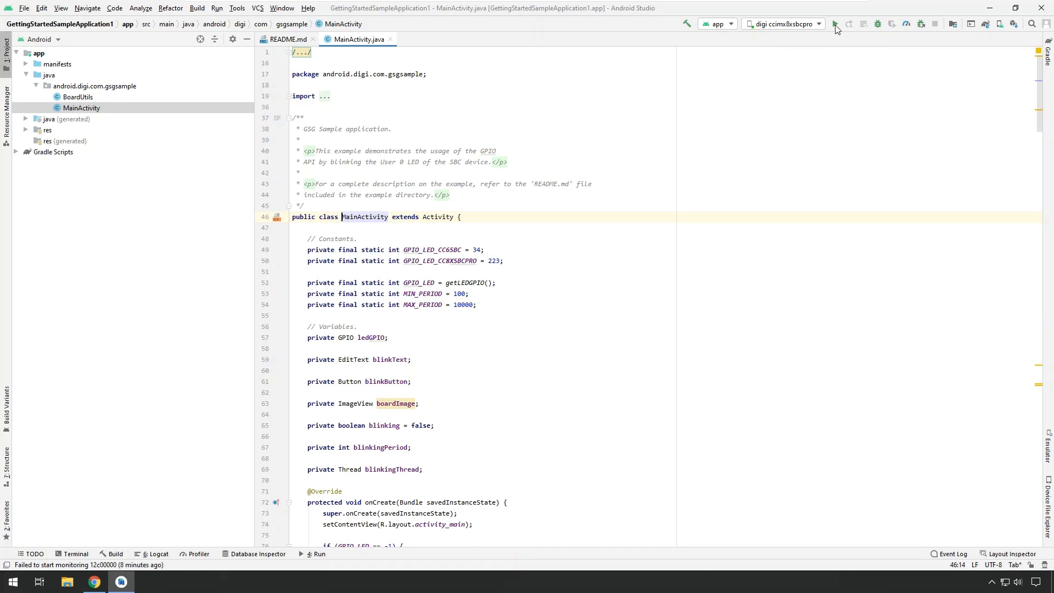
{"action": "mouse_move", "coordinate": [836, 23]}
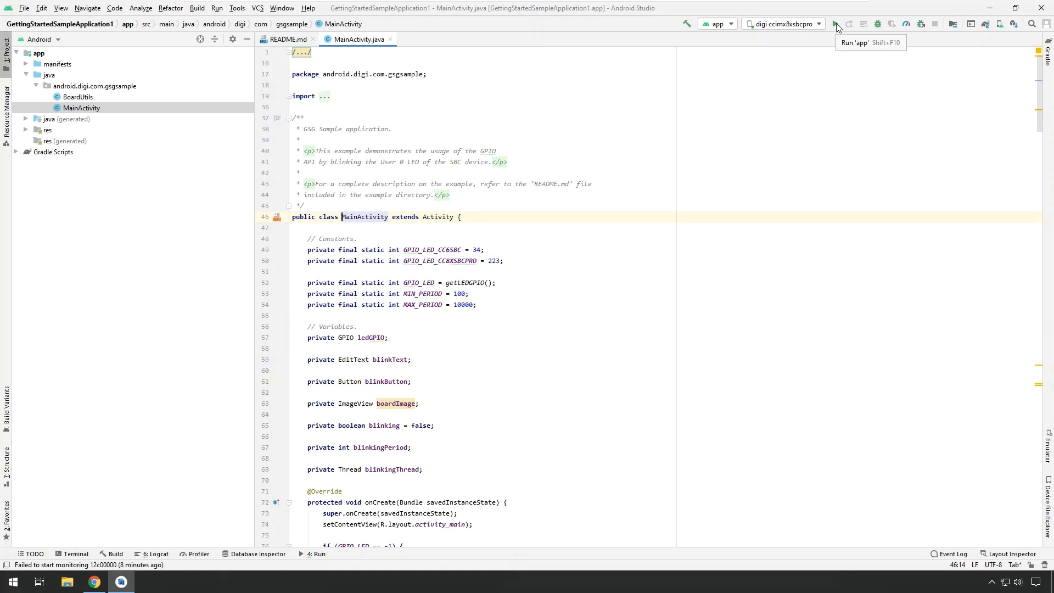
{"action": "left_click", "coordinate": [837, 23]}
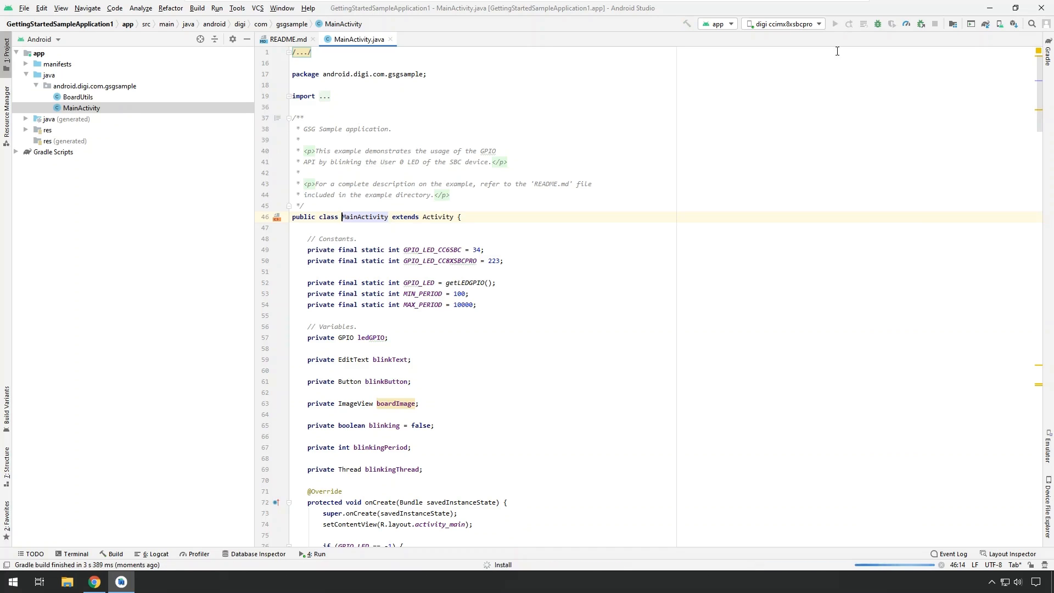
- Wait for the install to finish with the 'Success: Operation succeeded' balloon
{"action": "left_click", "coordinate": [834, 23]}
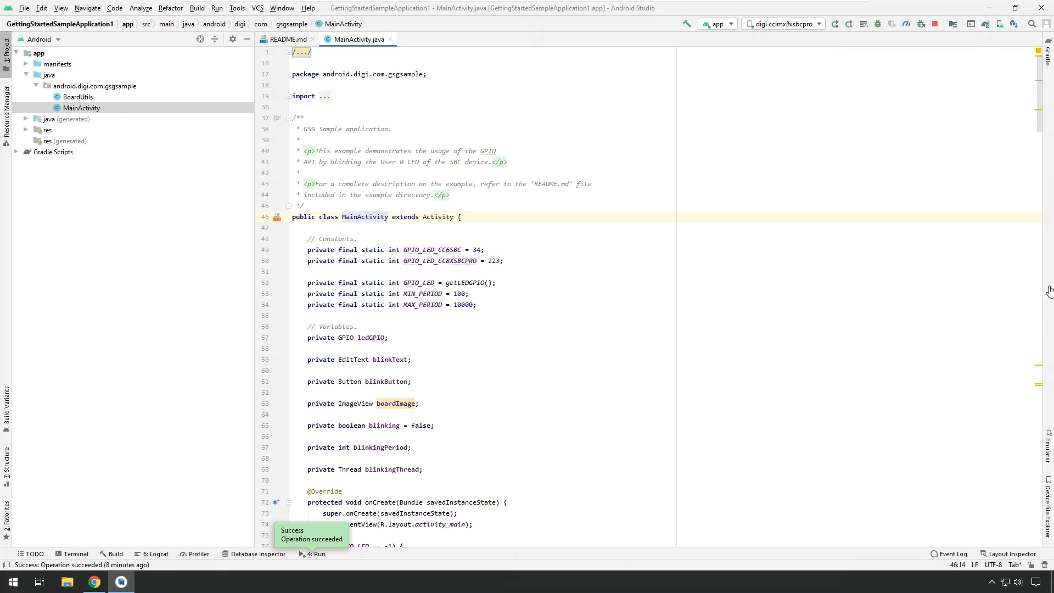
{"action": "mouse_move", "coordinate": [778, 58]}
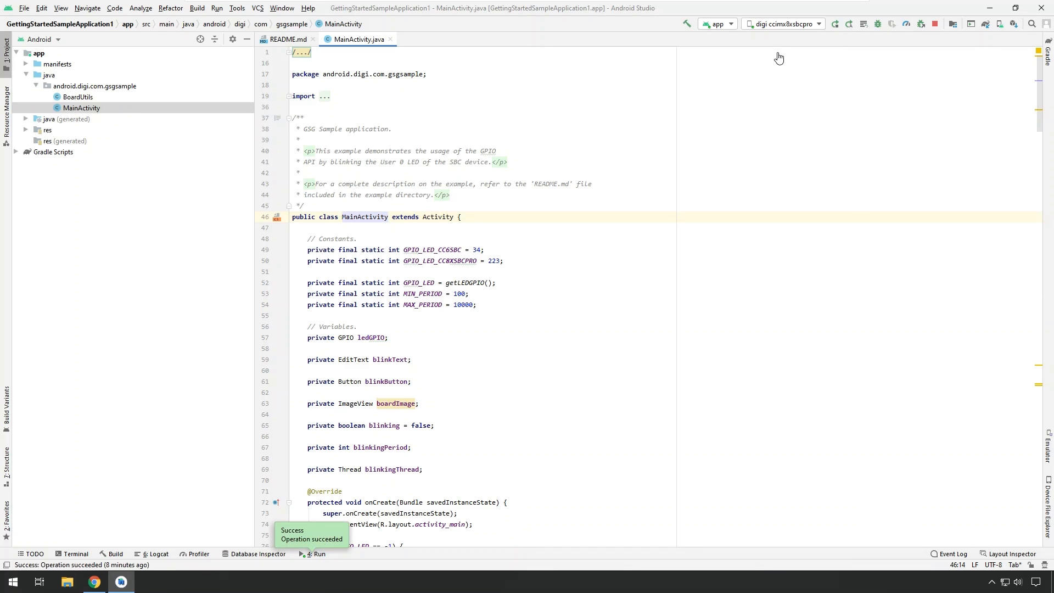
{"action": "mouse_move", "coordinate": [776, 53]}
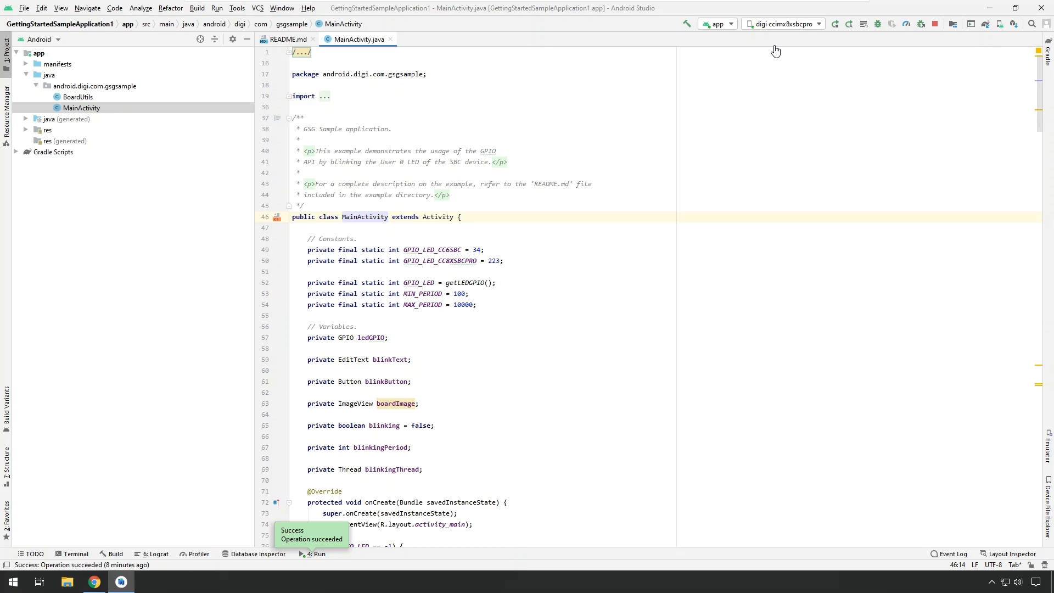
{"action": "mouse_move", "coordinate": [757, 130]}
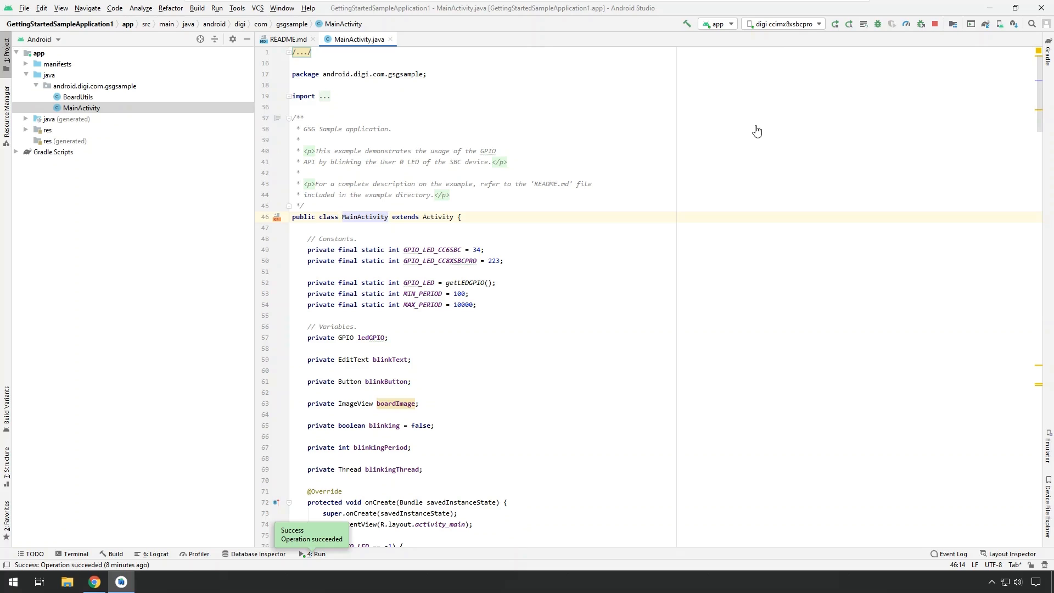
{"action": "mouse_move", "coordinate": [899, 31]}
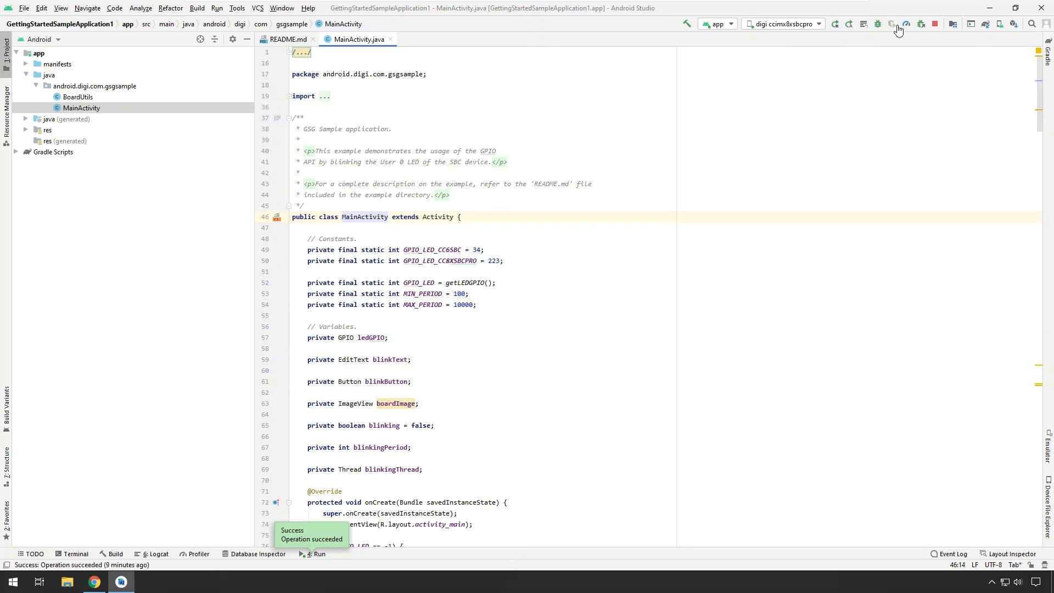
{"action": "mouse_move", "coordinate": [846, 29]}
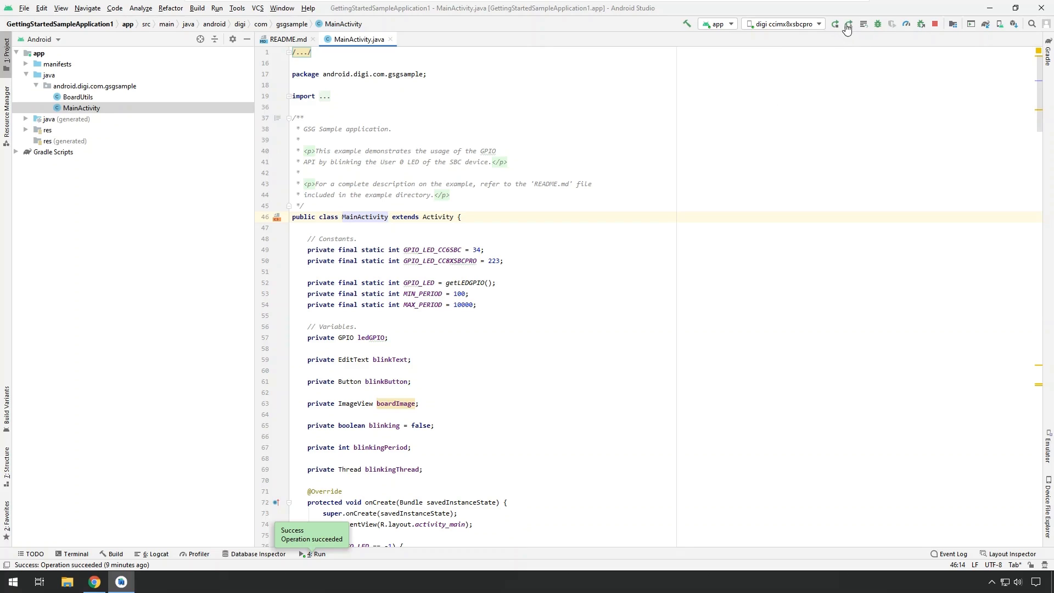
{"action": "mouse_move", "coordinate": [886, 31]}
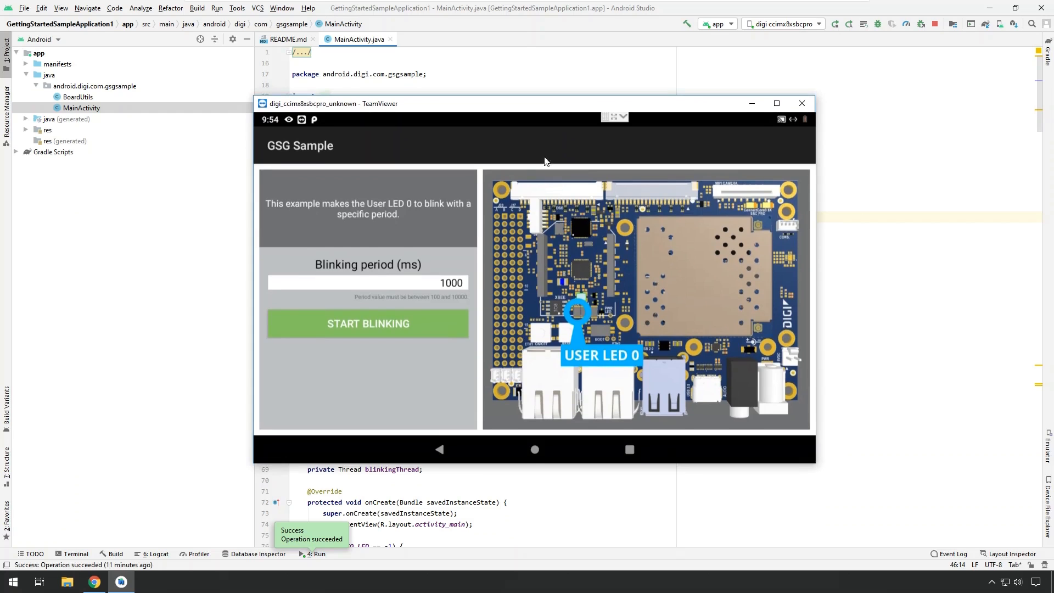
{"action": "mouse_move", "coordinate": [295, 160]}
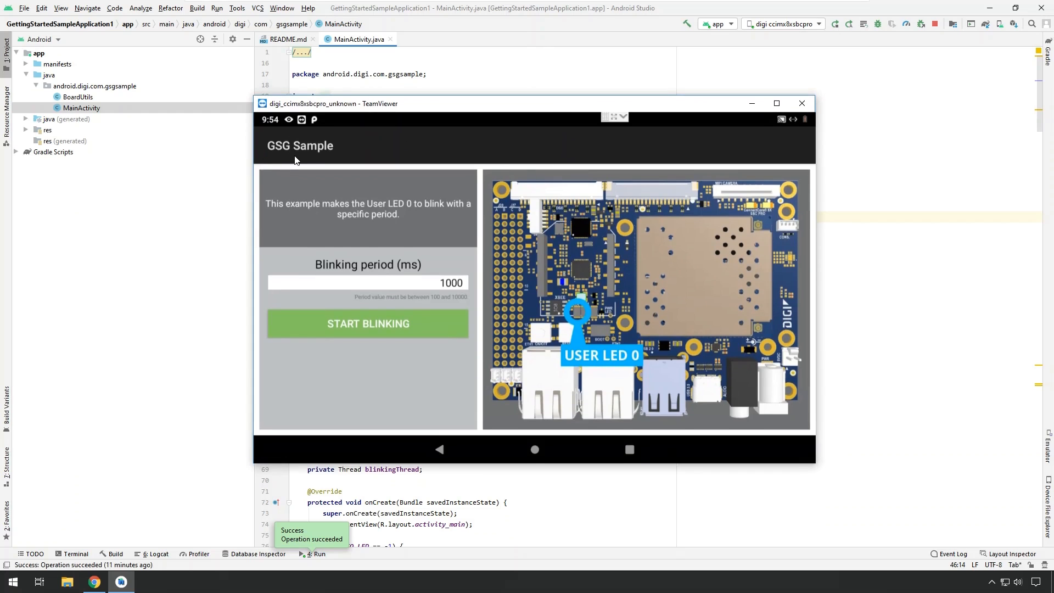
{"action": "mouse_move", "coordinate": [518, 172]}
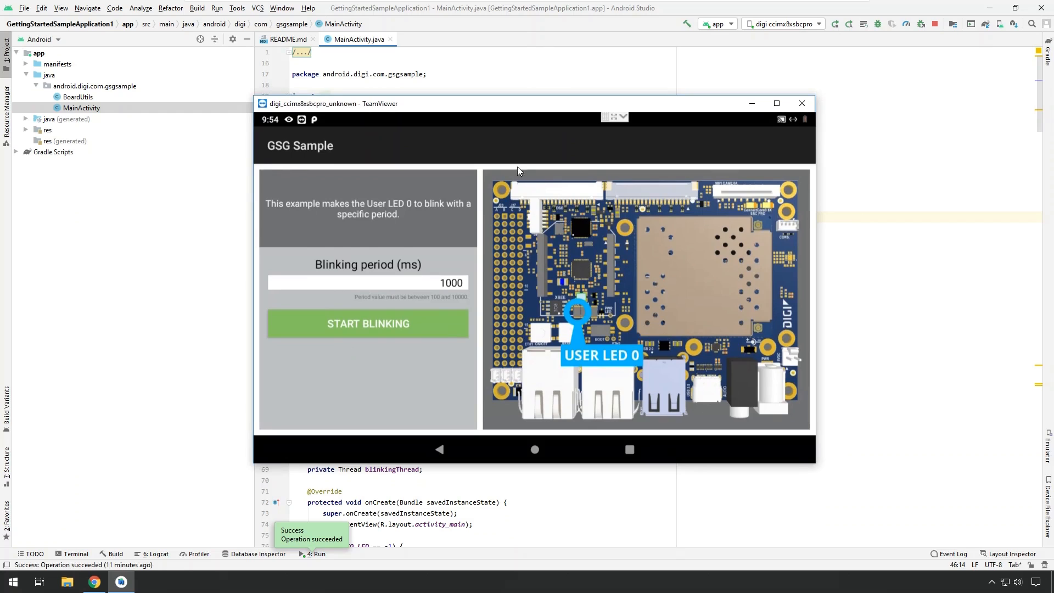
{"action": "mouse_move", "coordinate": [372, 341]}
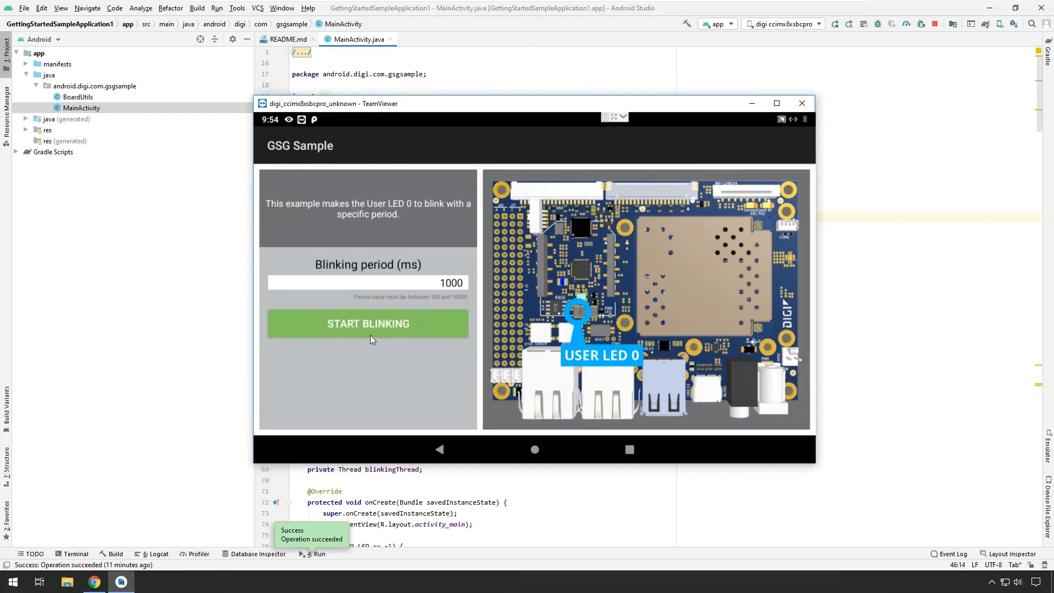
{"action": "mouse_move", "coordinate": [387, 343]}
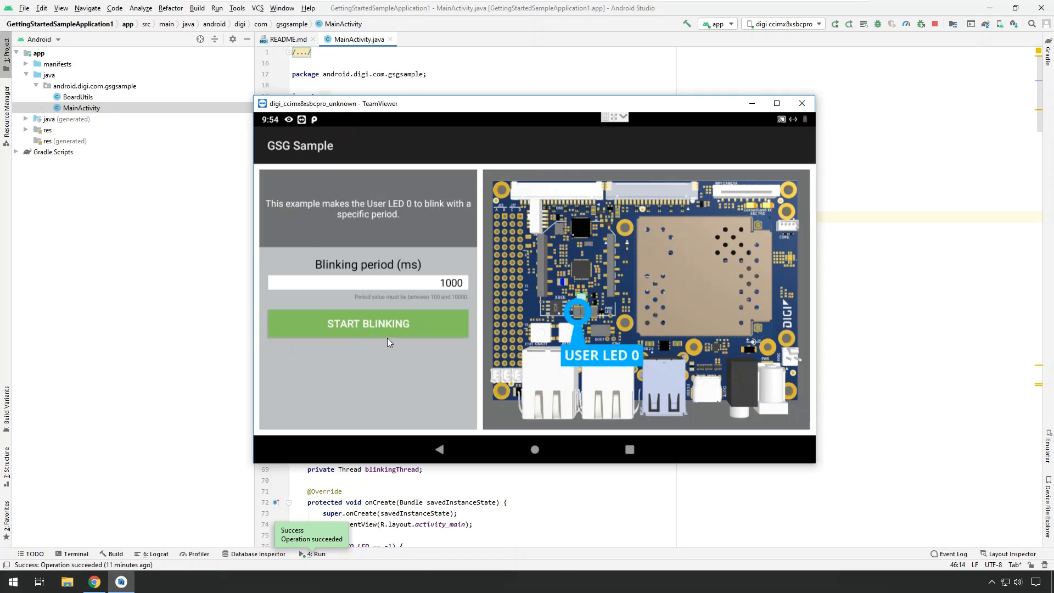
{"action": "mouse_move", "coordinate": [576, 350]}
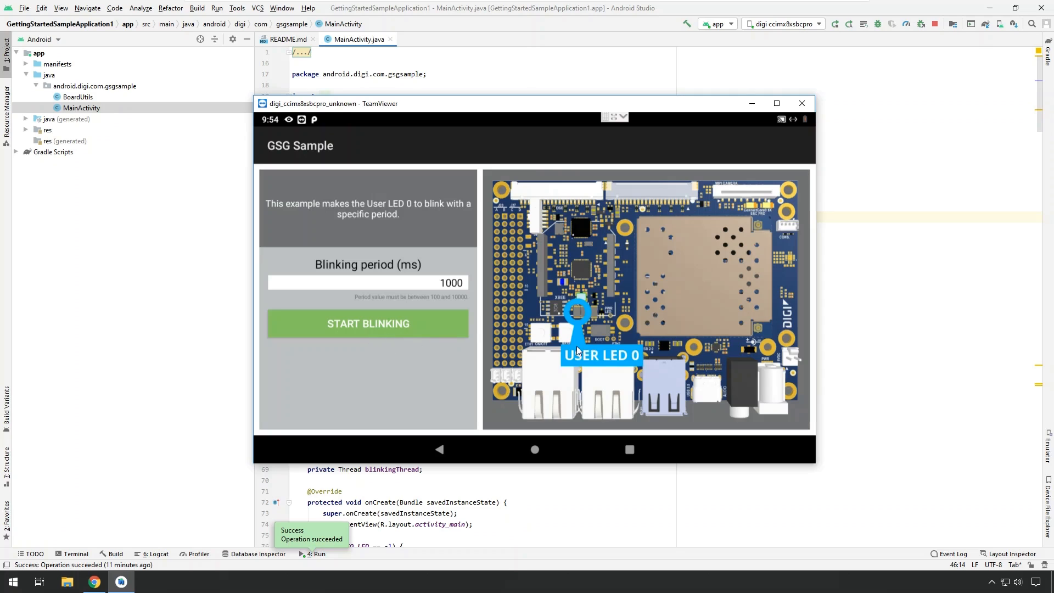
{"action": "mouse_move", "coordinate": [576, 349]}
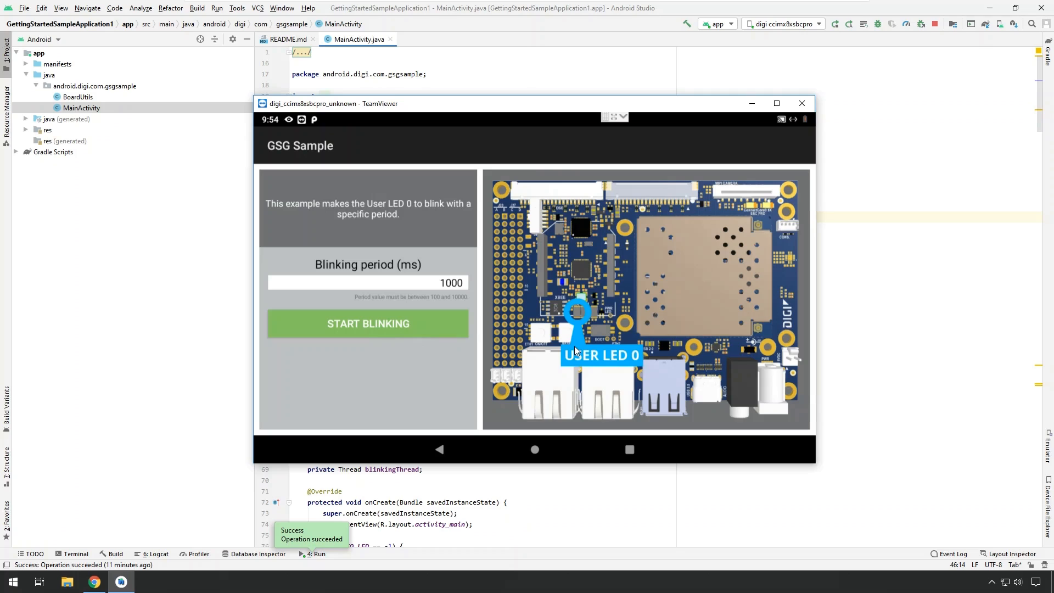
{"action": "mouse_move", "coordinate": [579, 278]}
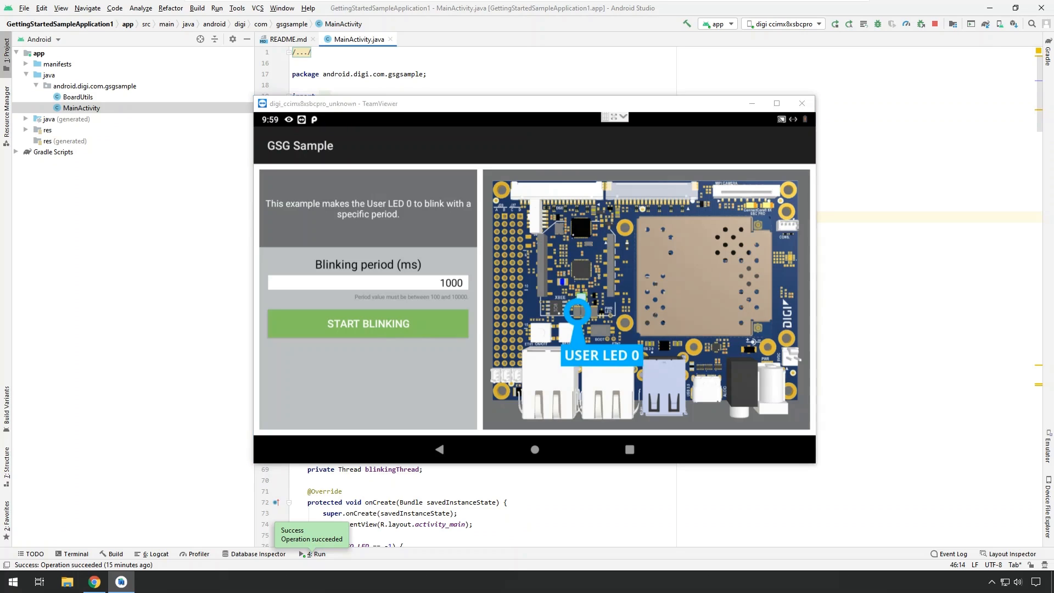
- Start User LED 0 blinking at 1000 ms in the GSG Sample app, then stop it
{"action": "left_click", "coordinate": [367, 322]}
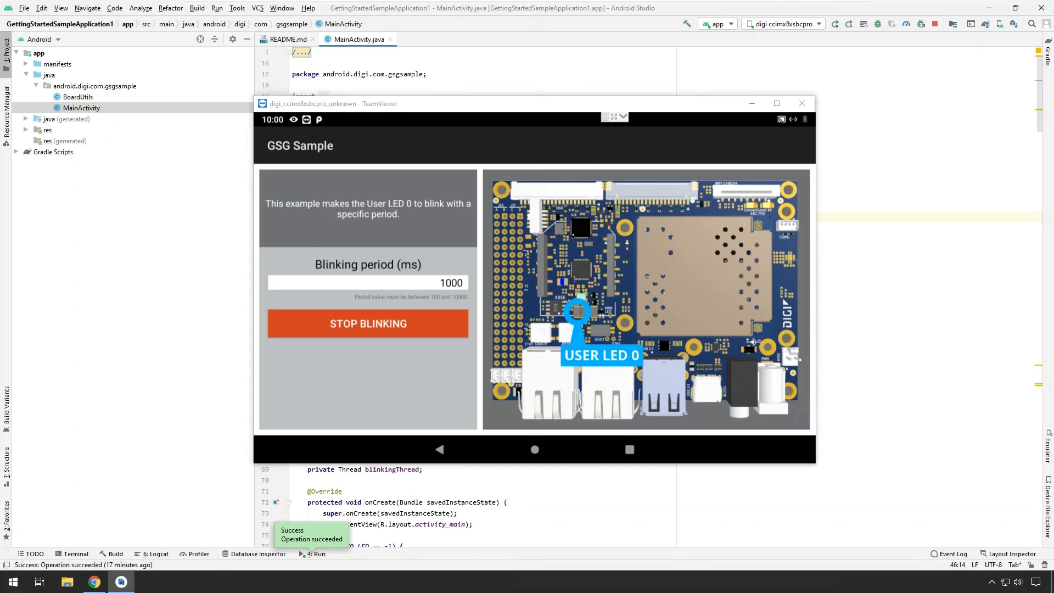
{"action": "left_click", "coordinate": [368, 323]}
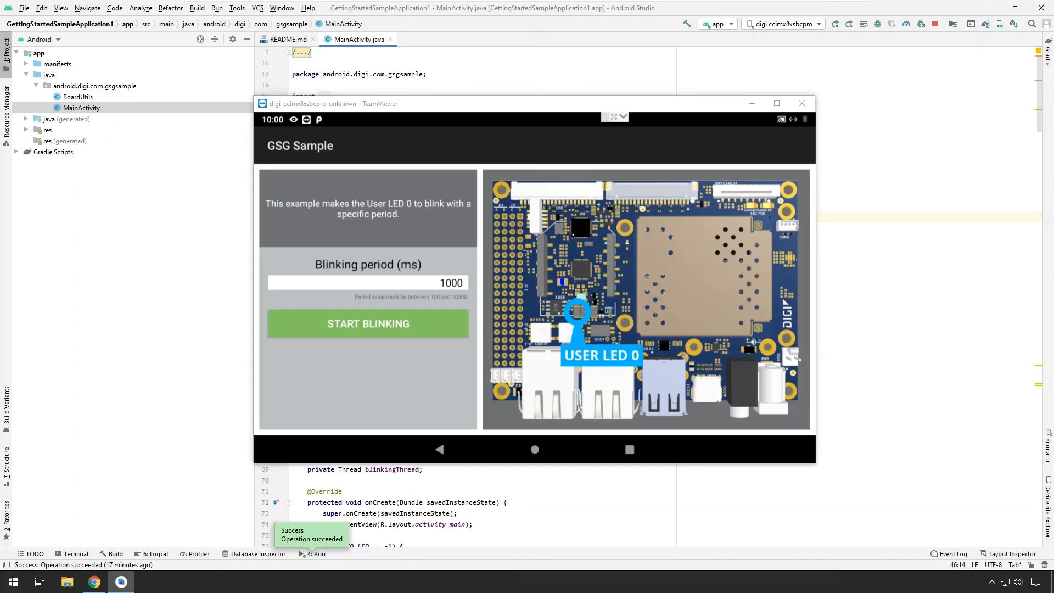
{"action": "mouse_move", "coordinate": [501, 107]}
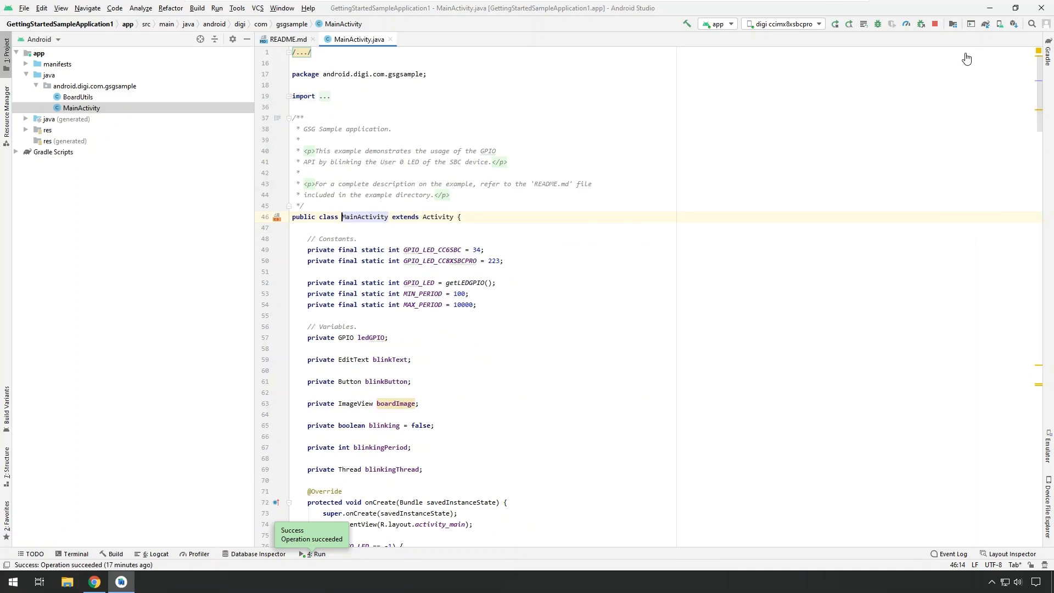
{"action": "left_click", "coordinate": [933, 23]}
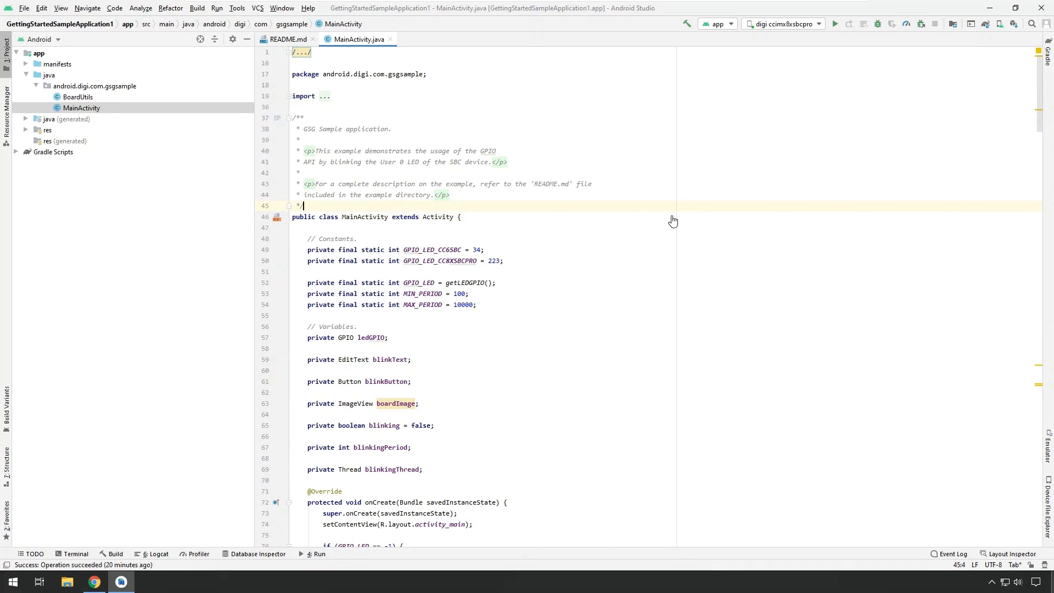
{"action": "mouse_move", "coordinate": [439, 216]}
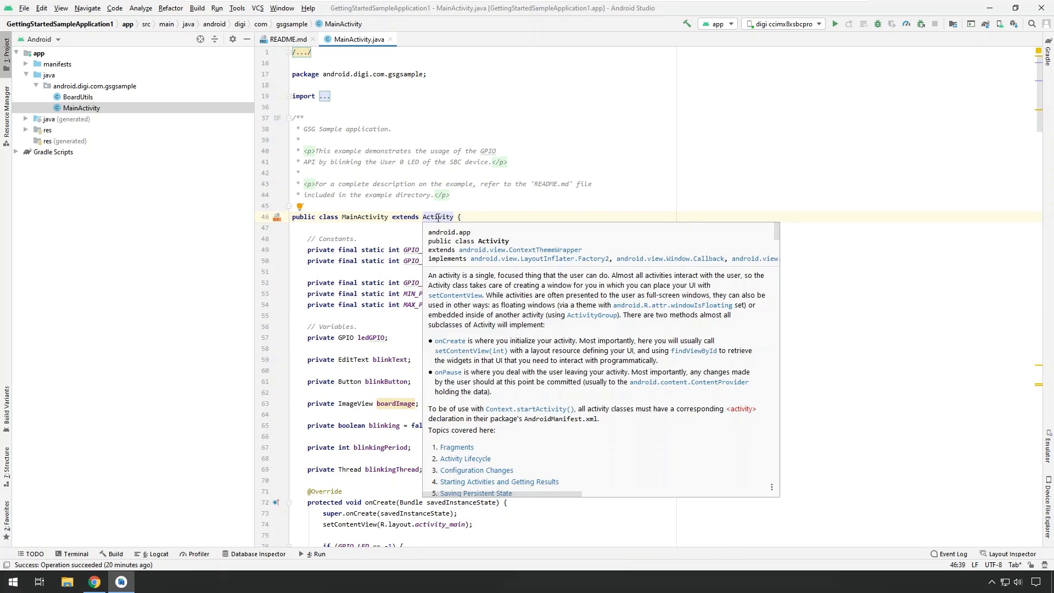
{"action": "mouse_move", "coordinate": [462, 285]}
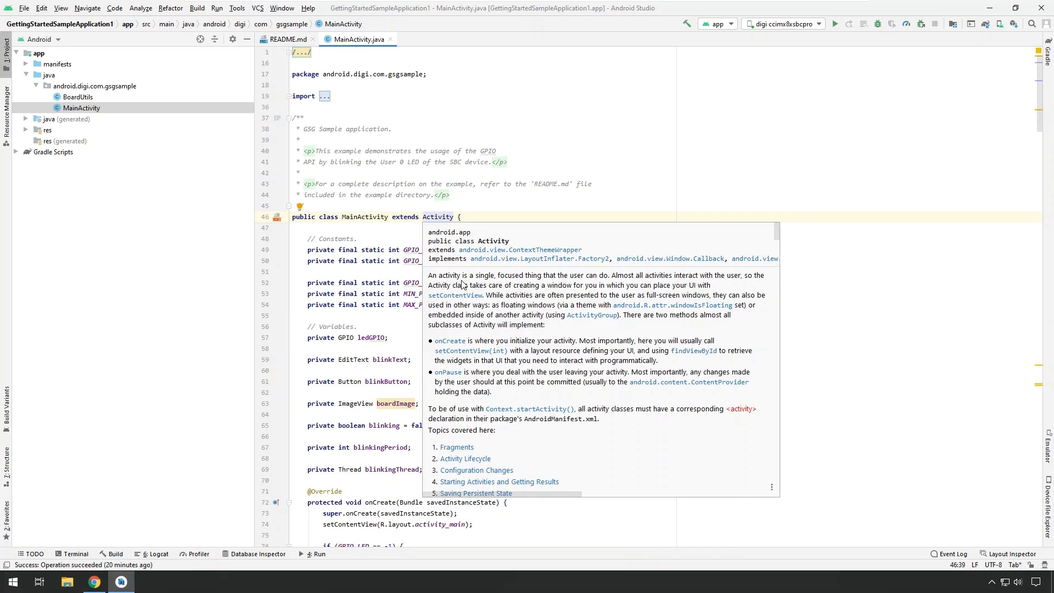
{"action": "mouse_move", "coordinate": [544, 378]}
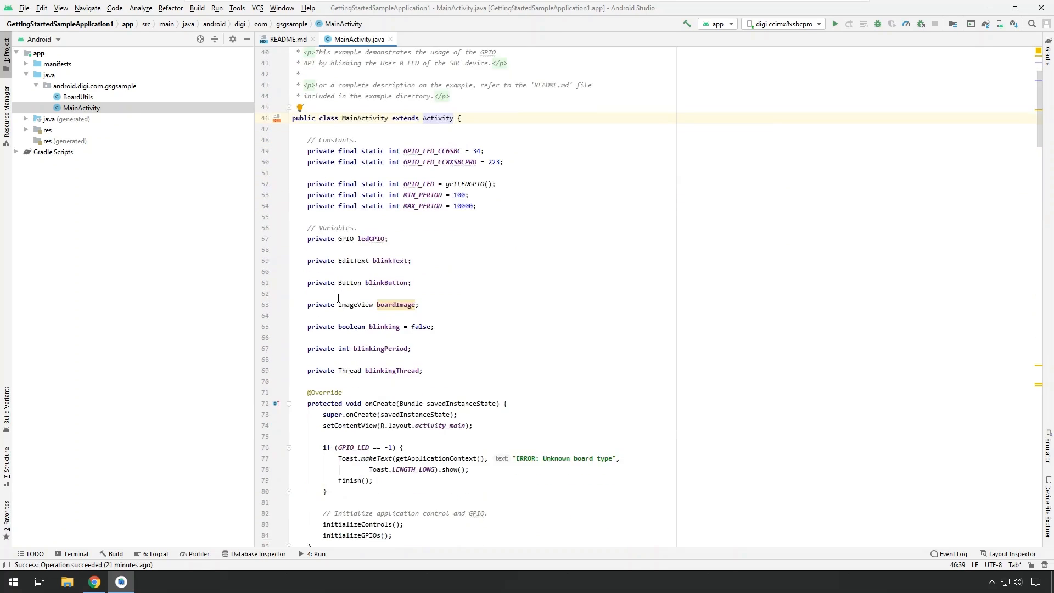
{"action": "scroll", "scroll_direction": "down", "scroll_amount": 3}
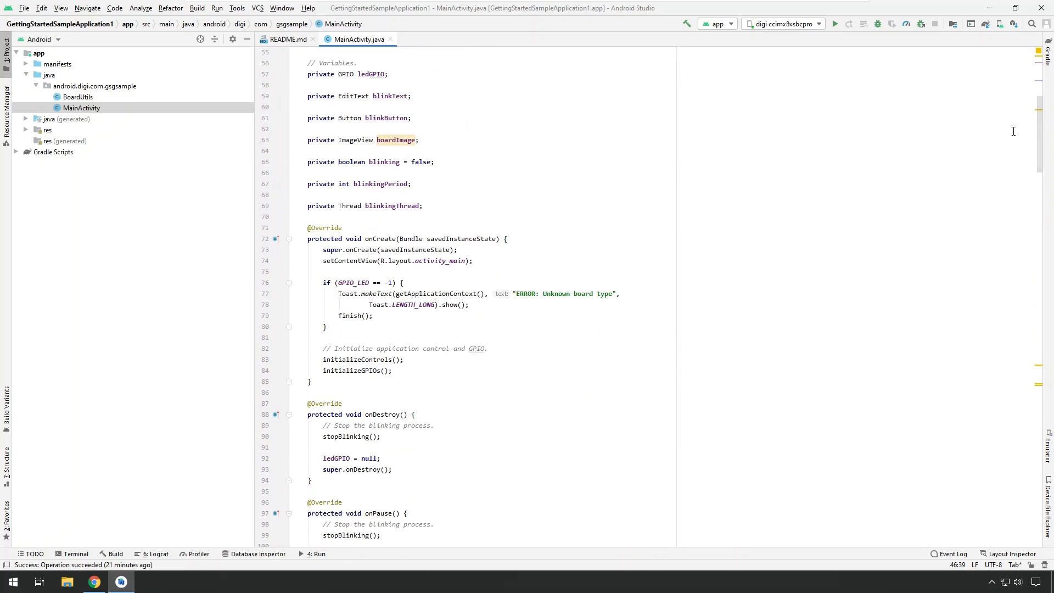
{"action": "scroll", "scroll_direction": "down", "scroll_amount": 3}
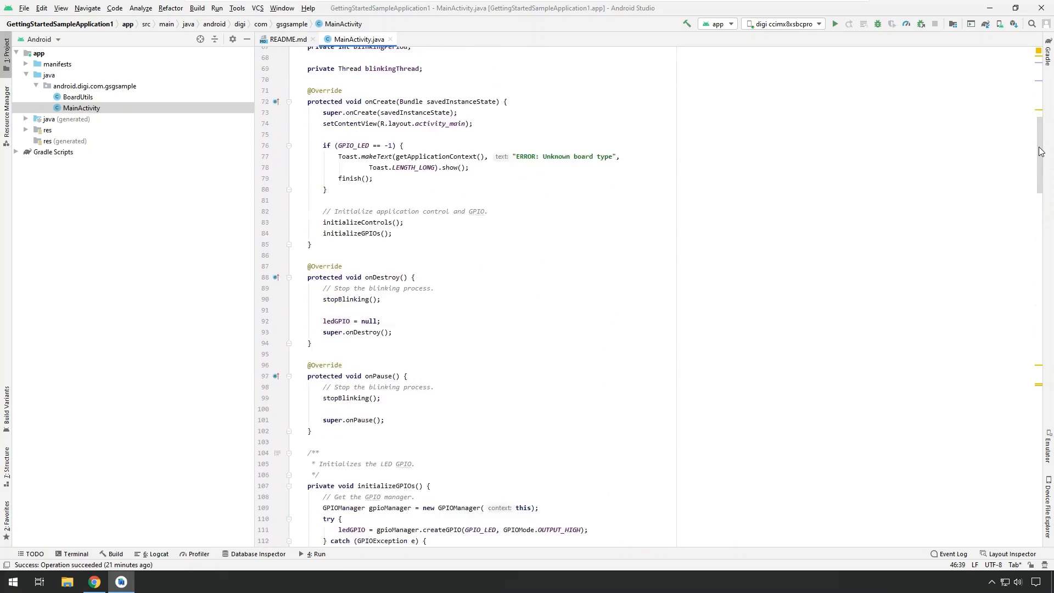
{"action": "scroll", "scroll_direction": "down", "scroll_amount": 3}
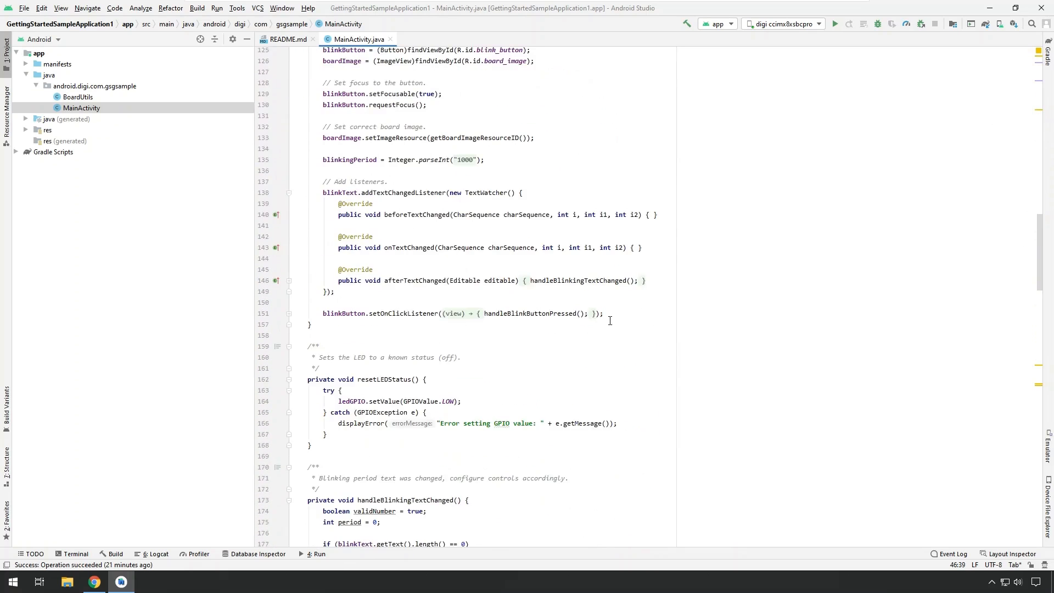
{"action": "scroll", "scroll_direction": "down", "scroll_amount": 3}
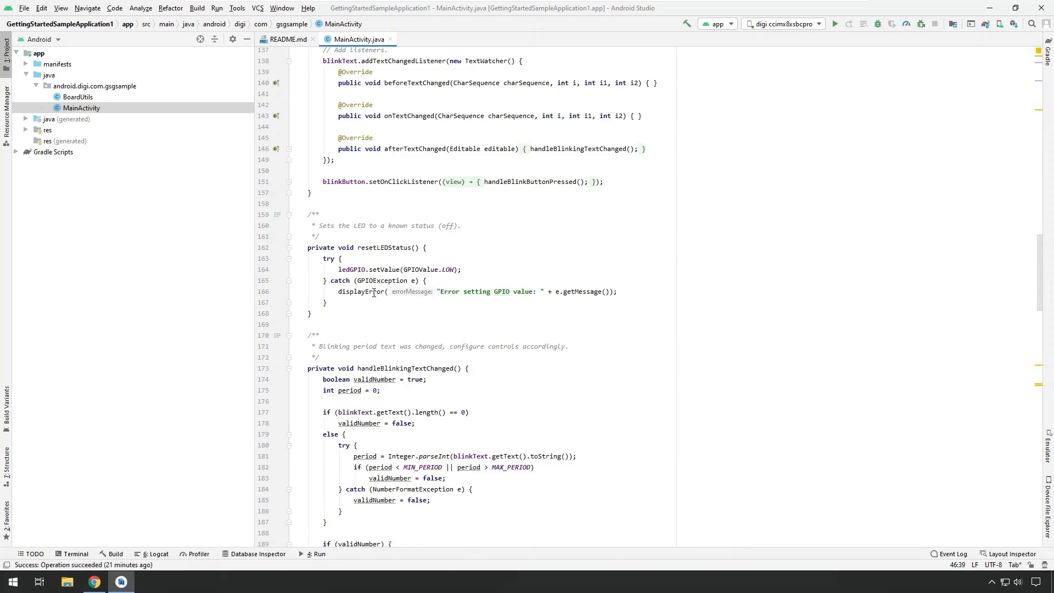
{"action": "scroll", "scroll_direction": "down", "scroll_amount": 3}
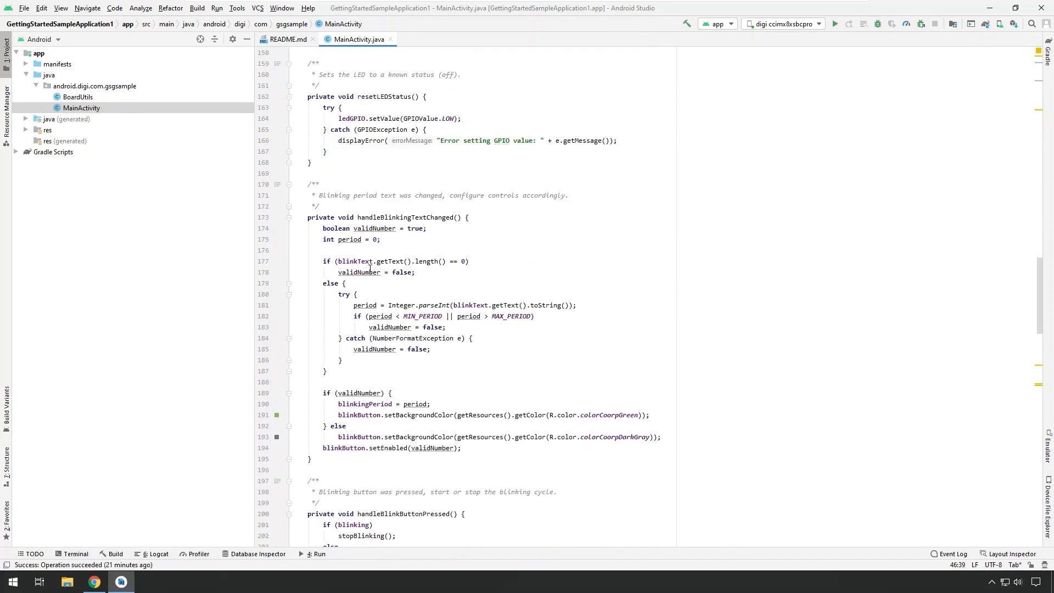
{"action": "scroll", "scroll_direction": "down", "scroll_amount": 3}
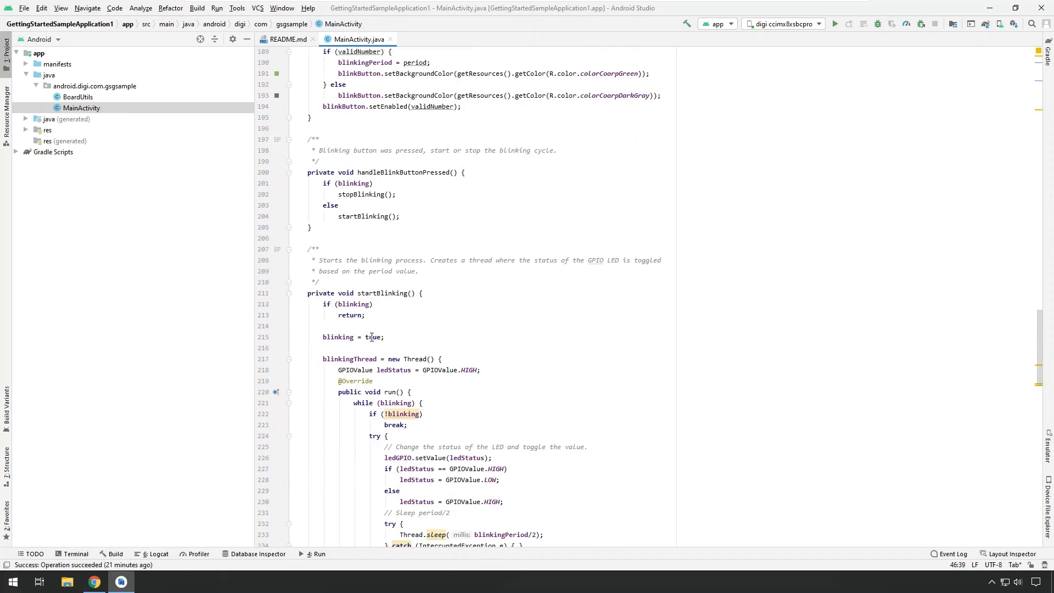
{"action": "scroll", "scroll_direction": "down", "scroll_amount": 3}
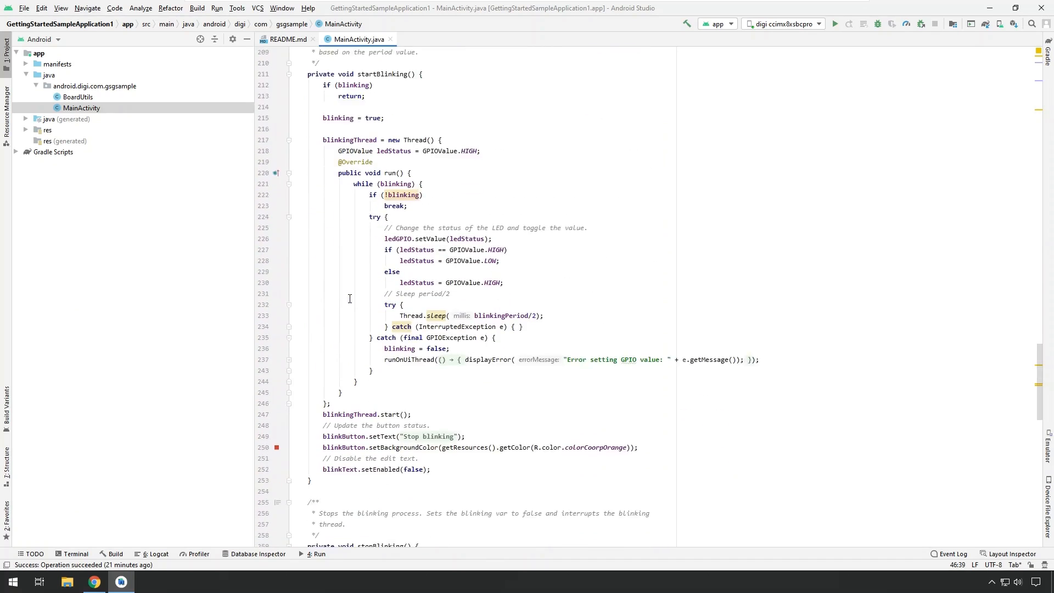
{"action": "scroll", "scroll_direction": "up", "scroll_amount": 3}
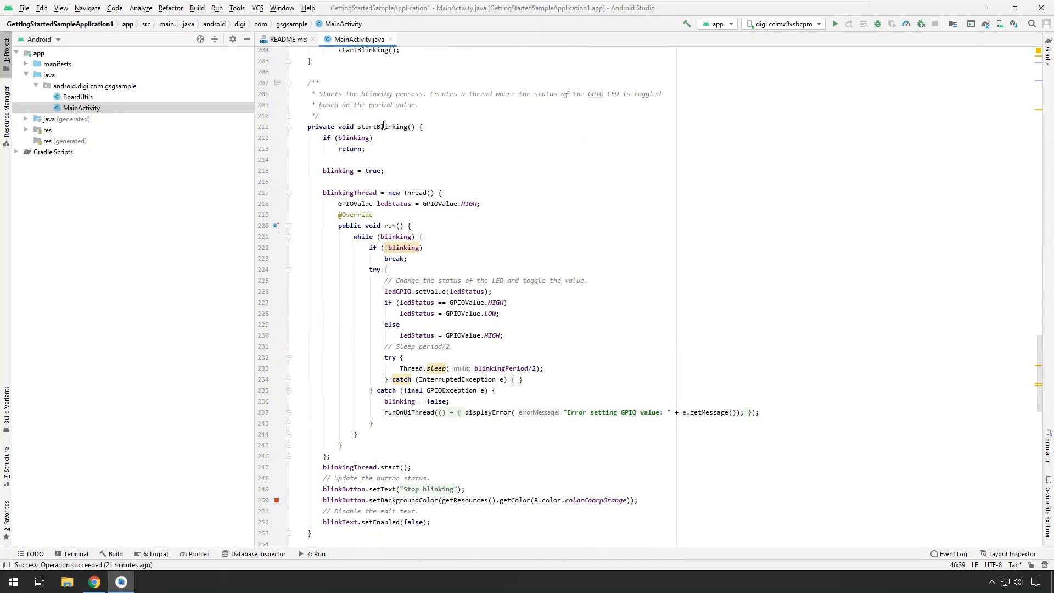
{"action": "mouse_move", "coordinate": [357, 205]}
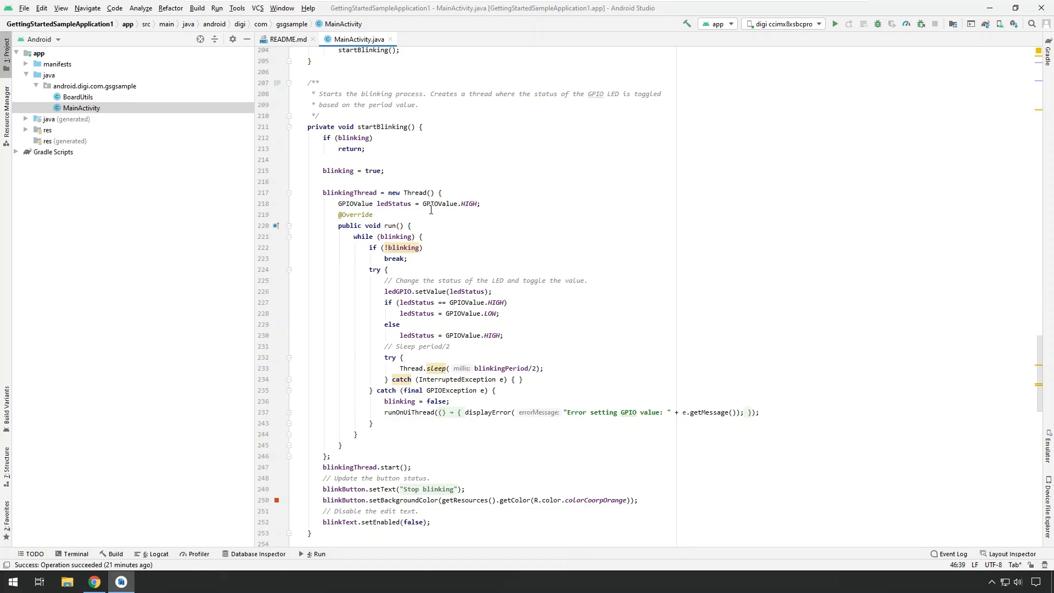
{"action": "mouse_move", "coordinate": [462, 303]}
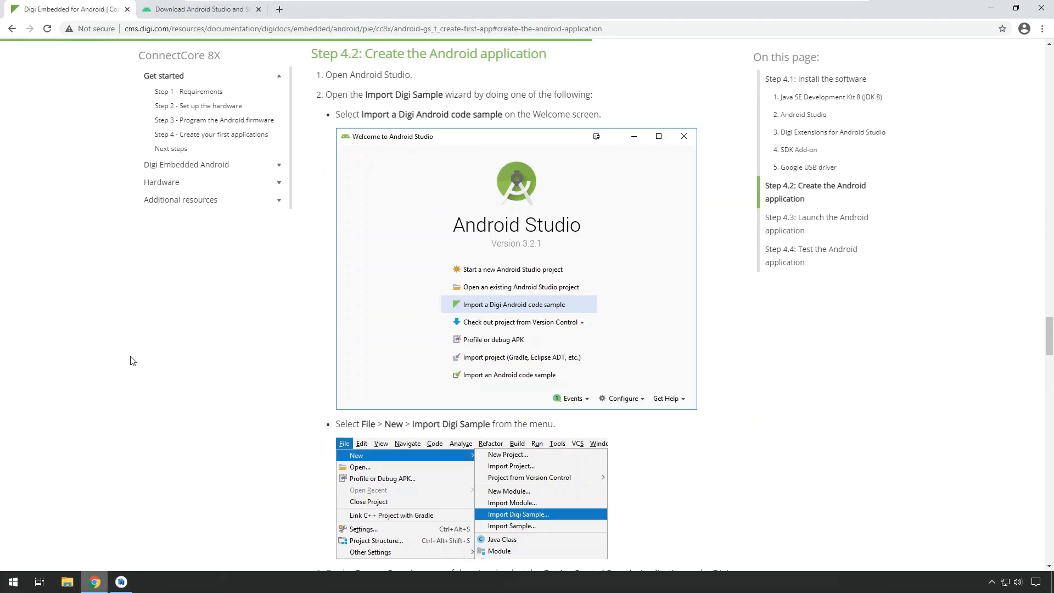
{"action": "mouse_move", "coordinate": [130, 208]}
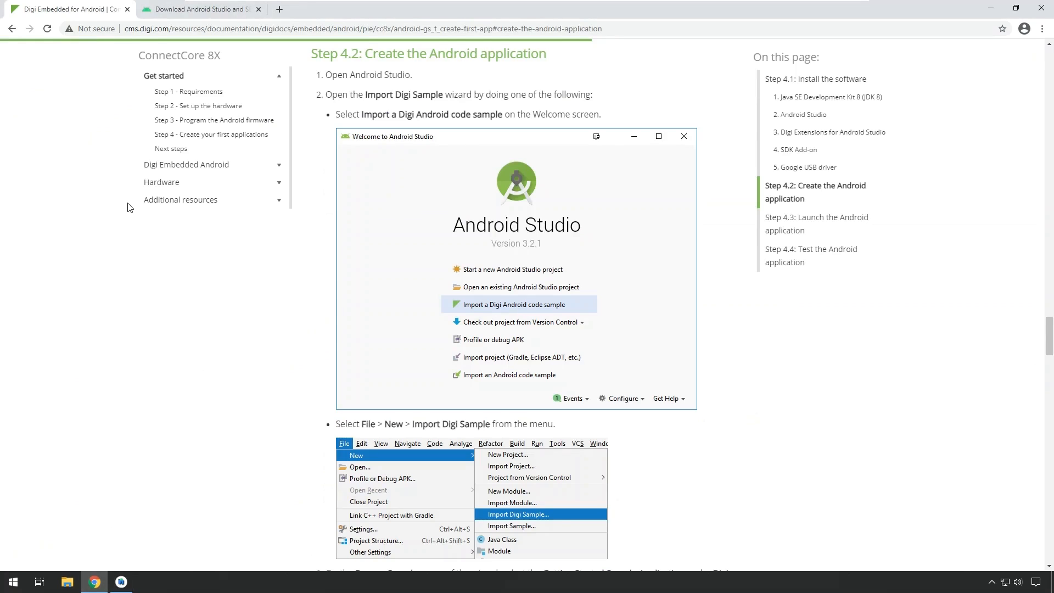
{"action": "mouse_move", "coordinate": [569, 172]}
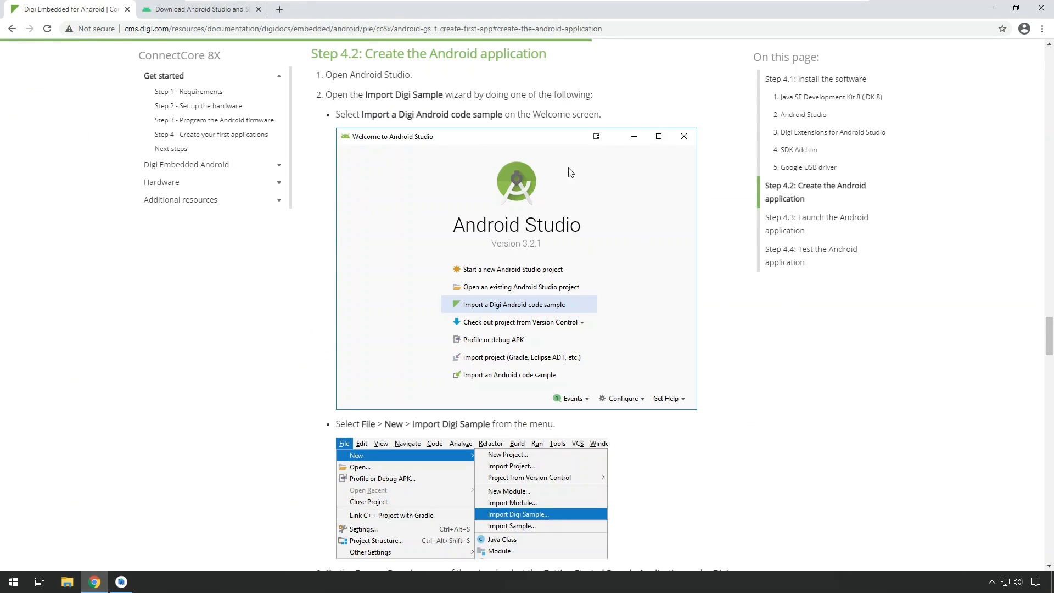
{"action": "mouse_move", "coordinate": [202, 163]}
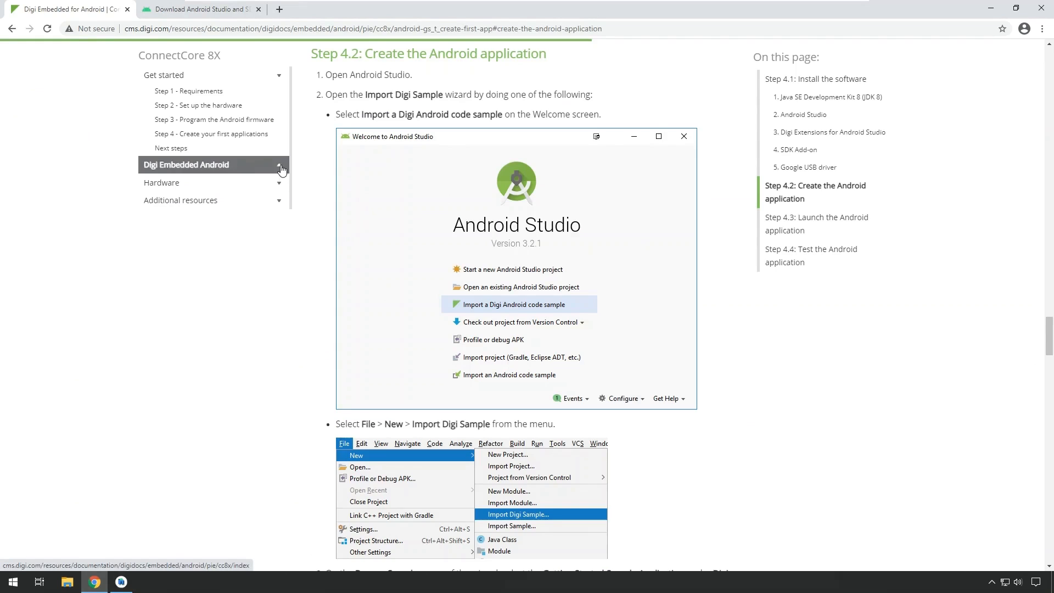
- Navigate Digi Embedded Android > Application development > Digi APIx for Android to the GPIO API page
{"action": "left_click", "coordinate": [278, 168]}
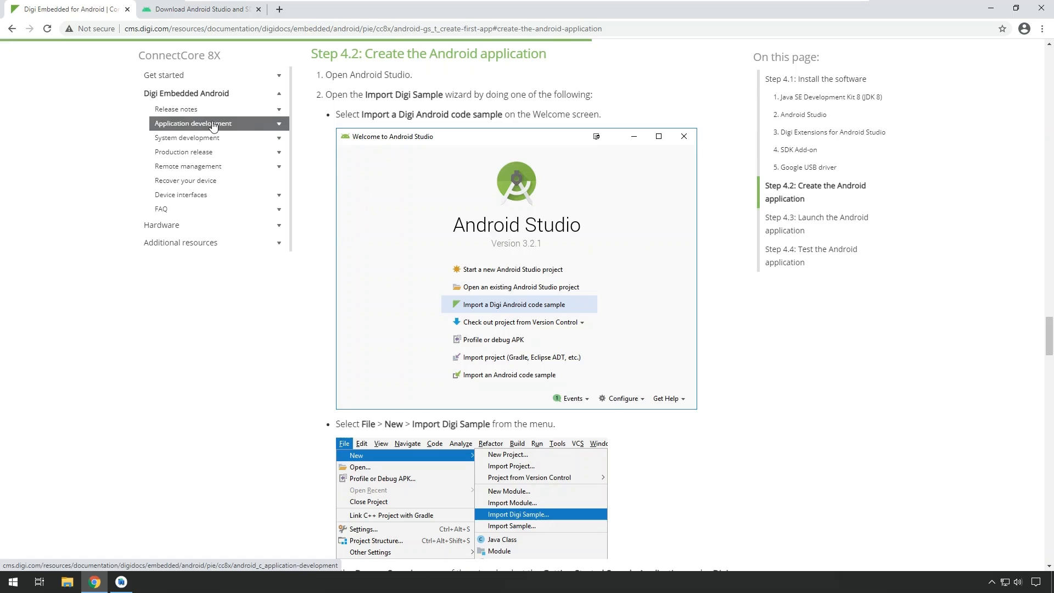
{"action": "left_click", "coordinate": [192, 123]}
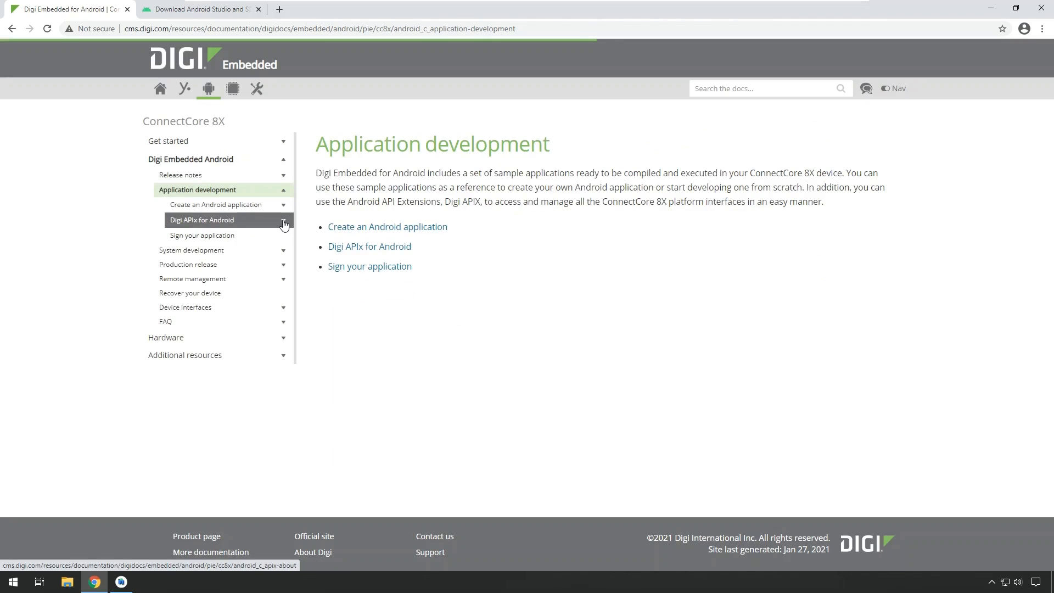
{"action": "left_click", "coordinate": [283, 223]}
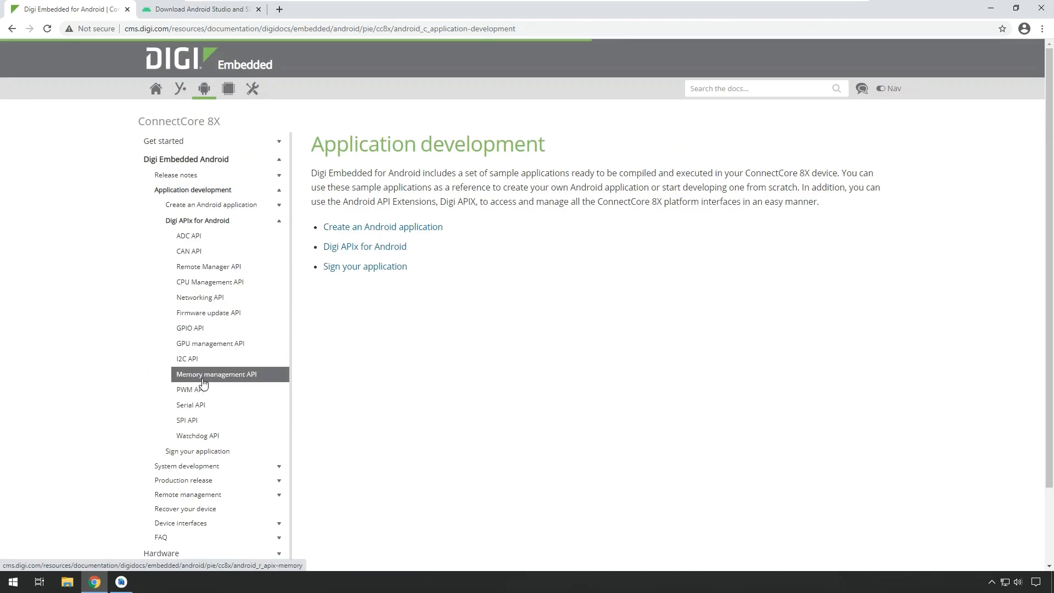
{"action": "mouse_move", "coordinate": [199, 330]}
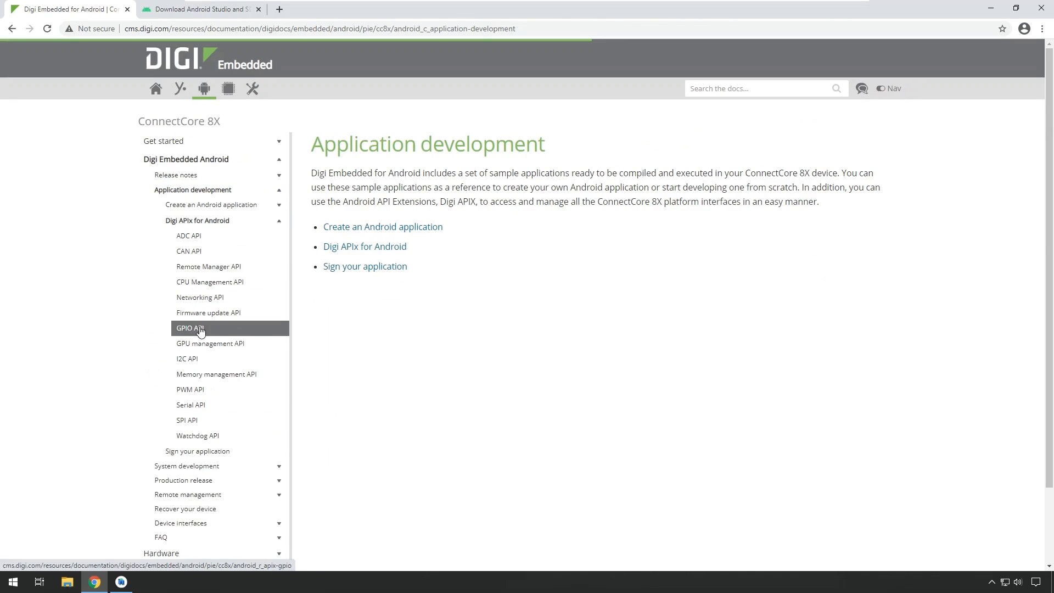
{"action": "left_click", "coordinate": [189, 328]}
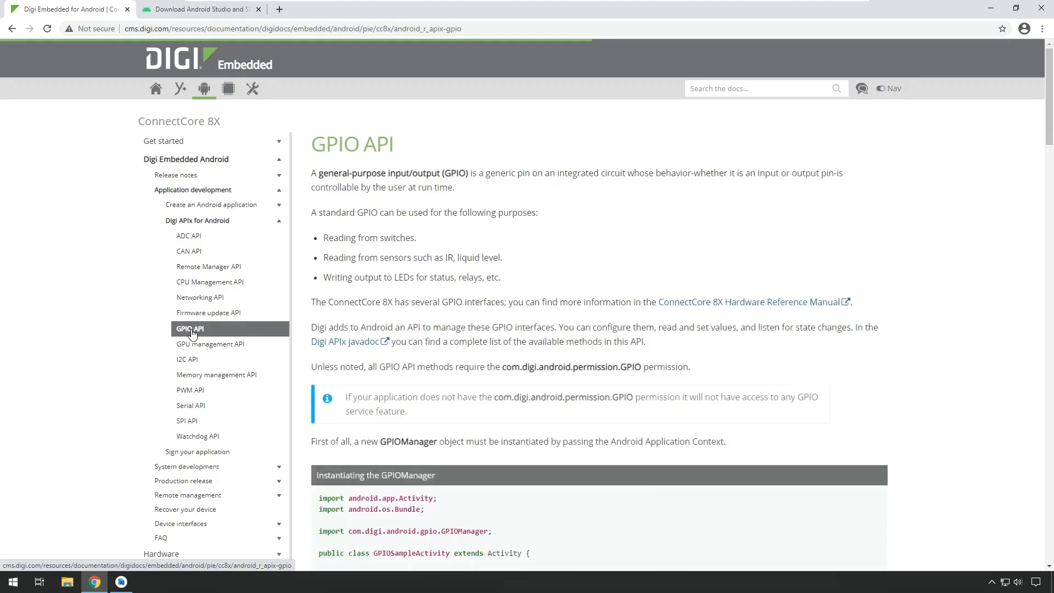
- Scroll the GPIO API page down to the GPIOMode values and Creating a GPIO example
{"action": "left_click", "coordinate": [190, 328]}
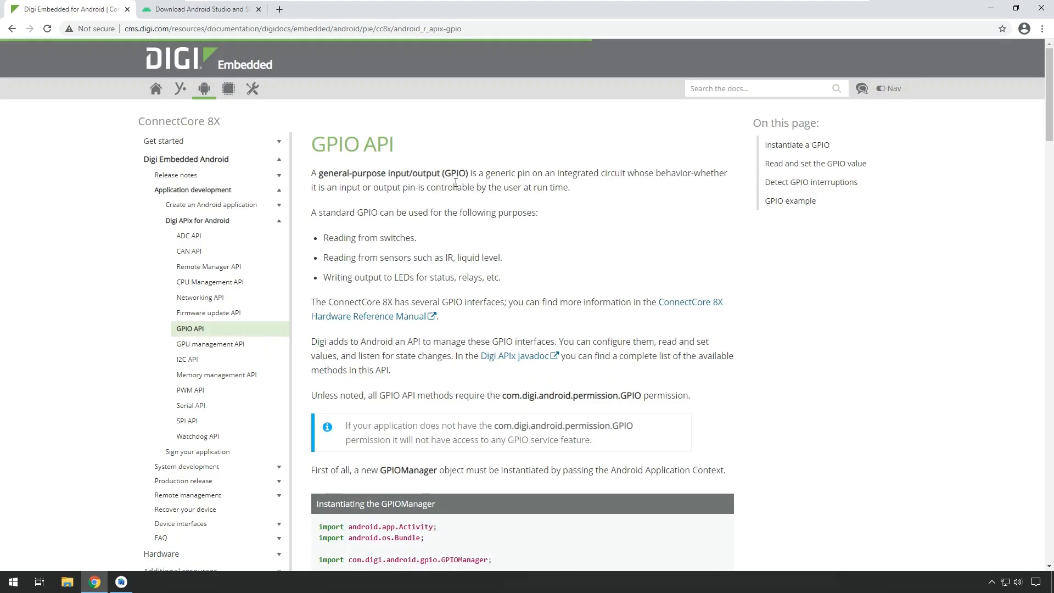
{"action": "scroll", "scroll_direction": "down", "scroll_amount": 3}
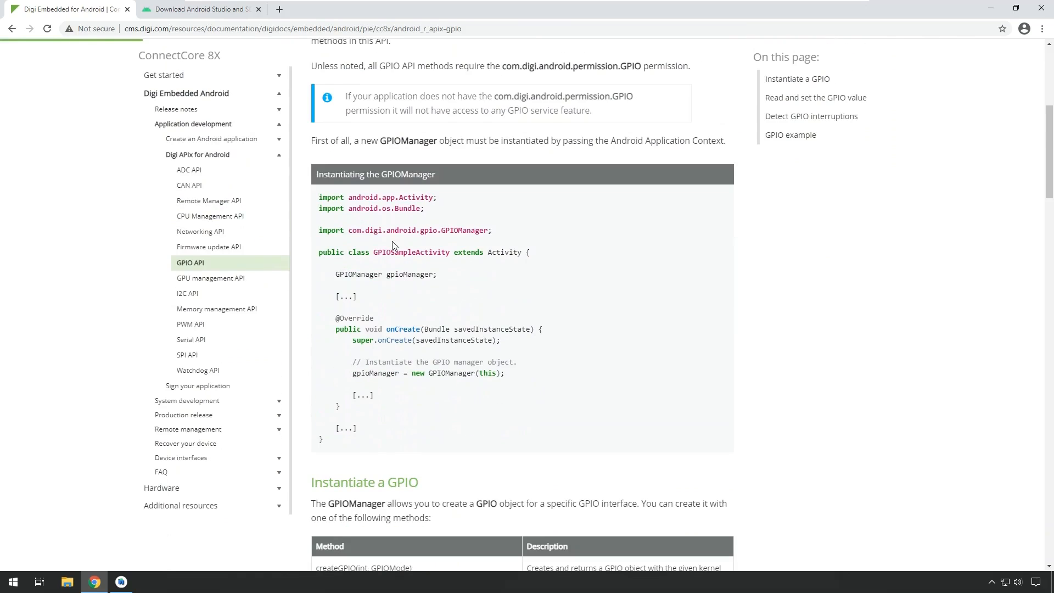
{"action": "scroll", "scroll_direction": "down", "scroll_amount": 3}
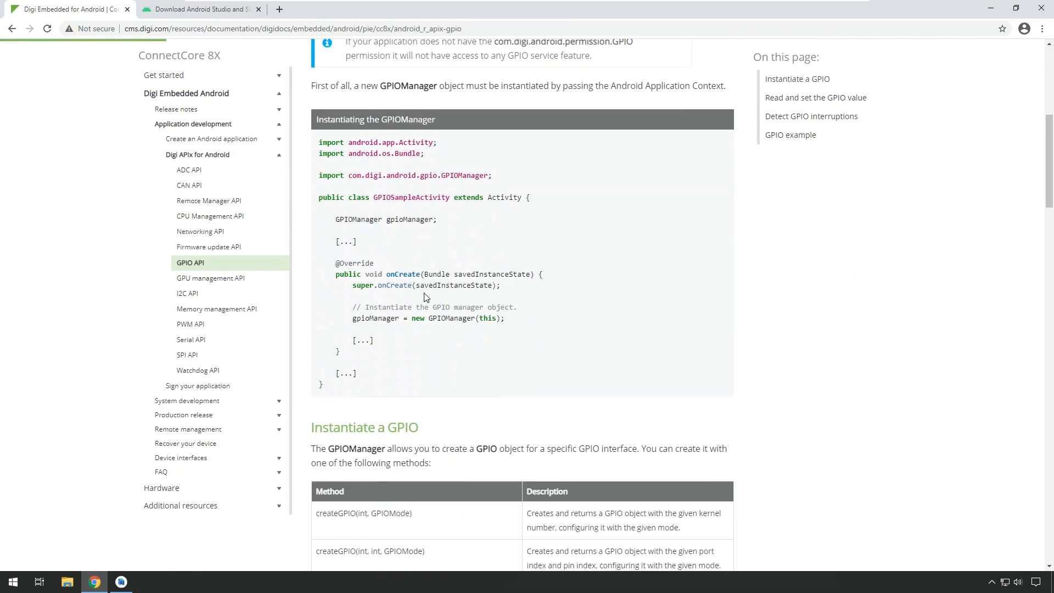
{"action": "scroll", "scroll_direction": "down", "scroll_amount": 3}
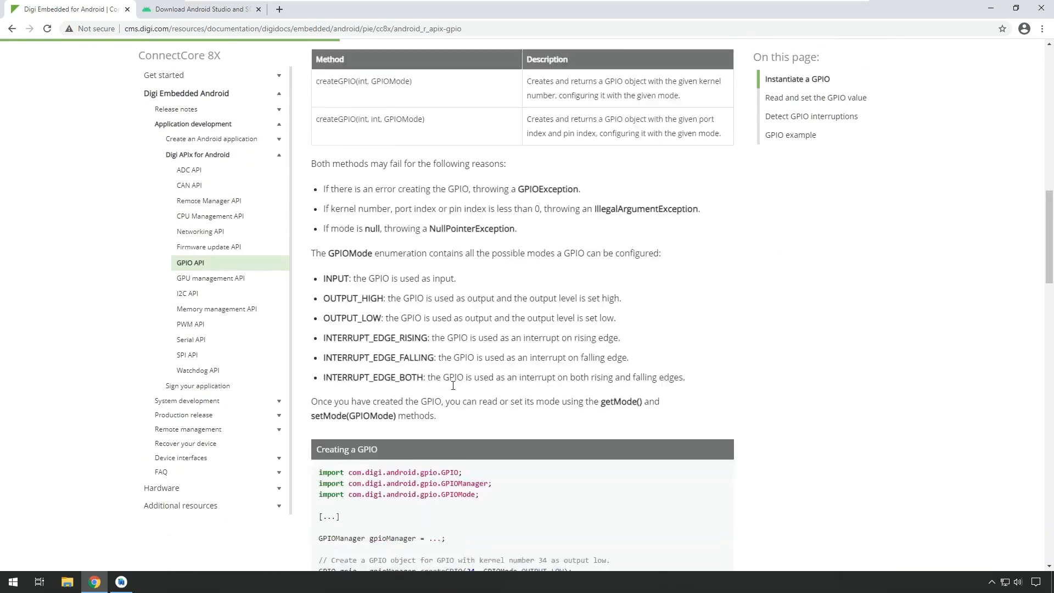
{"action": "scroll", "scroll_direction": "down", "scroll_amount": 3}
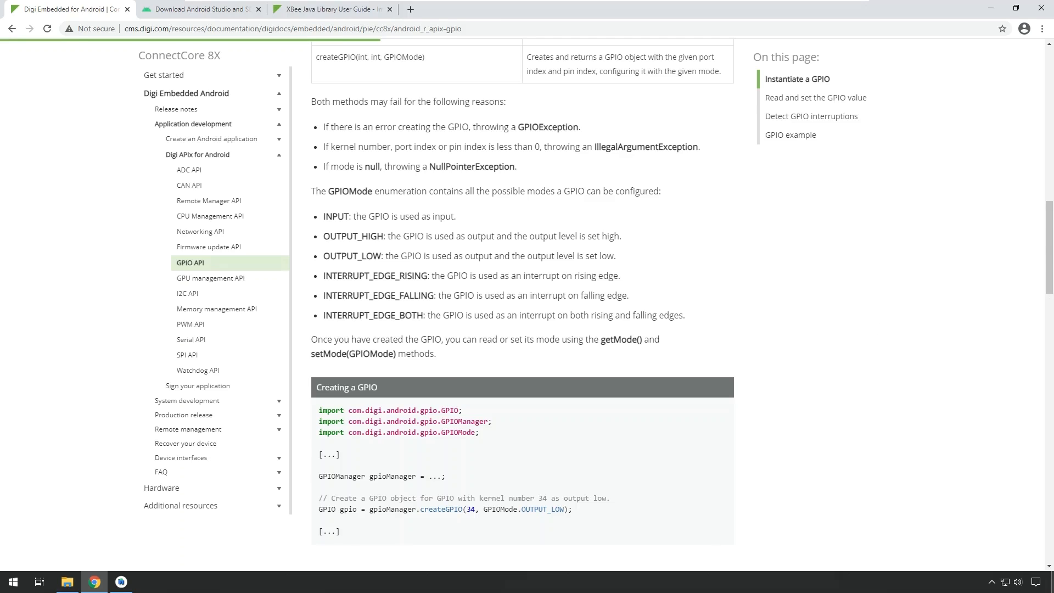
{"action": "mouse_move", "coordinate": [529, 186]}
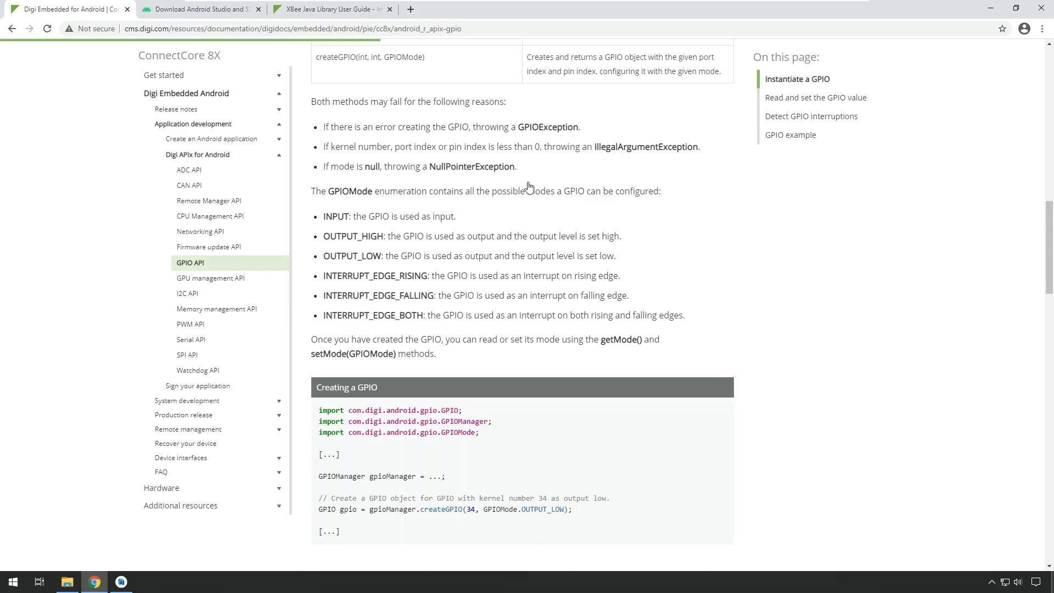
{"action": "mouse_move", "coordinate": [325, 13]}
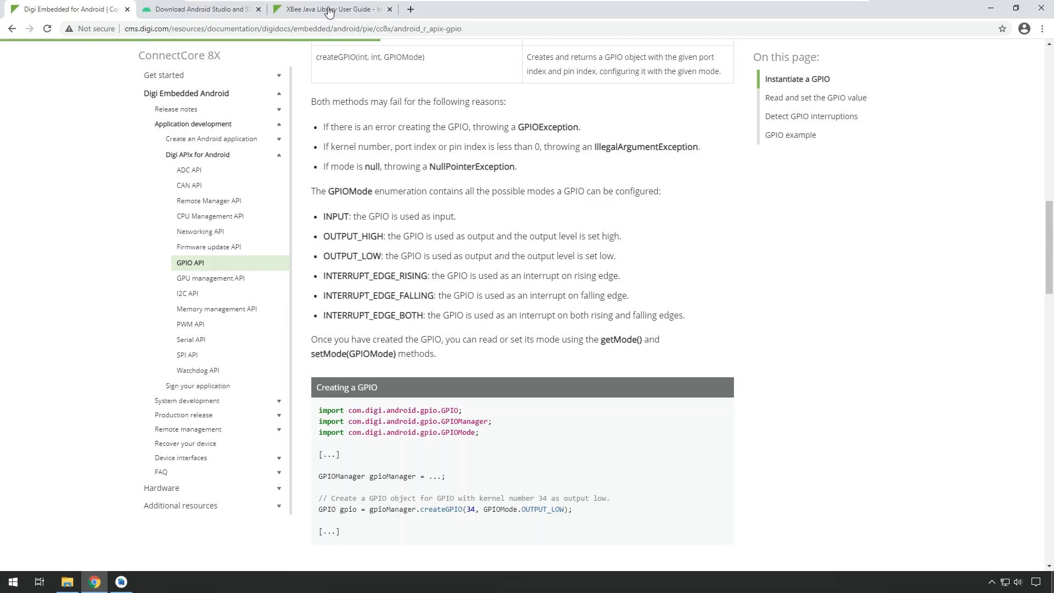
- Bring the XBee Java Library User Guide tab forward to its Android sample import steps
{"action": "left_click", "coordinate": [329, 9]}
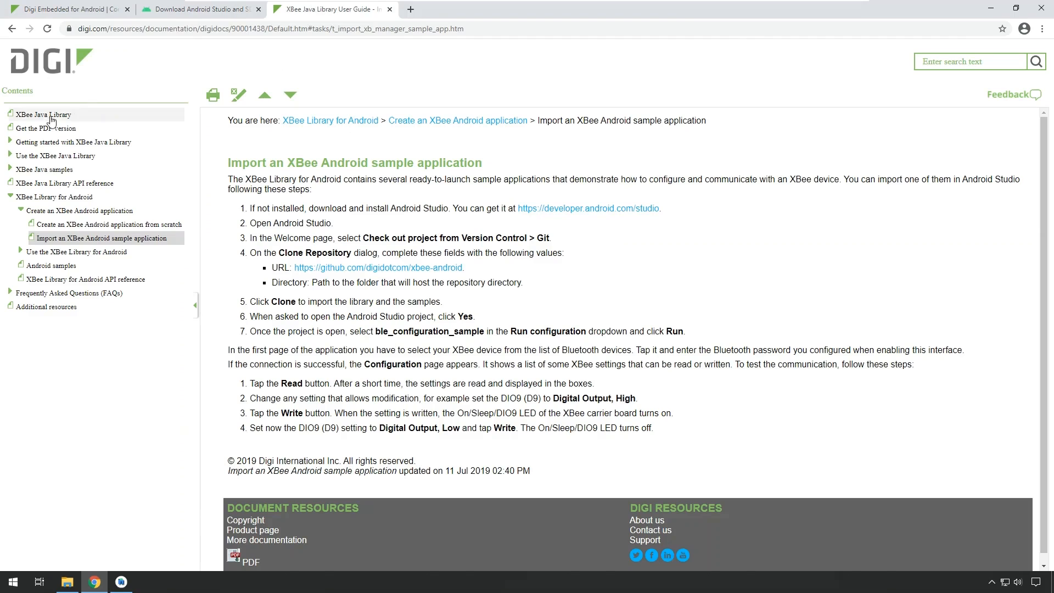
{"action": "mouse_move", "coordinate": [67, 114]}
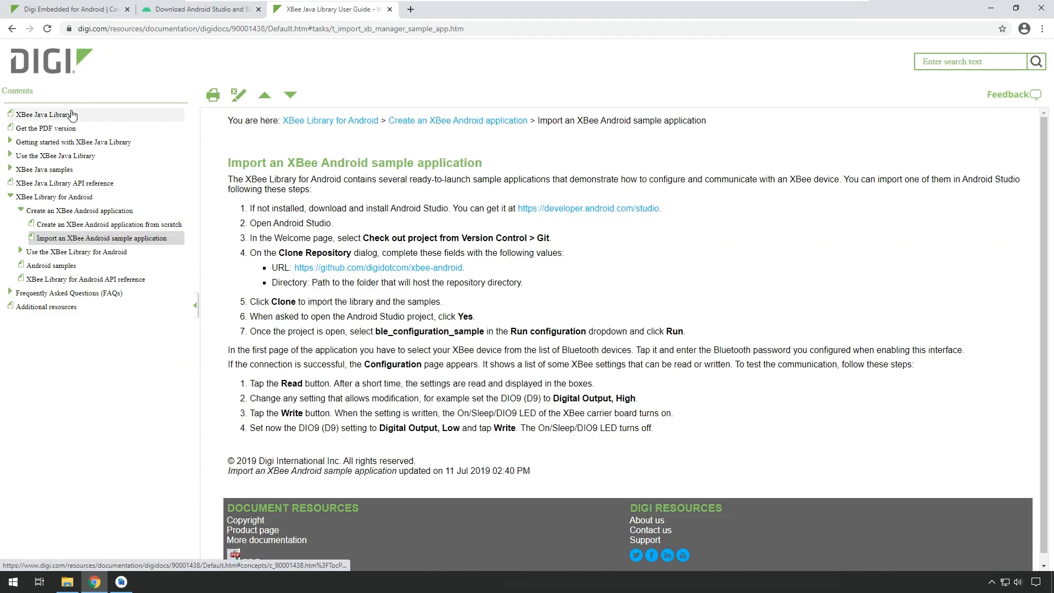
{"action": "mouse_move", "coordinate": [51, 126]}
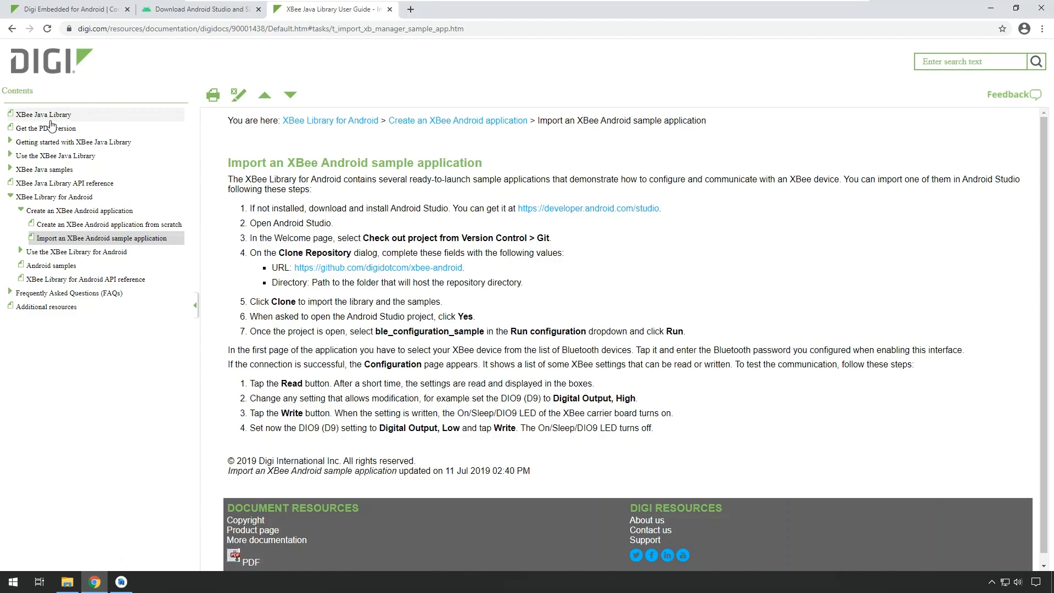
{"action": "mouse_move", "coordinate": [60, 345]}
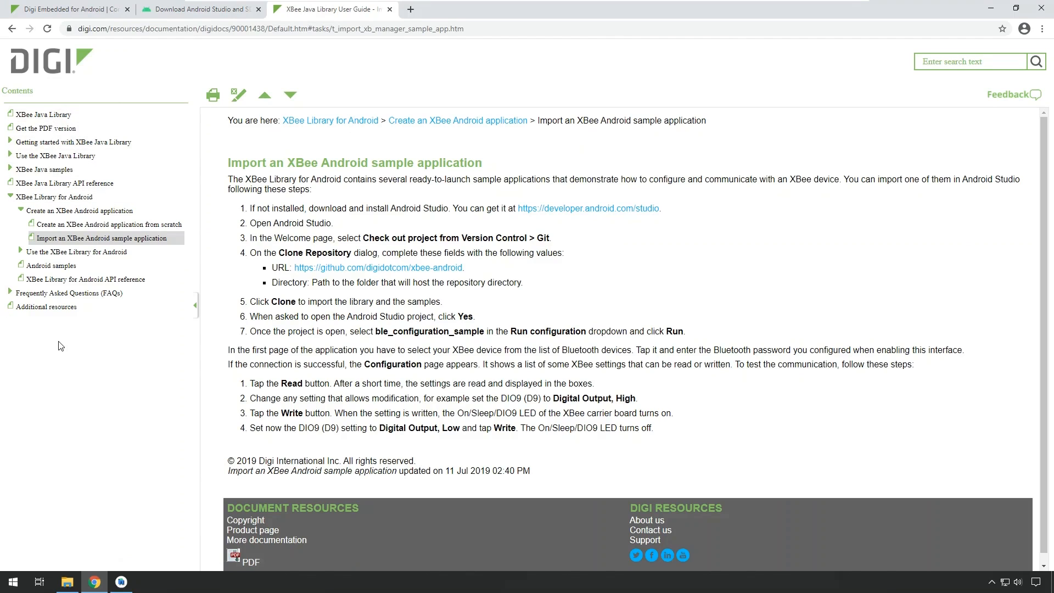
{"action": "mouse_move", "coordinate": [70, 241]}
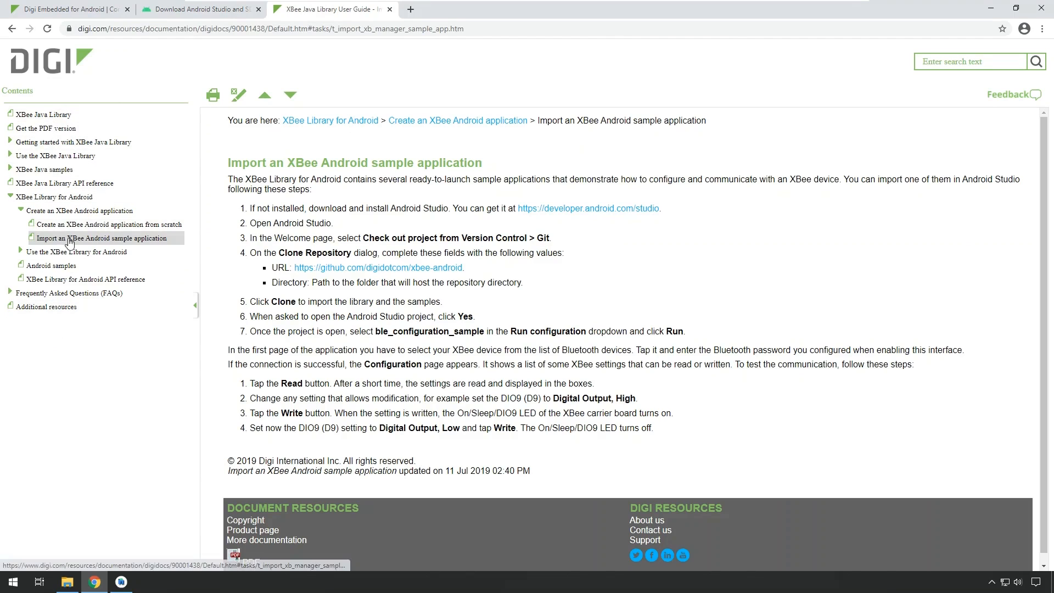
{"action": "mouse_move", "coordinate": [57, 245]}
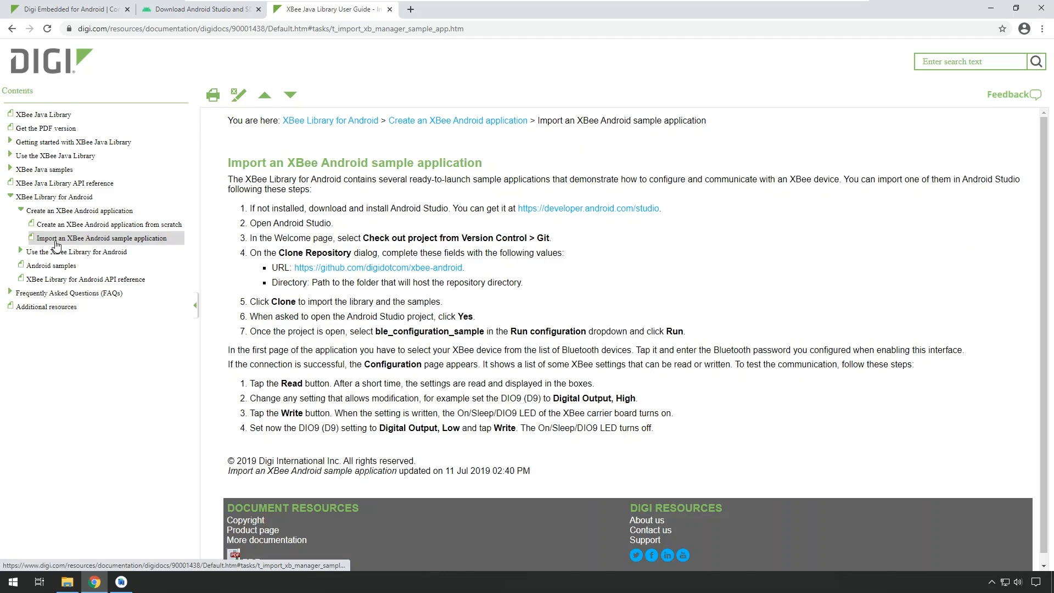
{"action": "mouse_move", "coordinate": [647, 261]}
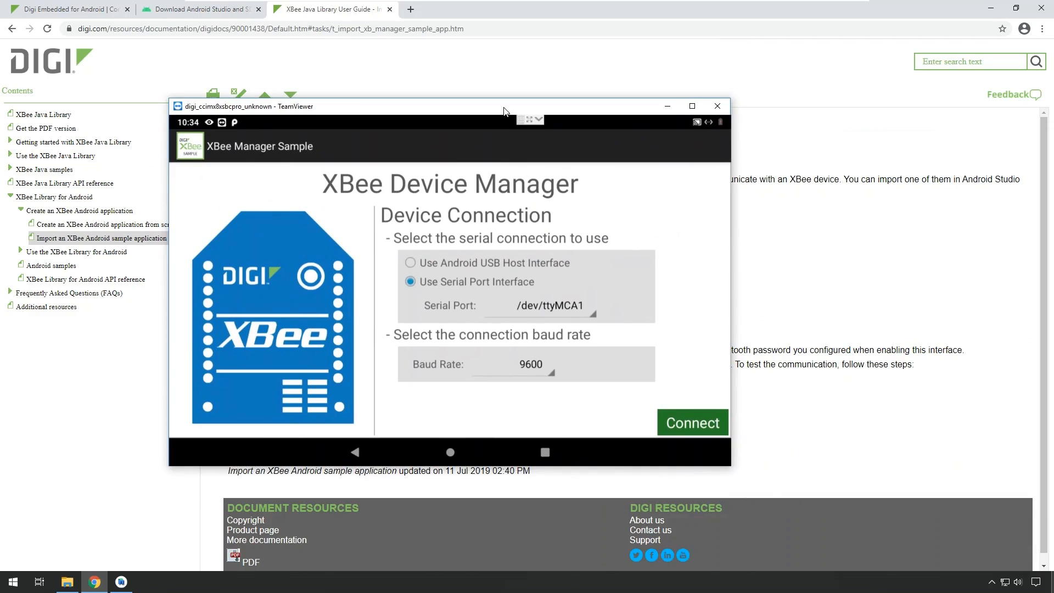
- Connect the XBee Manager Sample to the local XBee on /dev/ttyMCA1 and show Remote XBee Devices
{"action": "left_click", "coordinate": [692, 421]}
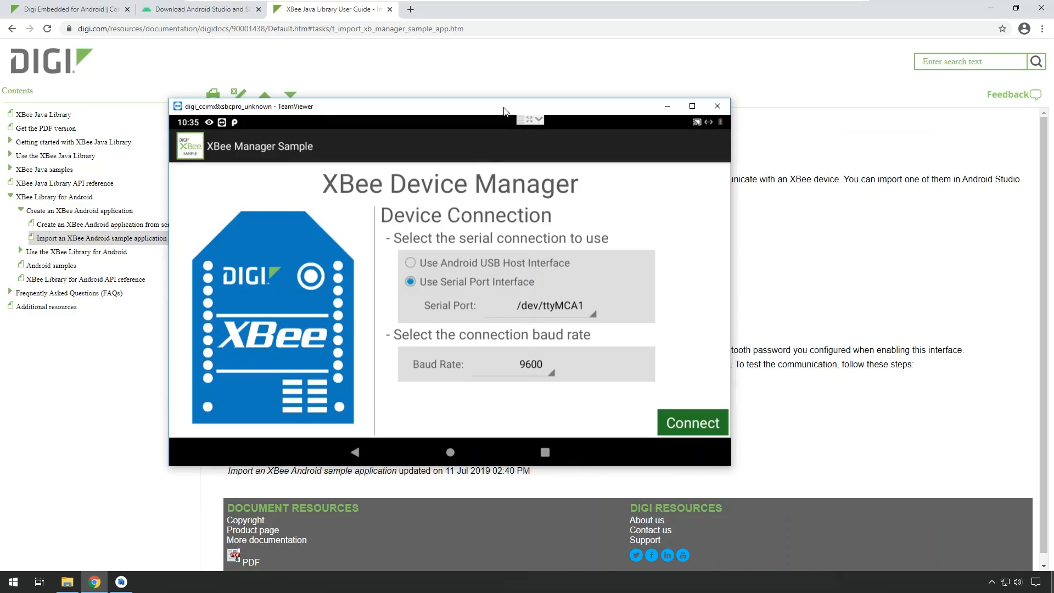
{"action": "left_click", "coordinate": [691, 421]}
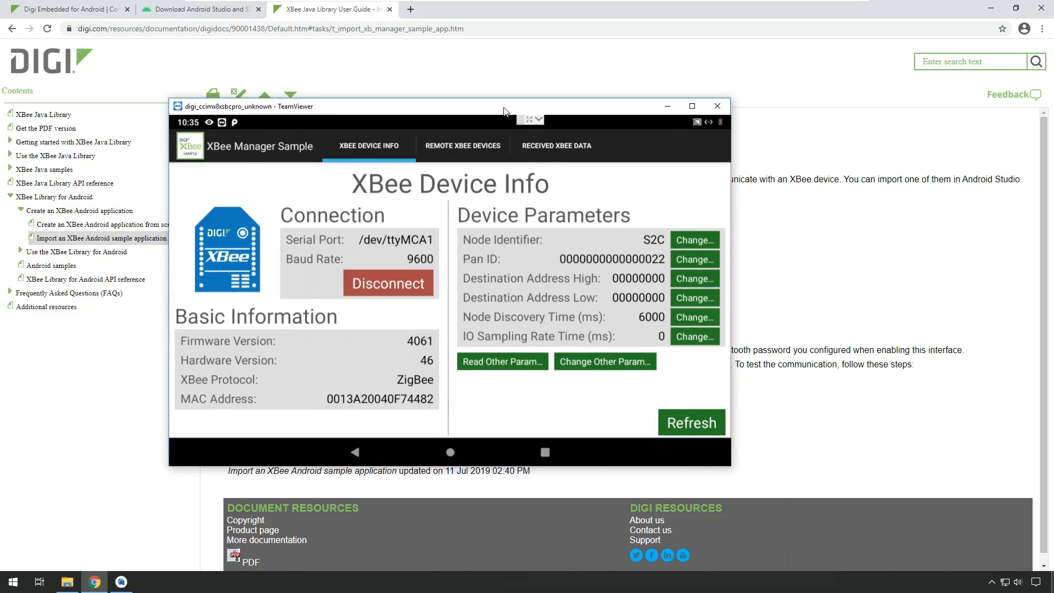
{"action": "left_click", "coordinate": [462, 146]}
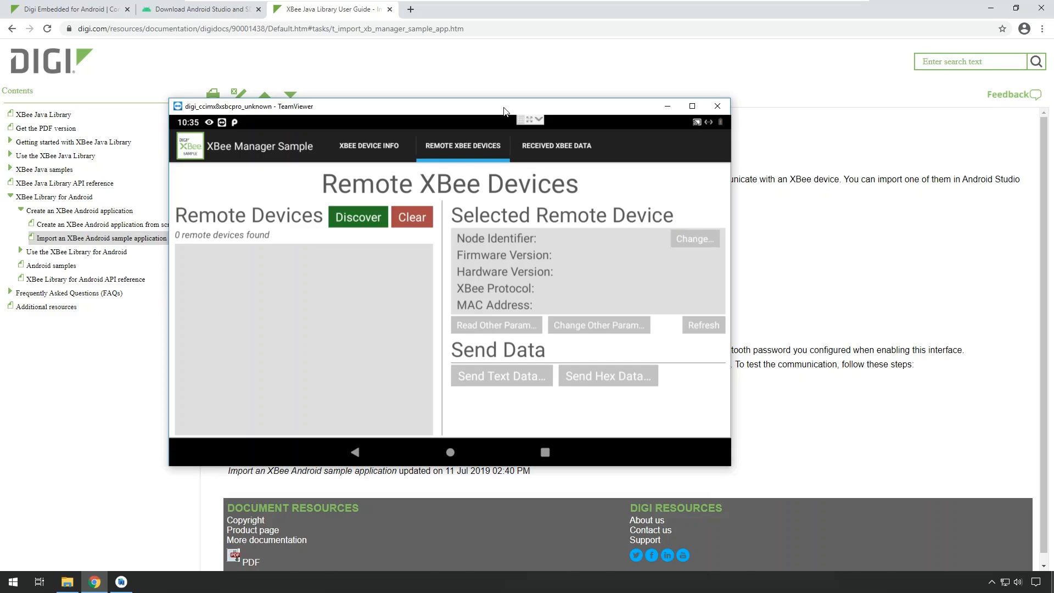
- Discover remote device XBee3-USB (0013A20041A1C773) and start Send Text Data to it
{"action": "left_click", "coordinate": [358, 217]}
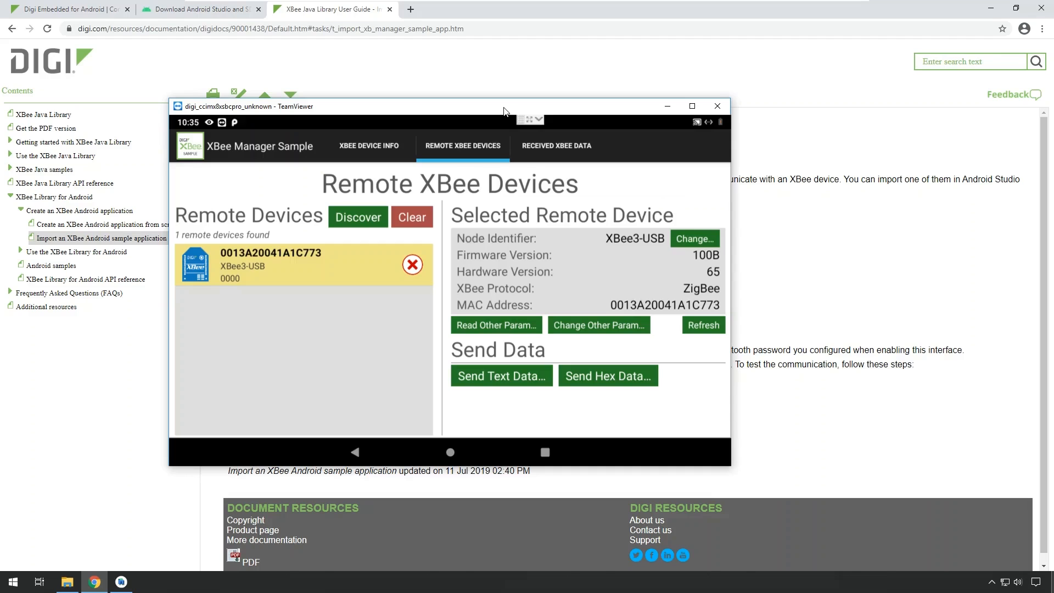
{"action": "left_click", "coordinate": [500, 375]}
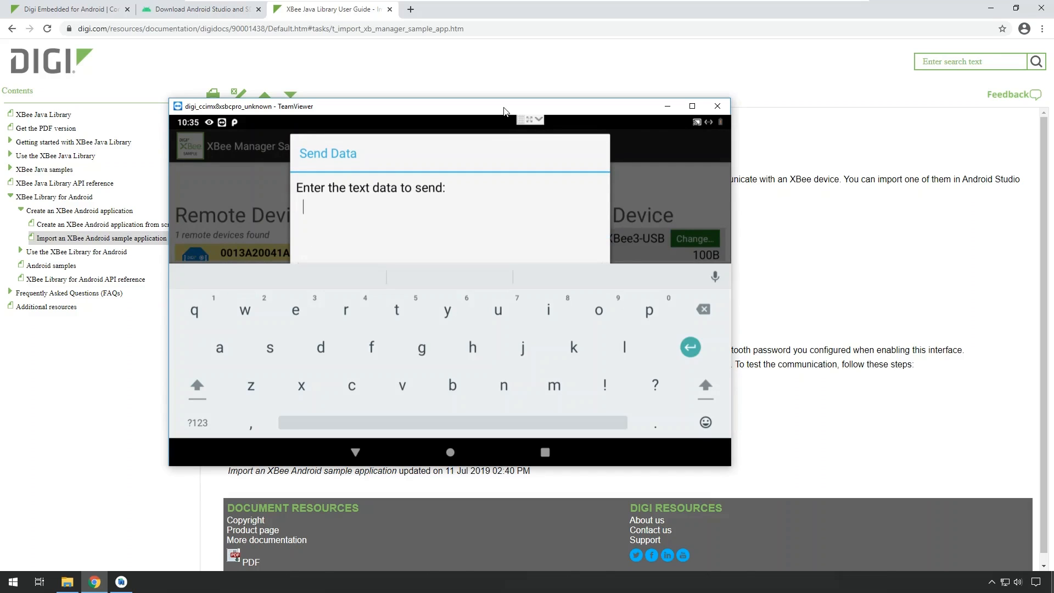
- Send the text Hello to XBee3-USB and view the Receive Packet frame details in XCTU
{"action": "type", "text": "He"}
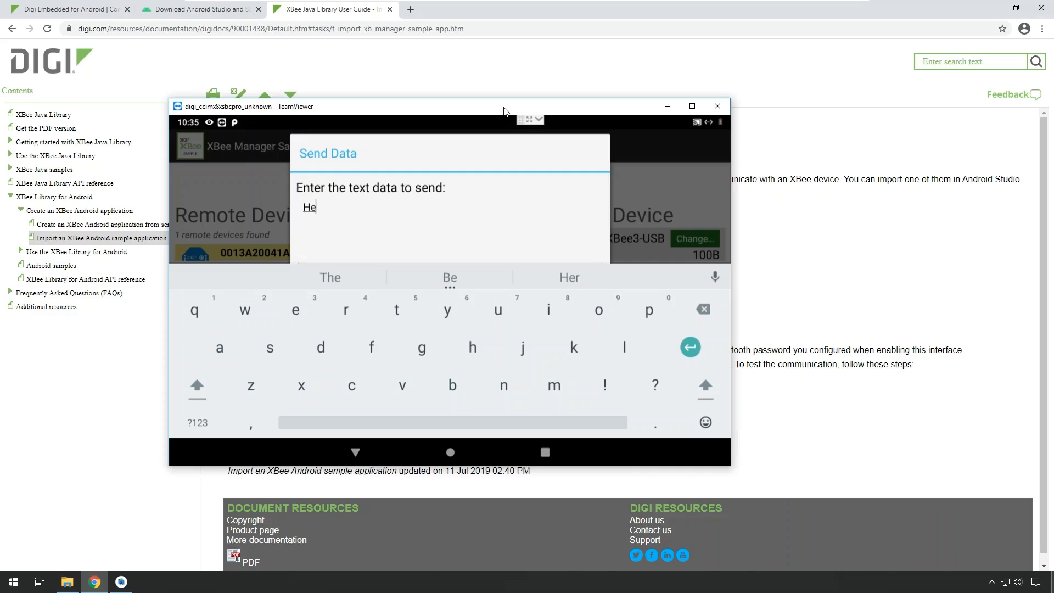
{"action": "type", "text": "llo"}
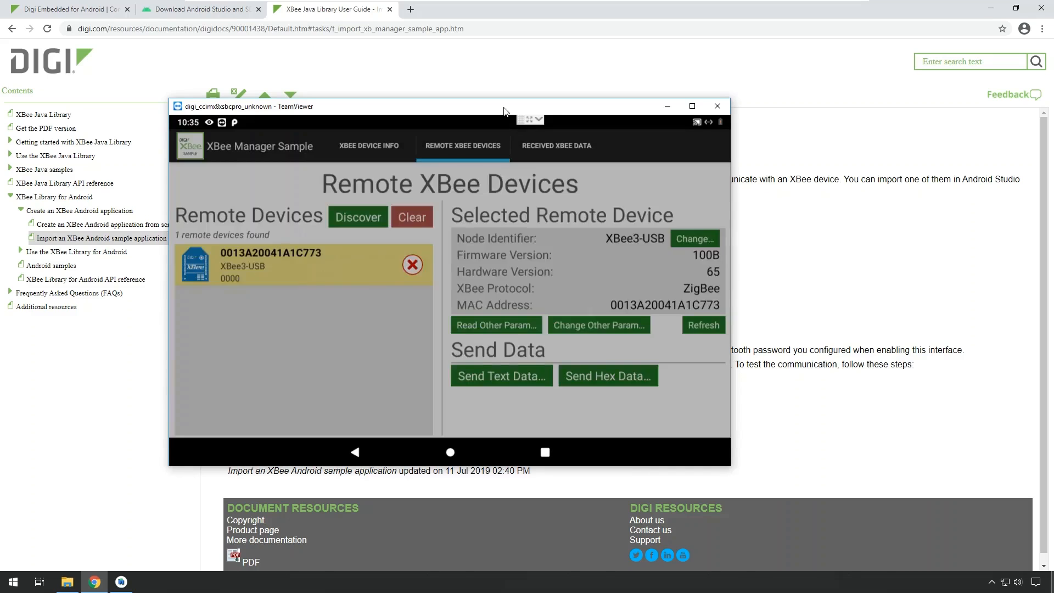
{"action": "left_click", "coordinate": [500, 375]}
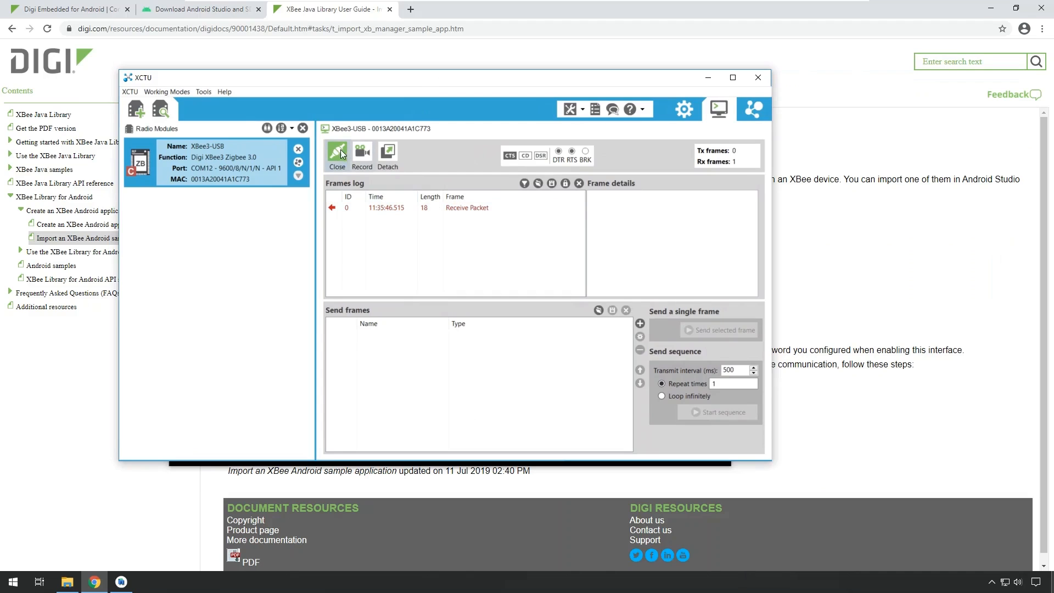
{"action": "left_click", "coordinate": [465, 208]}
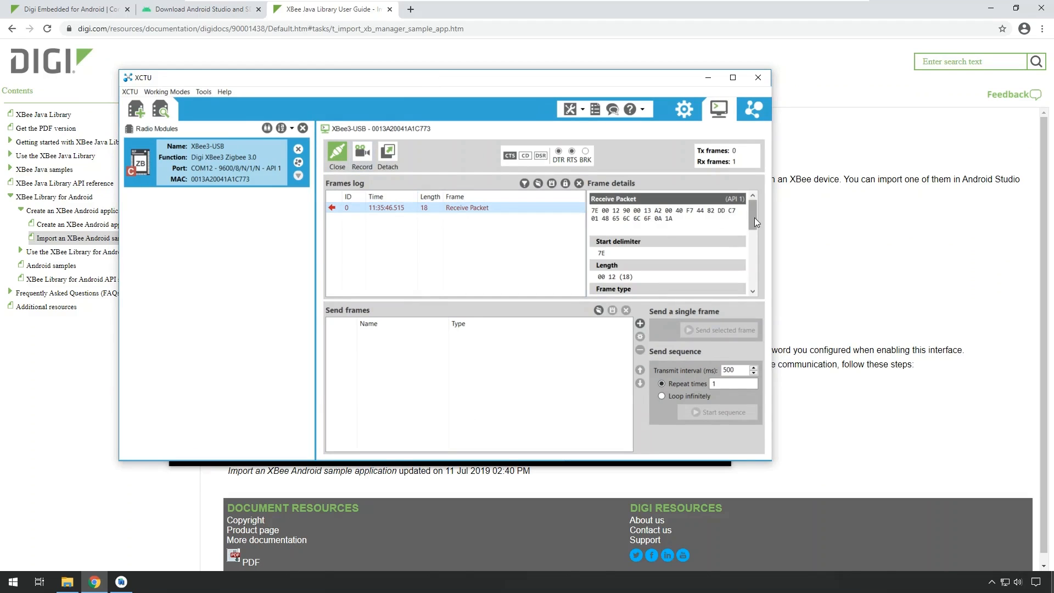